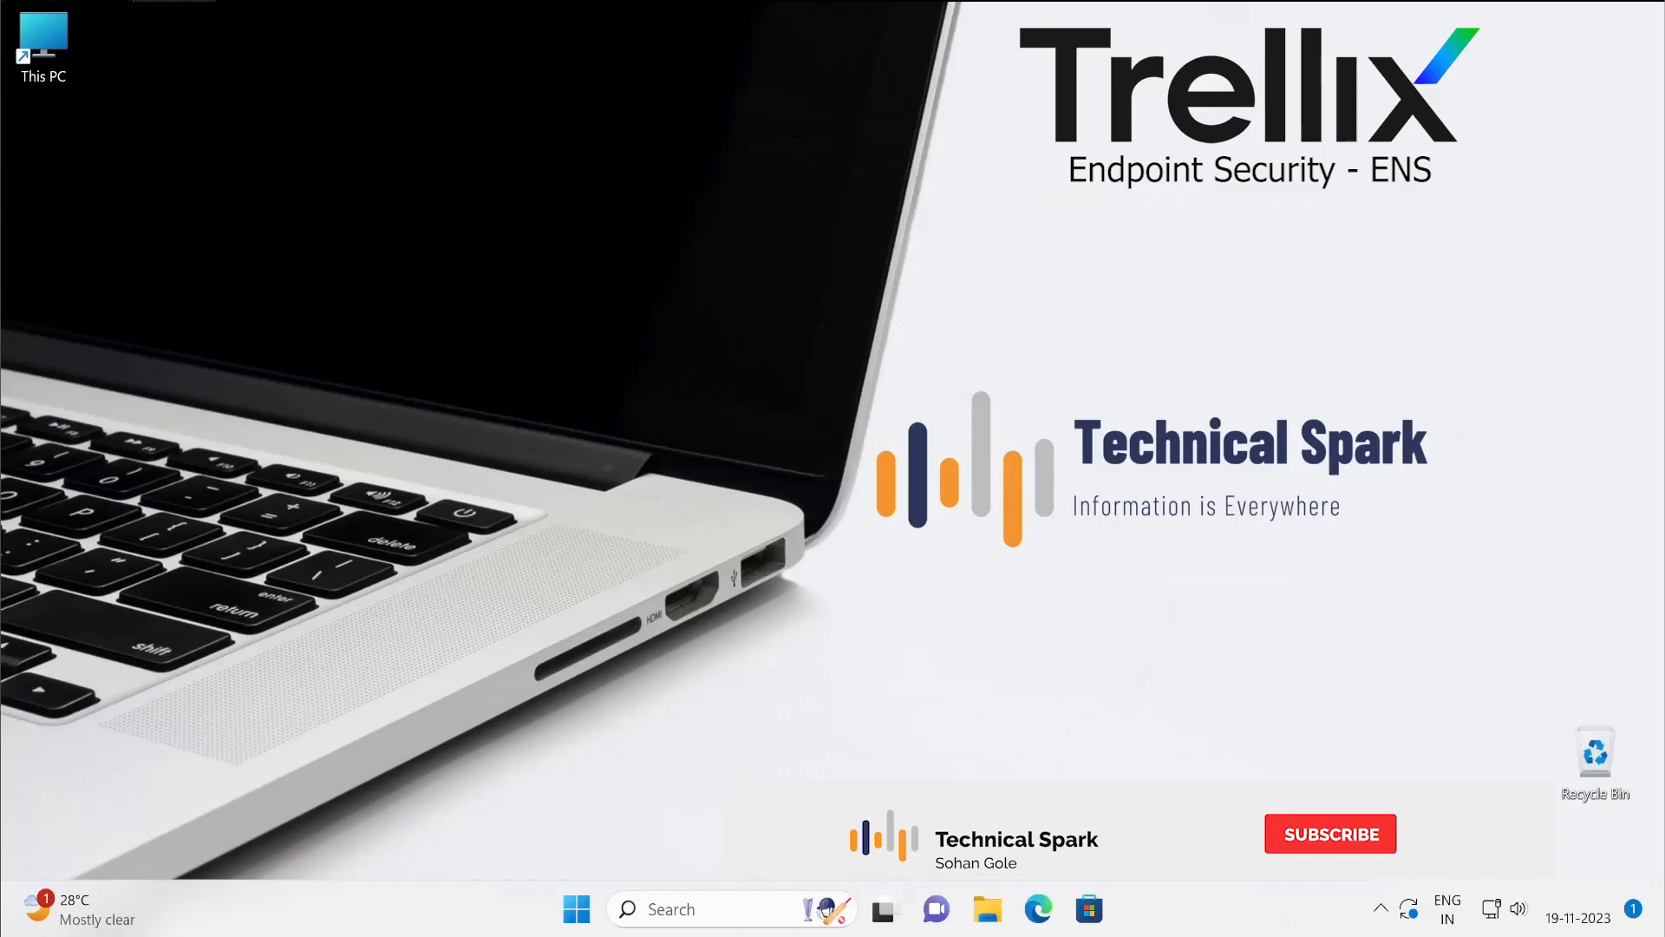
Step: Reveal the hidden tray icons and bring up the Trellix shield icon's menu
{"action": "left_click", "coordinate": [1329, 832]}
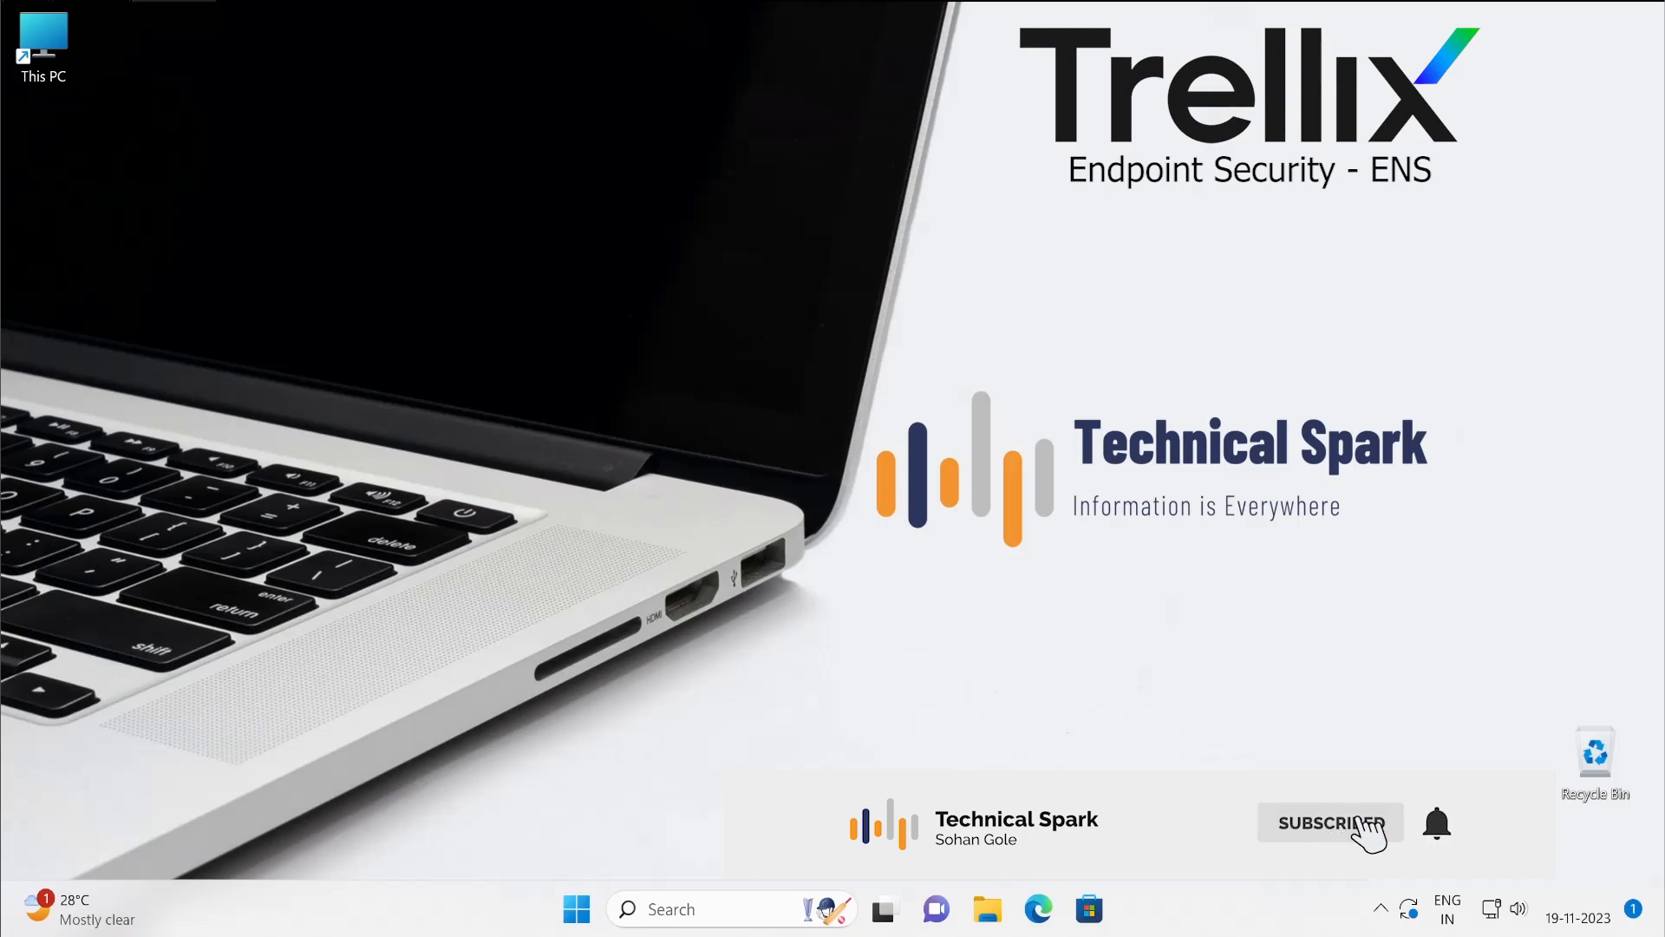
{"action": "left_click", "coordinate": [1330, 823]}
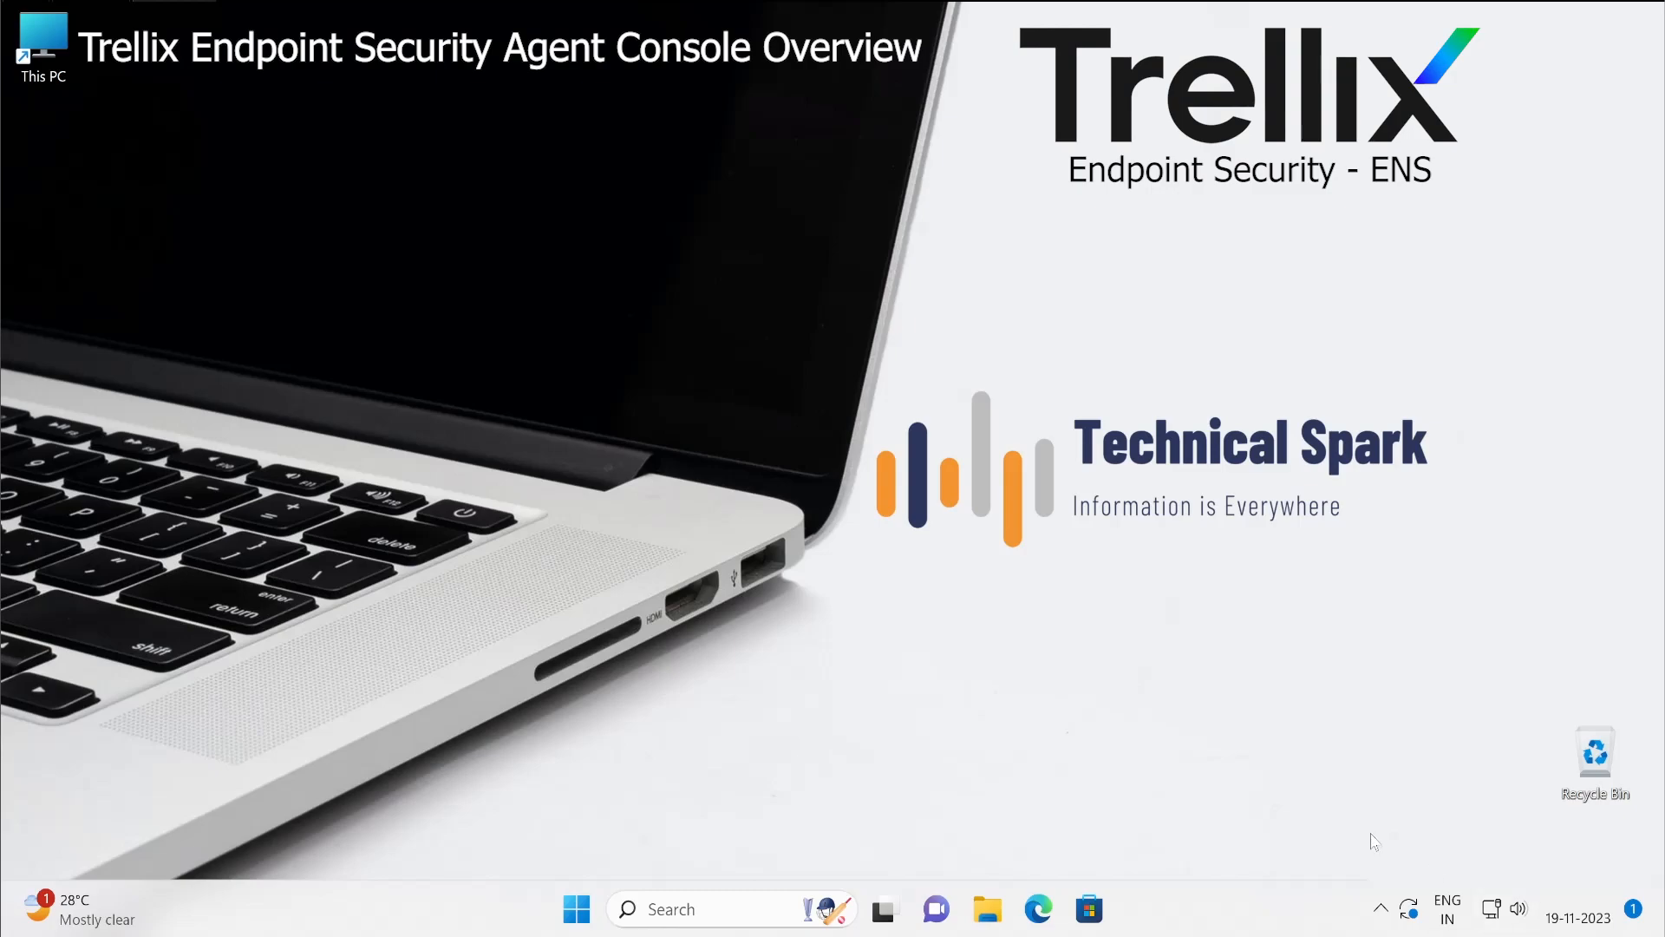
{"action": "left_click", "coordinate": [1379, 908]}
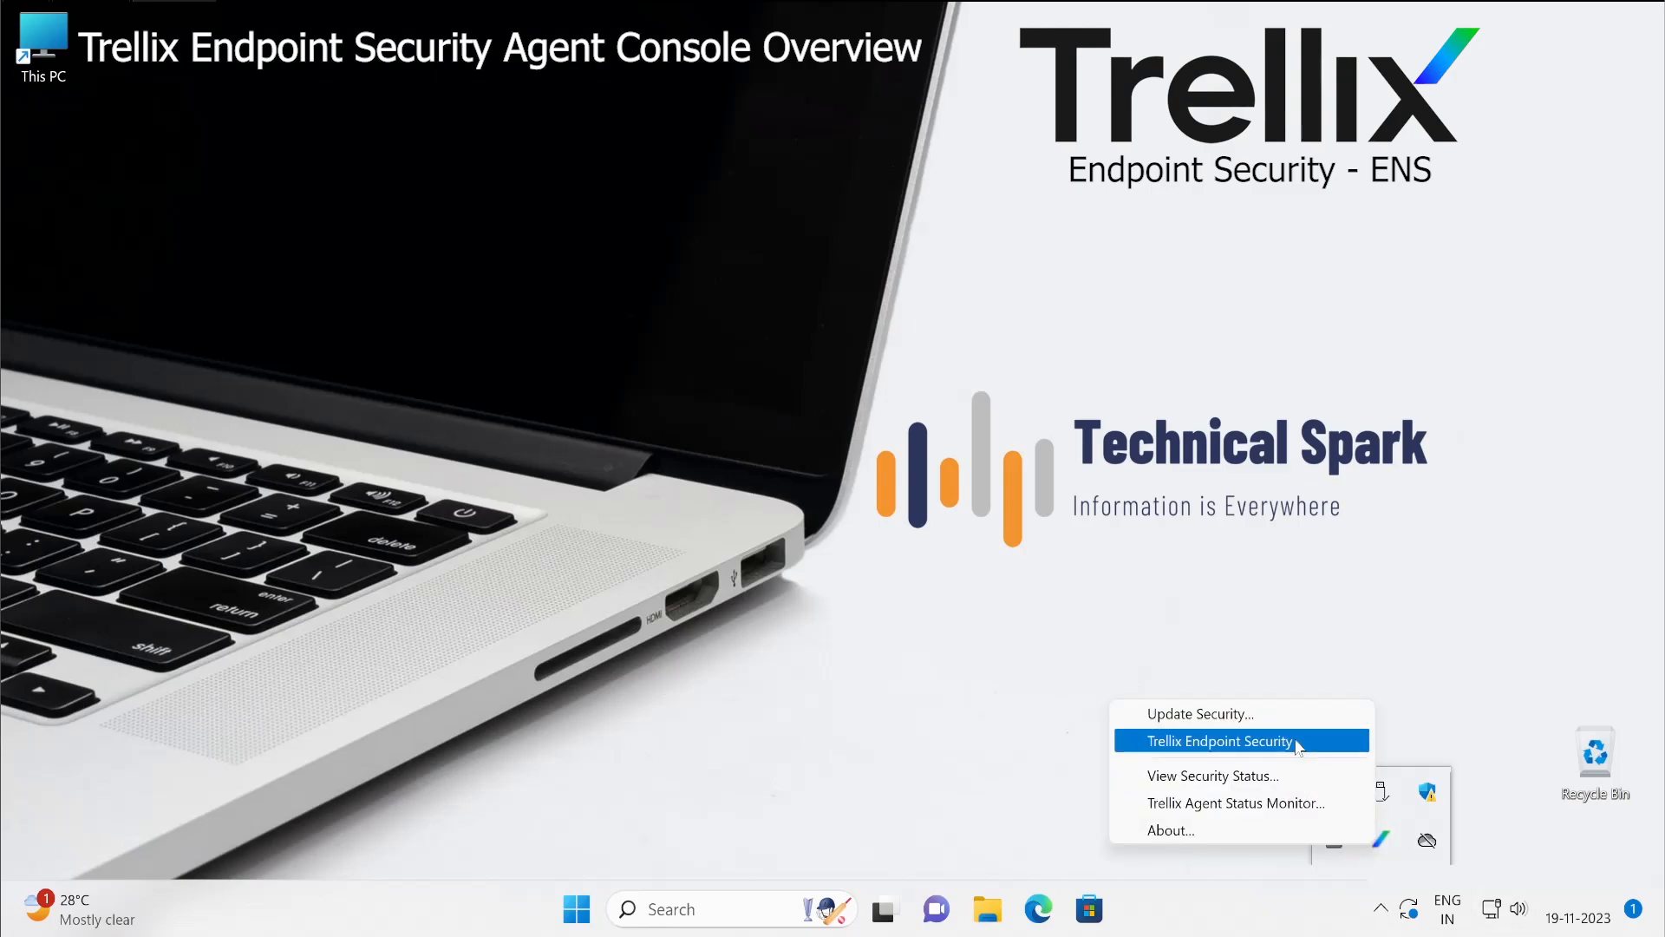
Step: Launch the Endpoint Security console from the tray menu, review Status, then reopen the tray menu
{"action": "left_click", "coordinate": [1217, 740]}
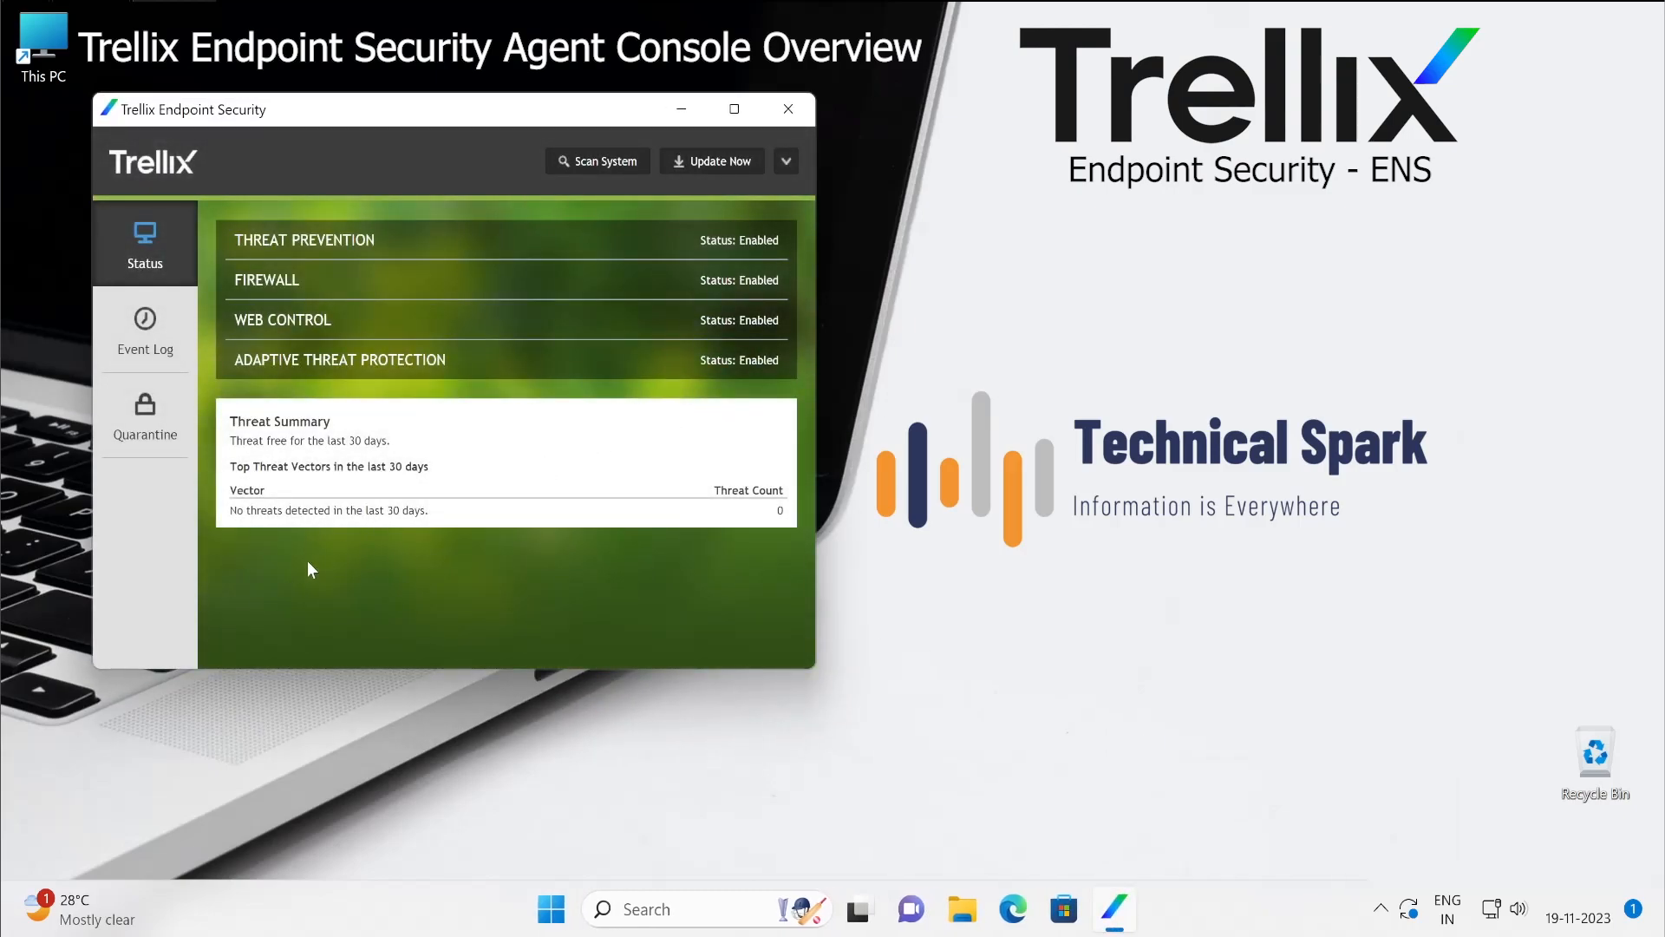
{"action": "mouse_move", "coordinate": [262, 180]}
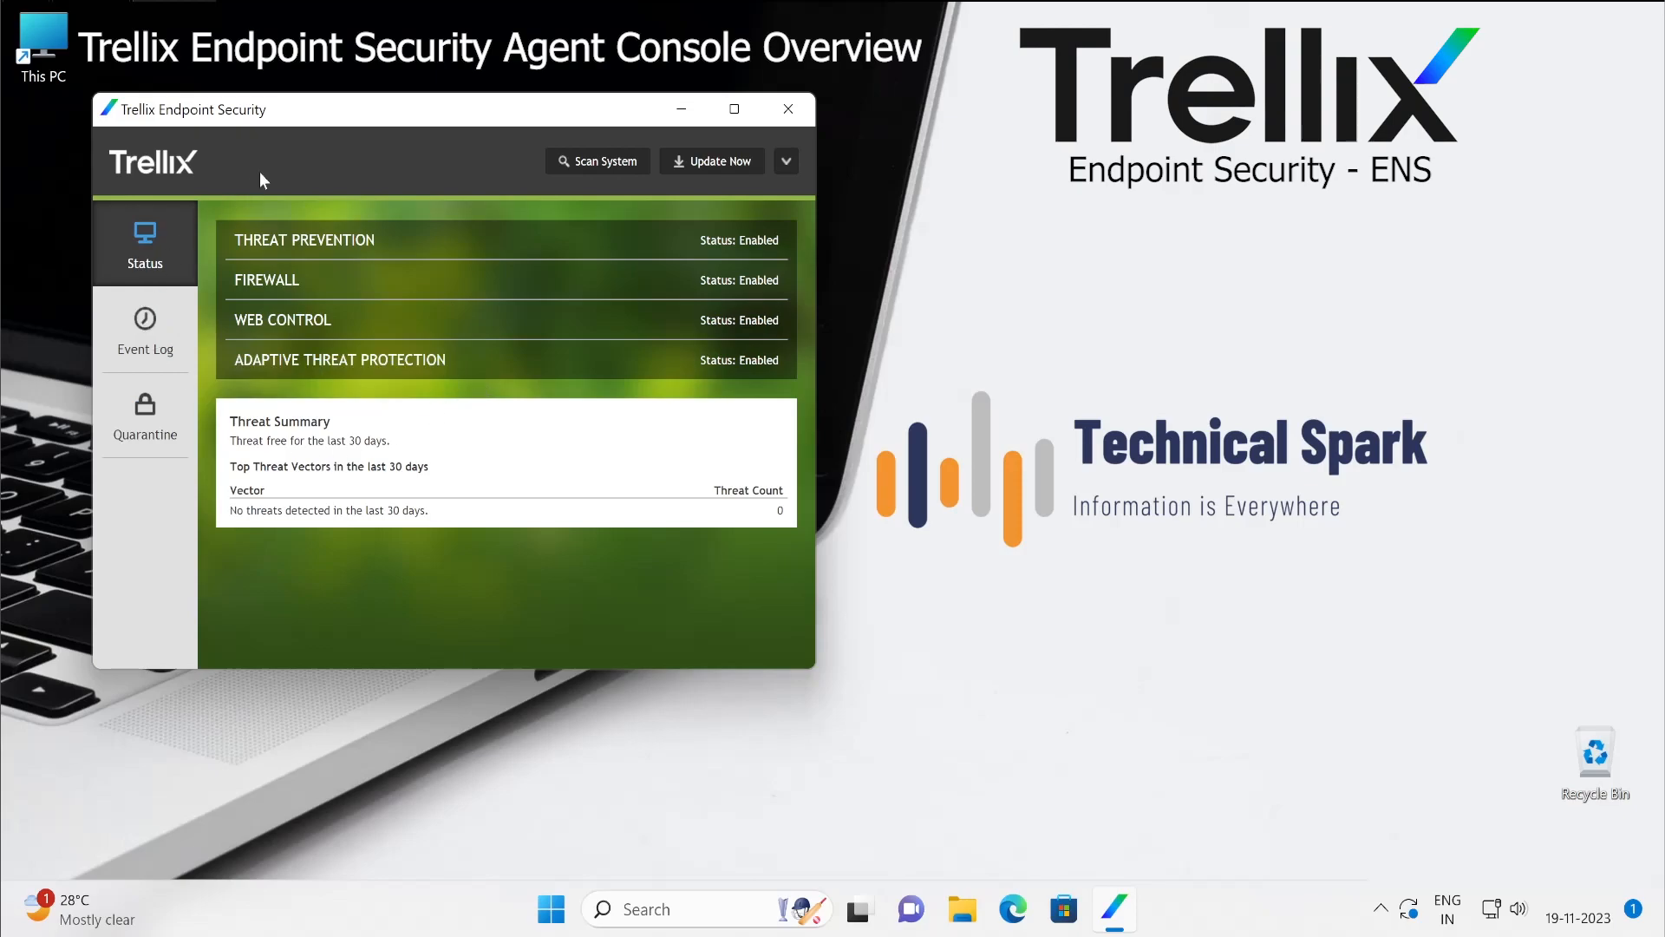
{"action": "mouse_move", "coordinate": [402, 115]}
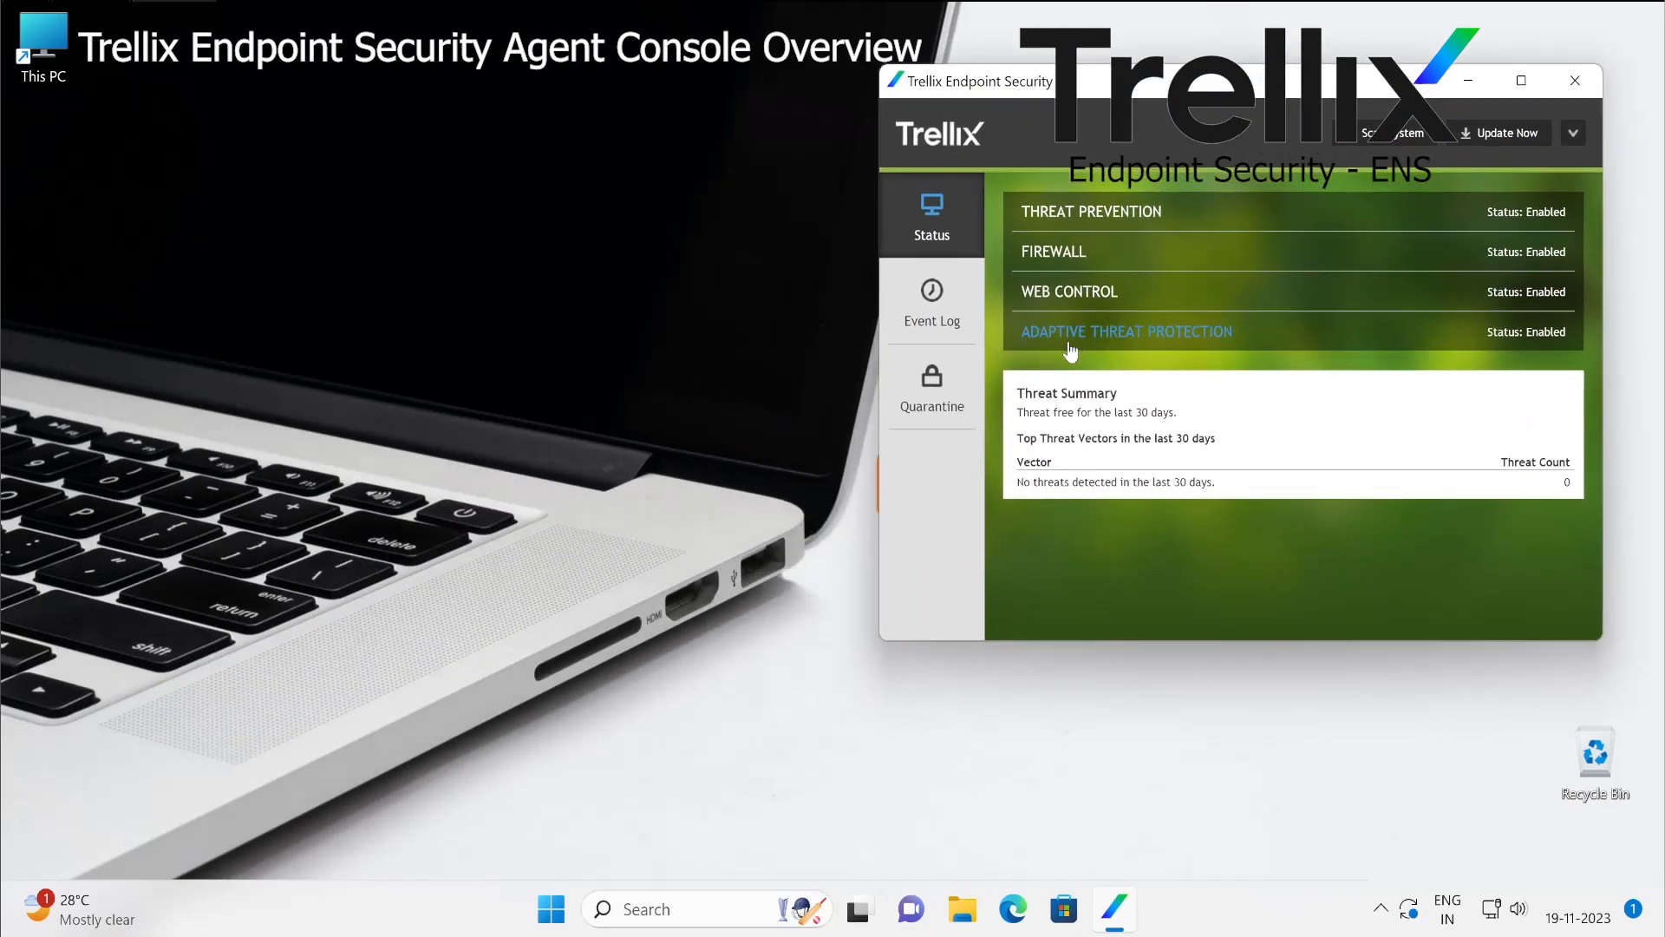
{"action": "mouse_move", "coordinate": [1254, 220]}
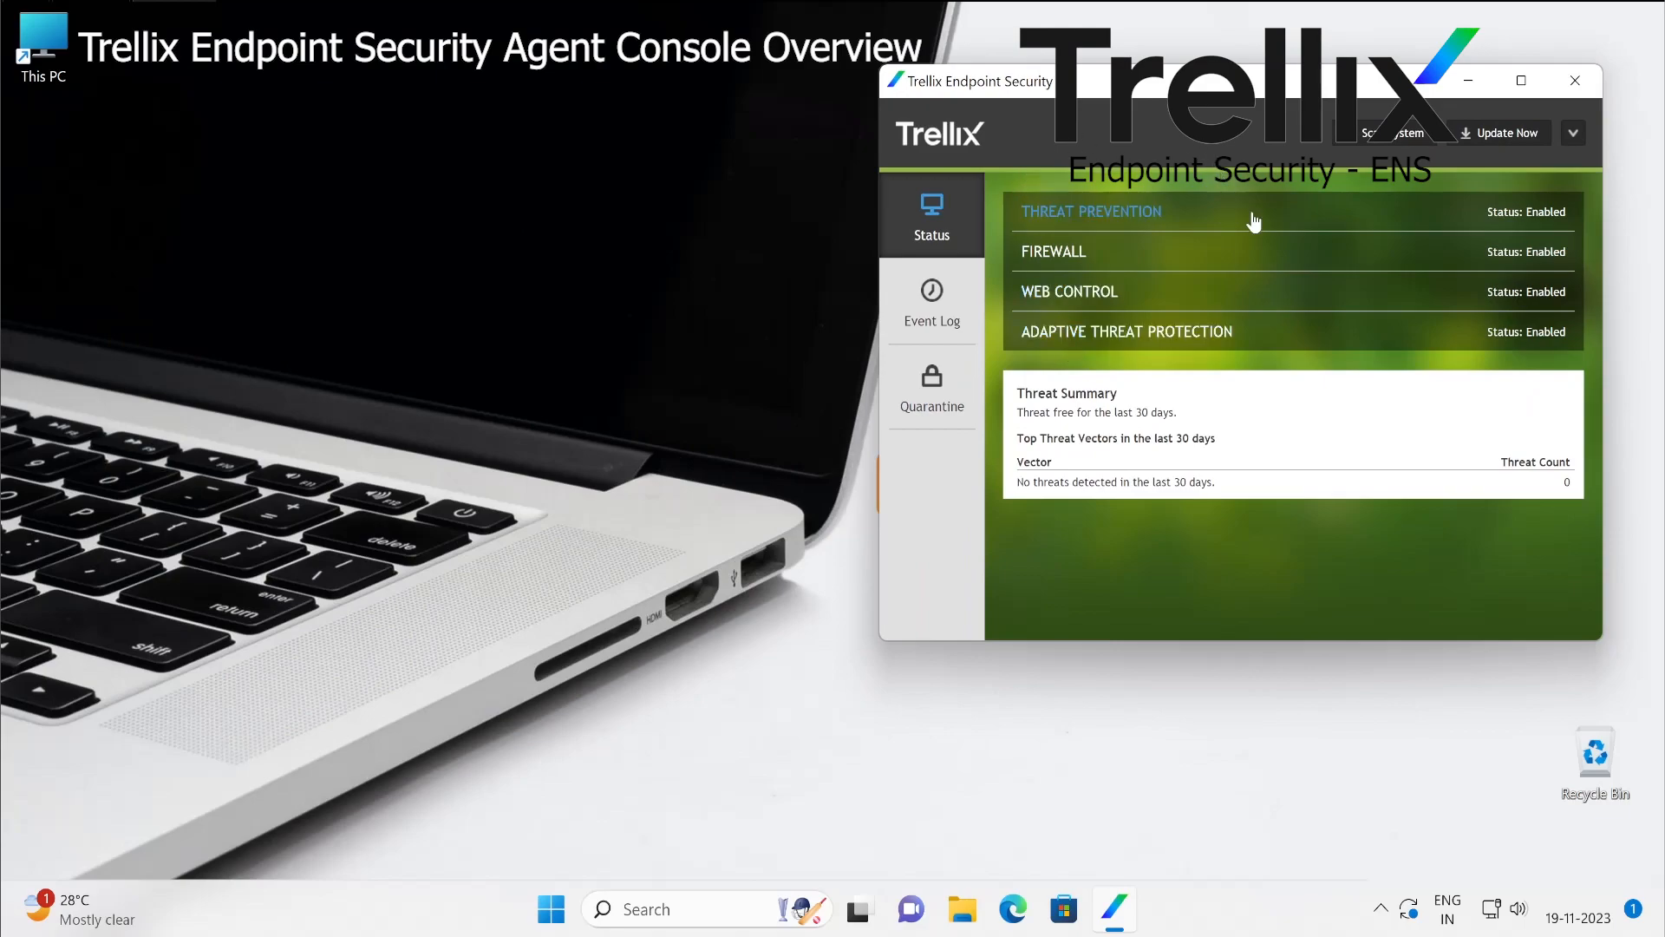
{"action": "mouse_move", "coordinate": [924, 176]}
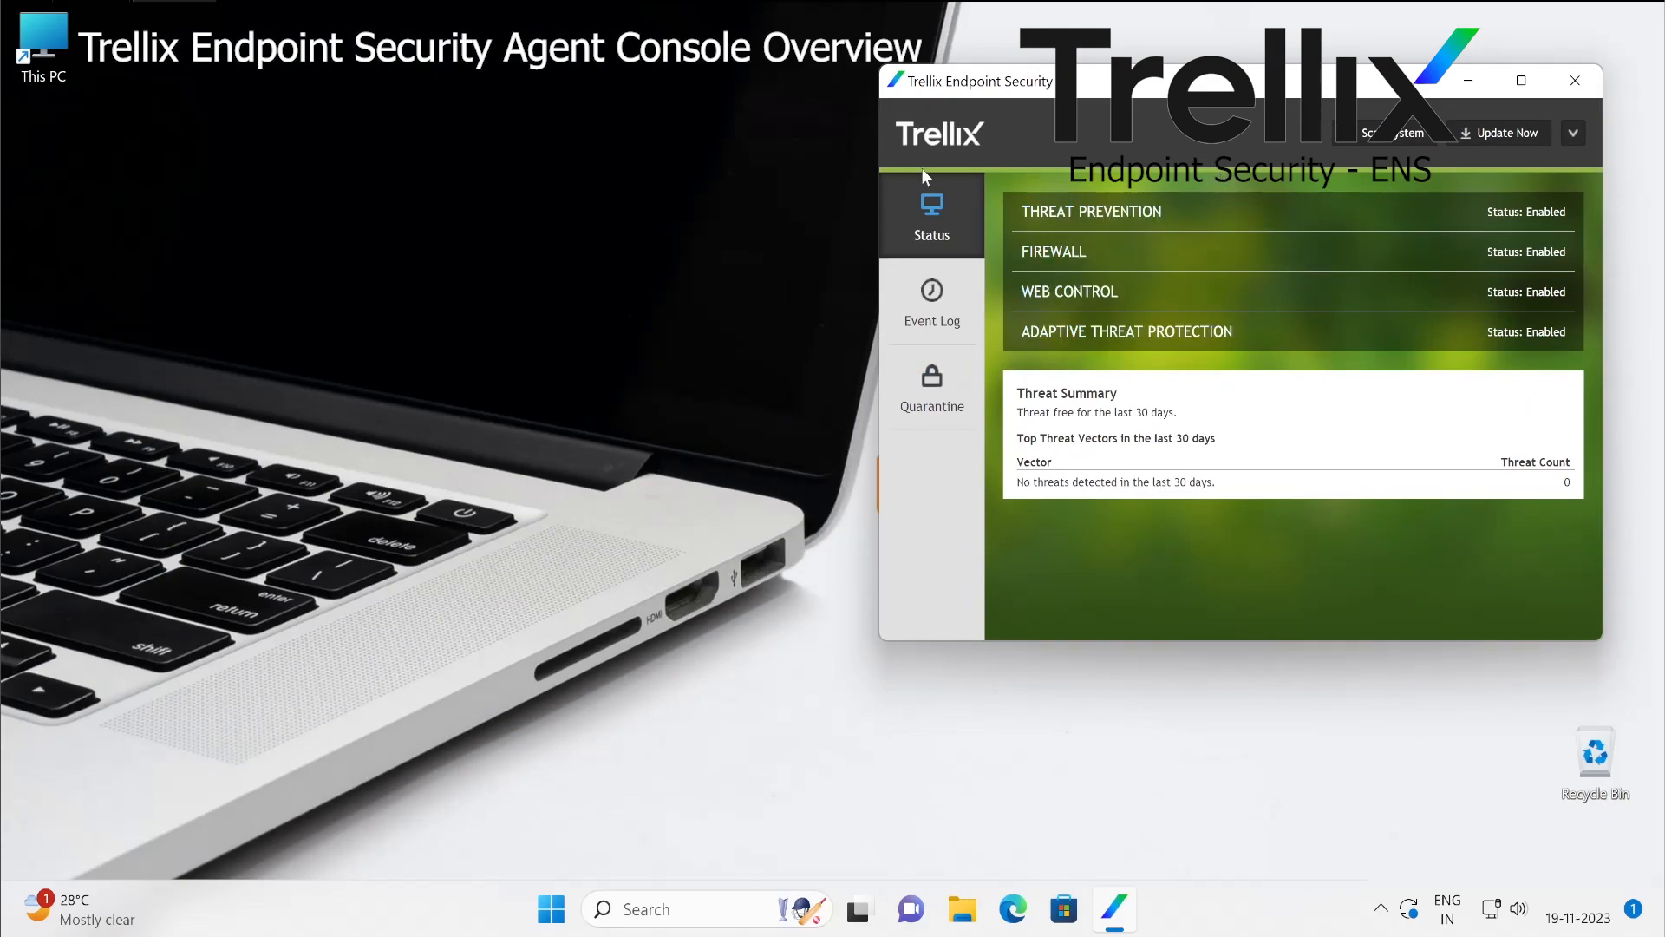
{"action": "mouse_move", "coordinate": [1017, 533]}
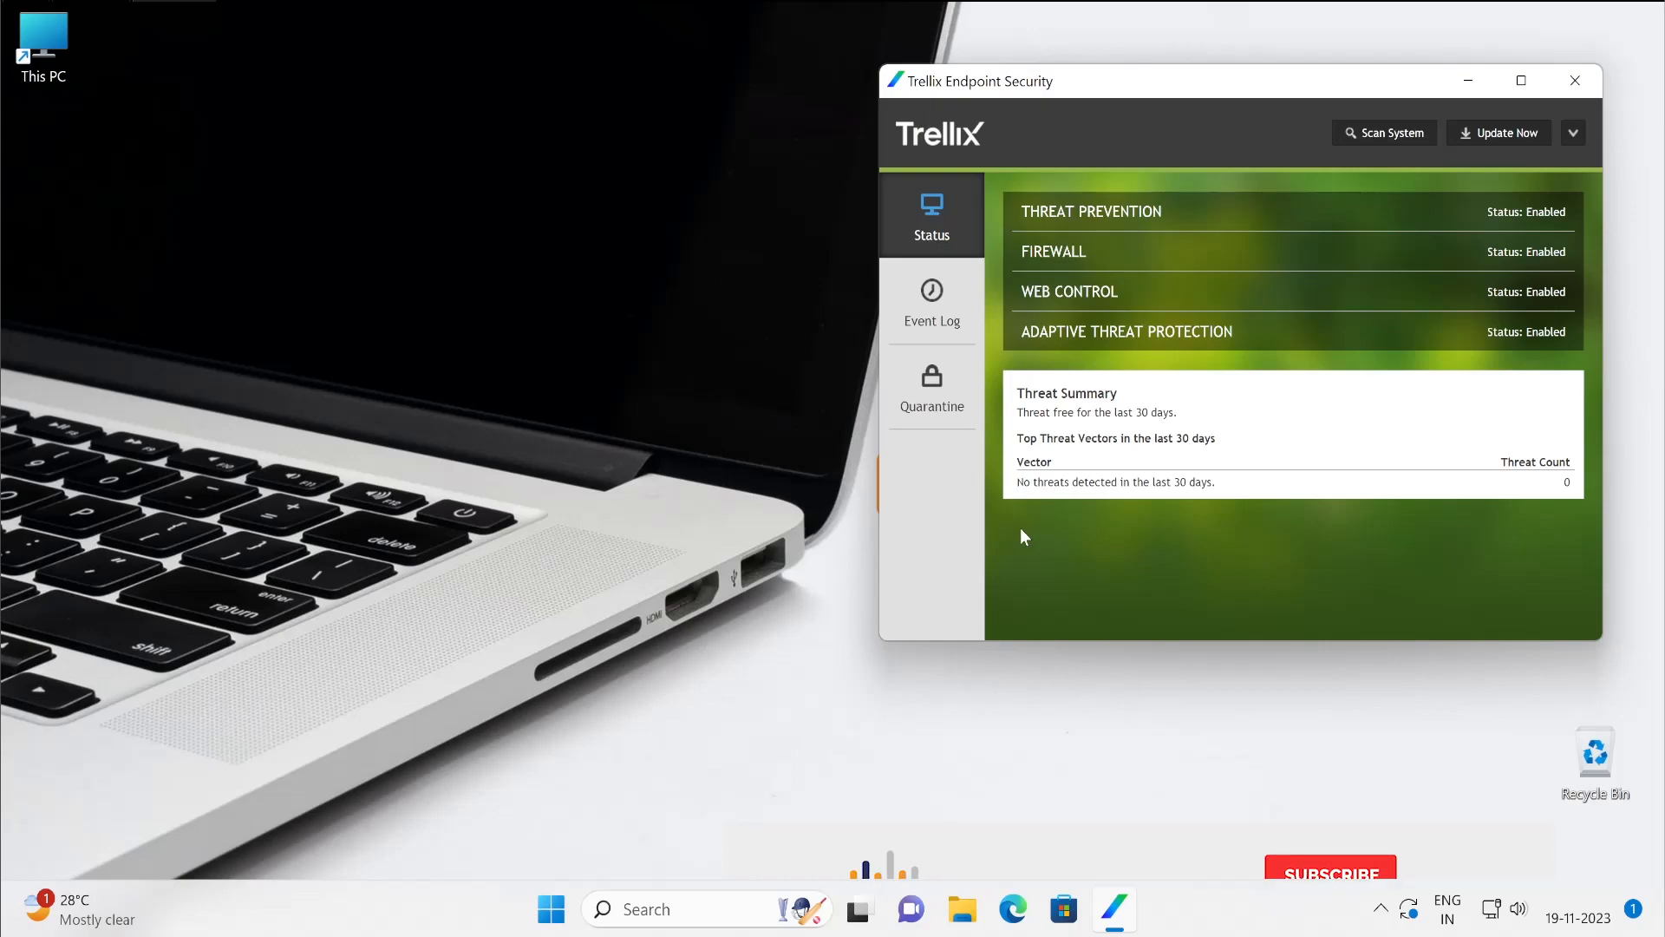
{"action": "left_click", "coordinate": [1330, 870]}
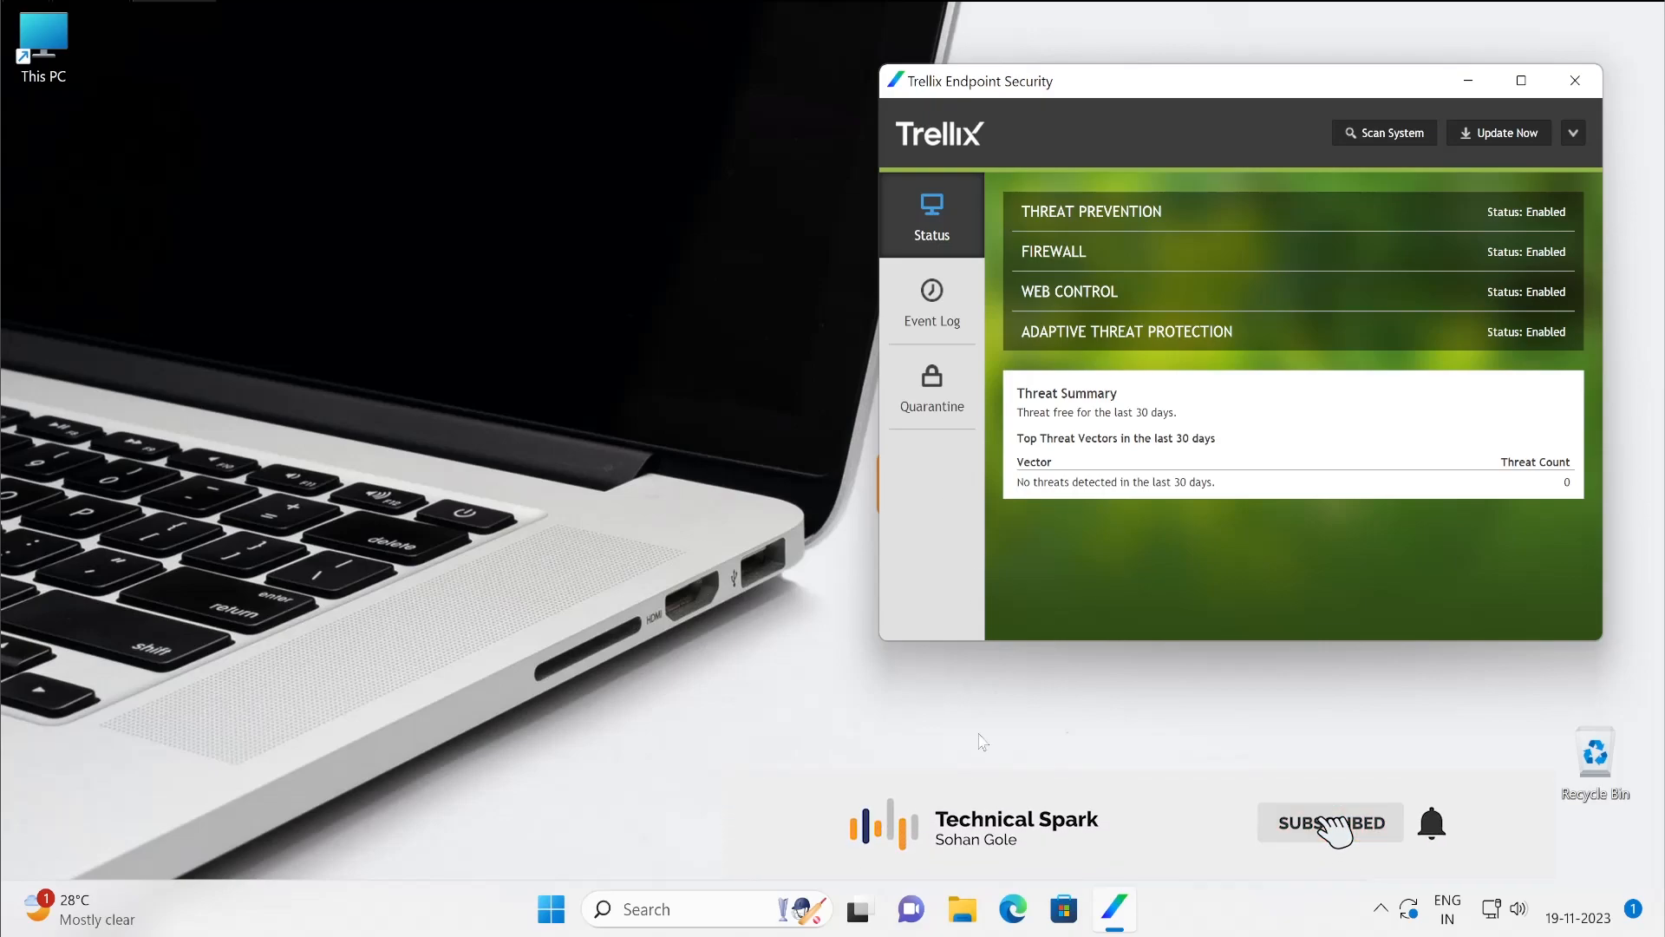
{"action": "mouse_move", "coordinate": [1045, 539]}
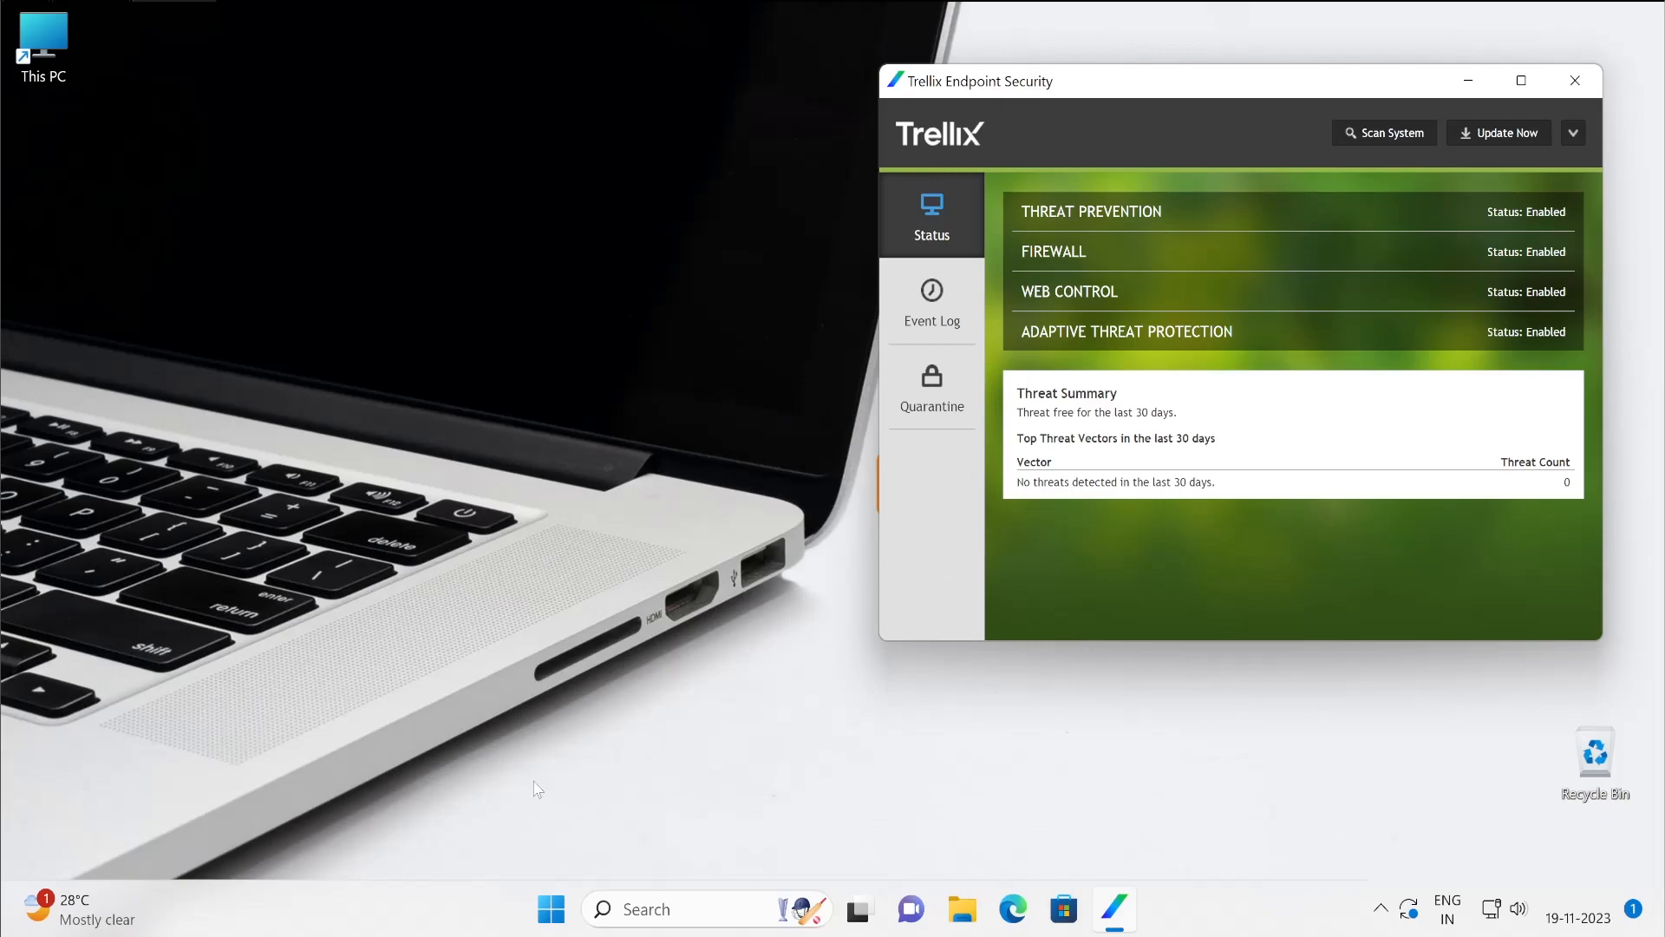
{"action": "mouse_move", "coordinate": [857, 413]}
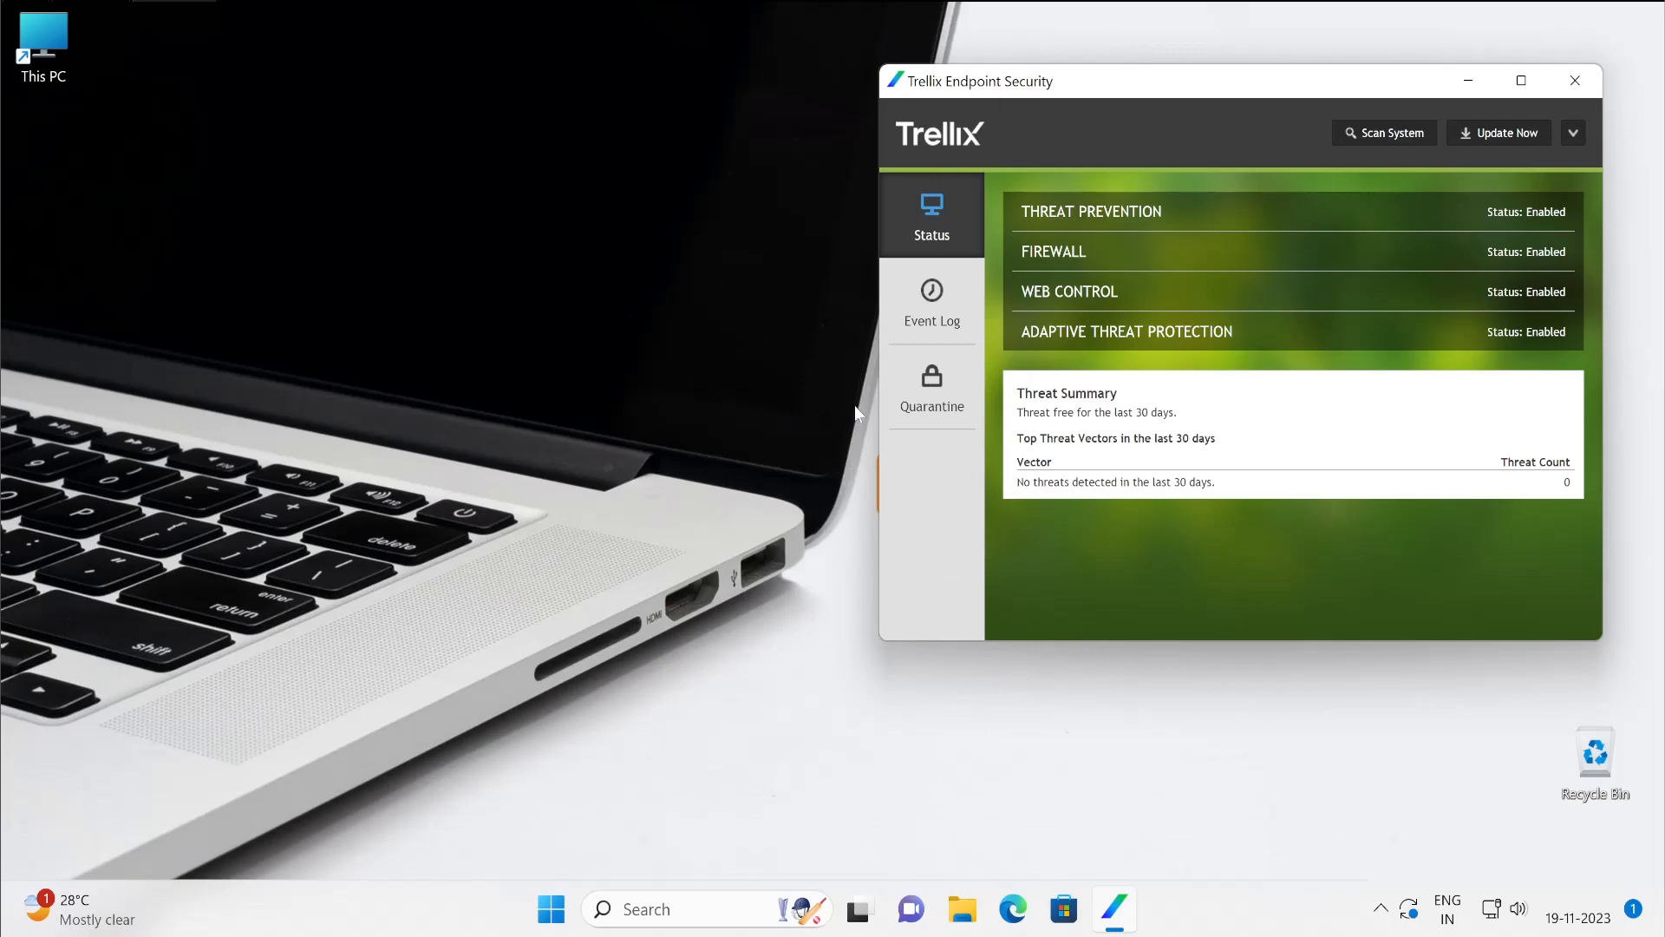
{"action": "mouse_move", "coordinate": [1140, 60]}
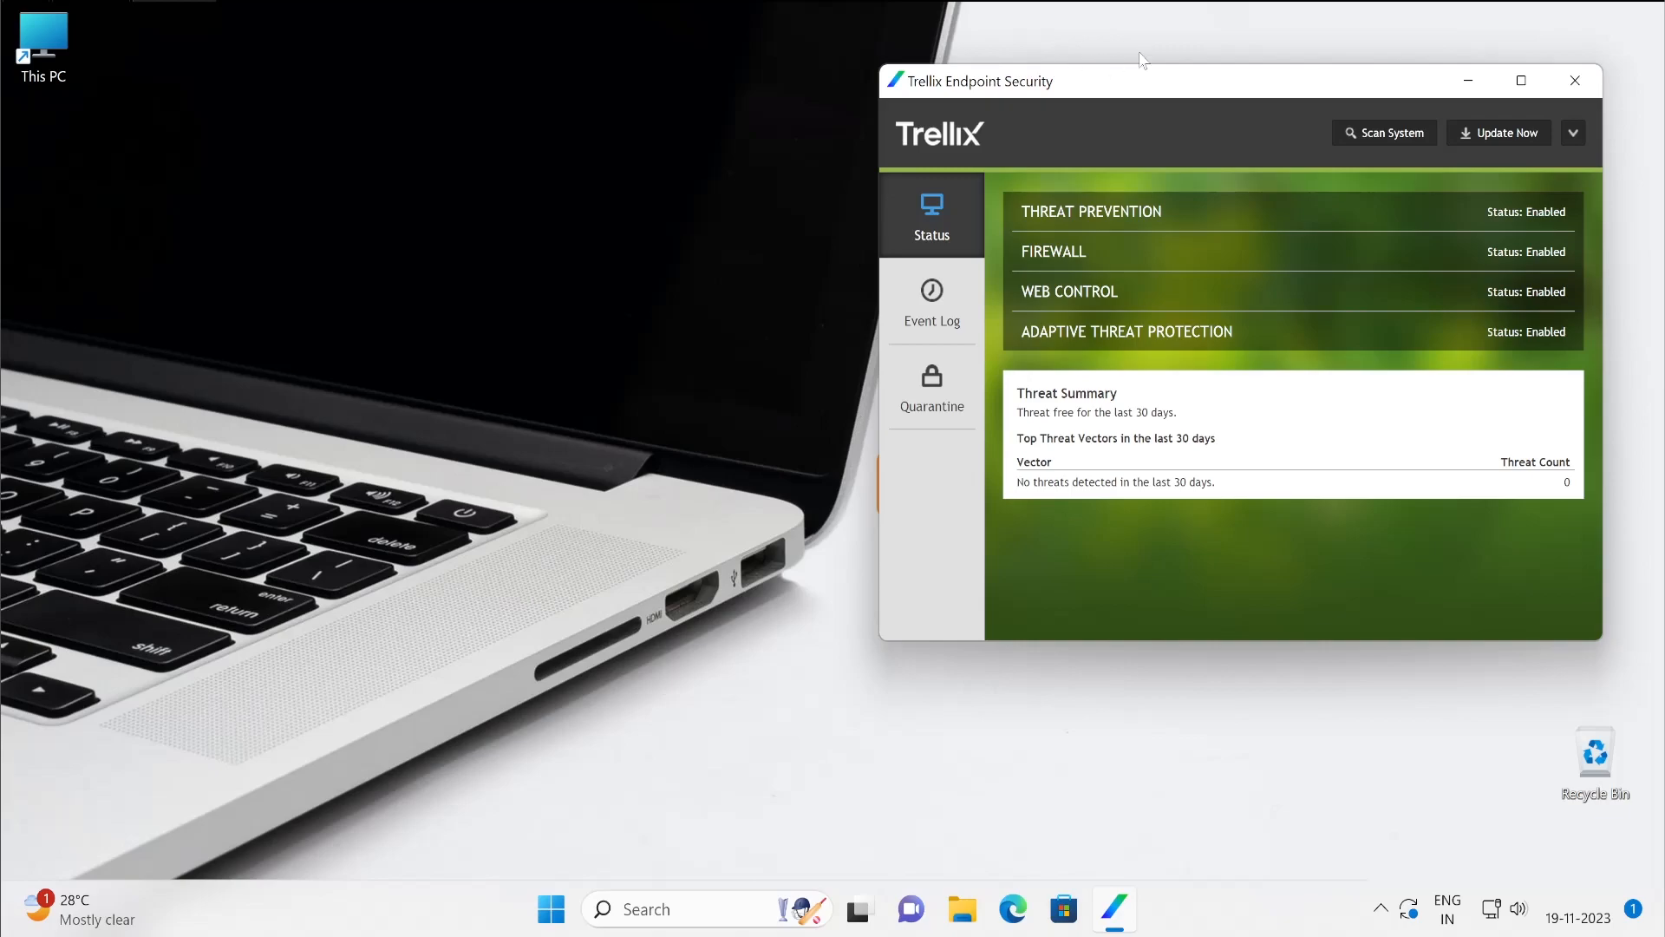
{"action": "mouse_move", "coordinate": [1618, 436]}
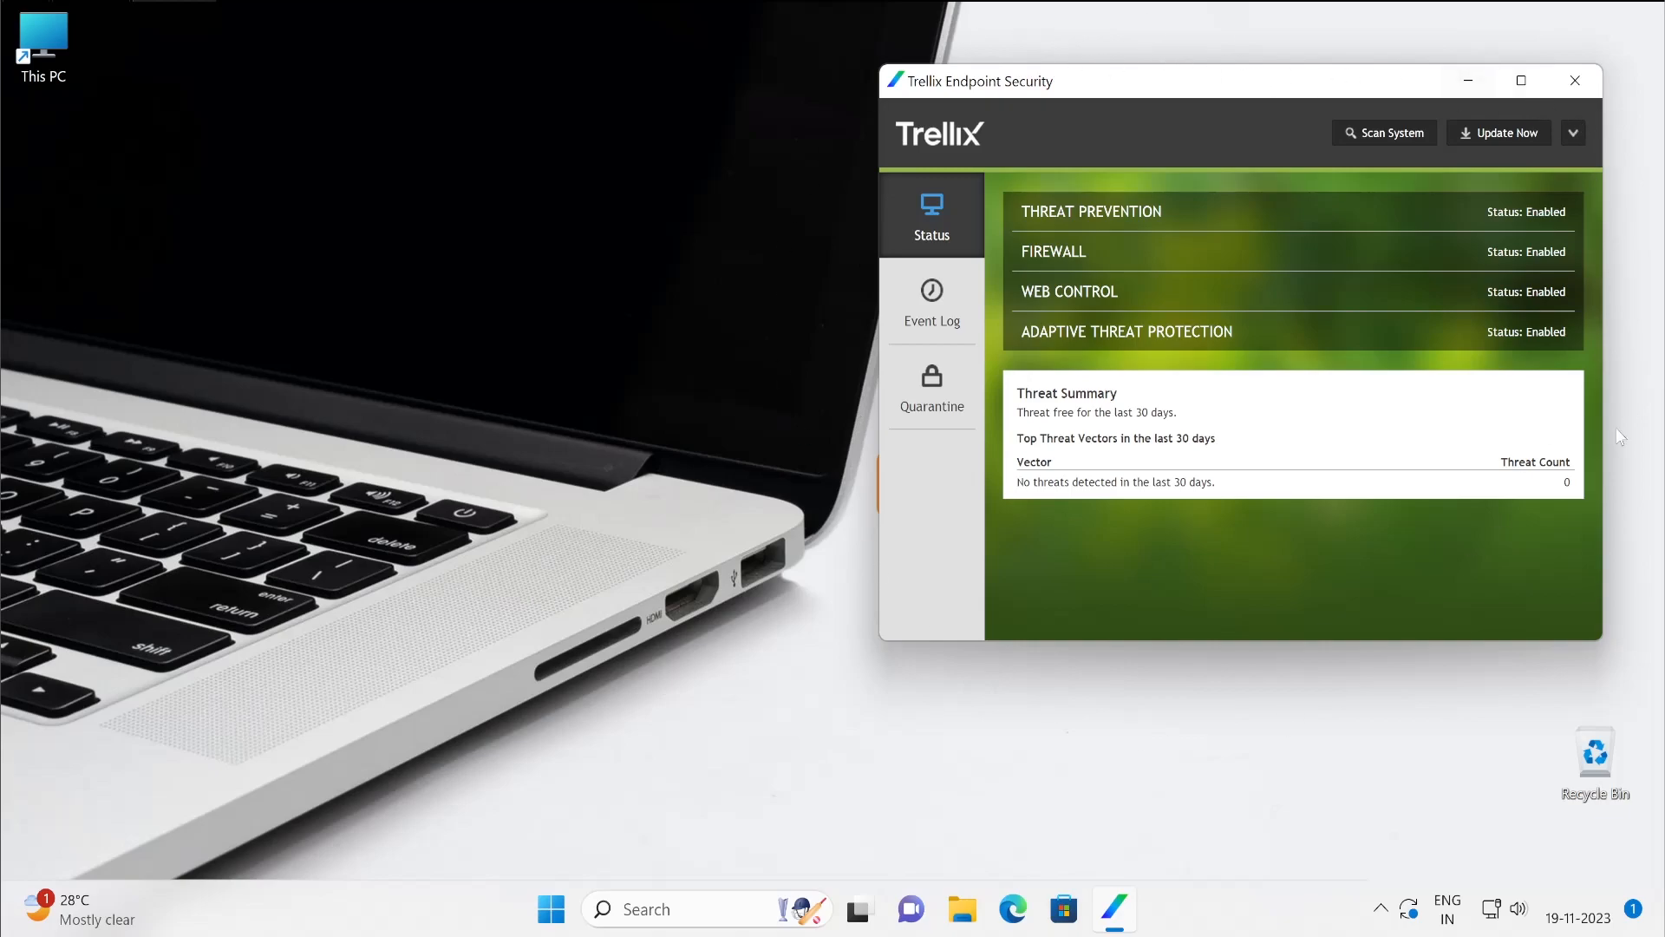
{"action": "mouse_move", "coordinate": [942, 141]}
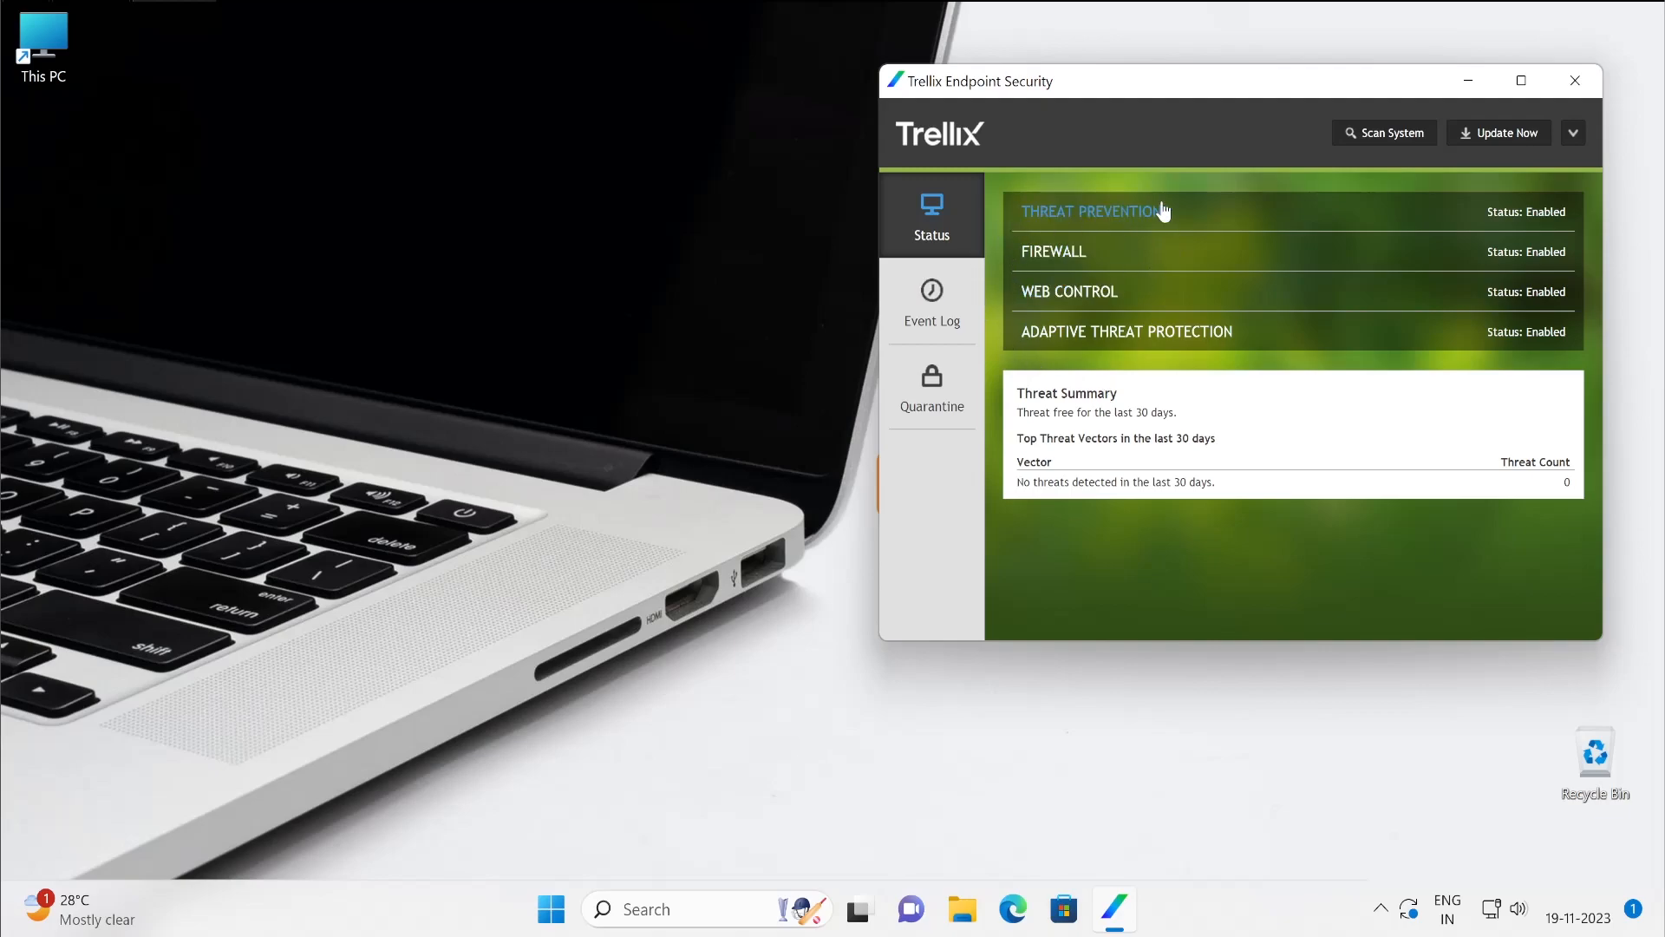
{"action": "left_click", "coordinate": [1380, 908]}
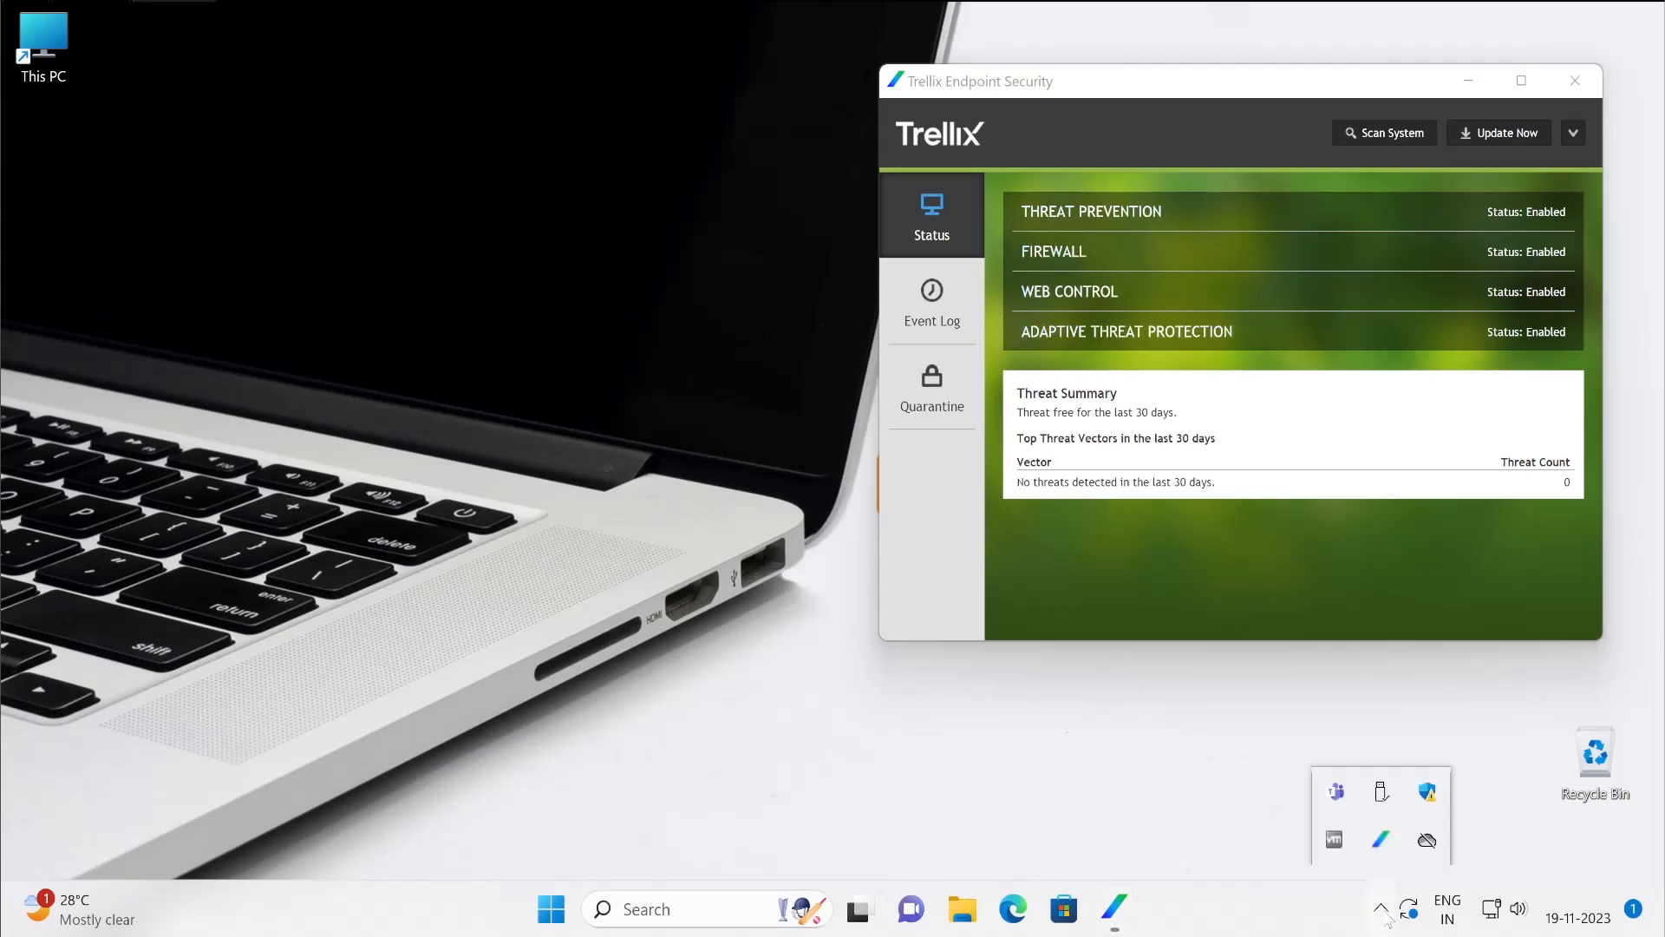
{"action": "right_click", "coordinate": [1427, 792]}
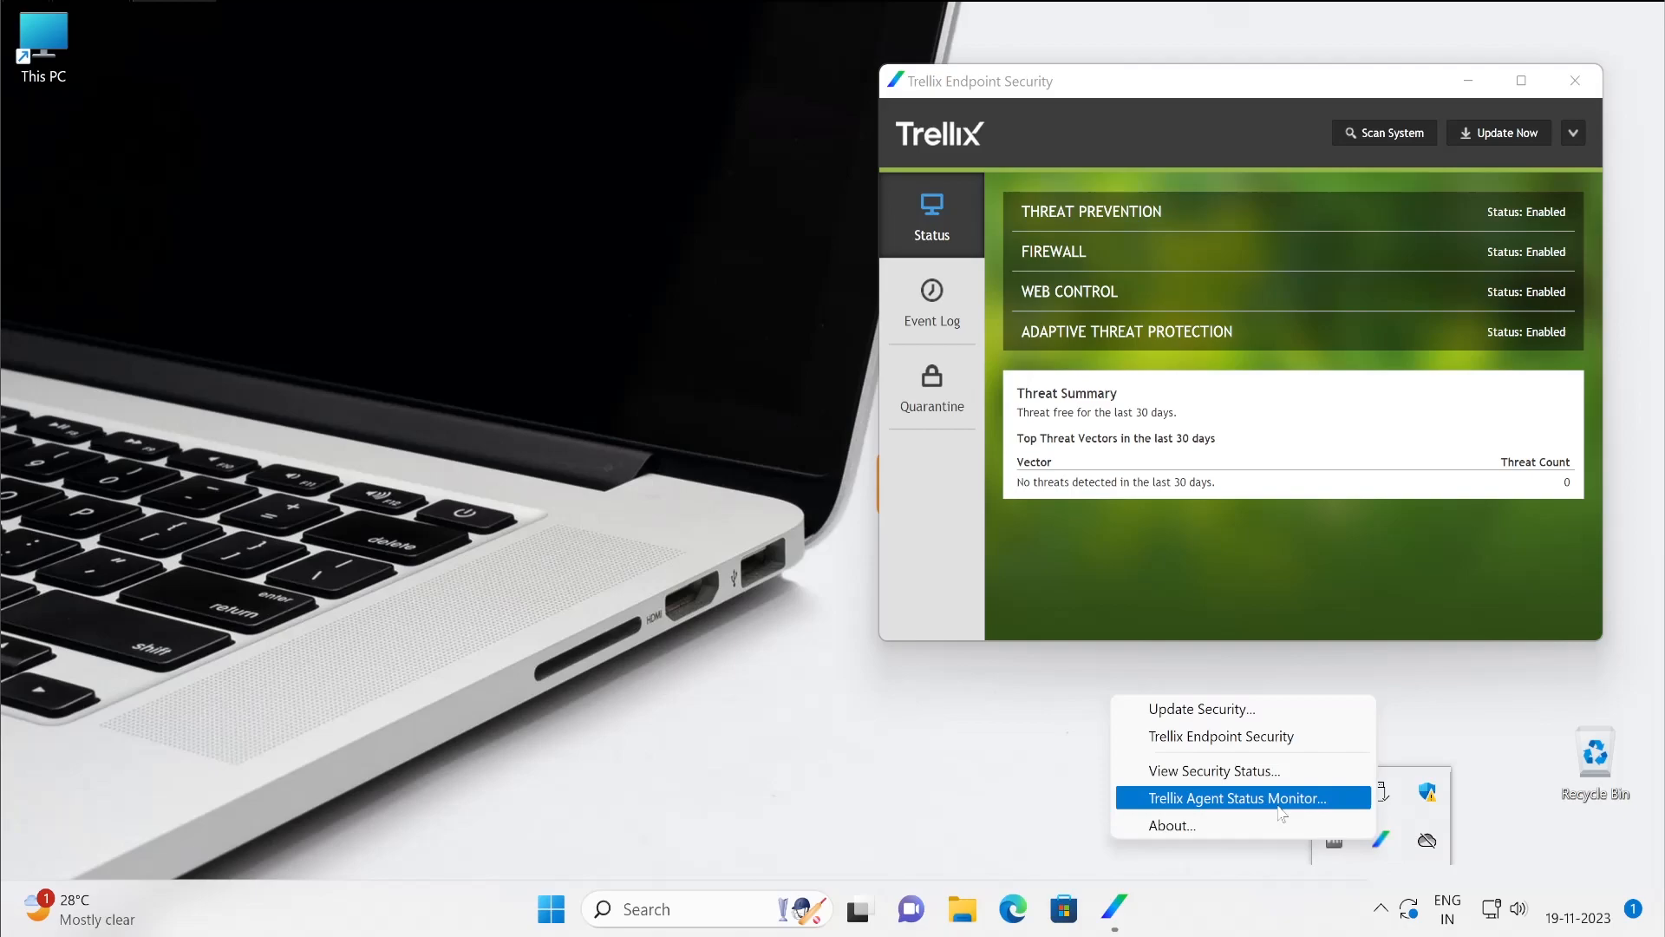
Step: In Trellix Agent Status Monitor, enforce policies now and inspect a policy-enforcement log entry
{"action": "left_click", "coordinate": [1234, 798]}
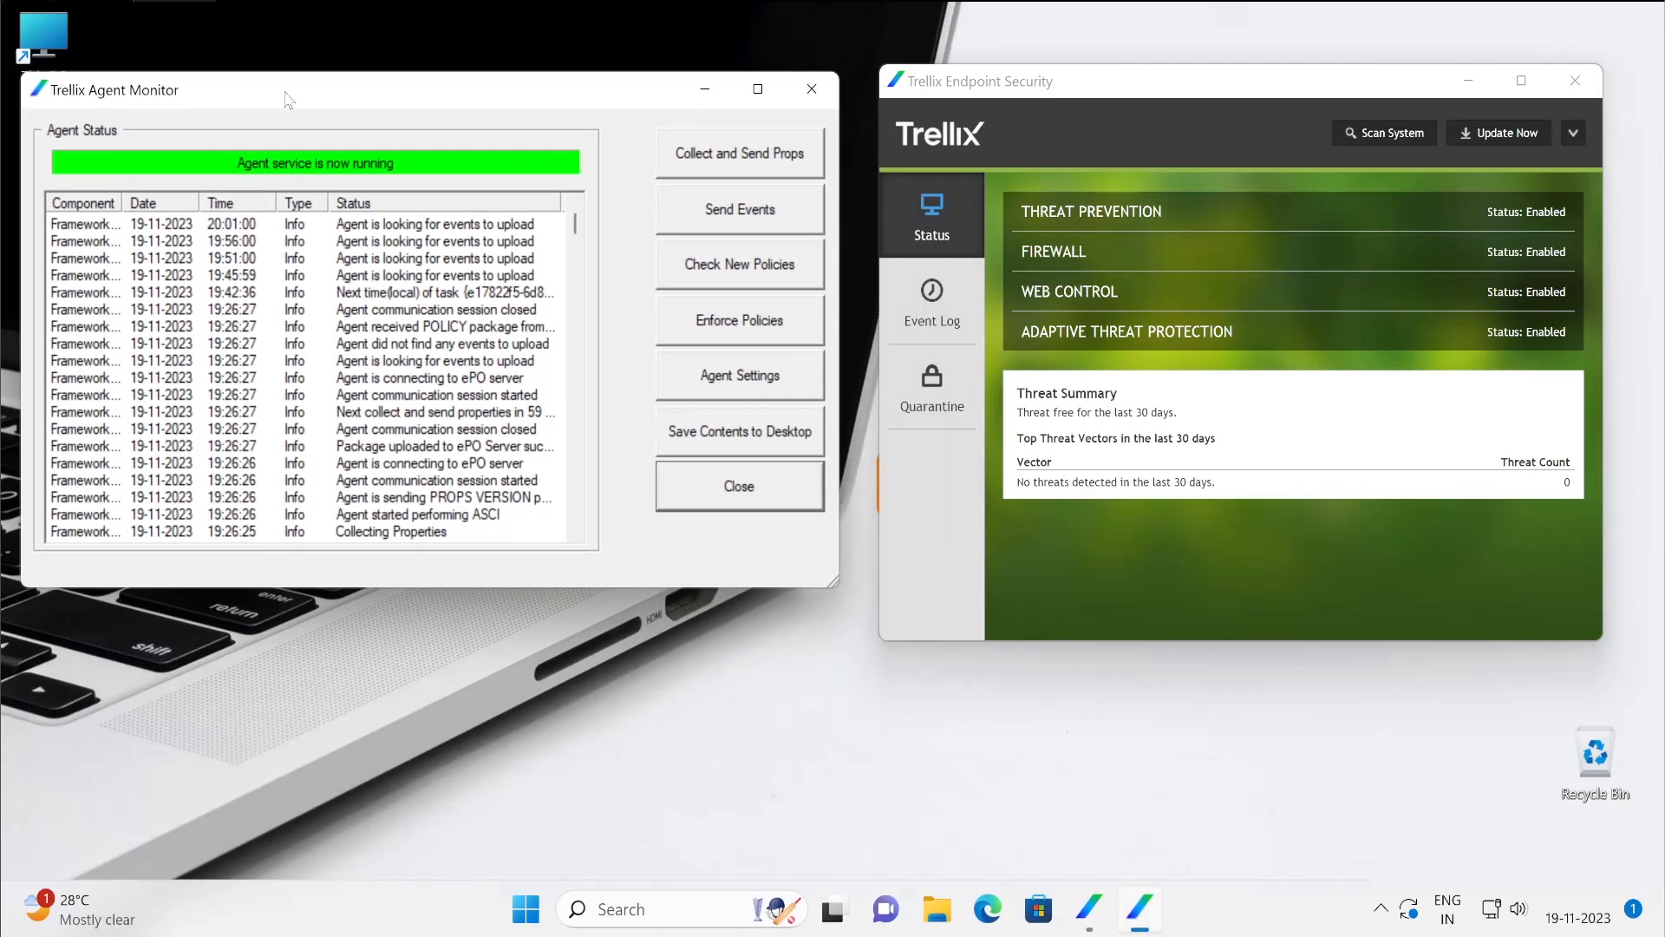
{"action": "left_click", "coordinate": [738, 264]}
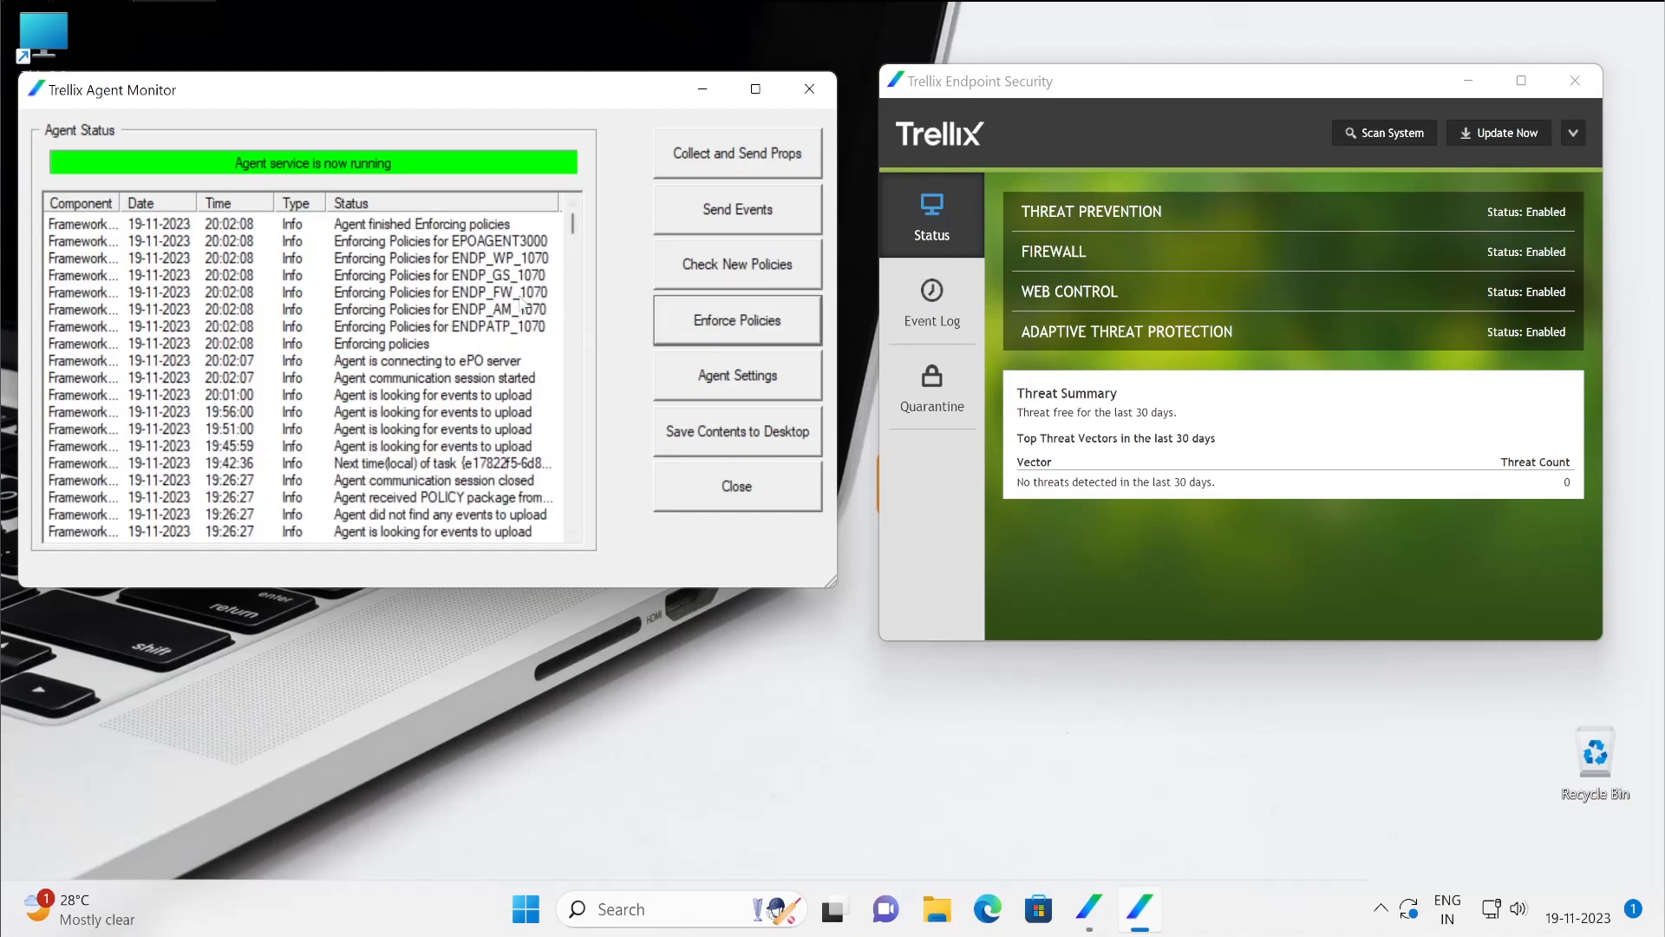
{"action": "left_click", "coordinate": [436, 275]}
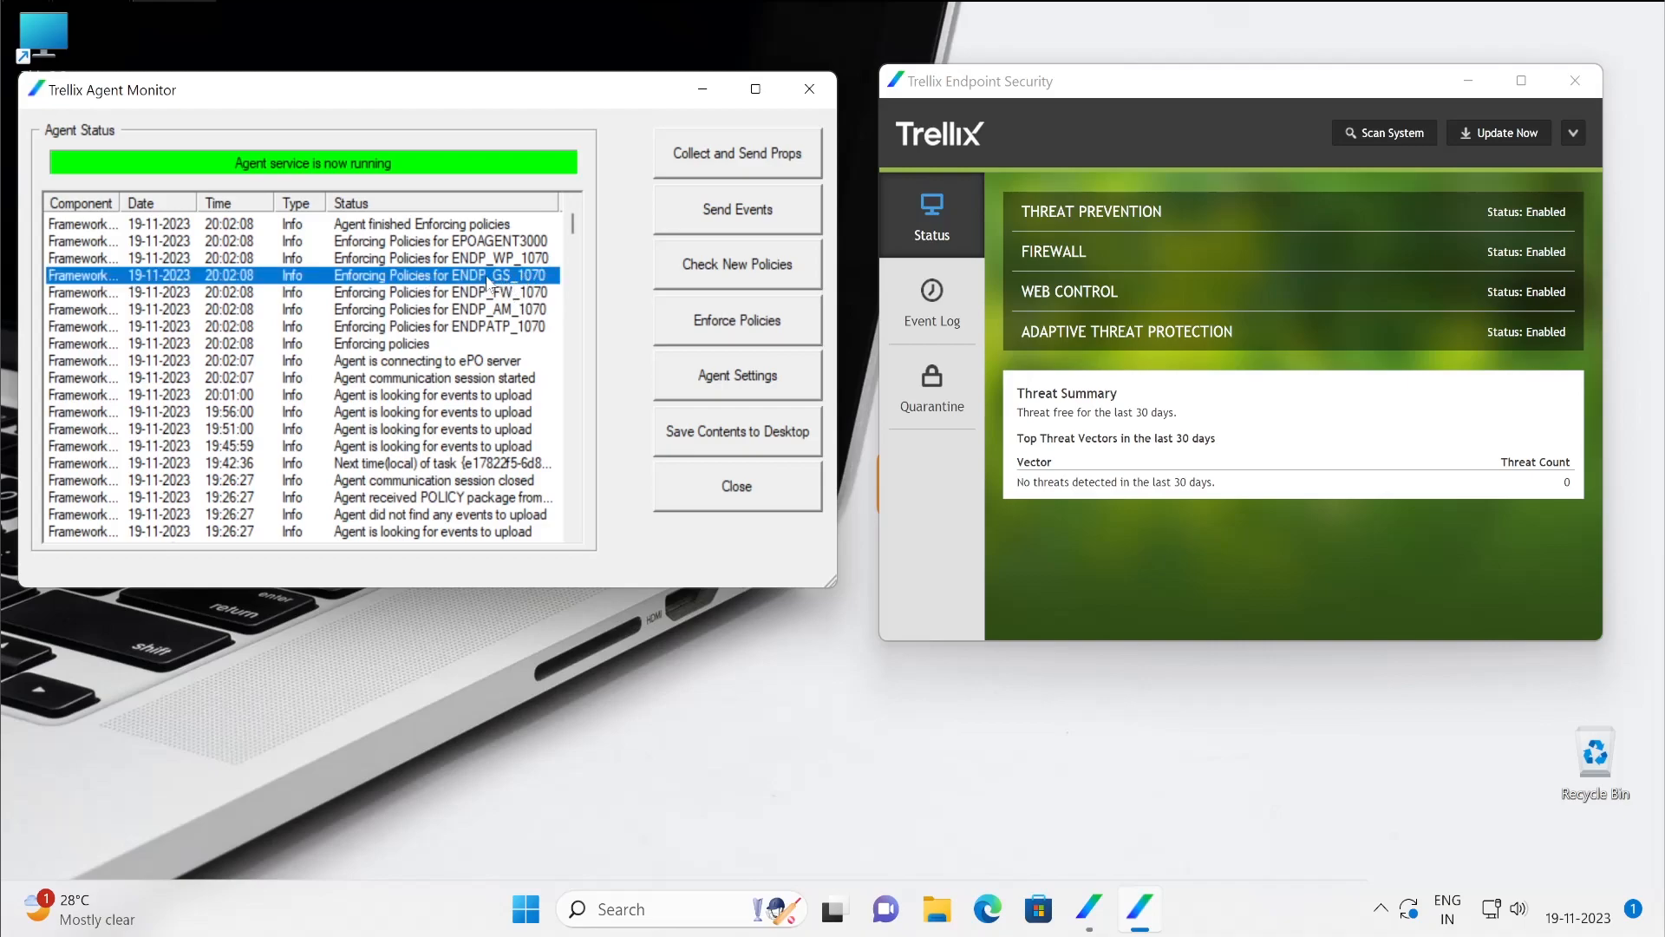
{"action": "mouse_move", "coordinate": [507, 283]}
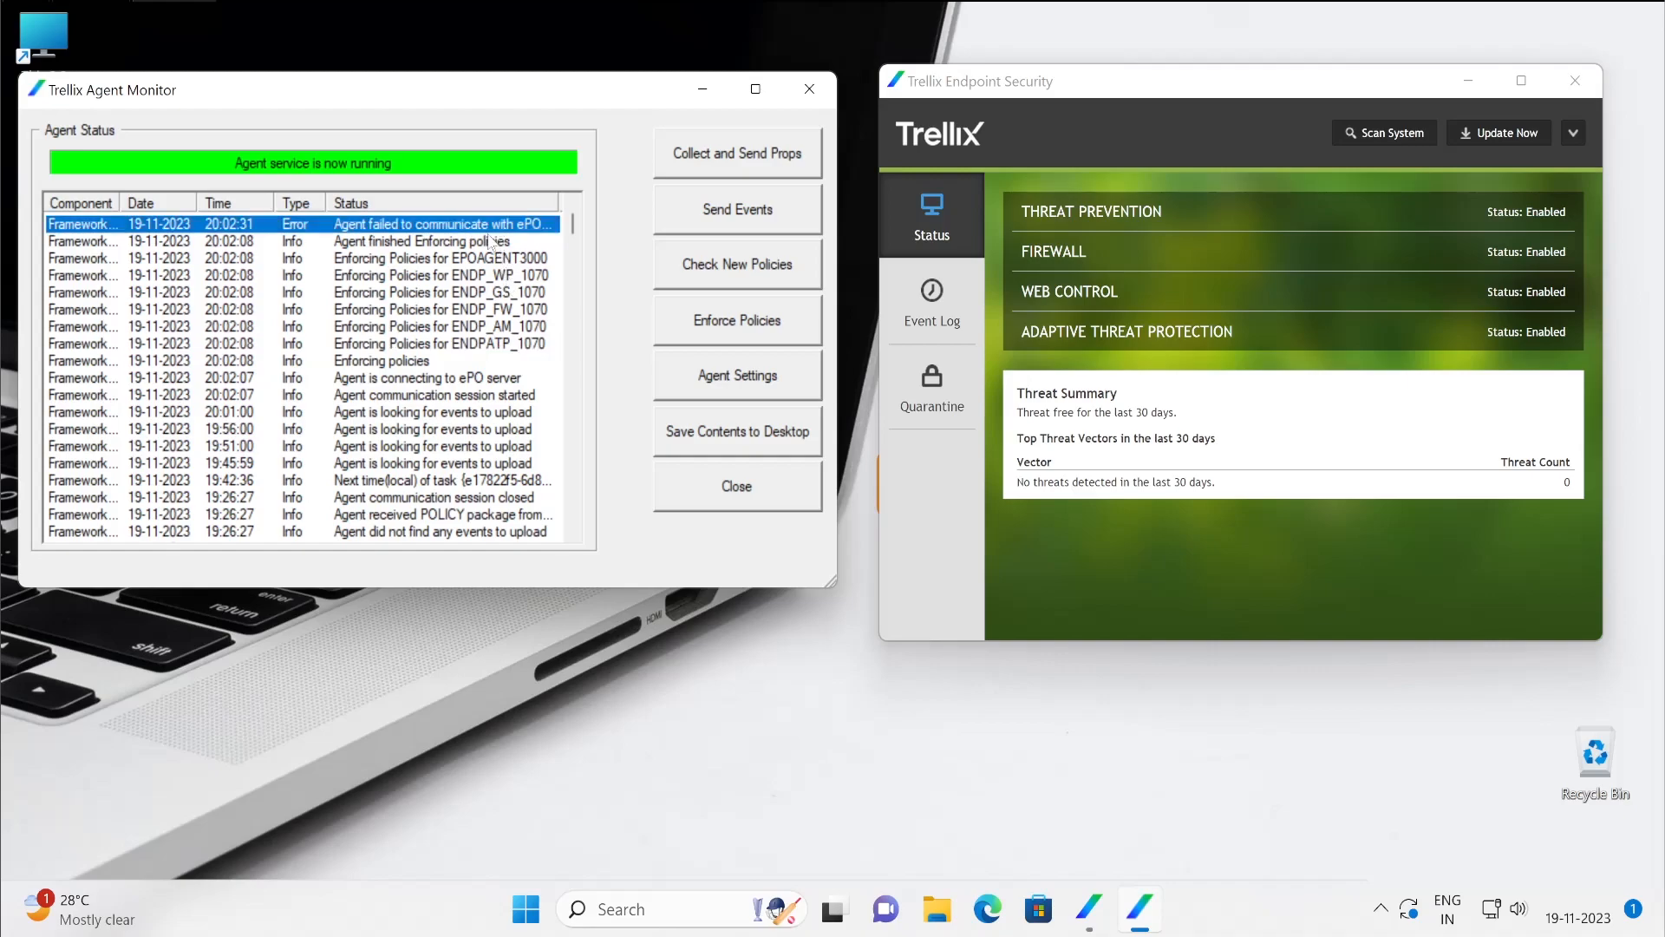
{"action": "mouse_move", "coordinate": [490, 243]}
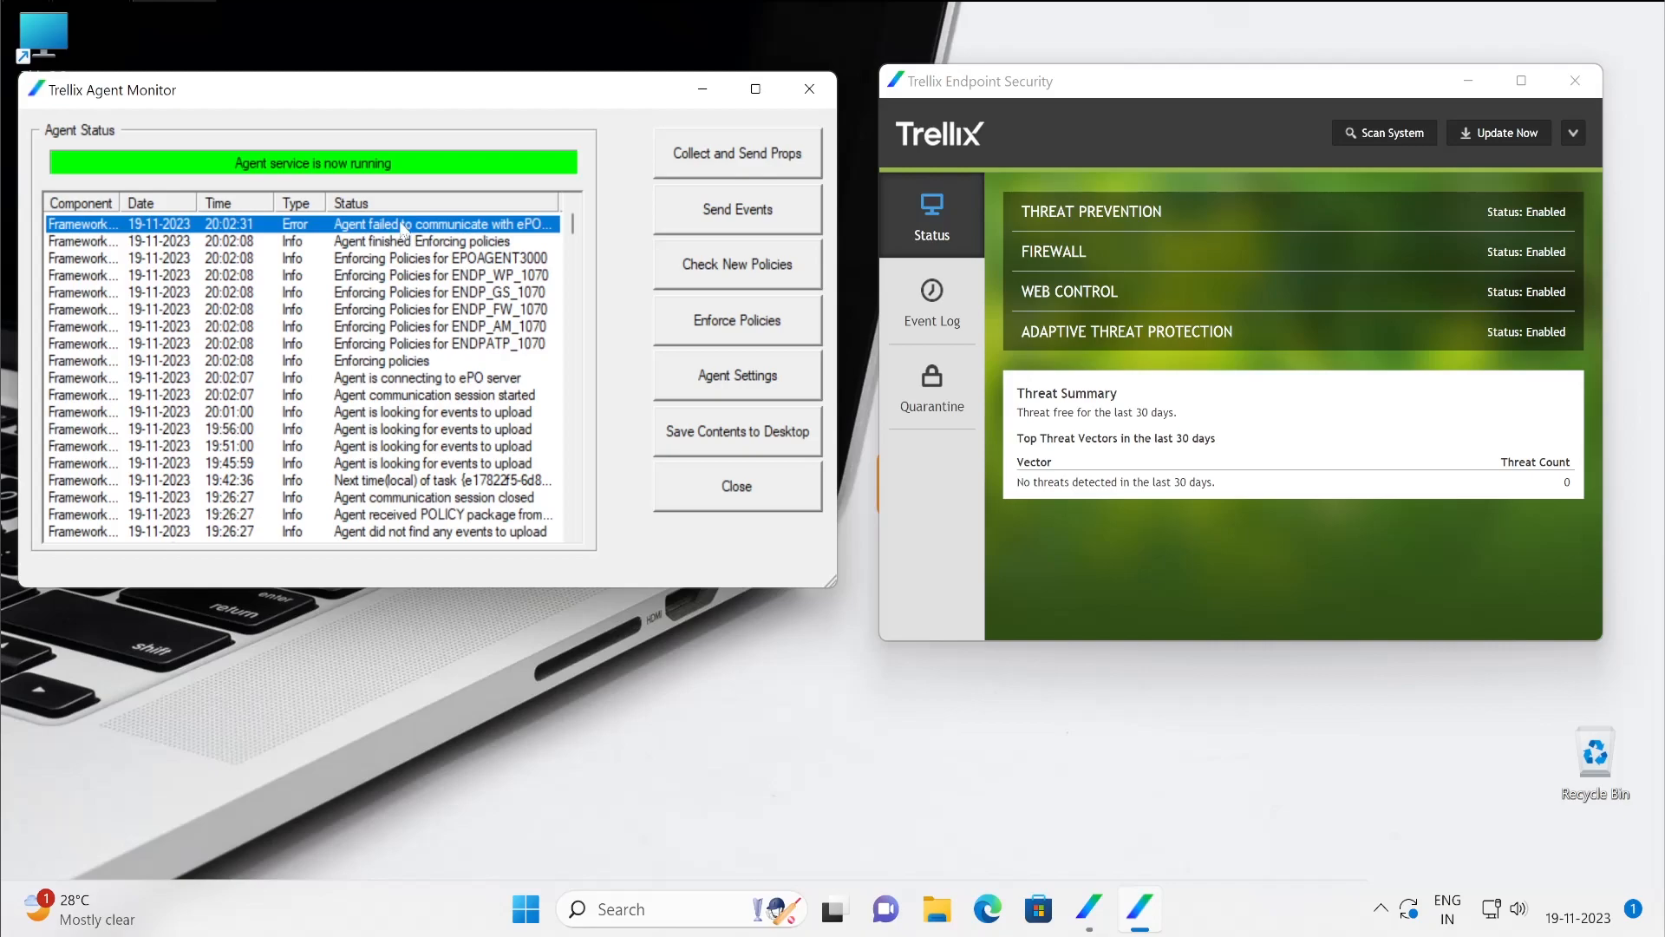
{"action": "mouse_move", "coordinate": [1282, 408]}
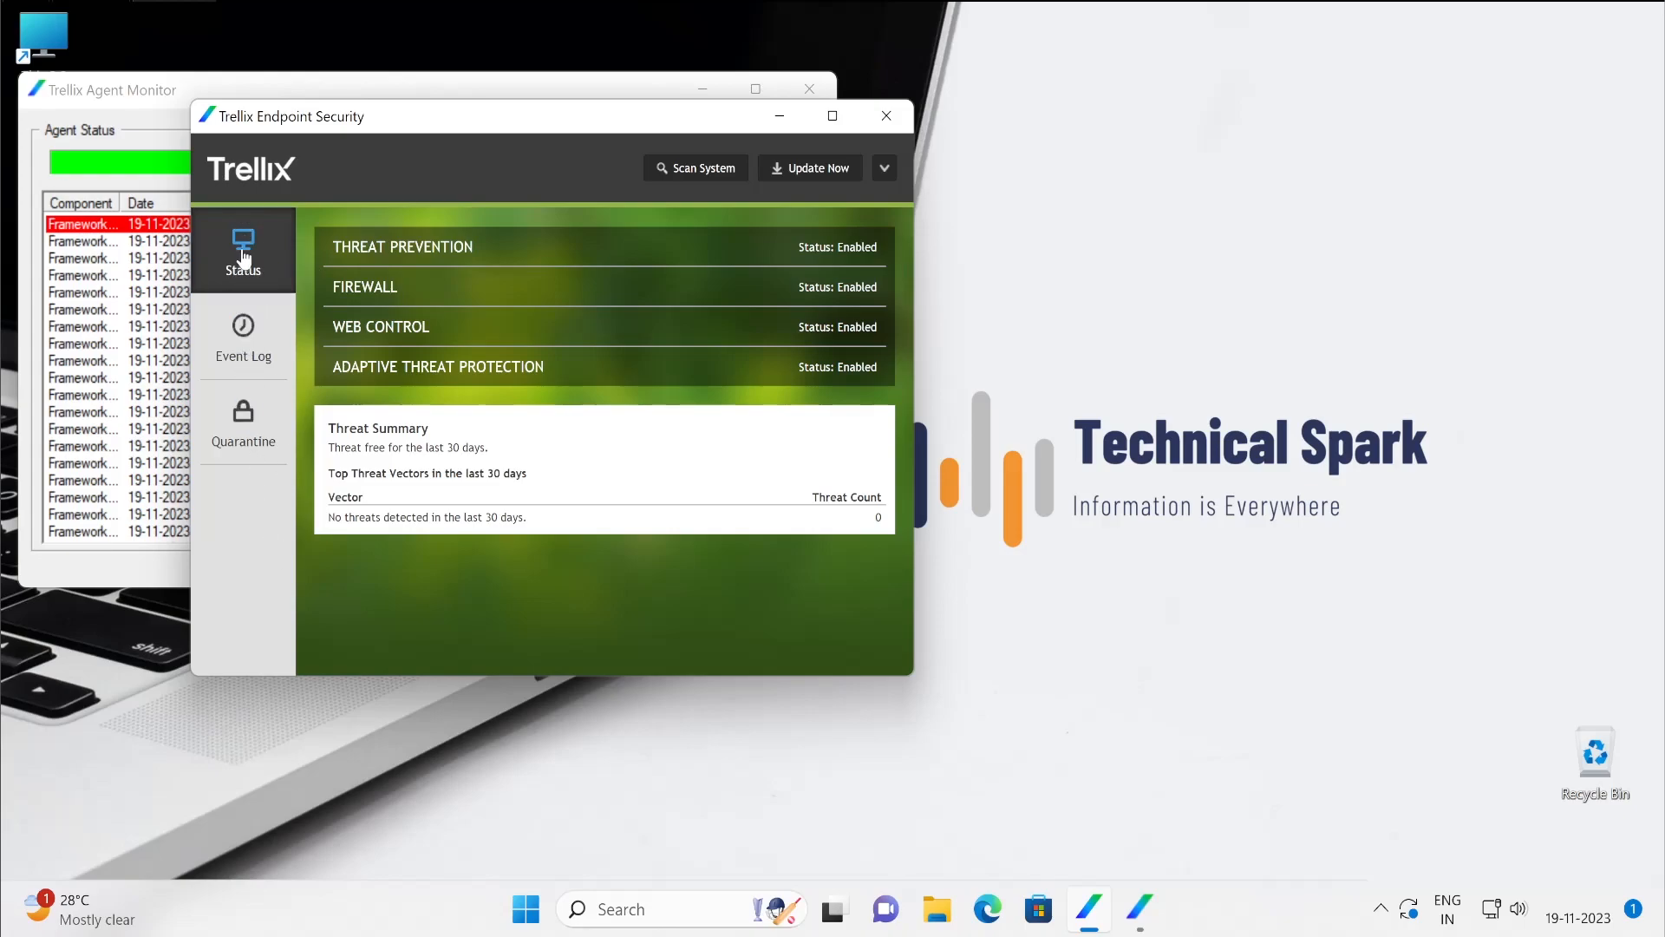
{"action": "mouse_move", "coordinate": [416, 316]}
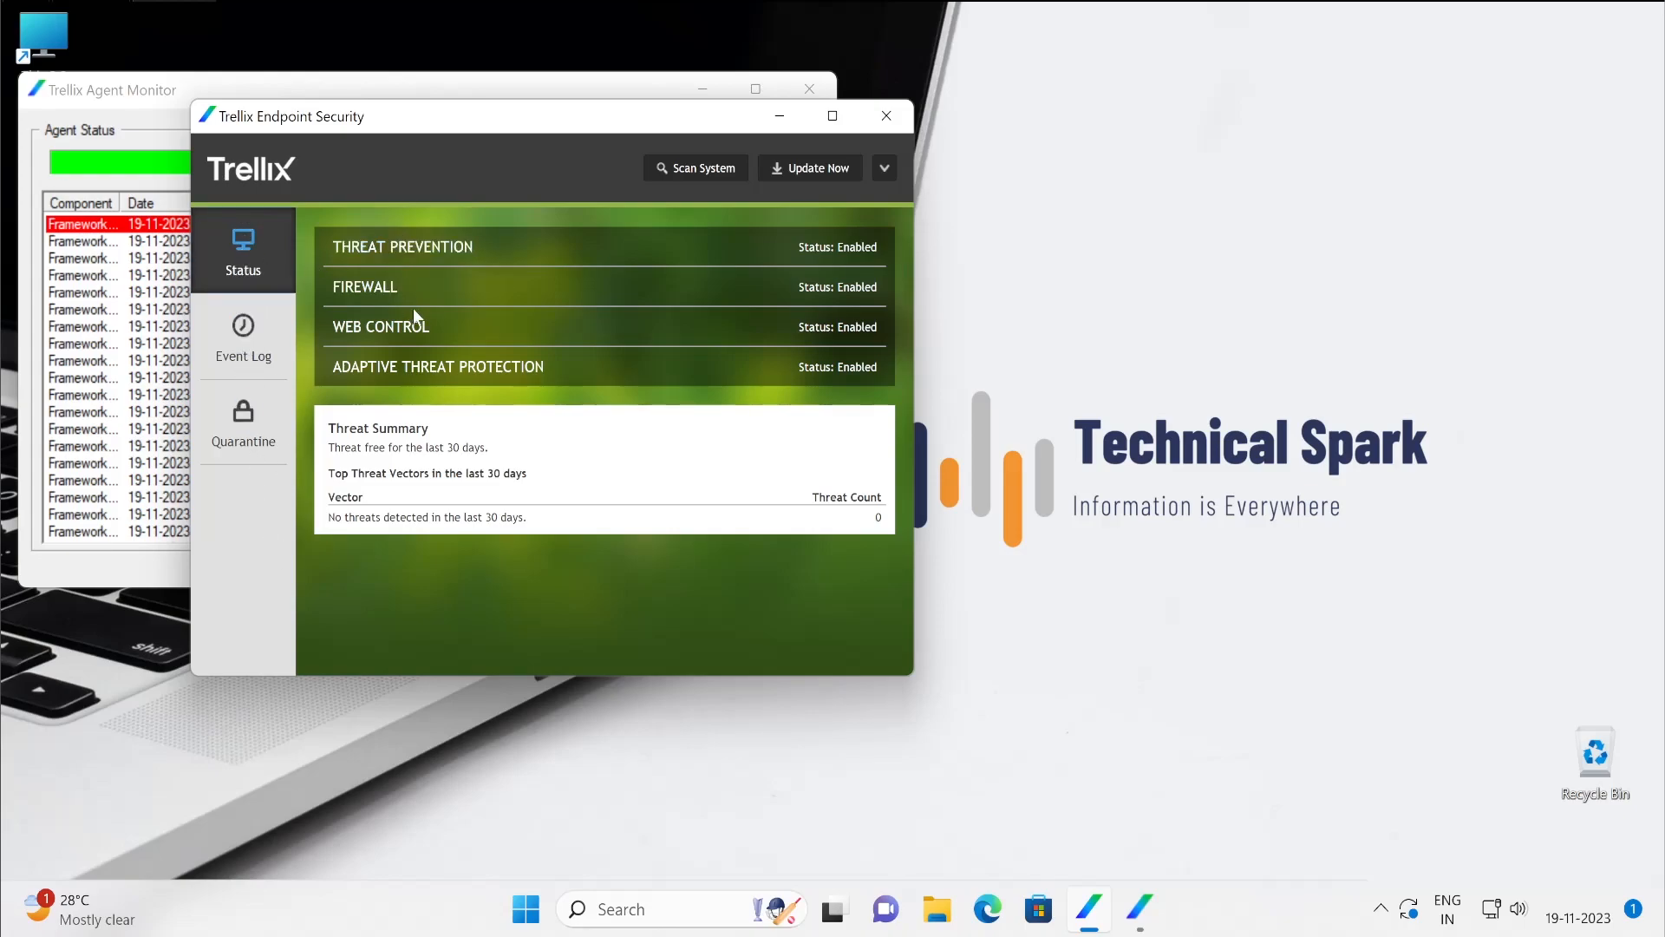
{"action": "mouse_move", "coordinate": [581, 340]}
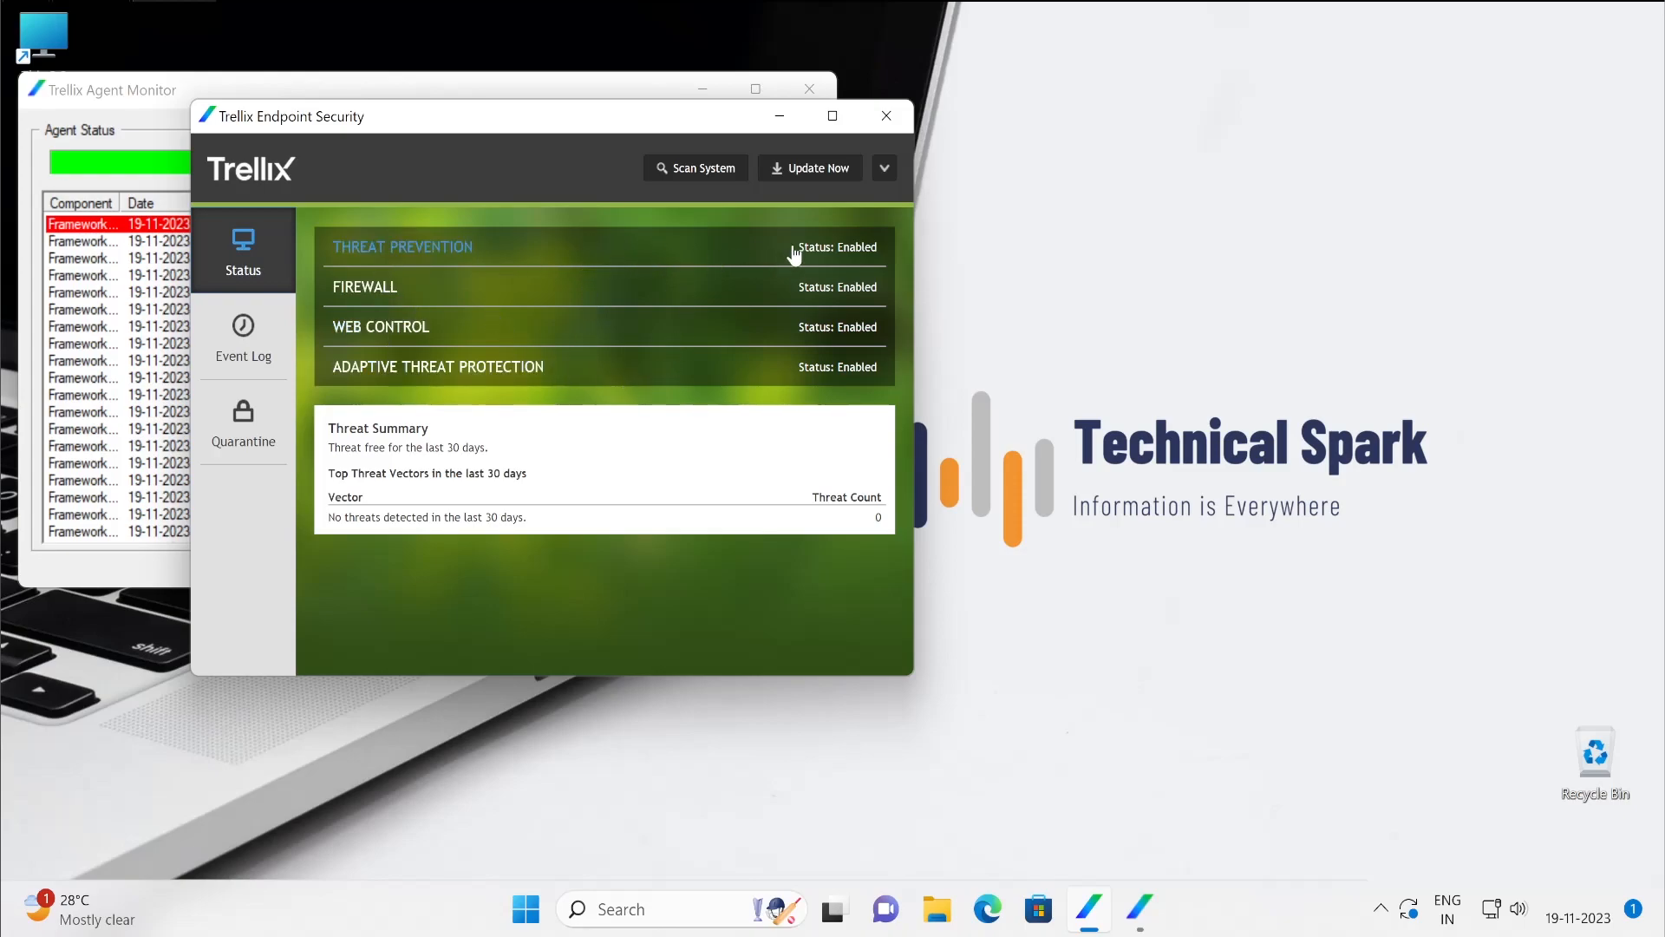
{"action": "mouse_move", "coordinate": [866, 269]}
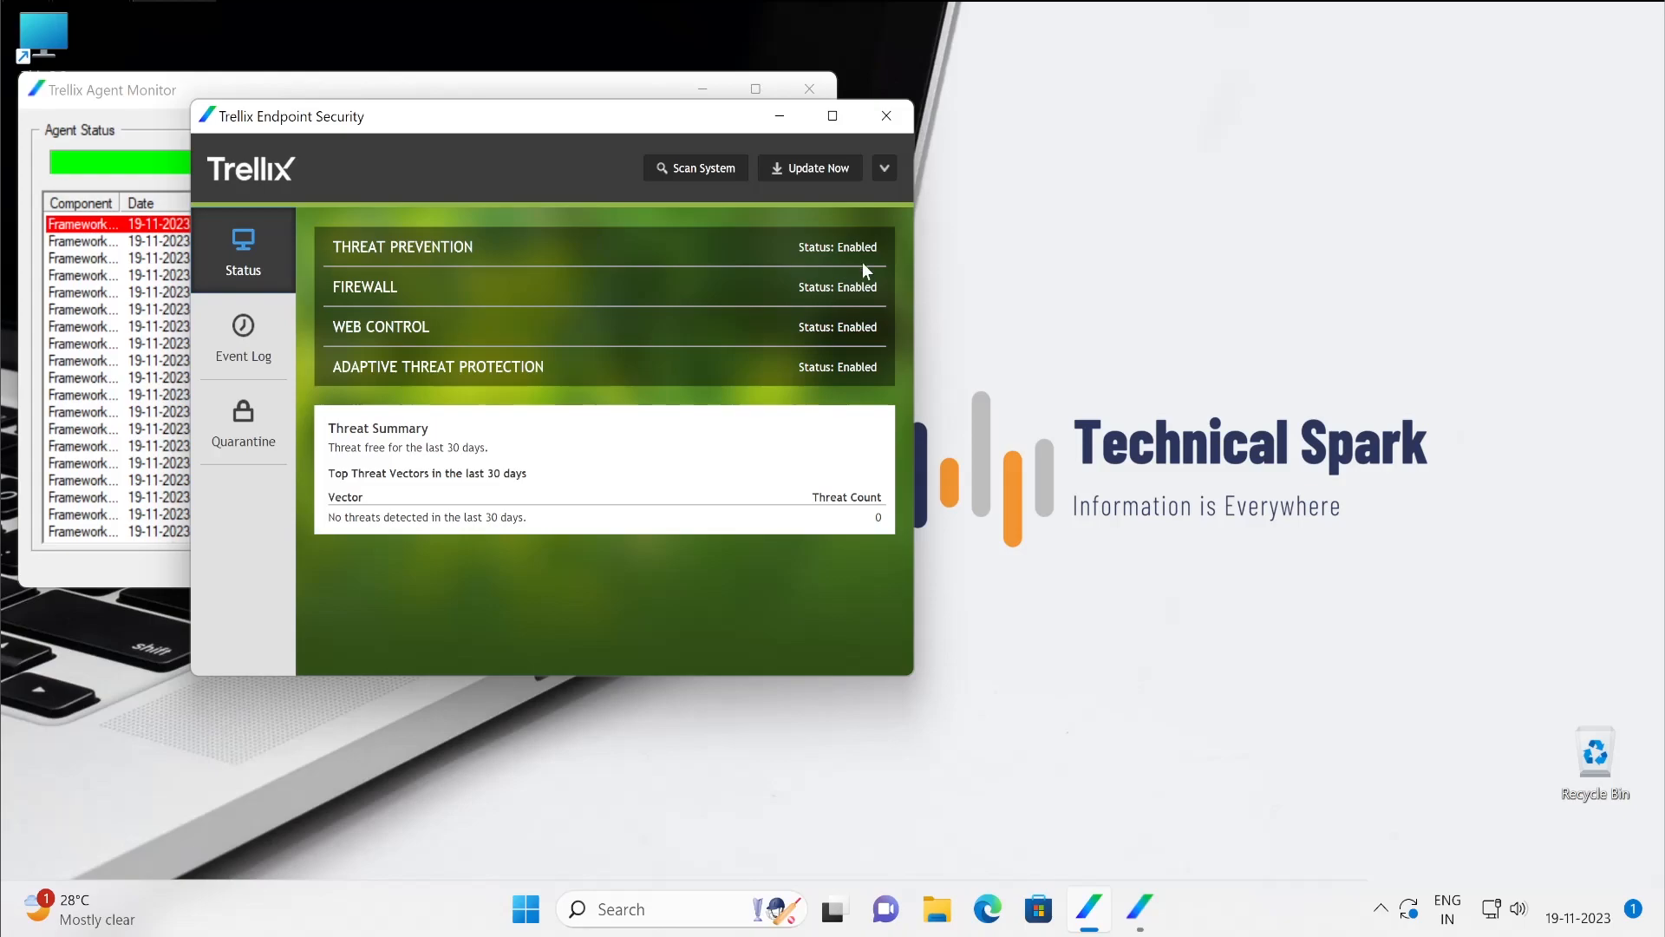
{"action": "mouse_move", "coordinate": [824, 317]}
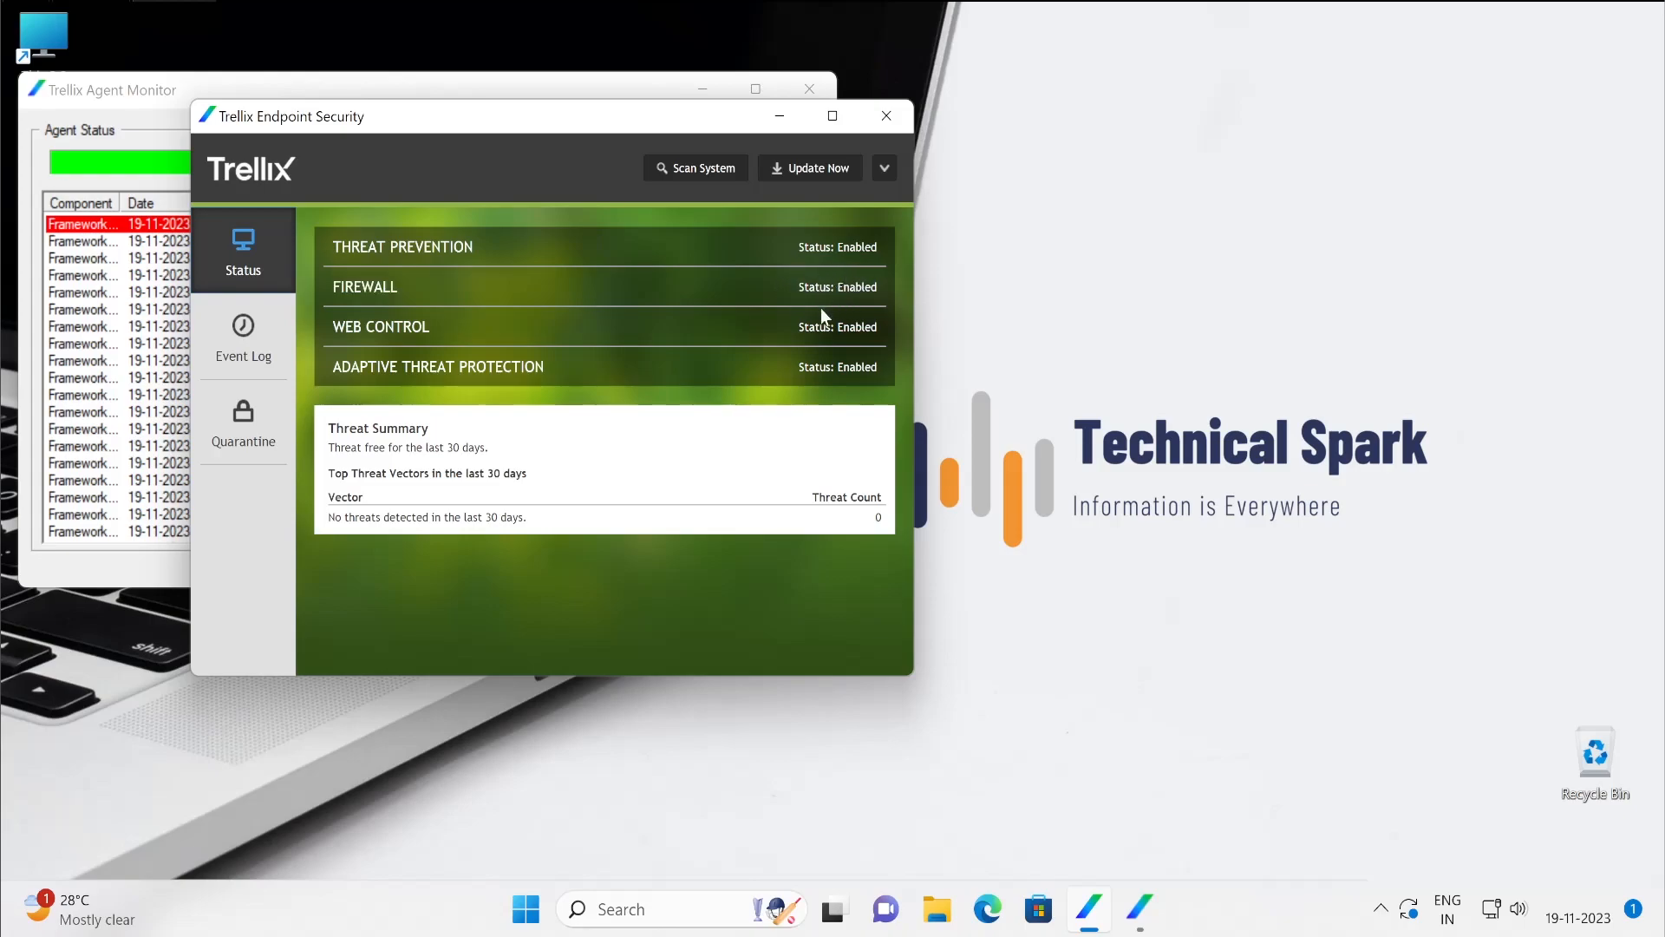
{"action": "mouse_move", "coordinate": [747, 270]}
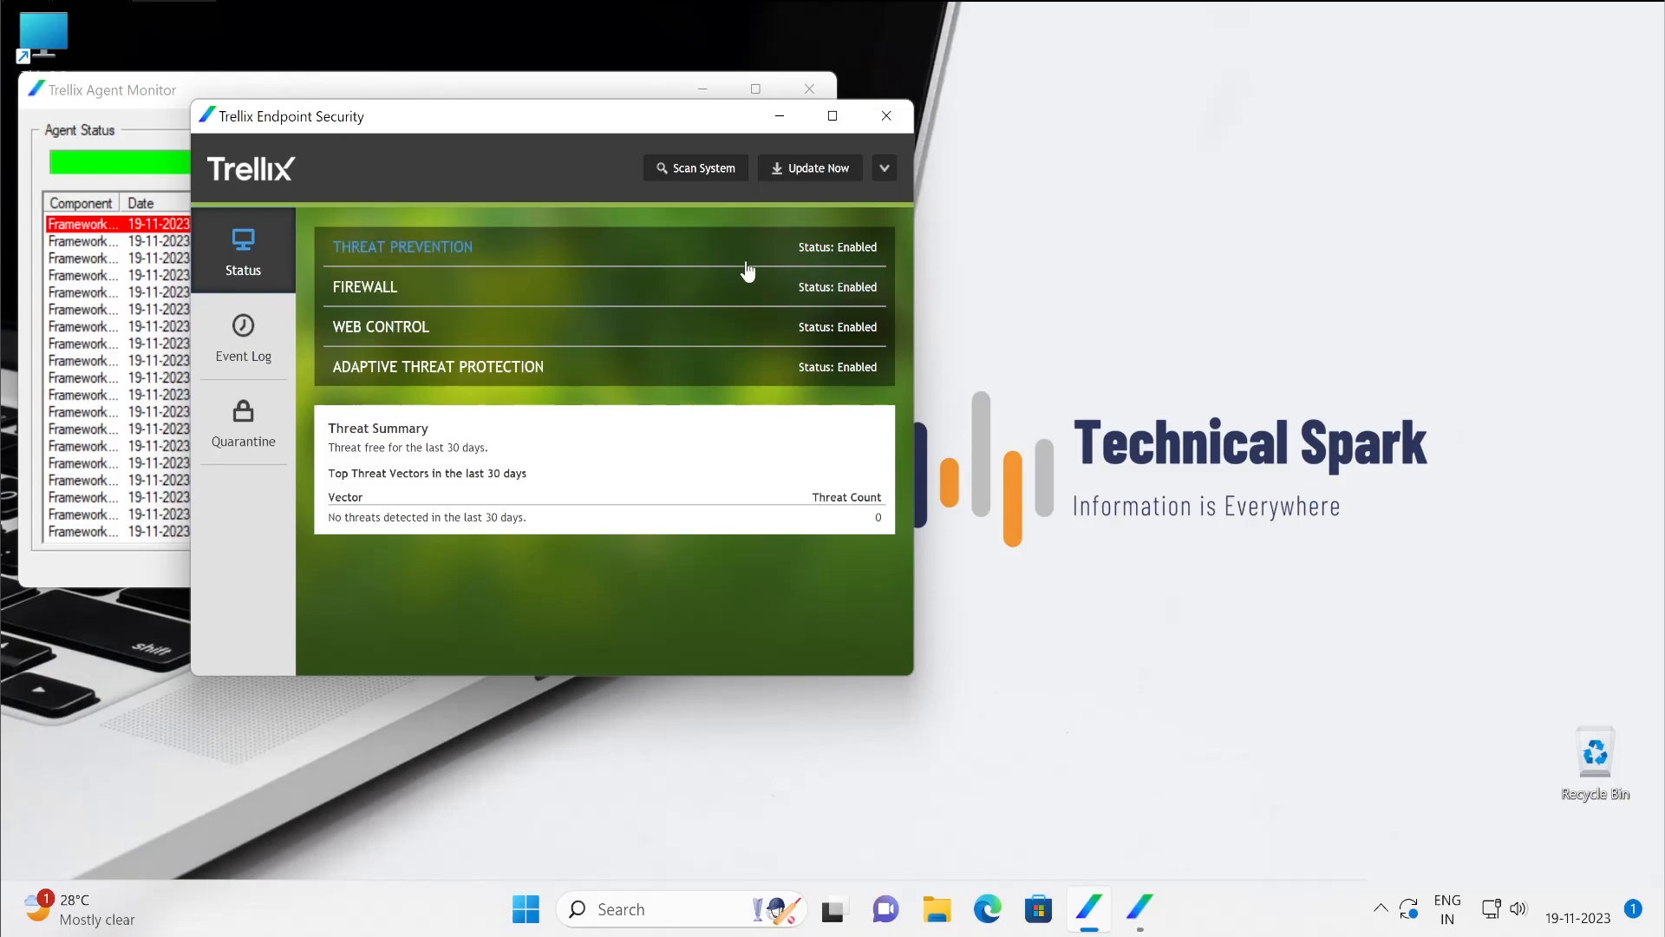
{"action": "mouse_move", "coordinate": [786, 380]}
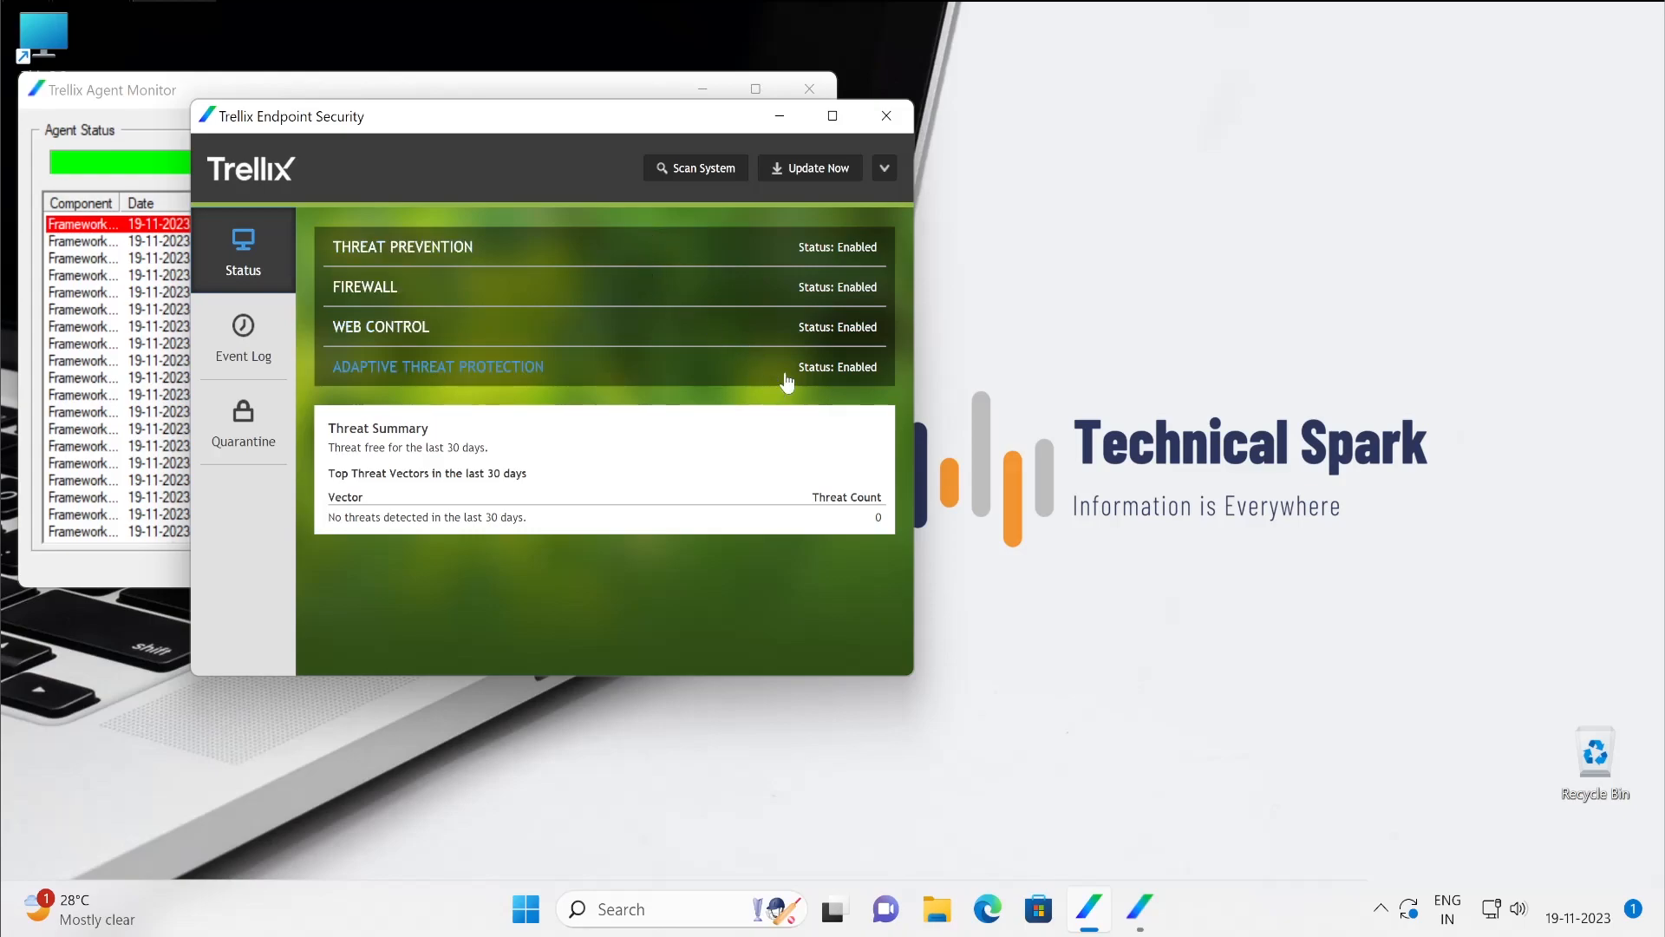
{"action": "mouse_move", "coordinate": [858, 393]}
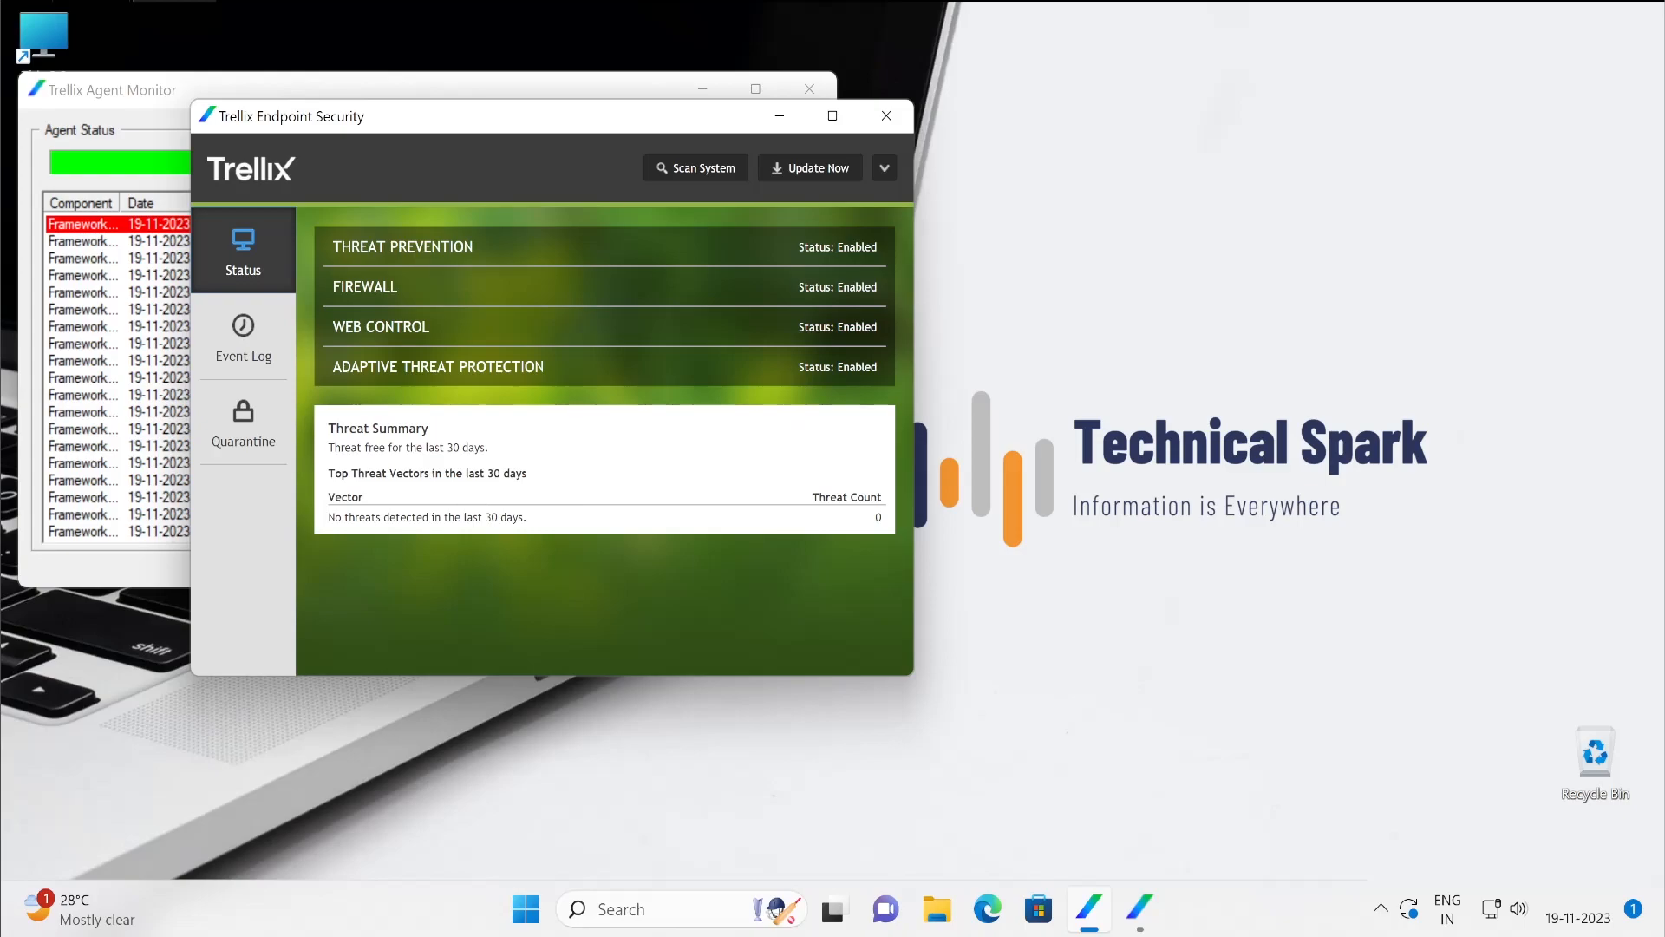
{"action": "mouse_move", "coordinate": [420, 506]}
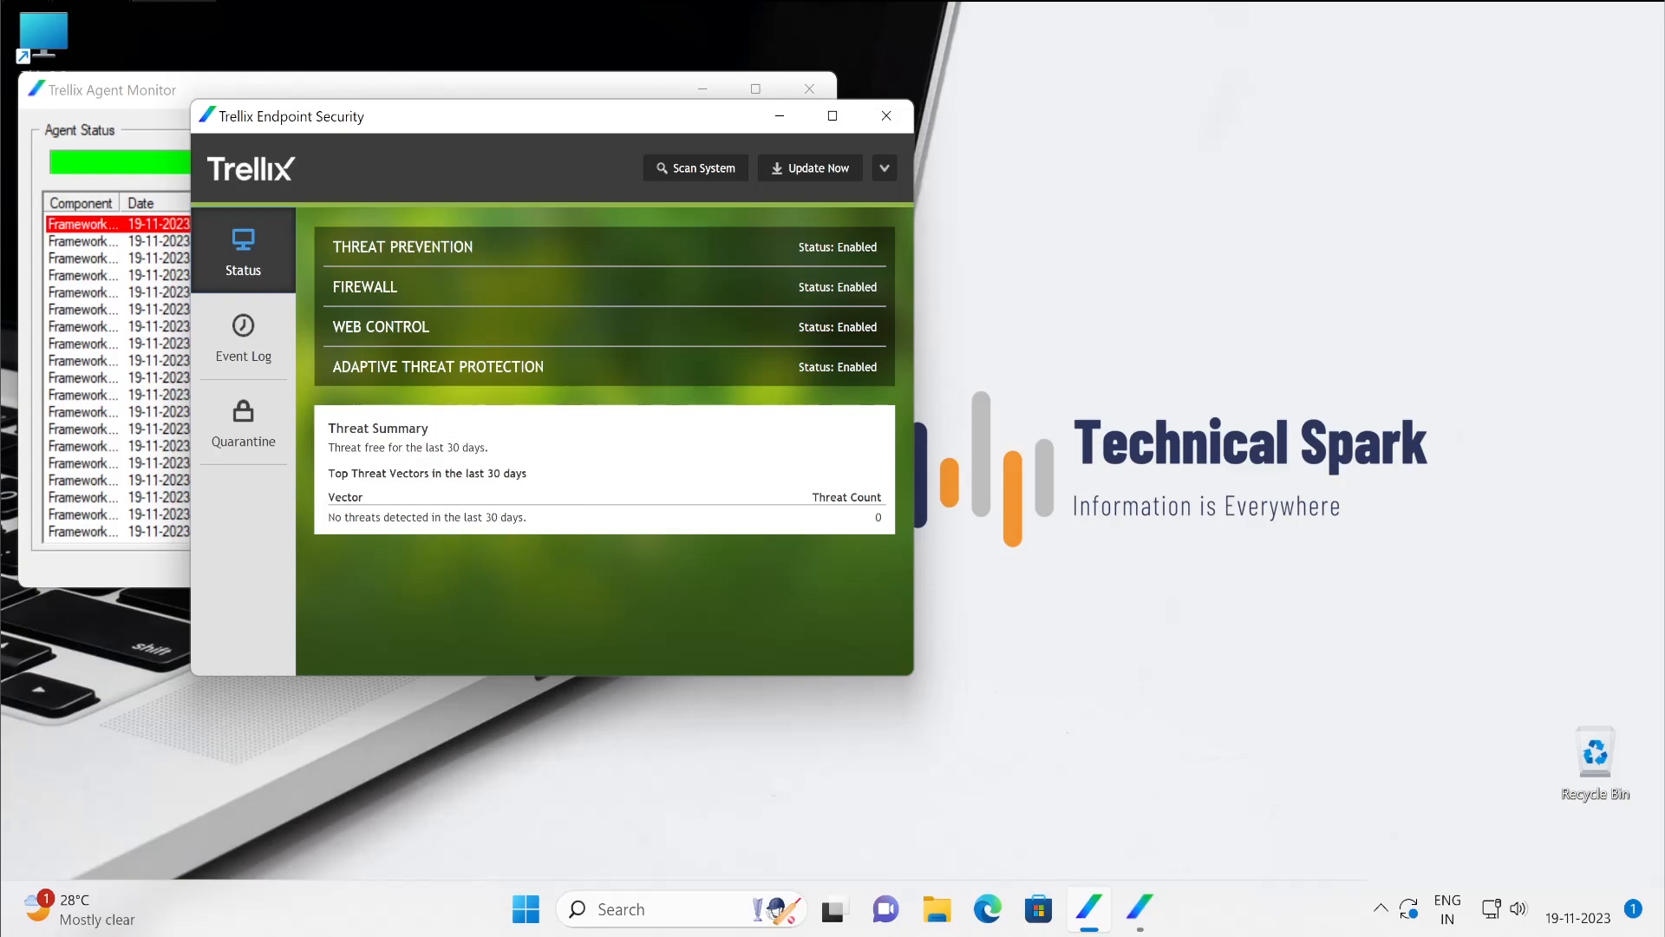
{"action": "mouse_move", "coordinate": [521, 538]}
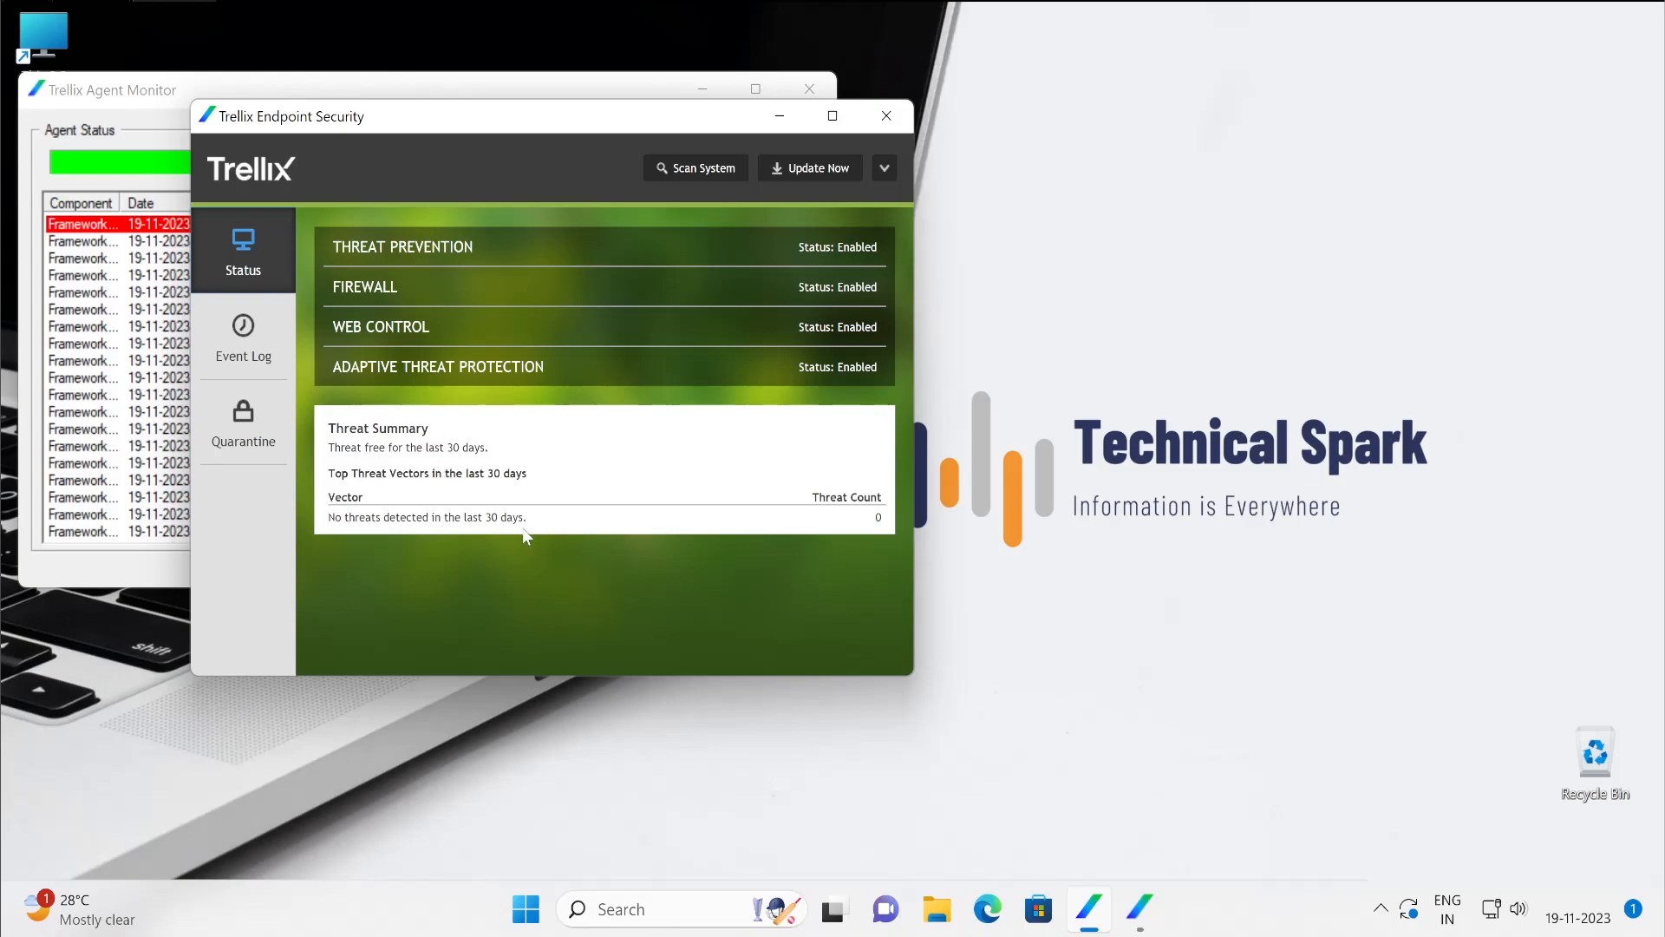
{"action": "mouse_move", "coordinate": [486, 512]}
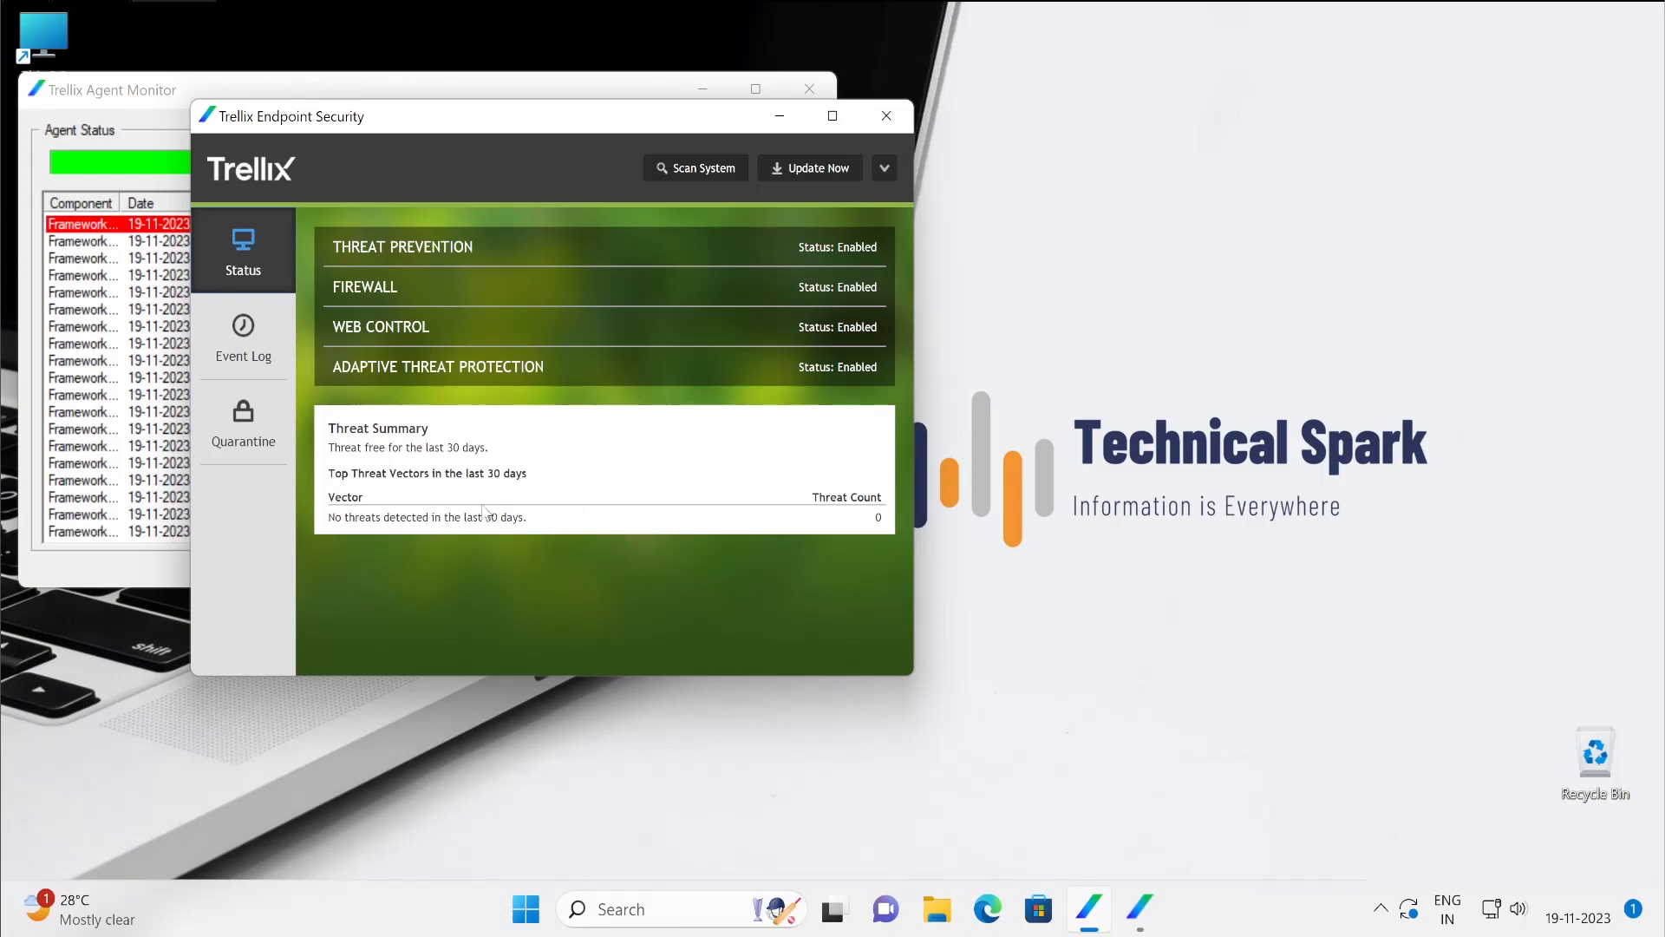
Step: View the empty Event Log, check the Show all events filter choices, then go to Quarantine with zero items
{"action": "left_click", "coordinate": [242, 337]}
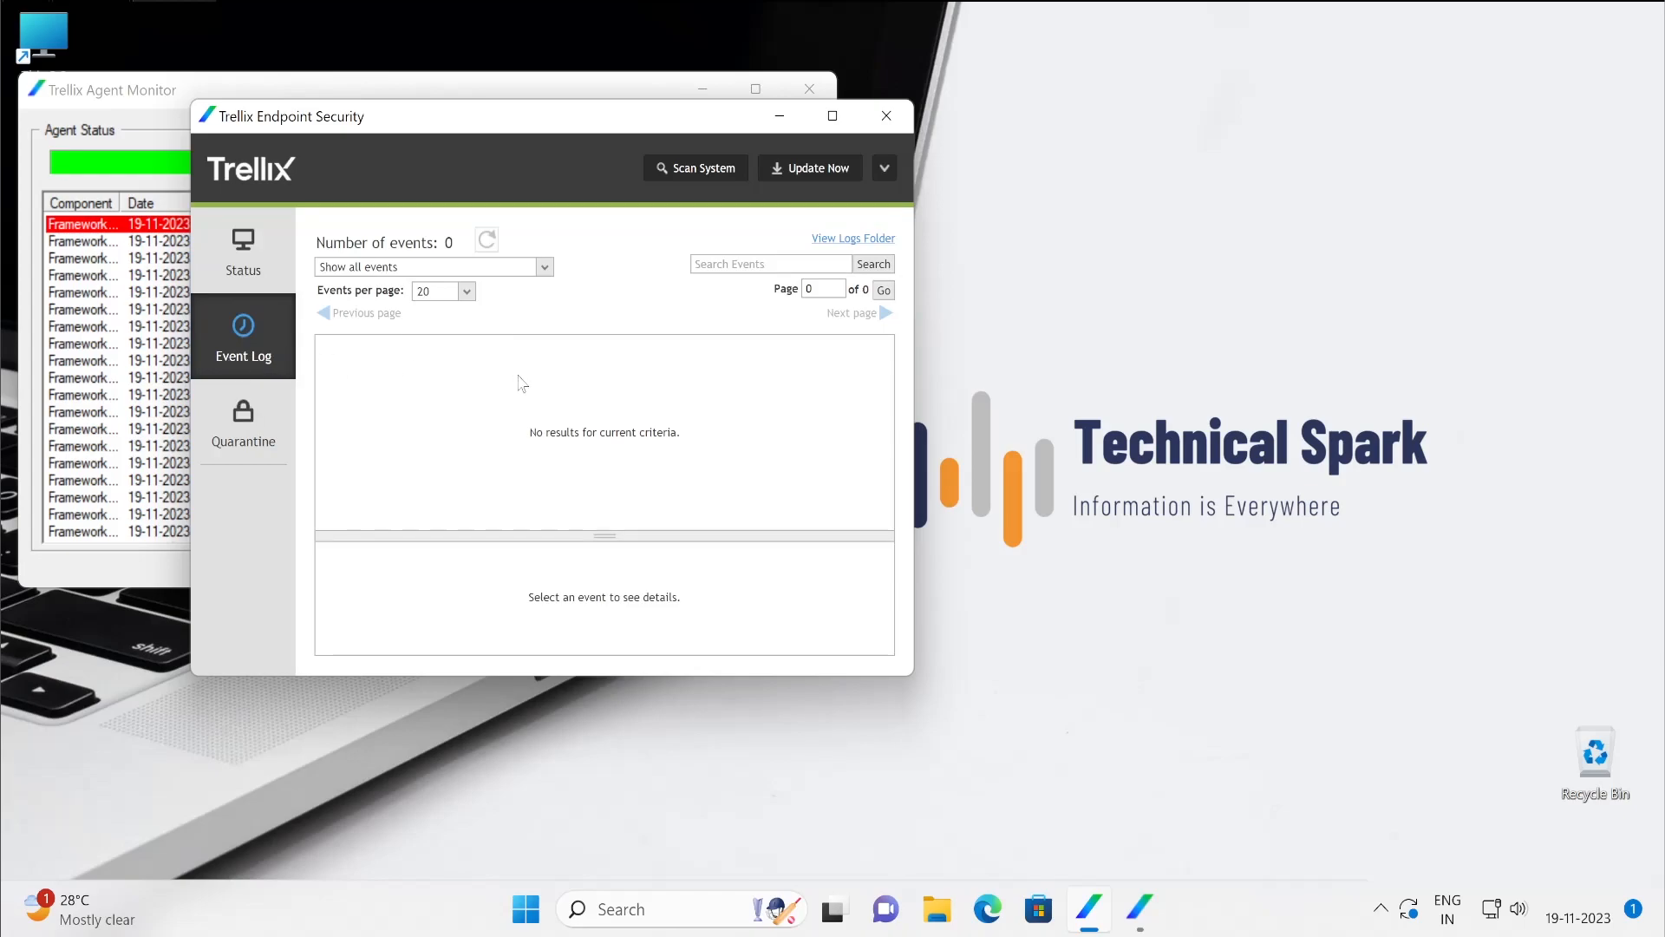
{"action": "mouse_move", "coordinate": [499, 372]}
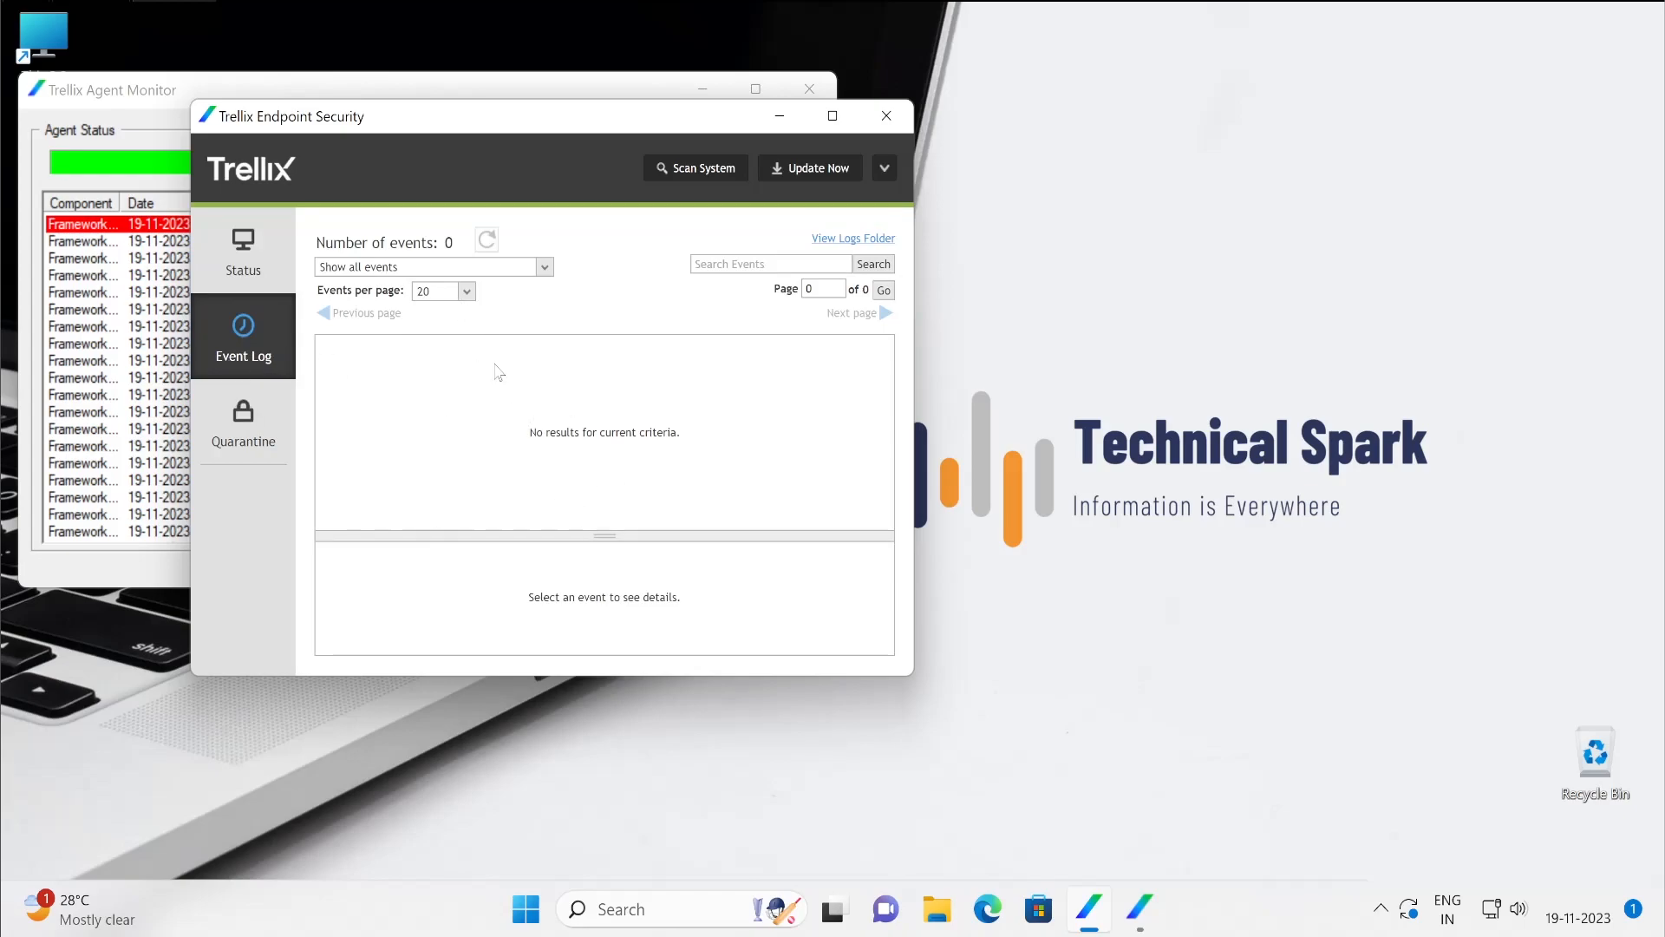
{"action": "mouse_move", "coordinate": [402, 393]}
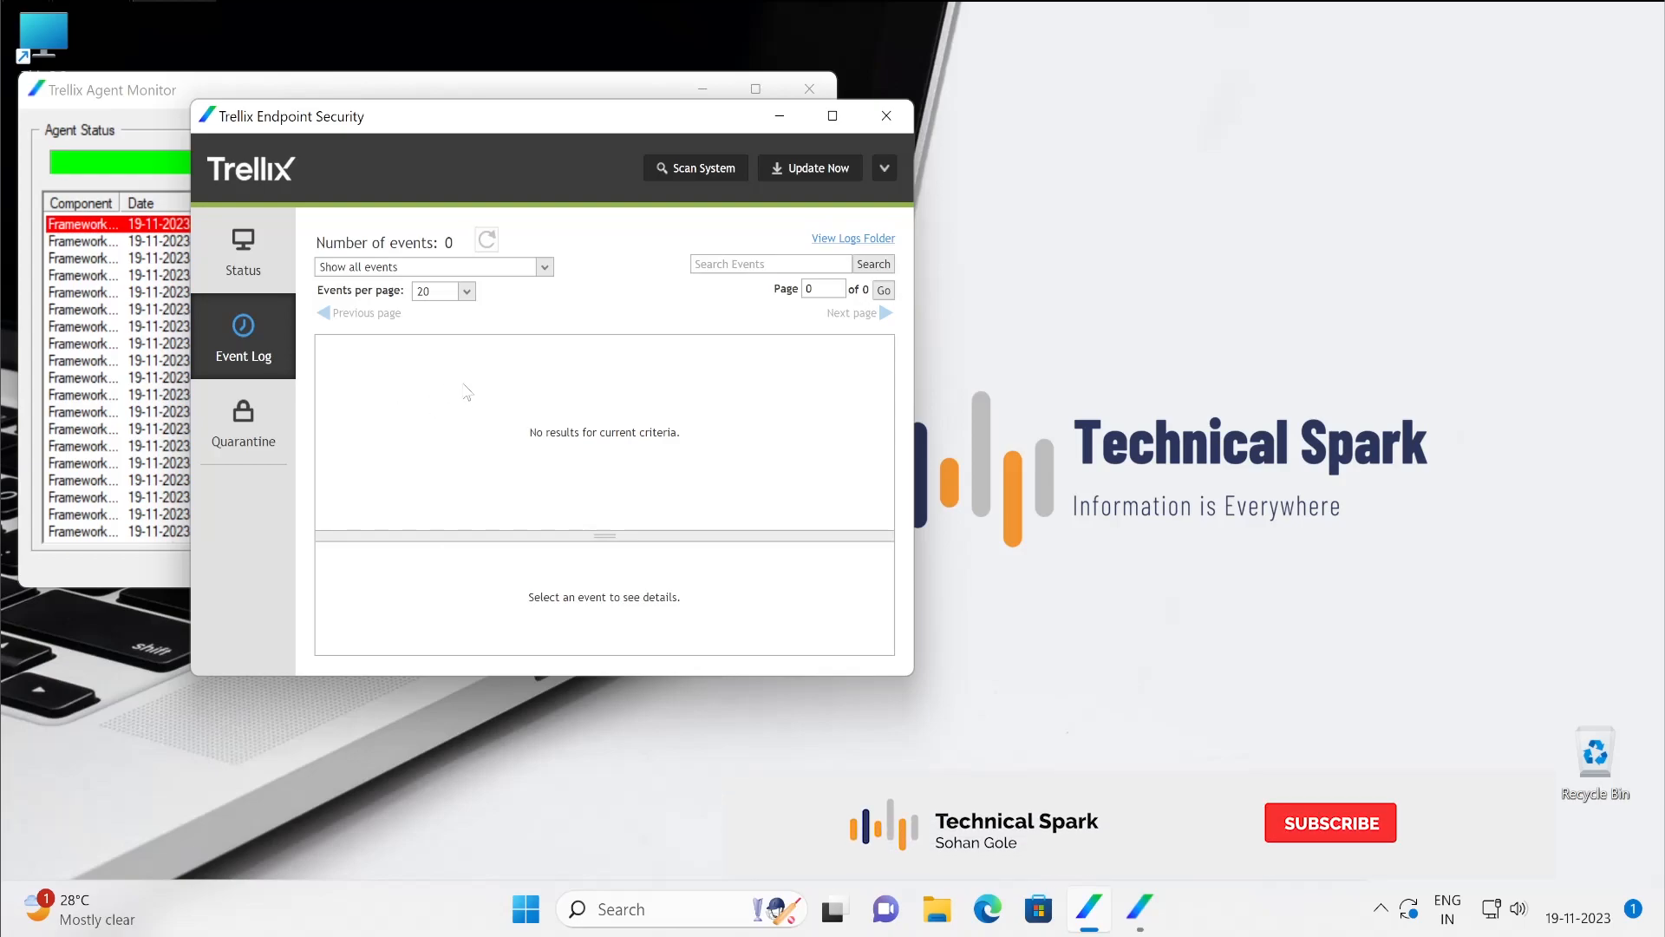
{"action": "left_click", "coordinate": [1329, 822]}
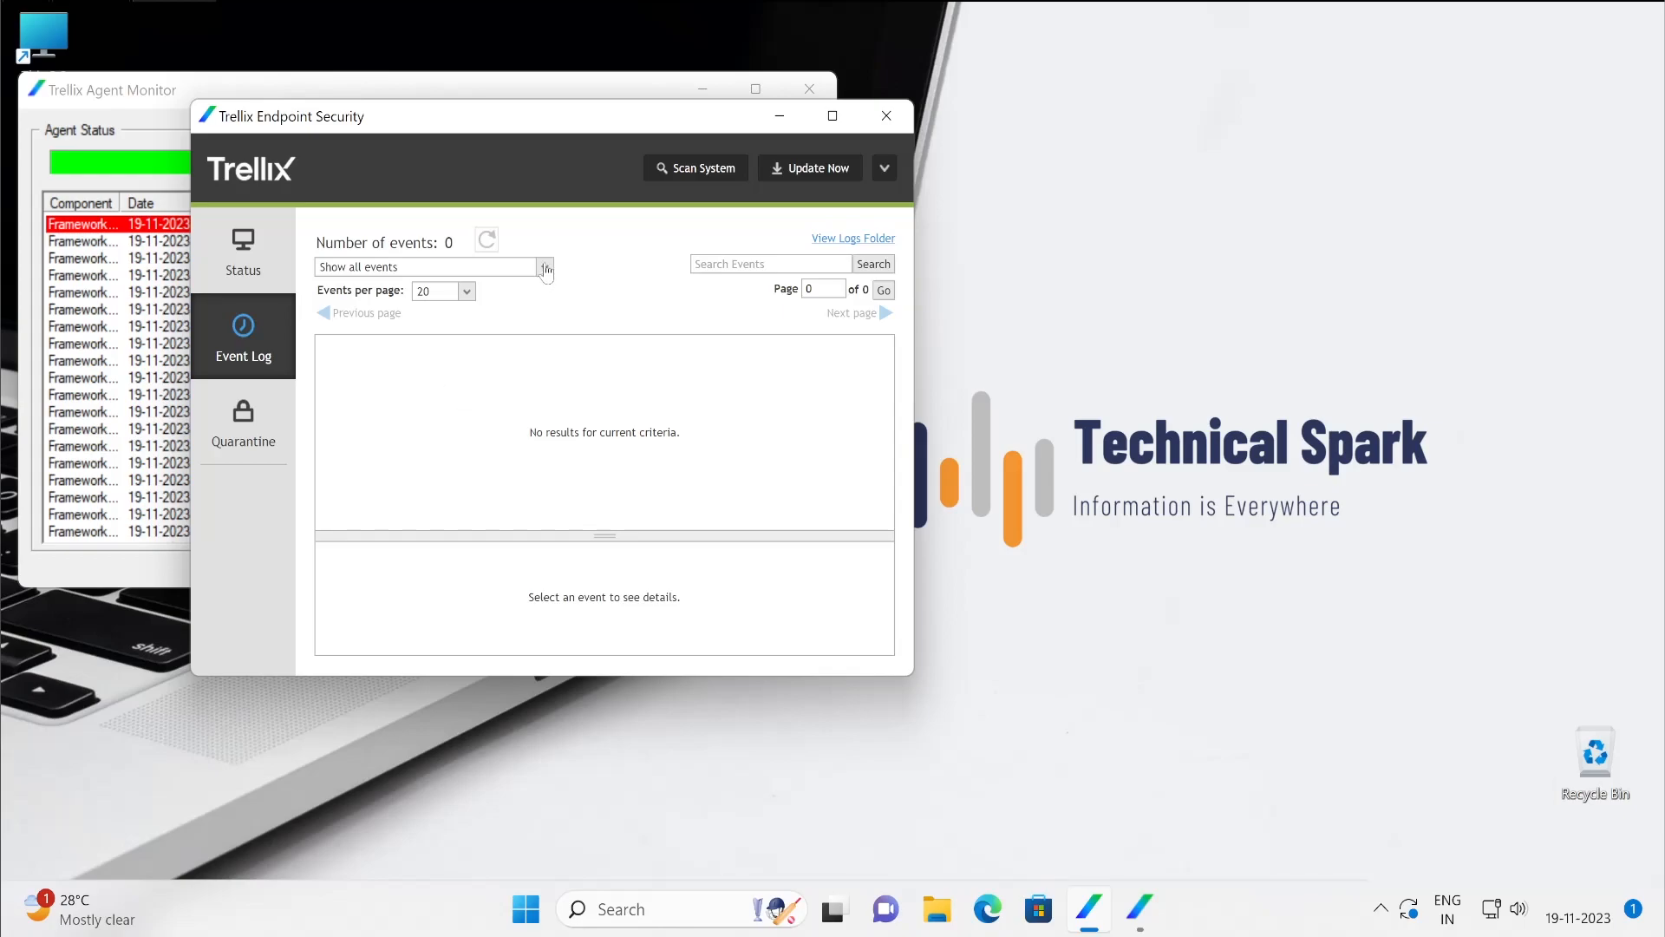
{"action": "left_click", "coordinate": [544, 266]}
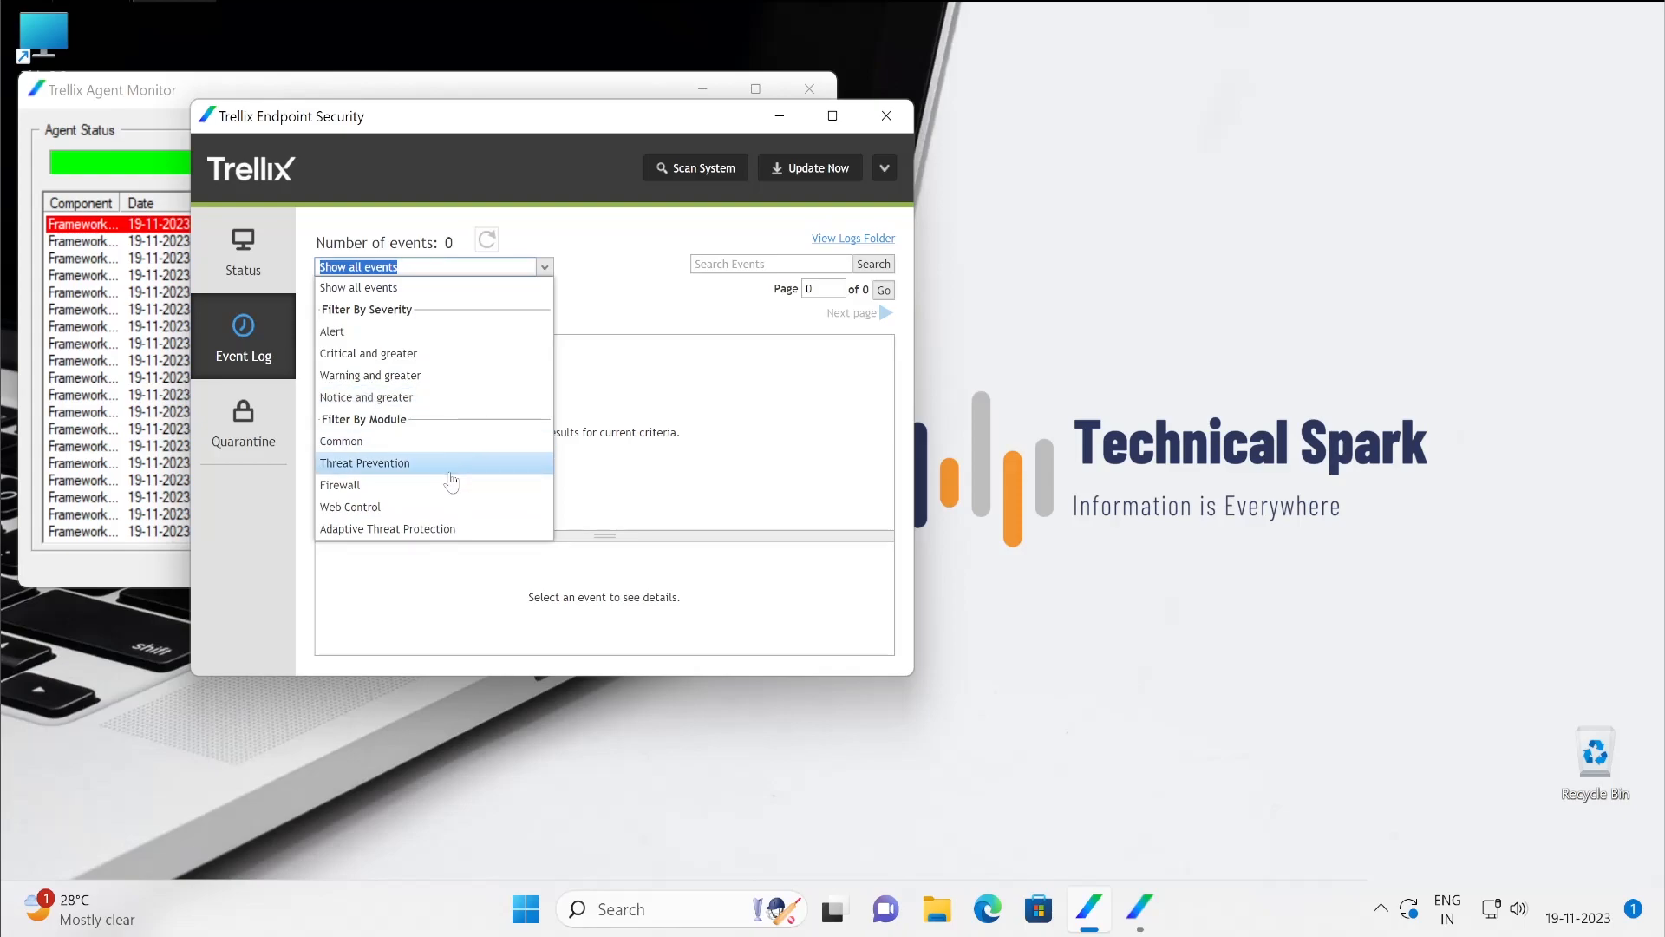
{"action": "mouse_move", "coordinate": [626, 425]}
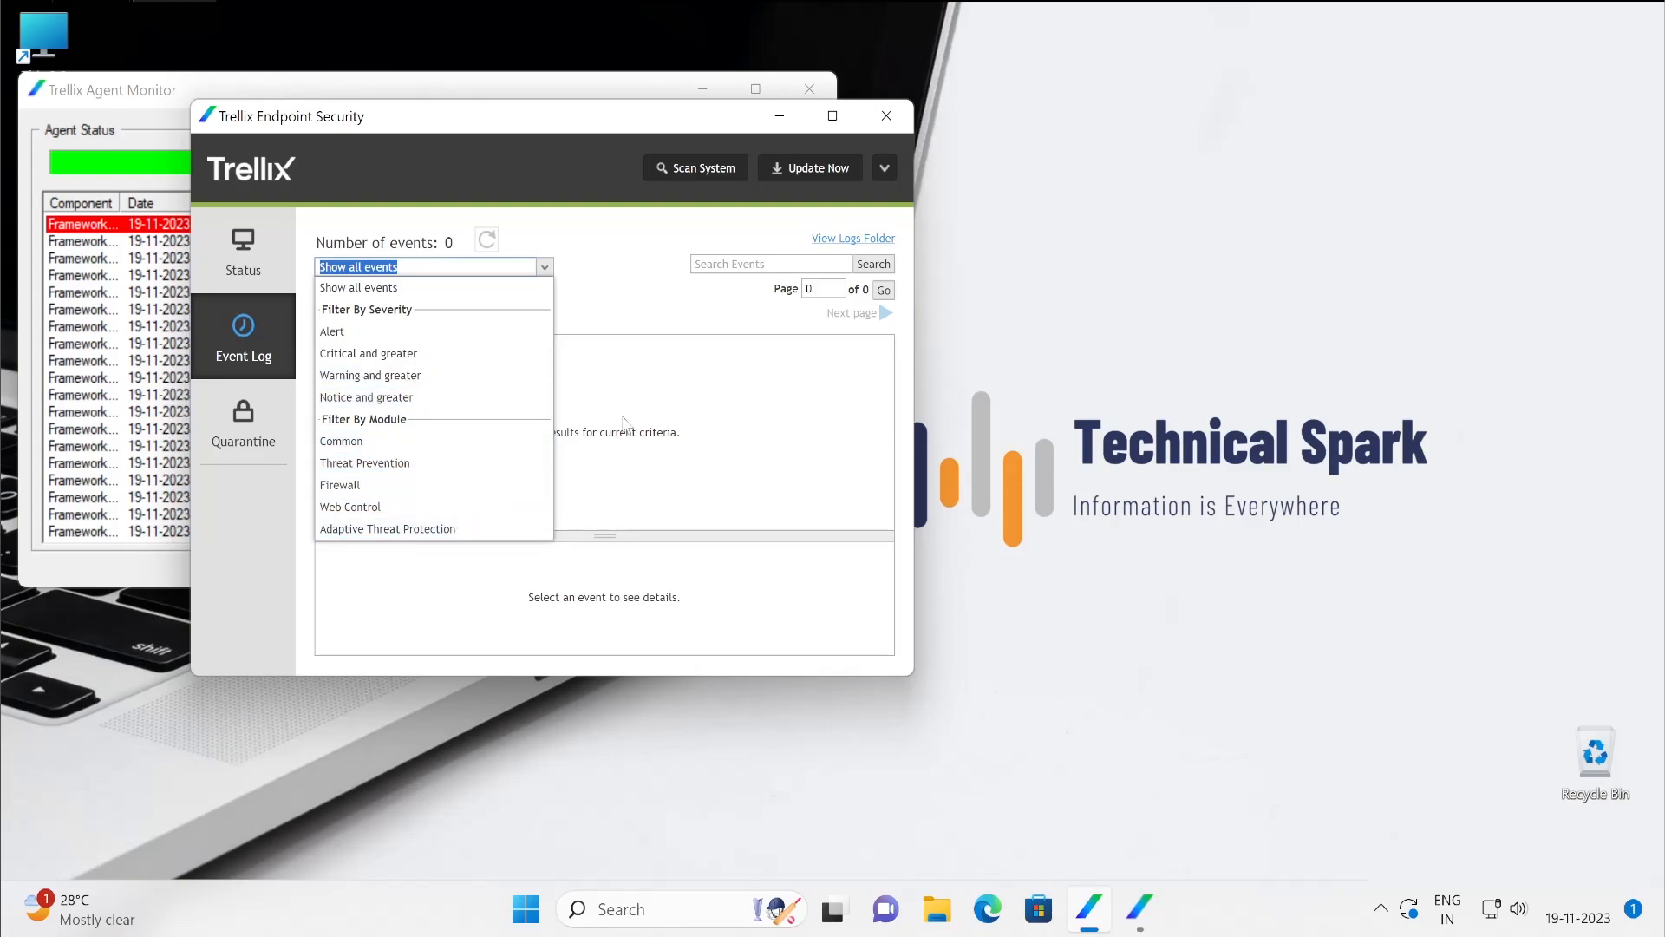
{"action": "left_click", "coordinate": [356, 266]}
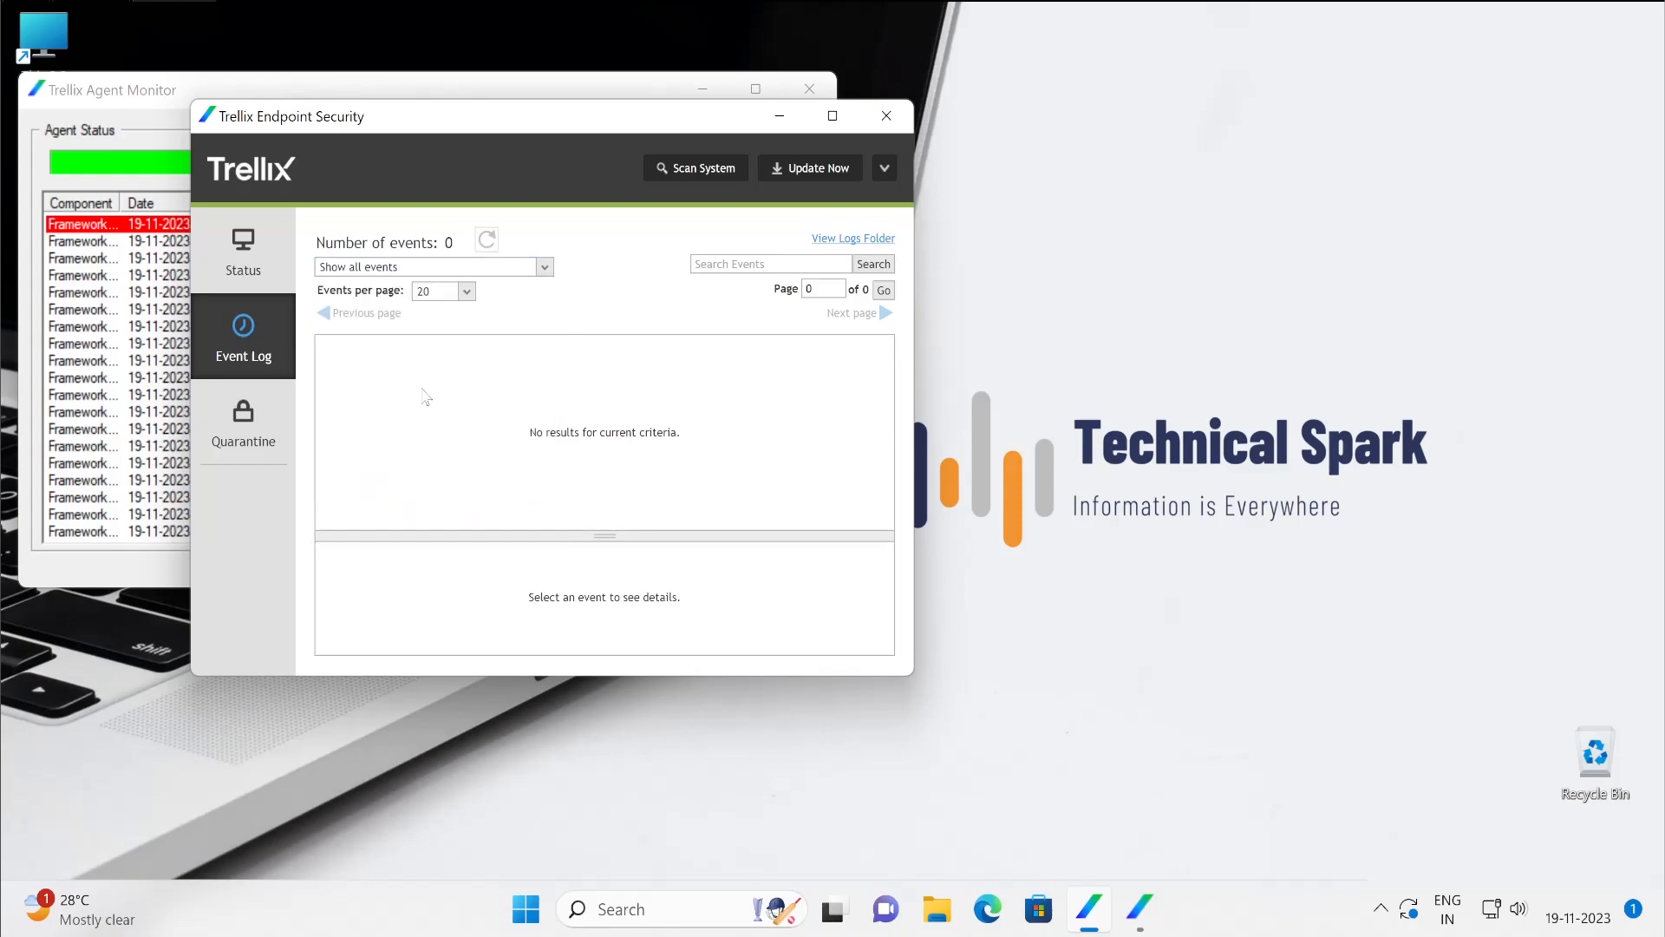
{"action": "left_click", "coordinate": [243, 422]}
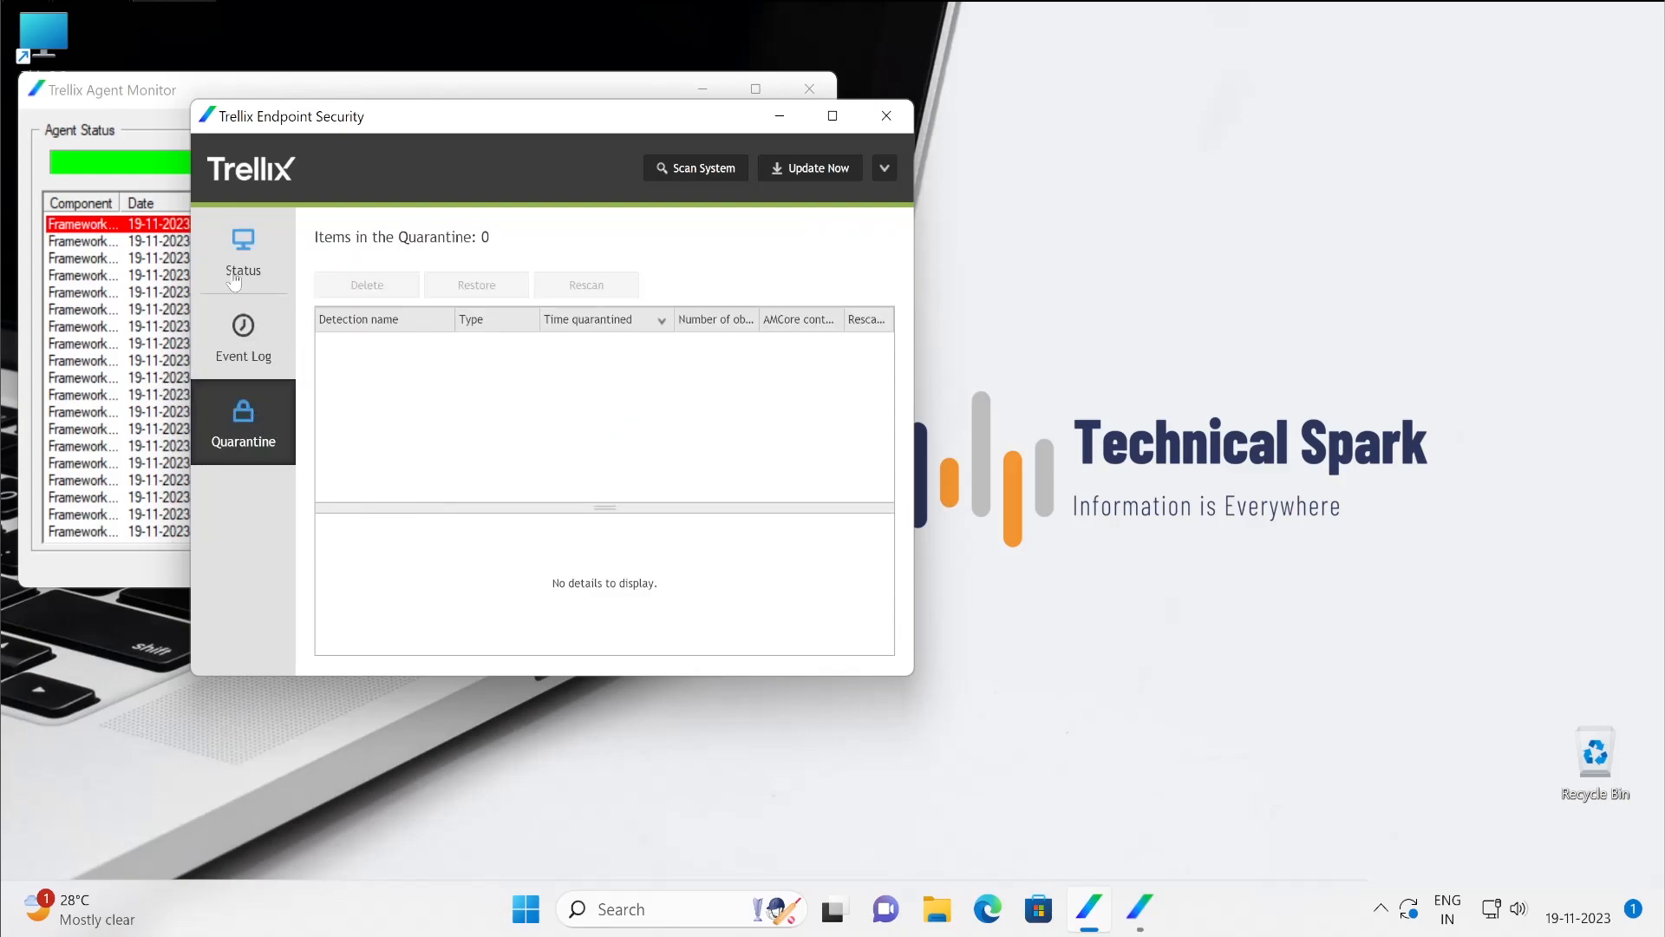
Step: Return to the Status overview and bring up the Scan System dialog with Full and Quick Scan
{"action": "left_click", "coordinate": [243, 252]}
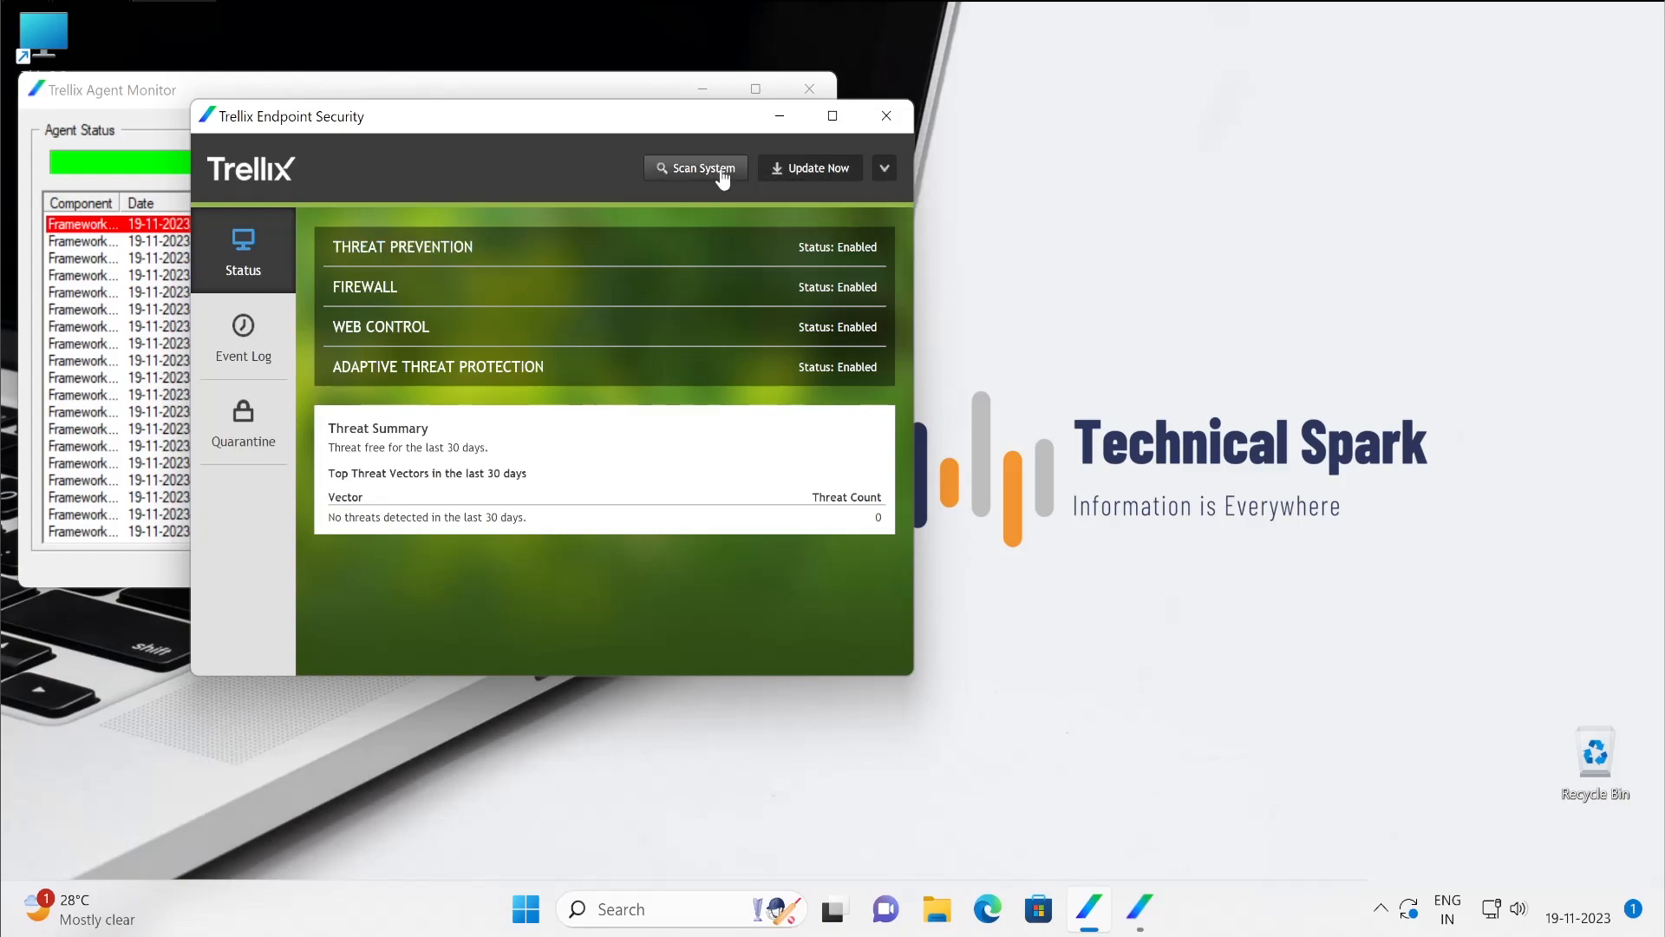
{"action": "left_click", "coordinate": [696, 167]}
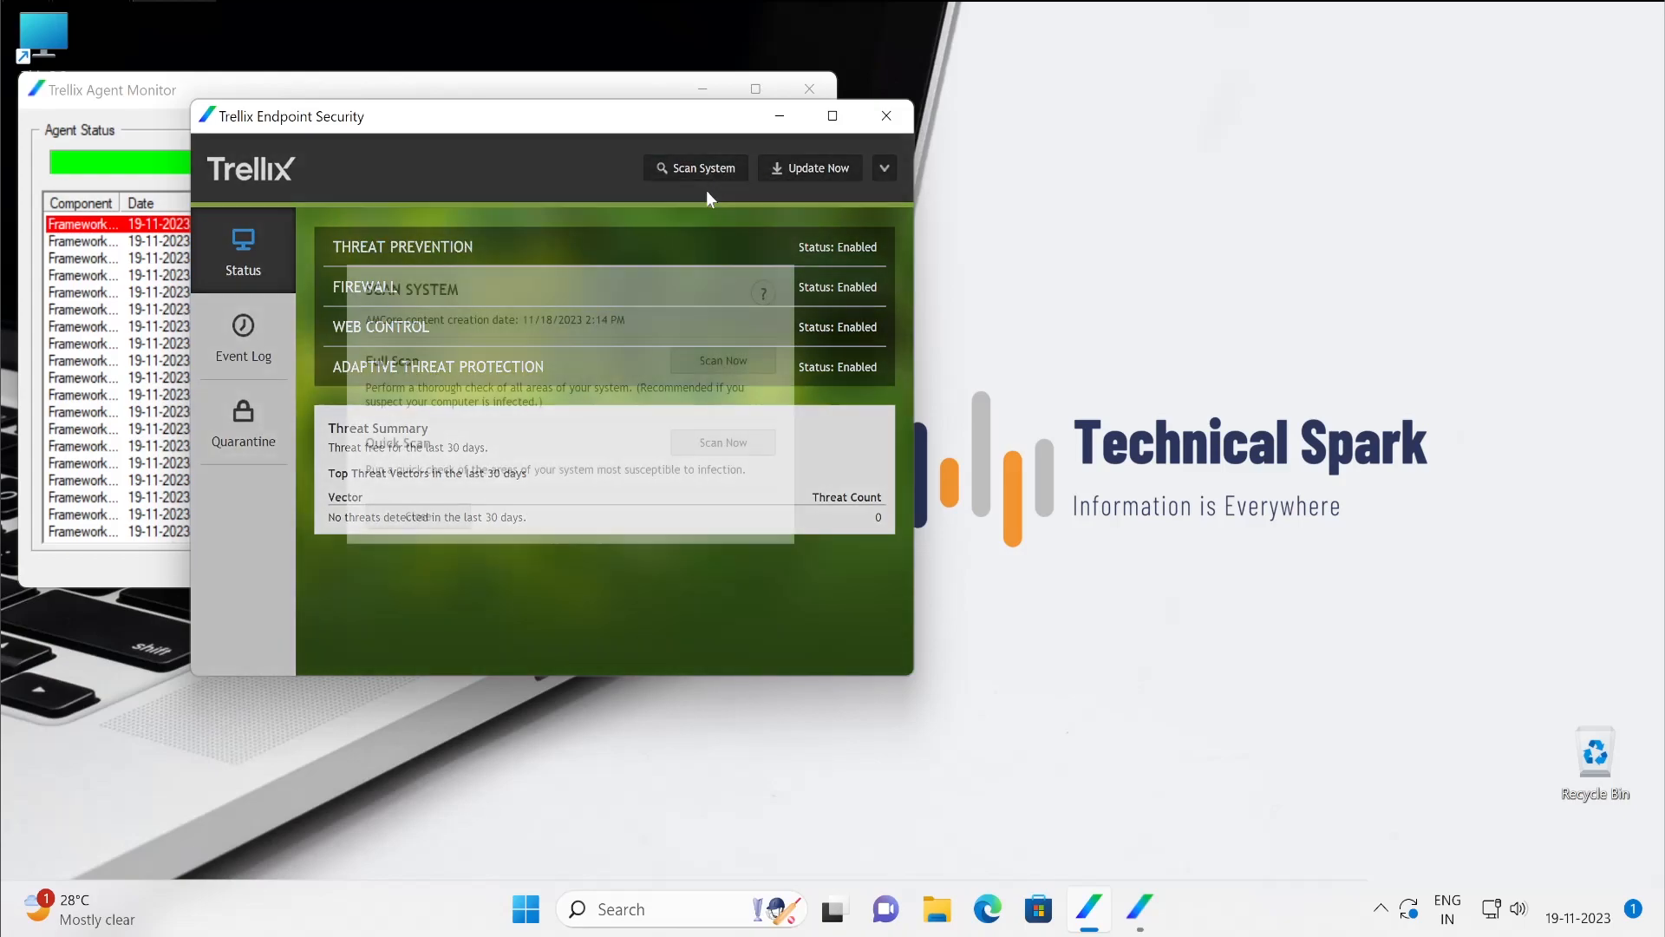
{"action": "left_click", "coordinate": [696, 168]}
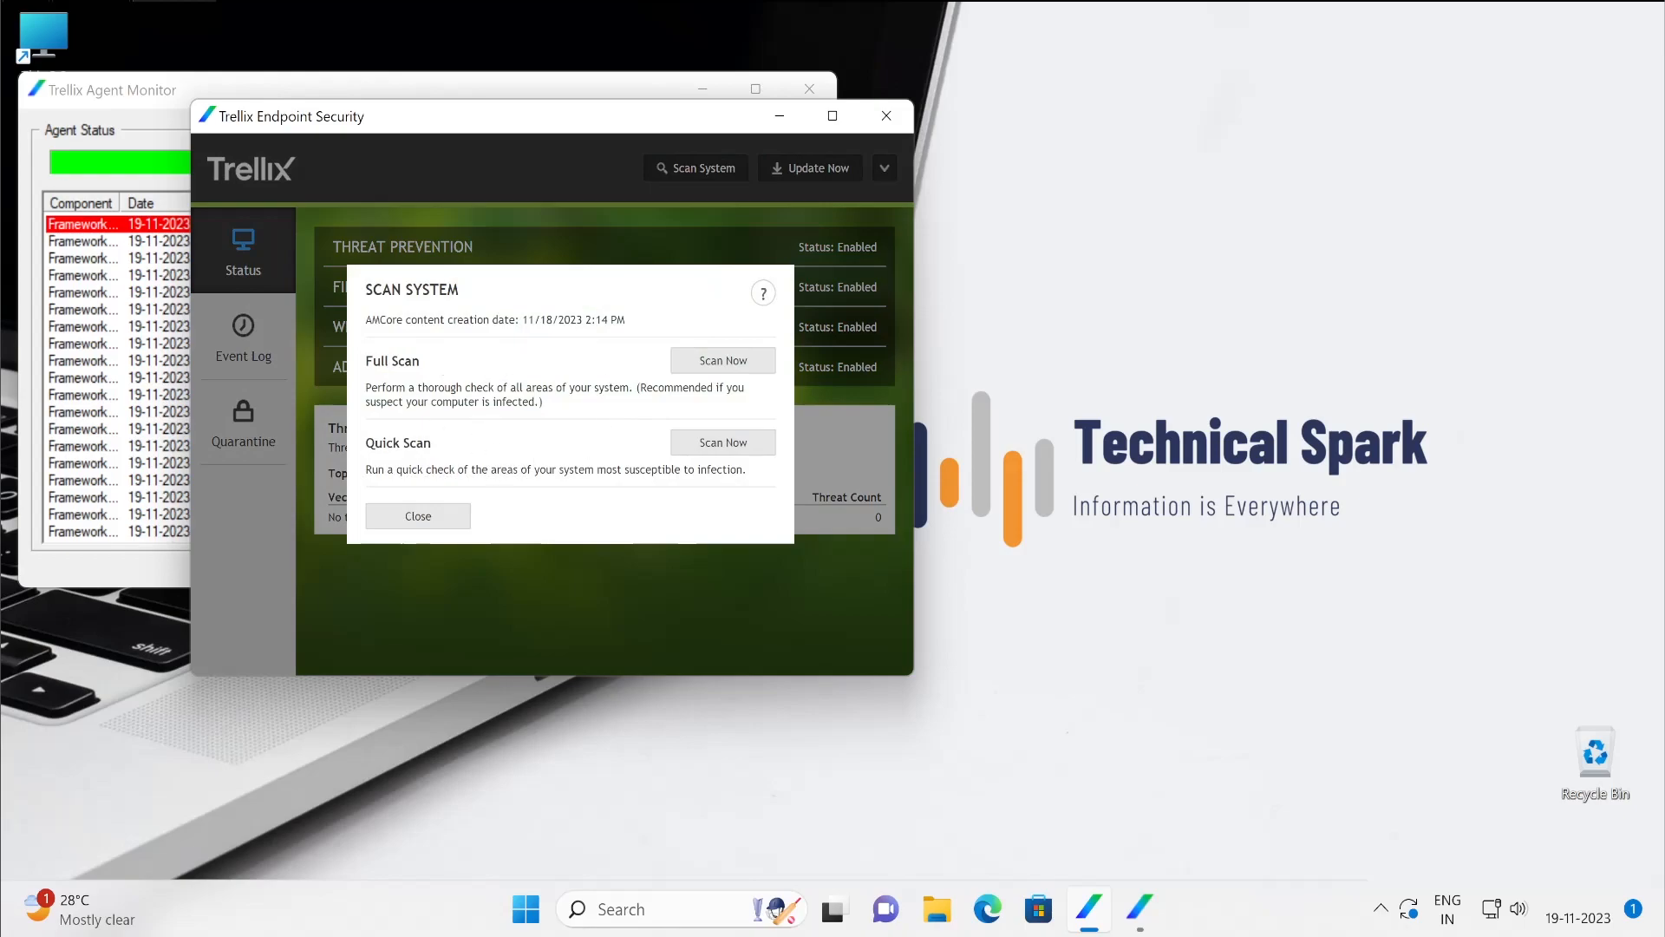
{"action": "mouse_move", "coordinate": [875, 684]}
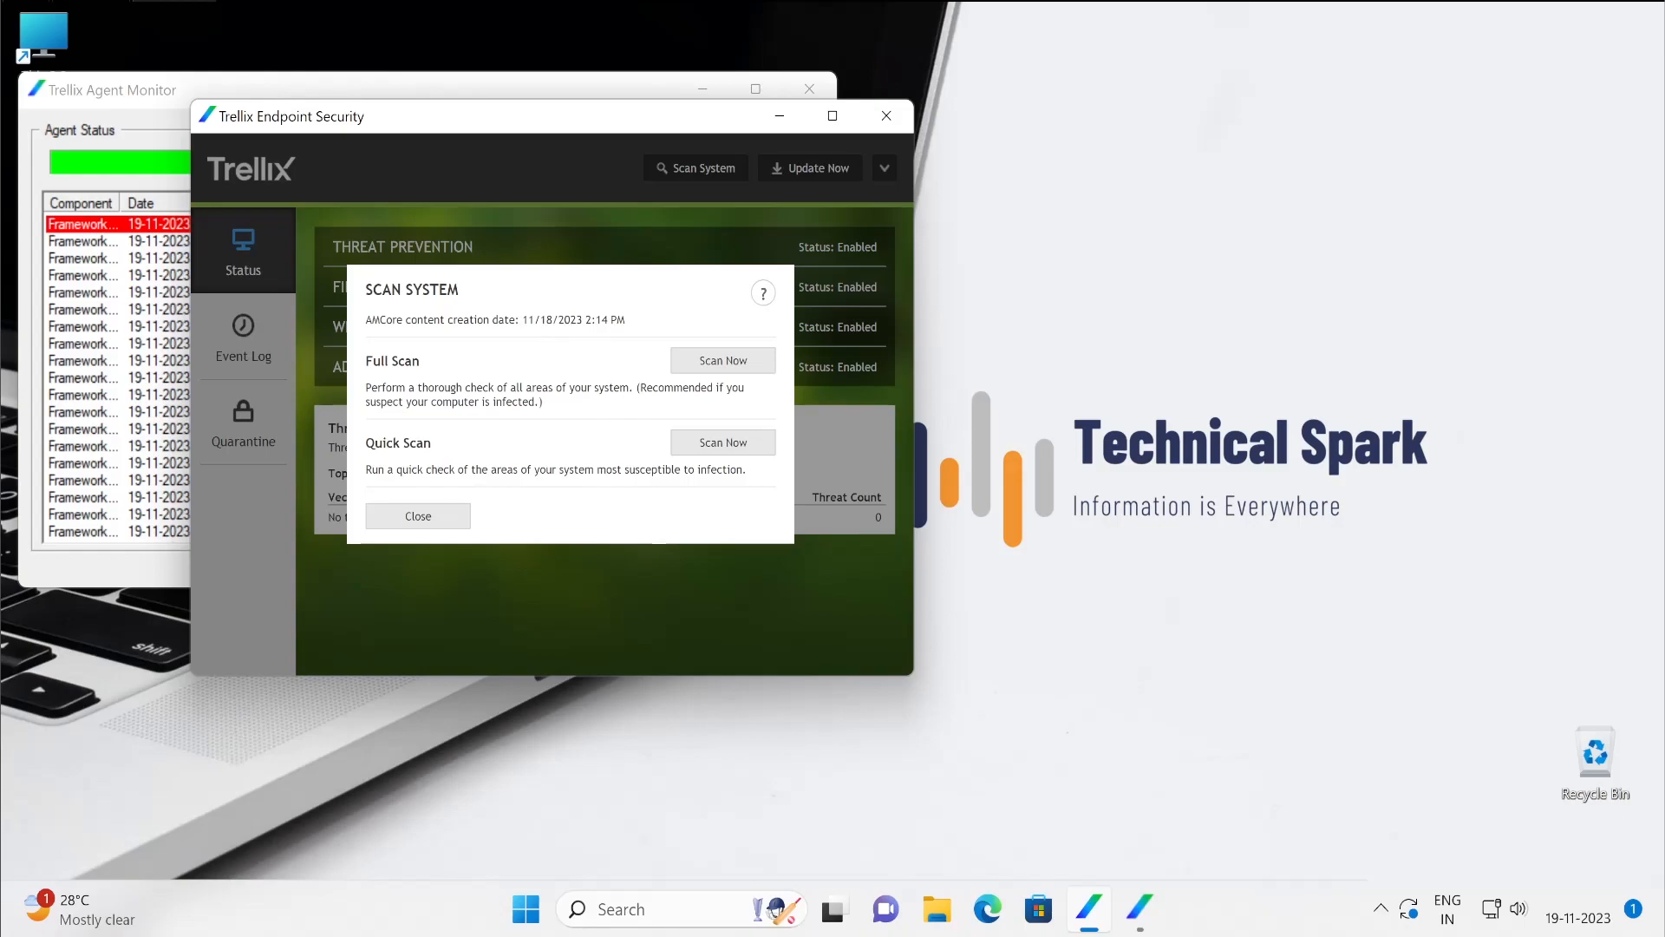
{"action": "mouse_move", "coordinate": [510, 373]}
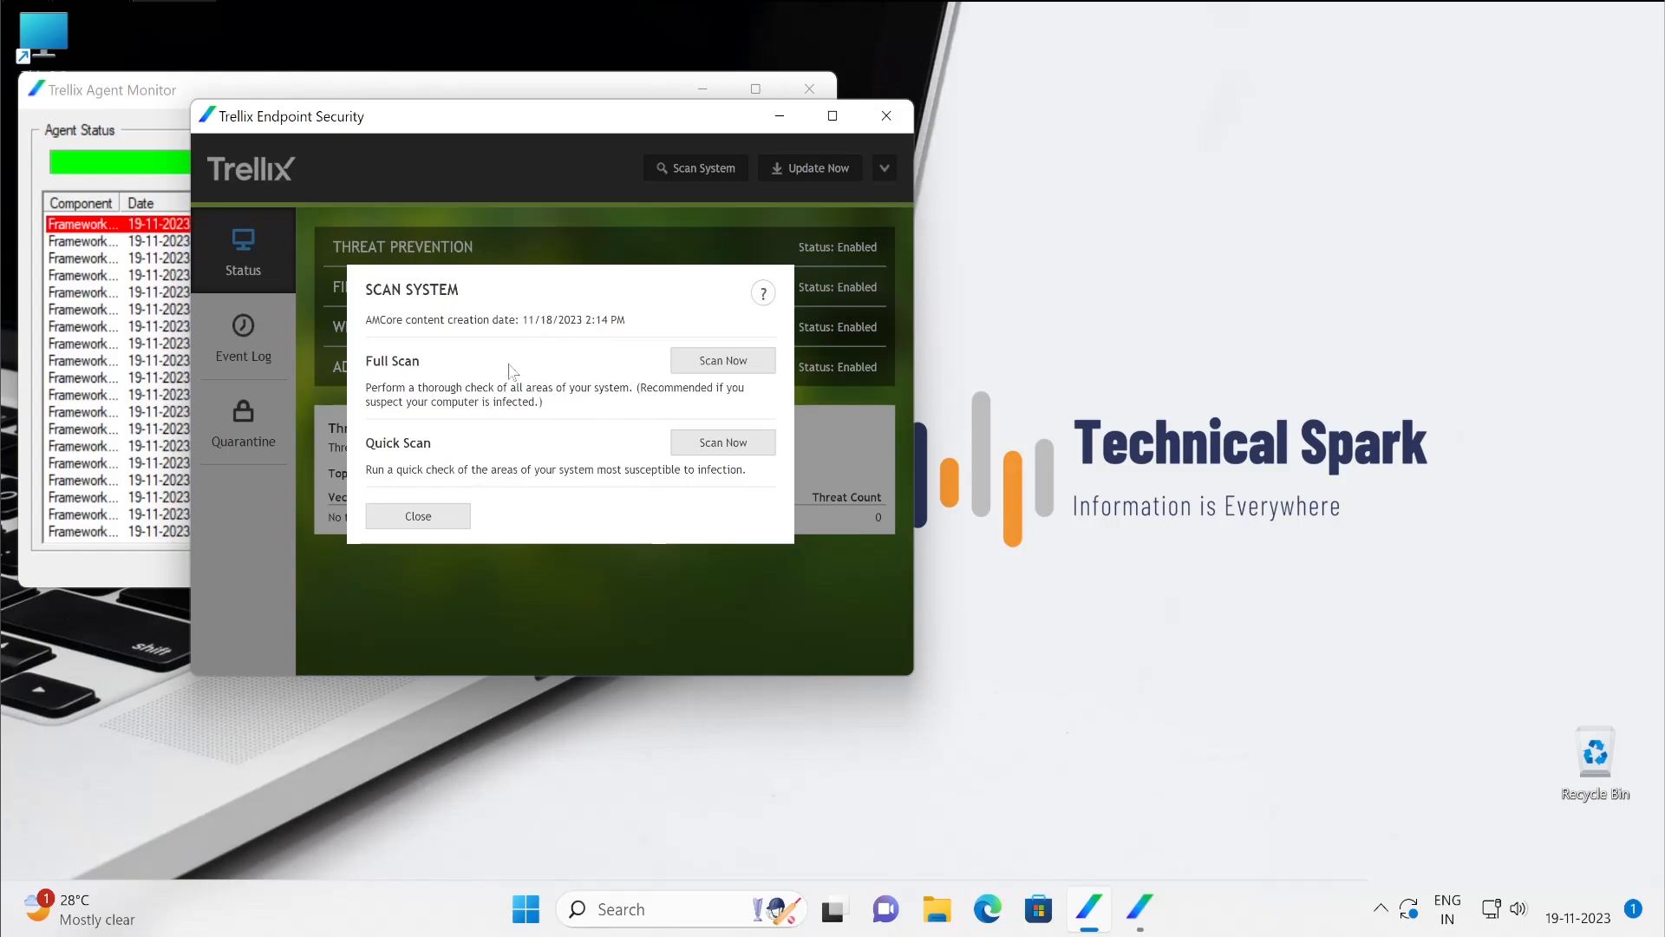
{"action": "mouse_move", "coordinate": [500, 390]}
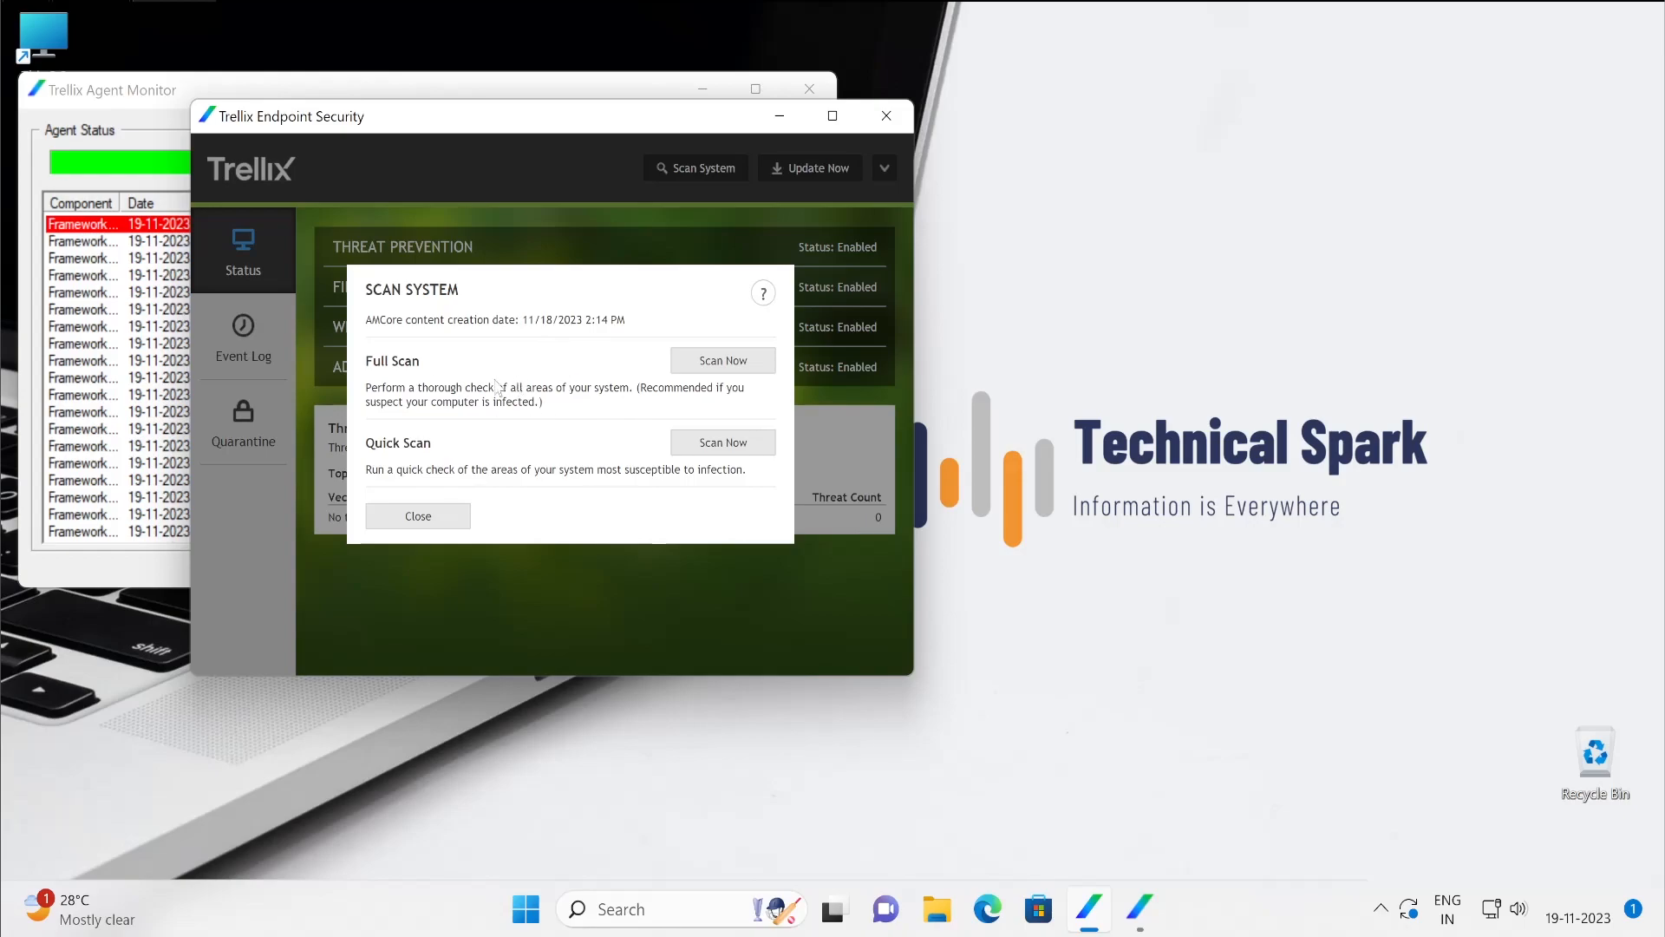
{"action": "mouse_move", "coordinate": [434, 372]}
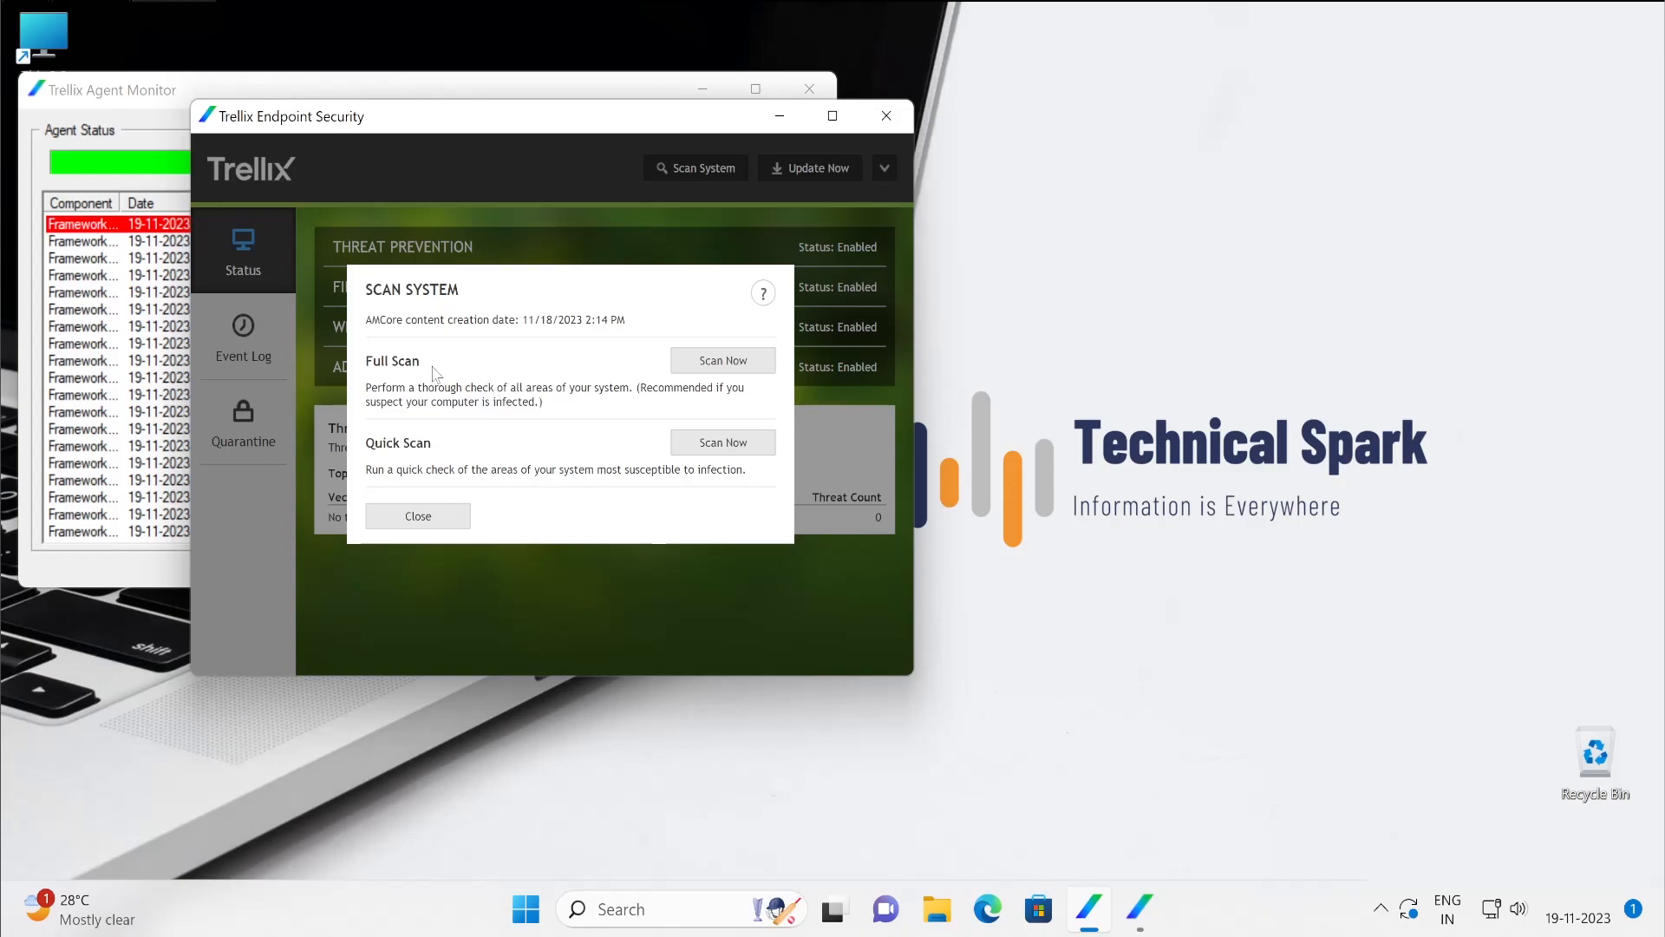
{"action": "mouse_move", "coordinate": [448, 444]}
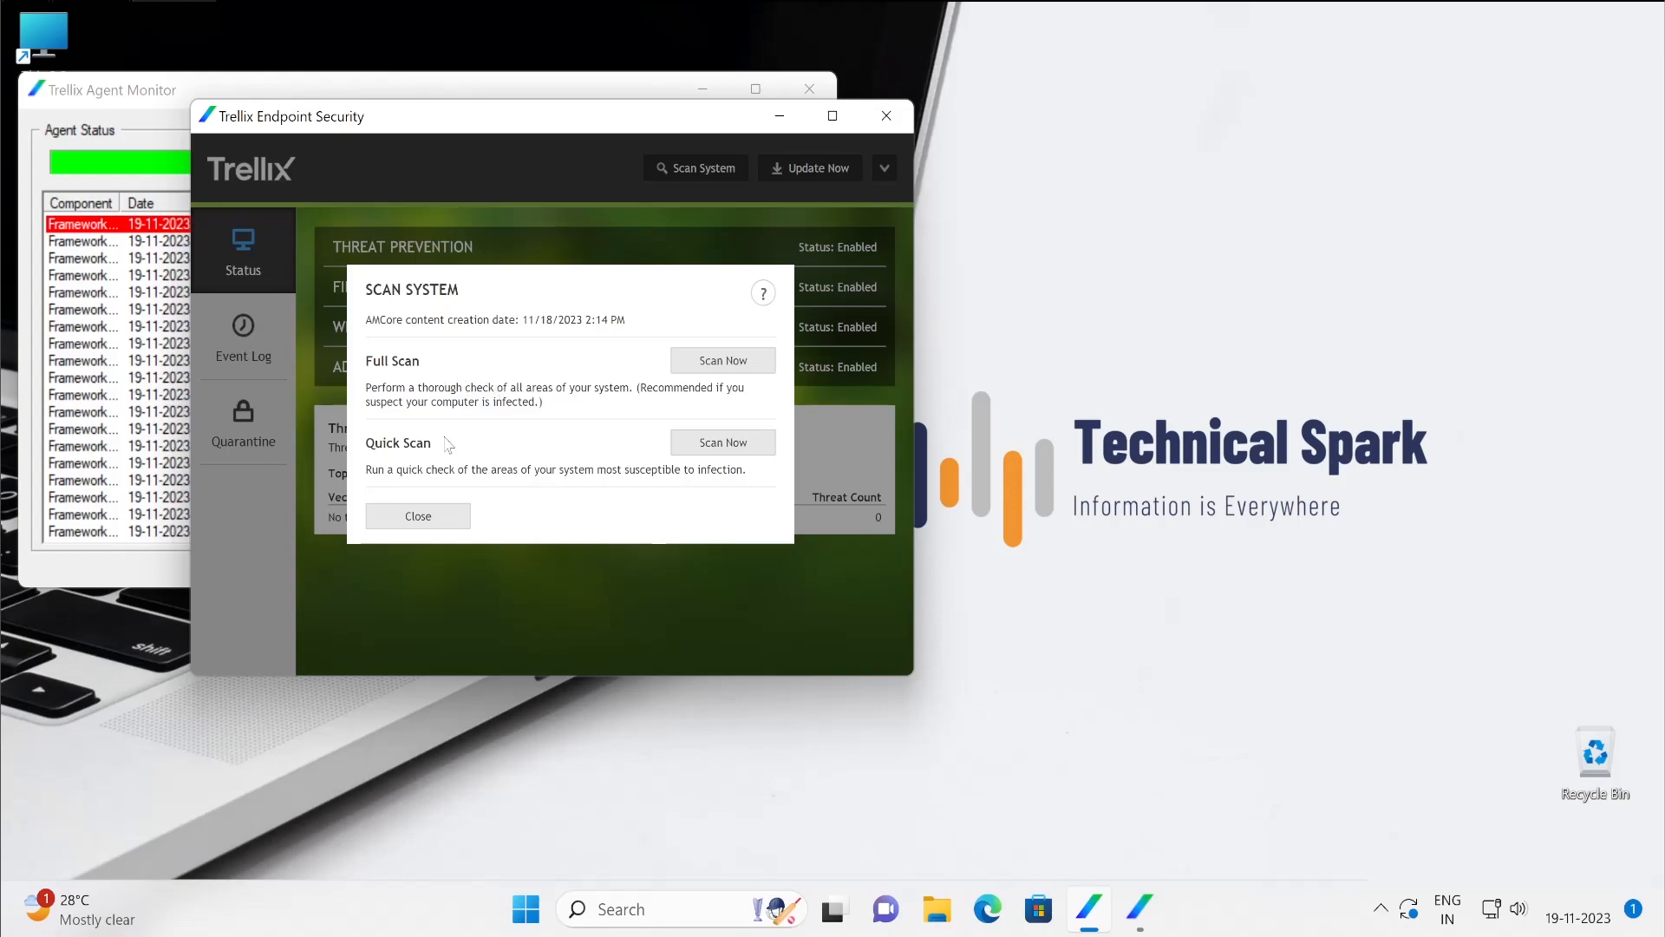
{"action": "mouse_move", "coordinate": [459, 458]}
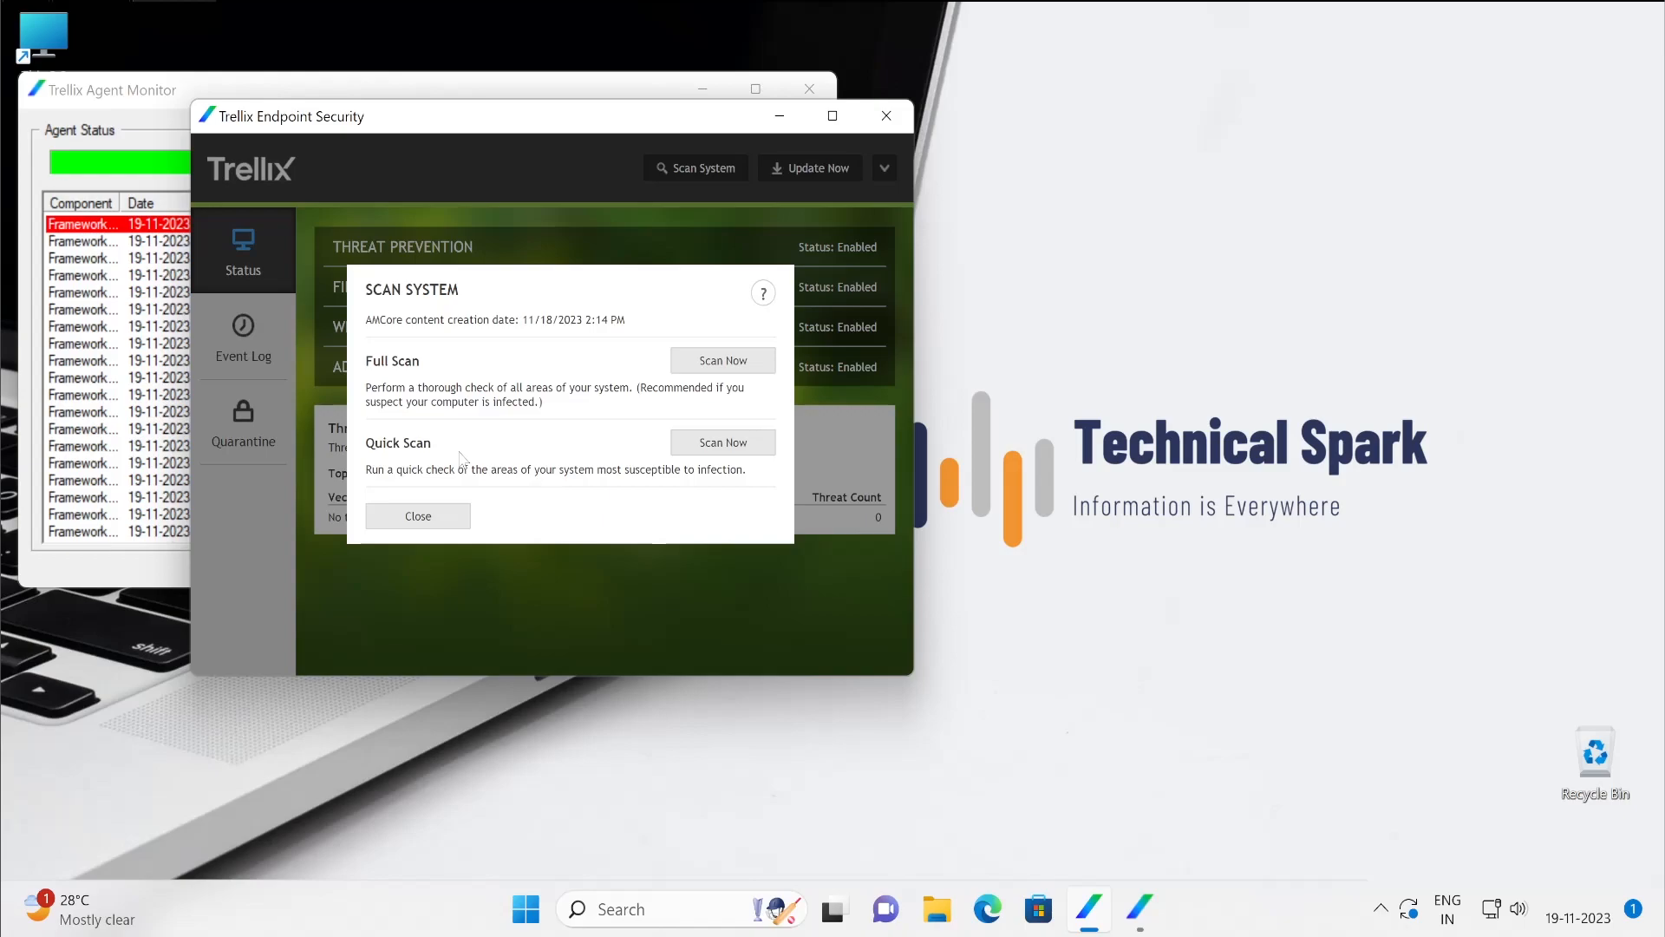
{"action": "mouse_move", "coordinate": [445, 446]}
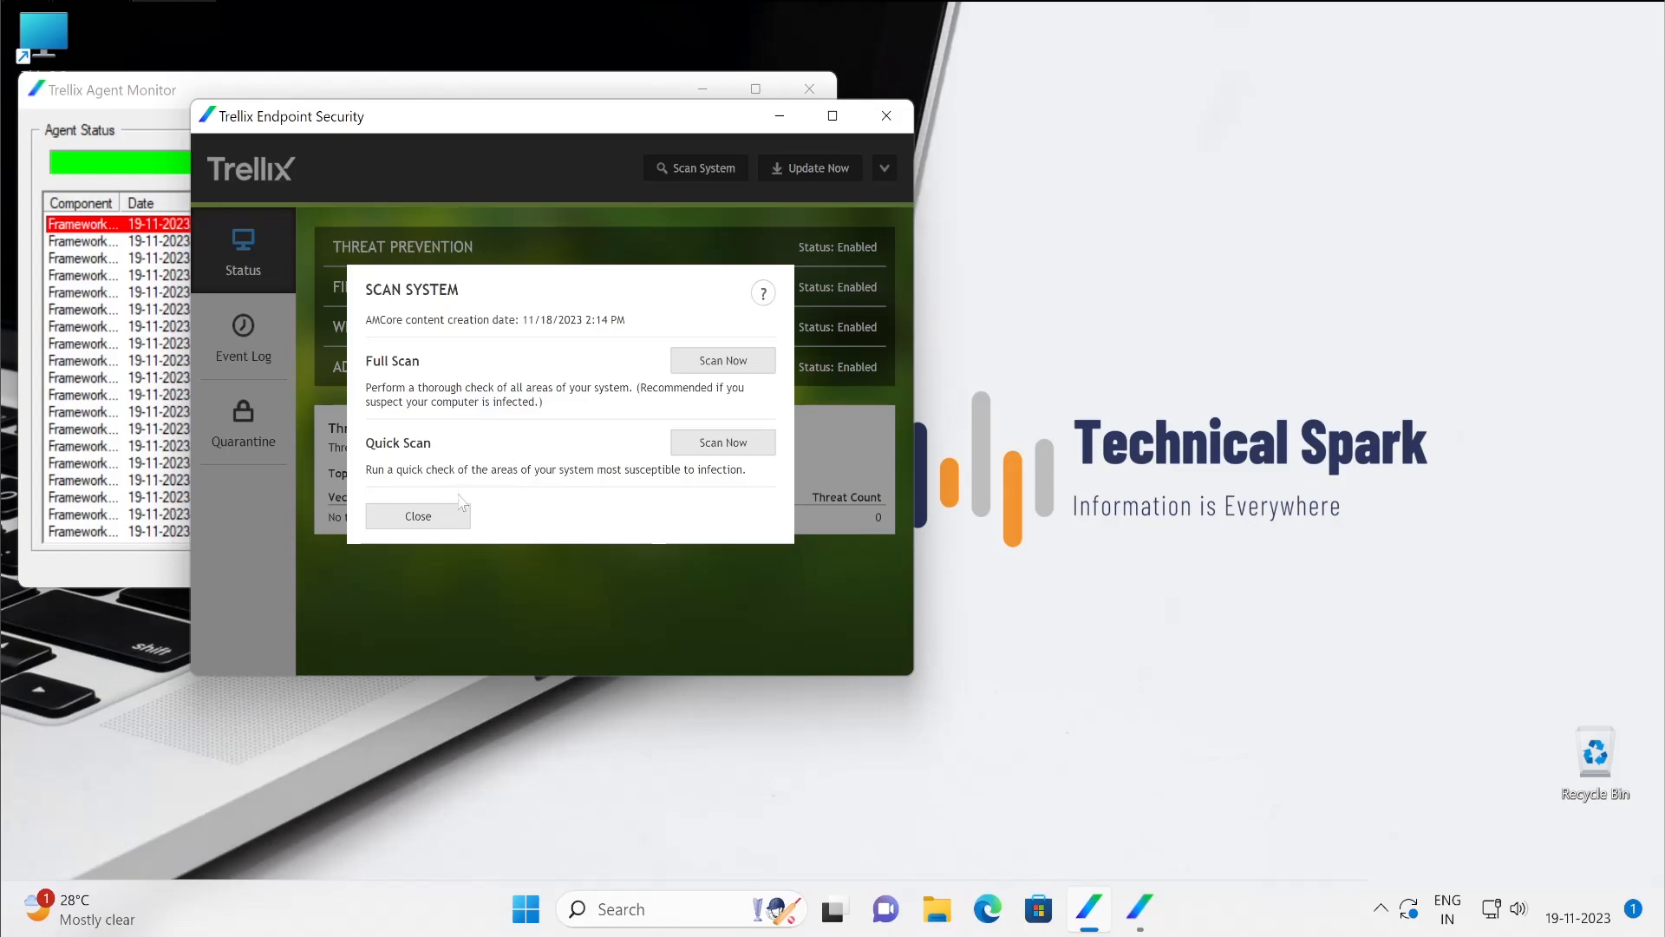
{"action": "mouse_move", "coordinate": [418, 516]}
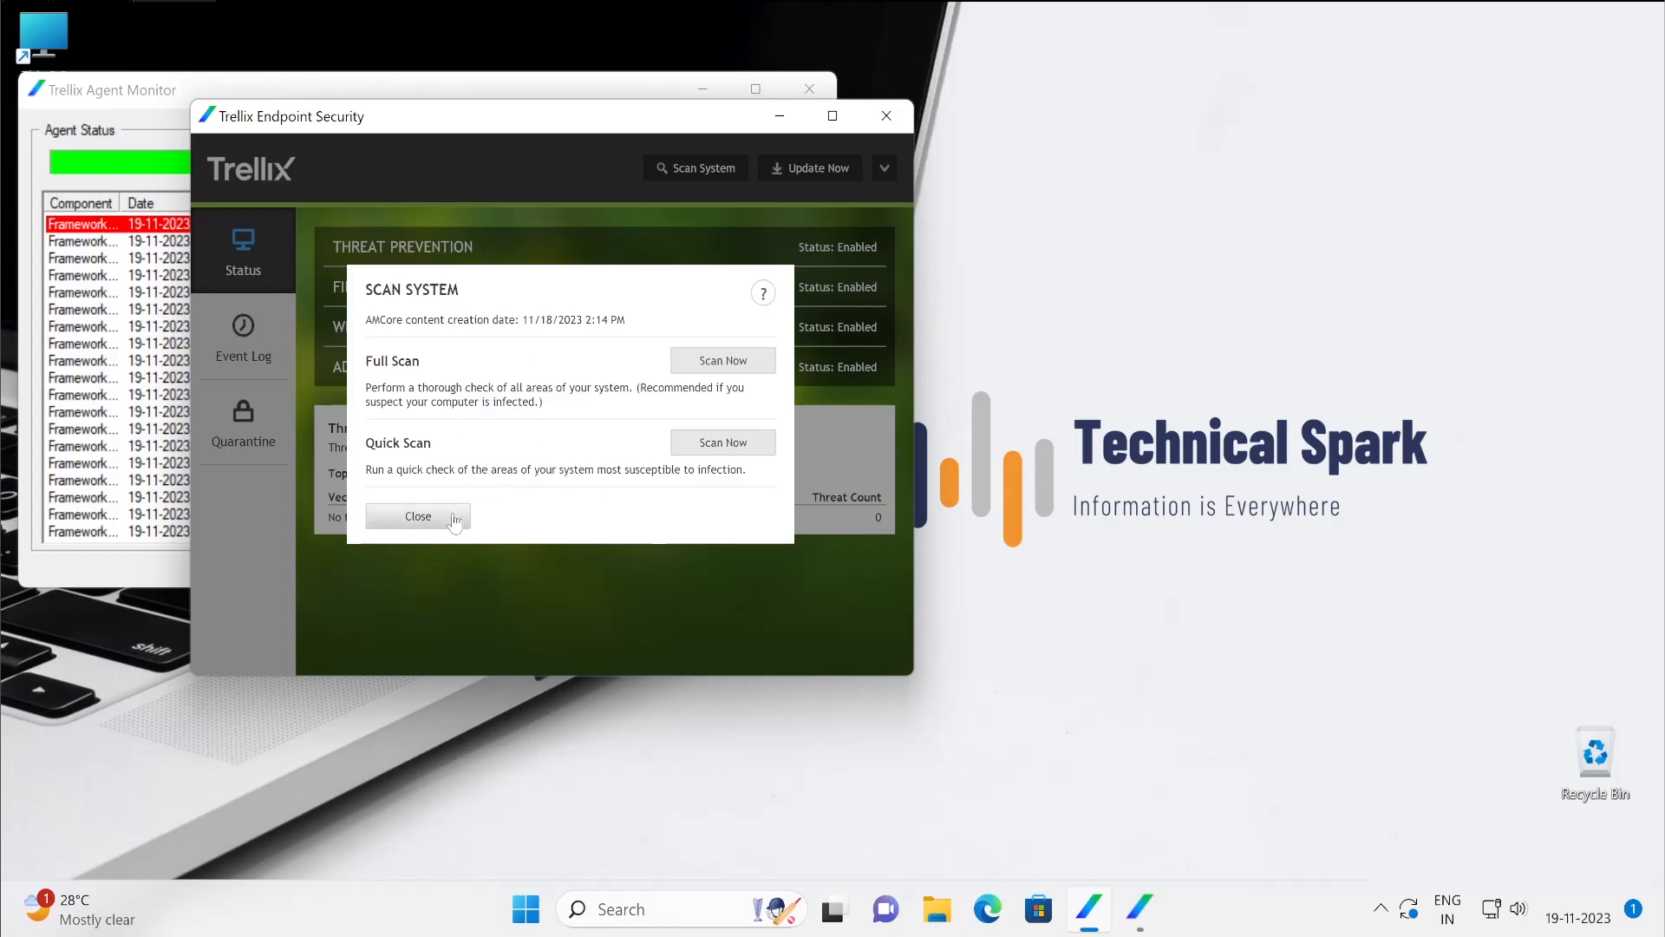
Step: Close the Scan System dialog, start Update Now, then cancel the update before it finishes
{"action": "left_click", "coordinate": [417, 515]}
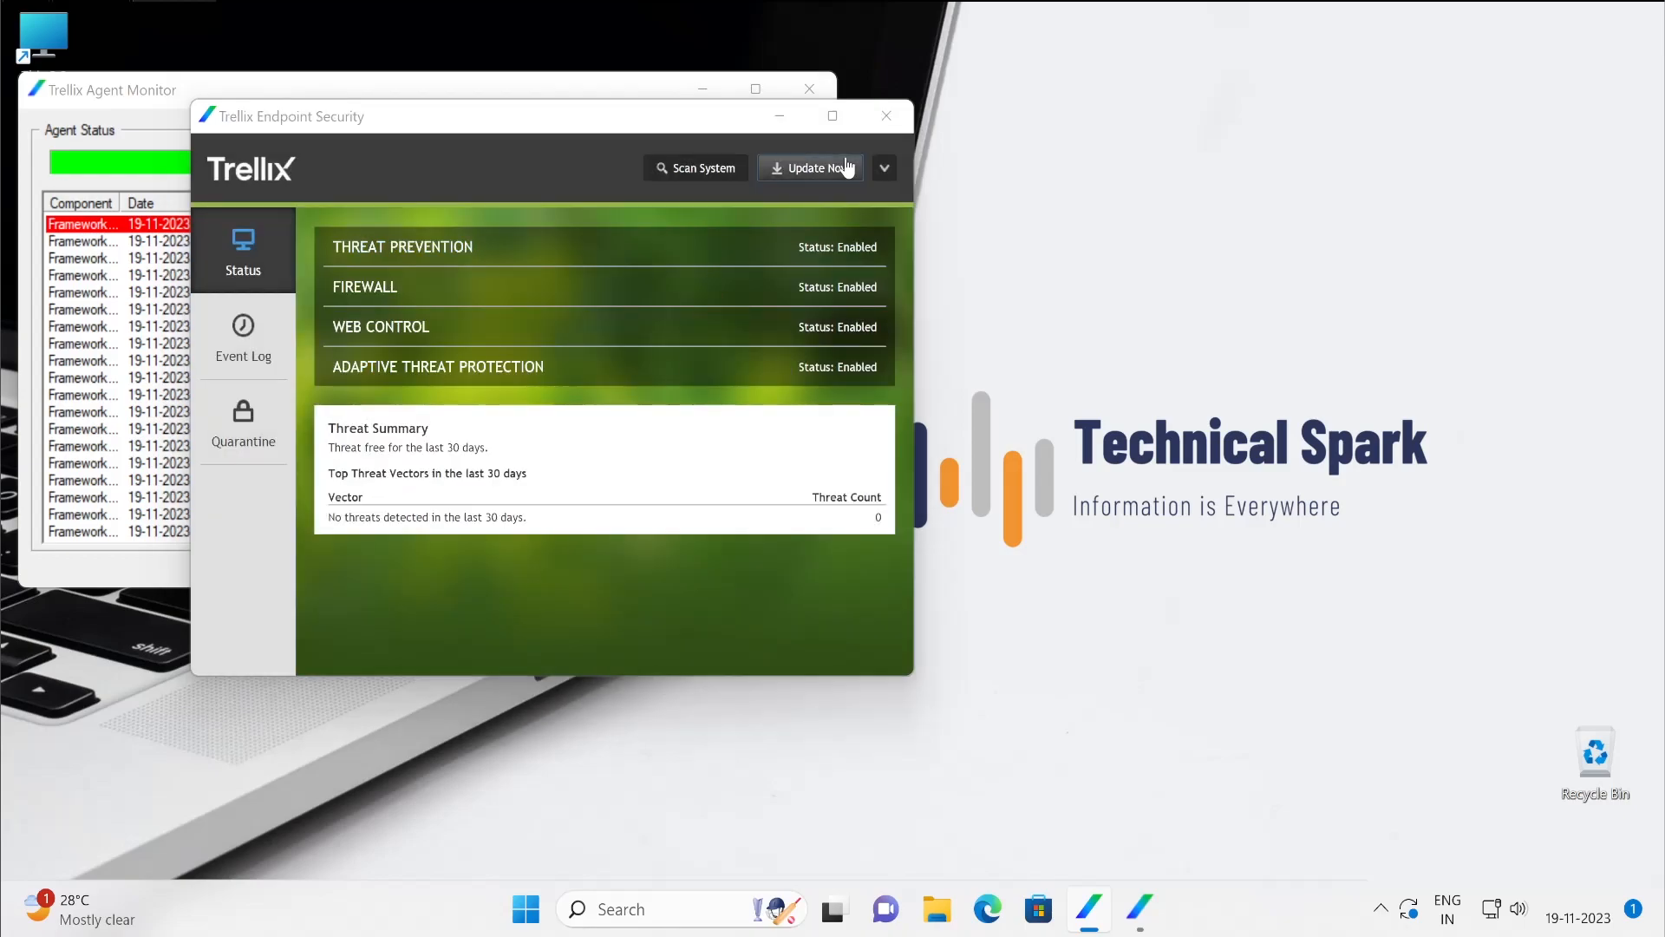
{"action": "left_click", "coordinate": [809, 167]}
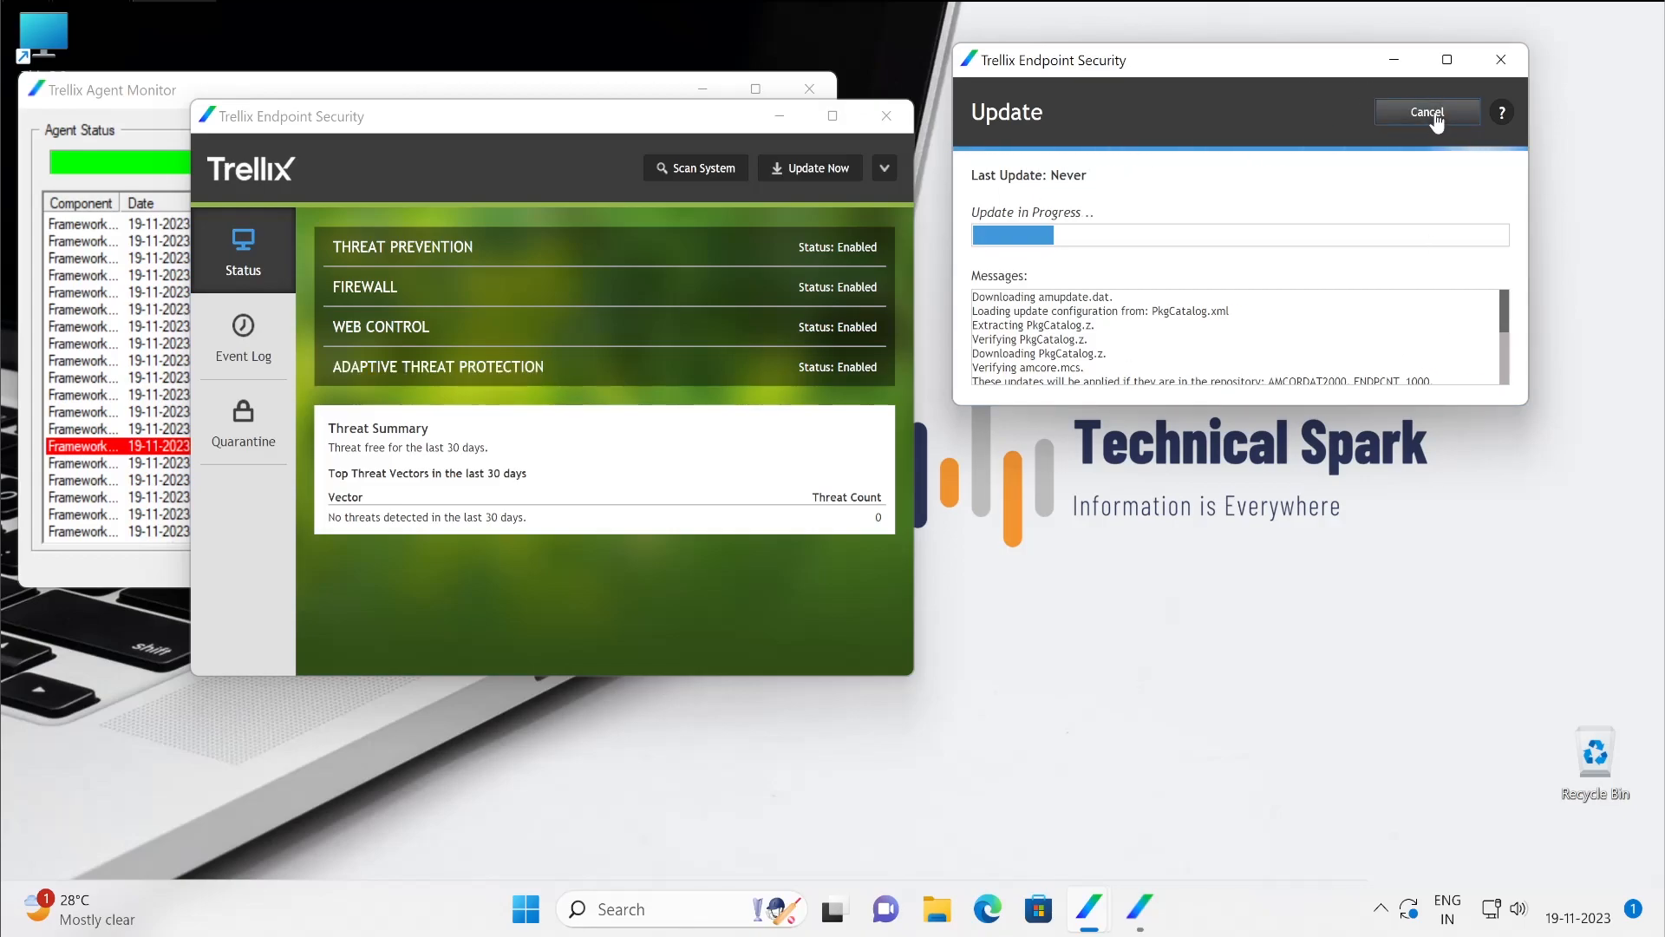
{"action": "left_click", "coordinate": [1426, 112]}
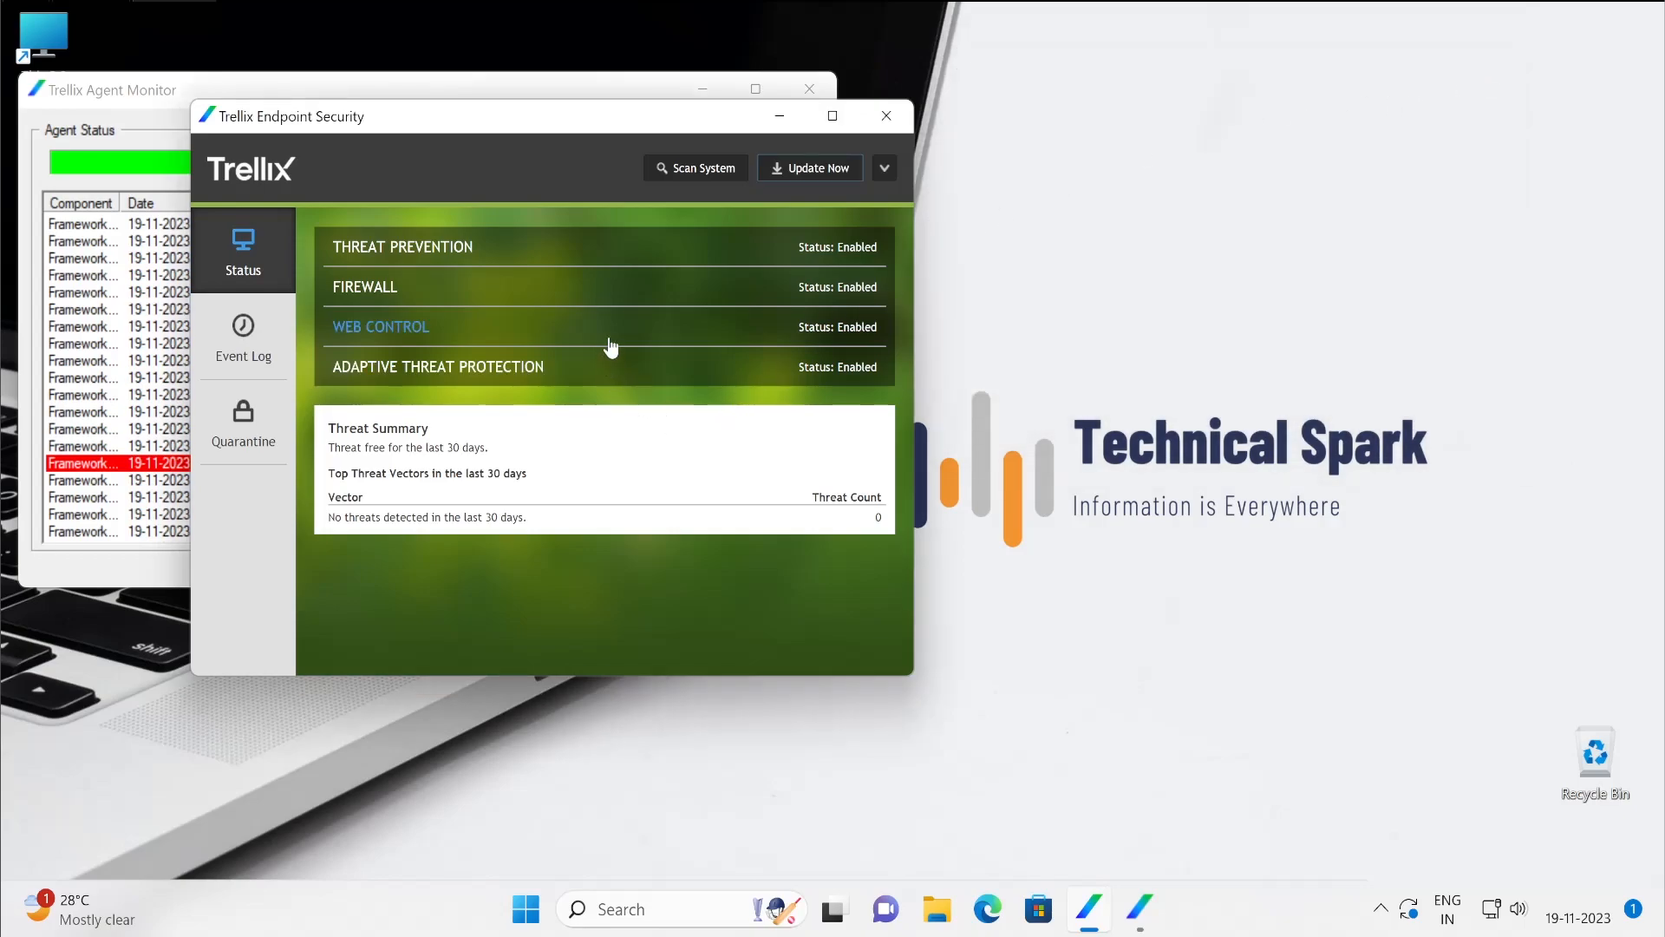
Step: Open Settings from the dropdown and show the advanced Common options, scrolling through logging and proxy settings
{"action": "left_click", "coordinate": [883, 167]}
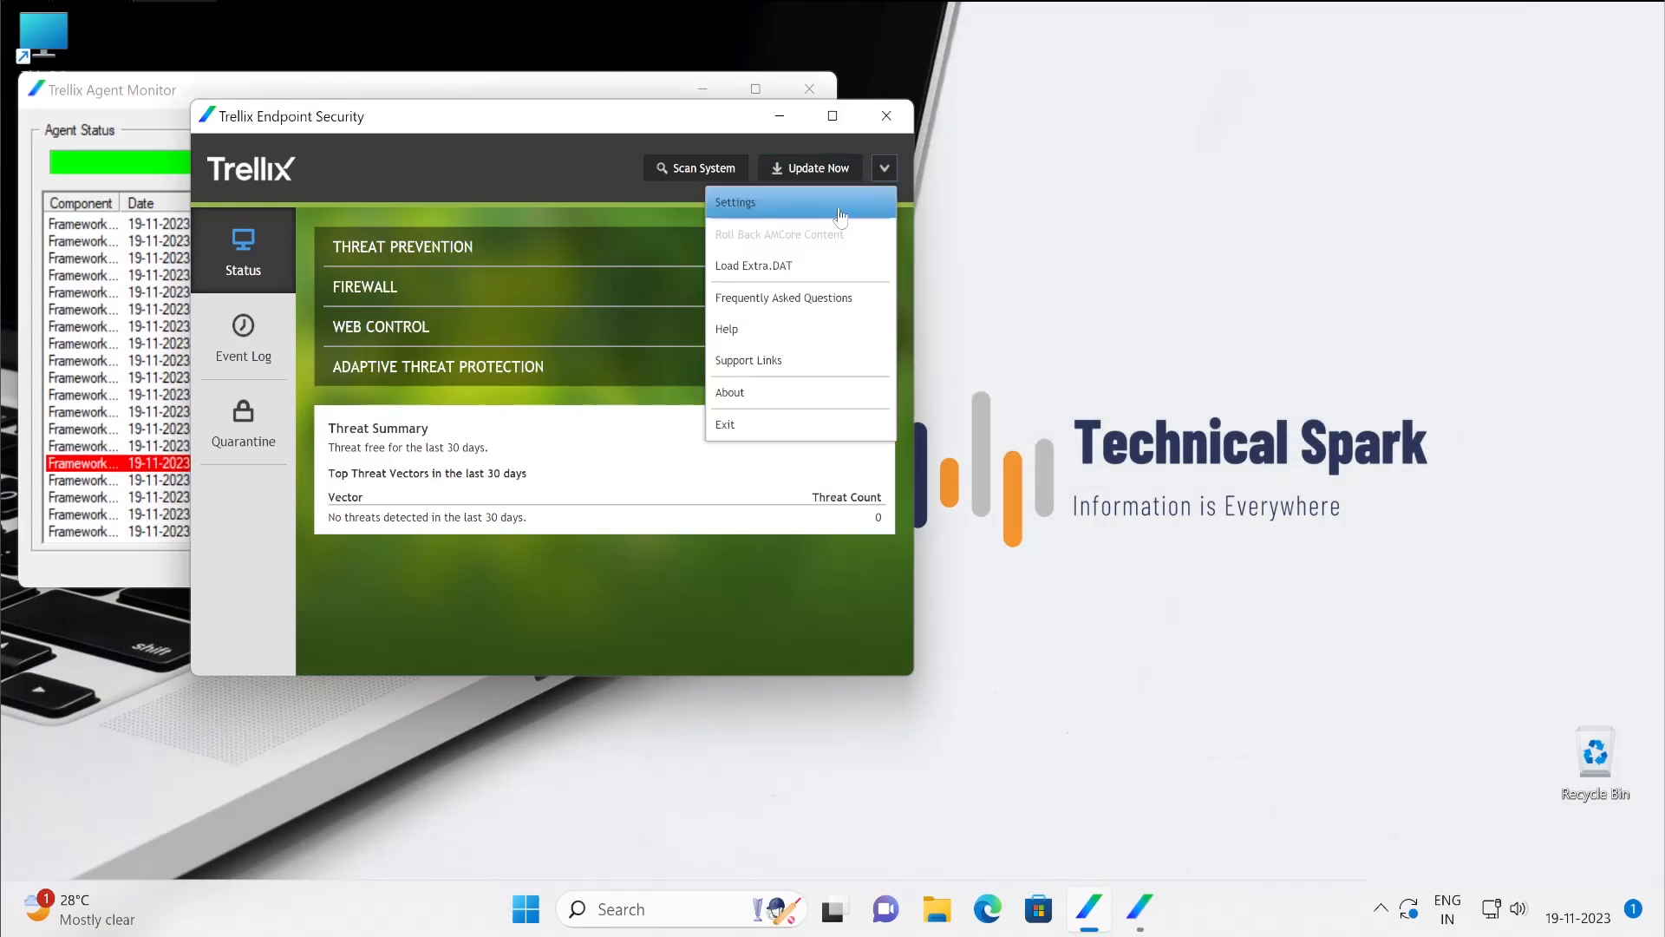
{"action": "mouse_move", "coordinate": [772, 392]}
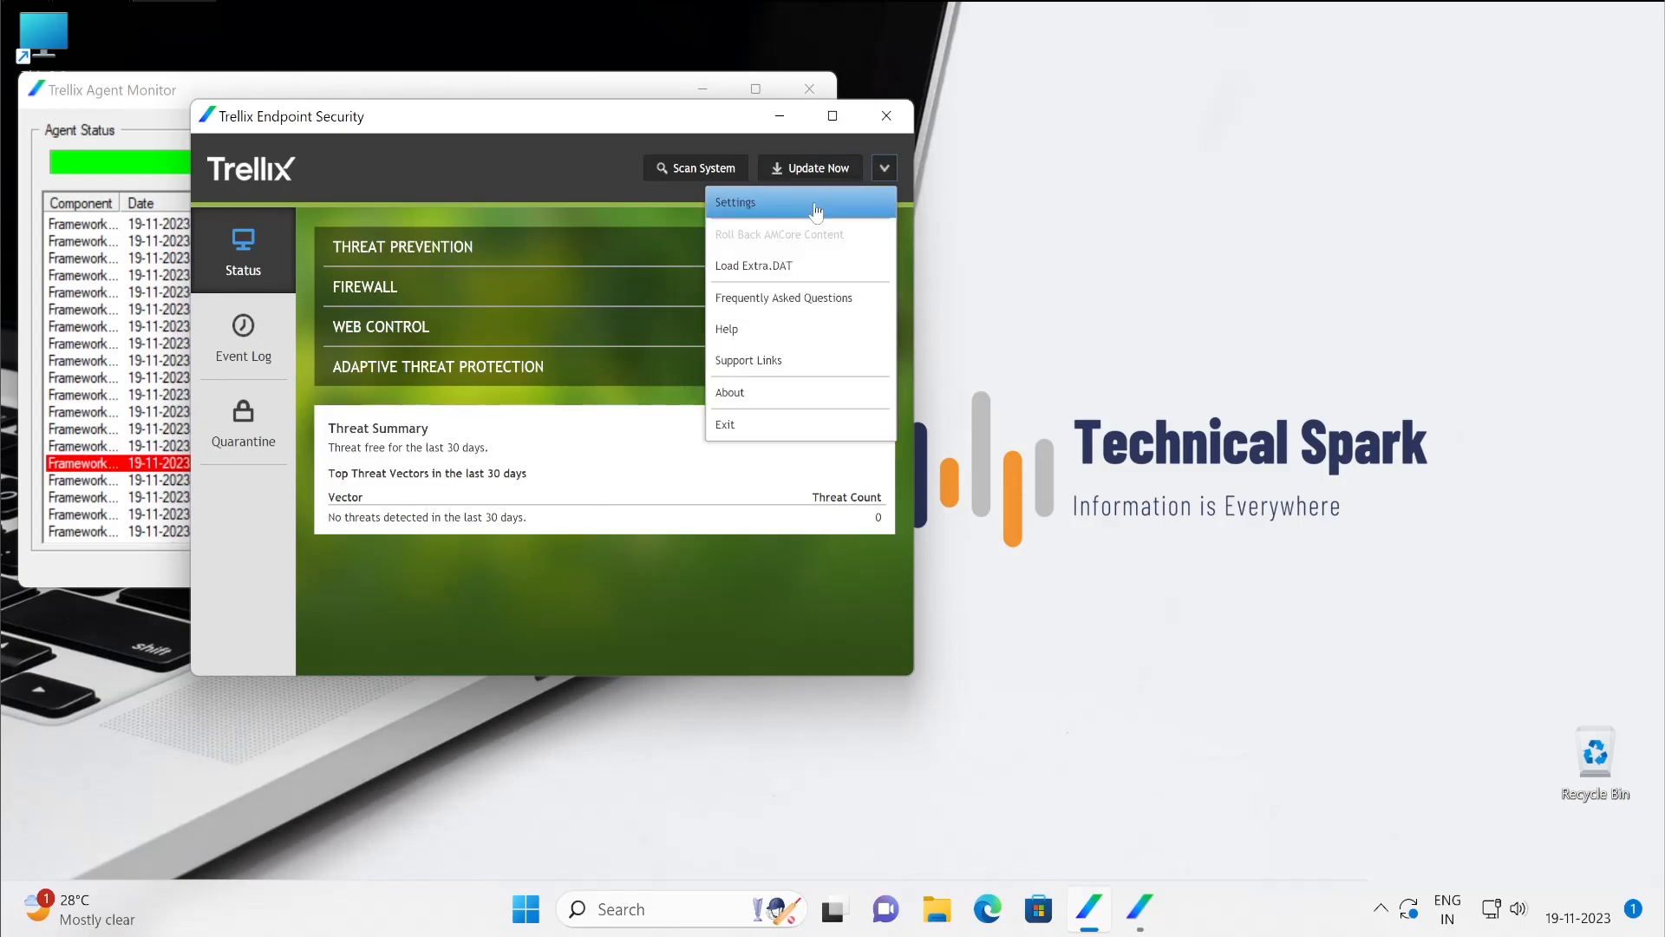
{"action": "left_click", "coordinate": [734, 203]}
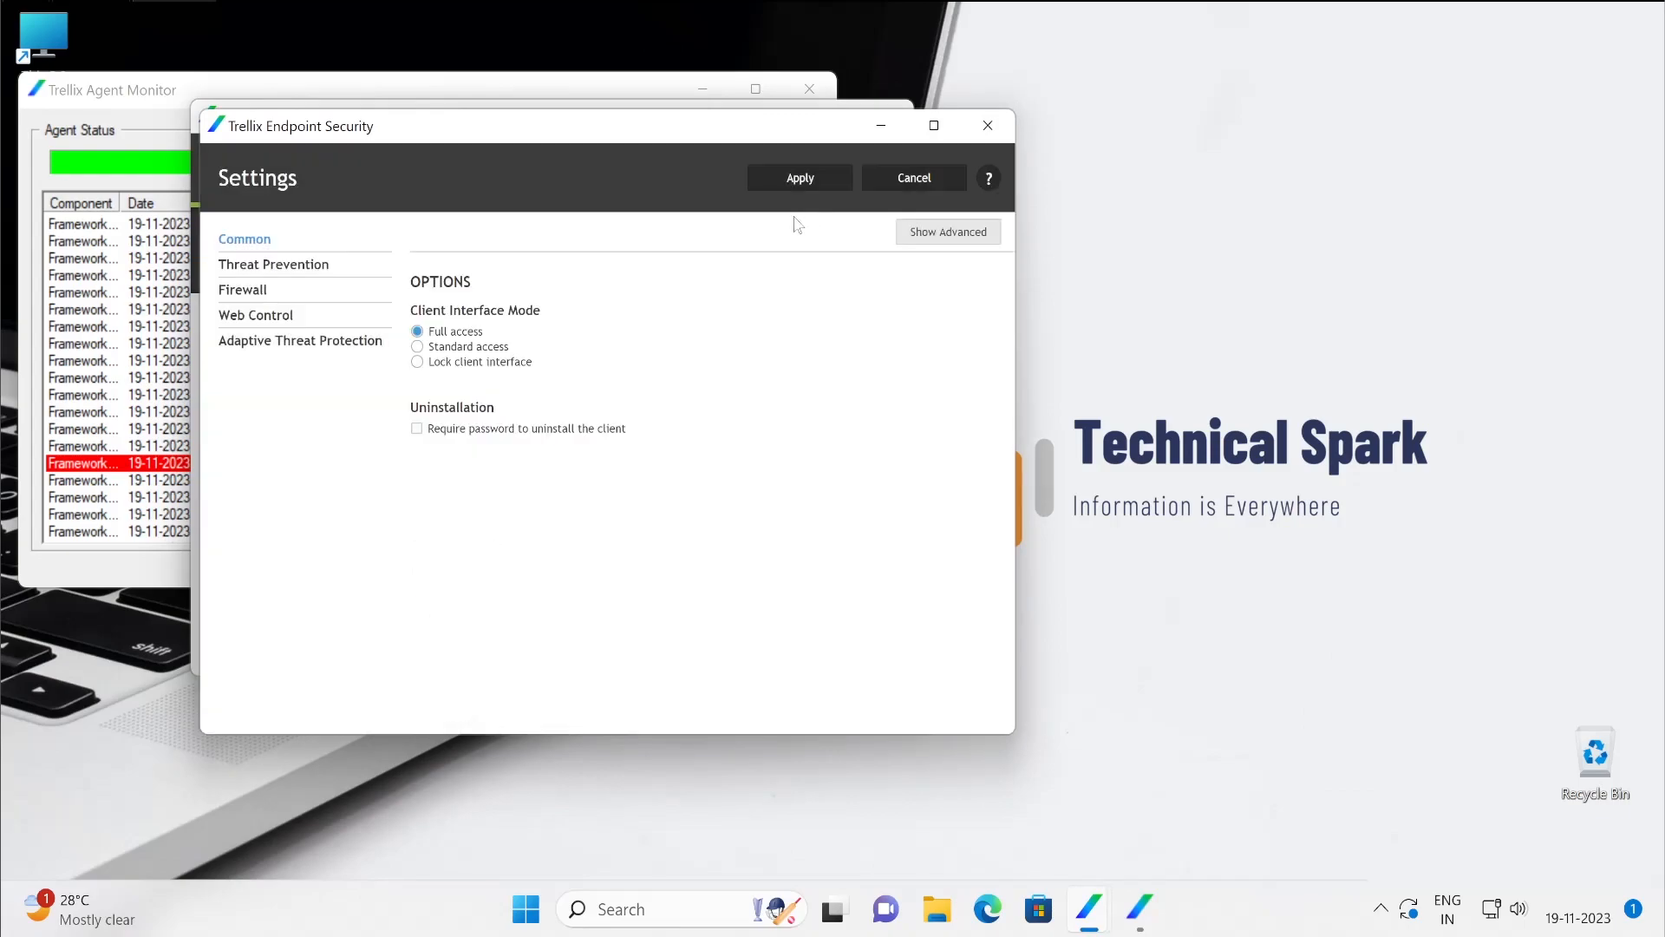
{"action": "mouse_move", "coordinate": [610, 272]}
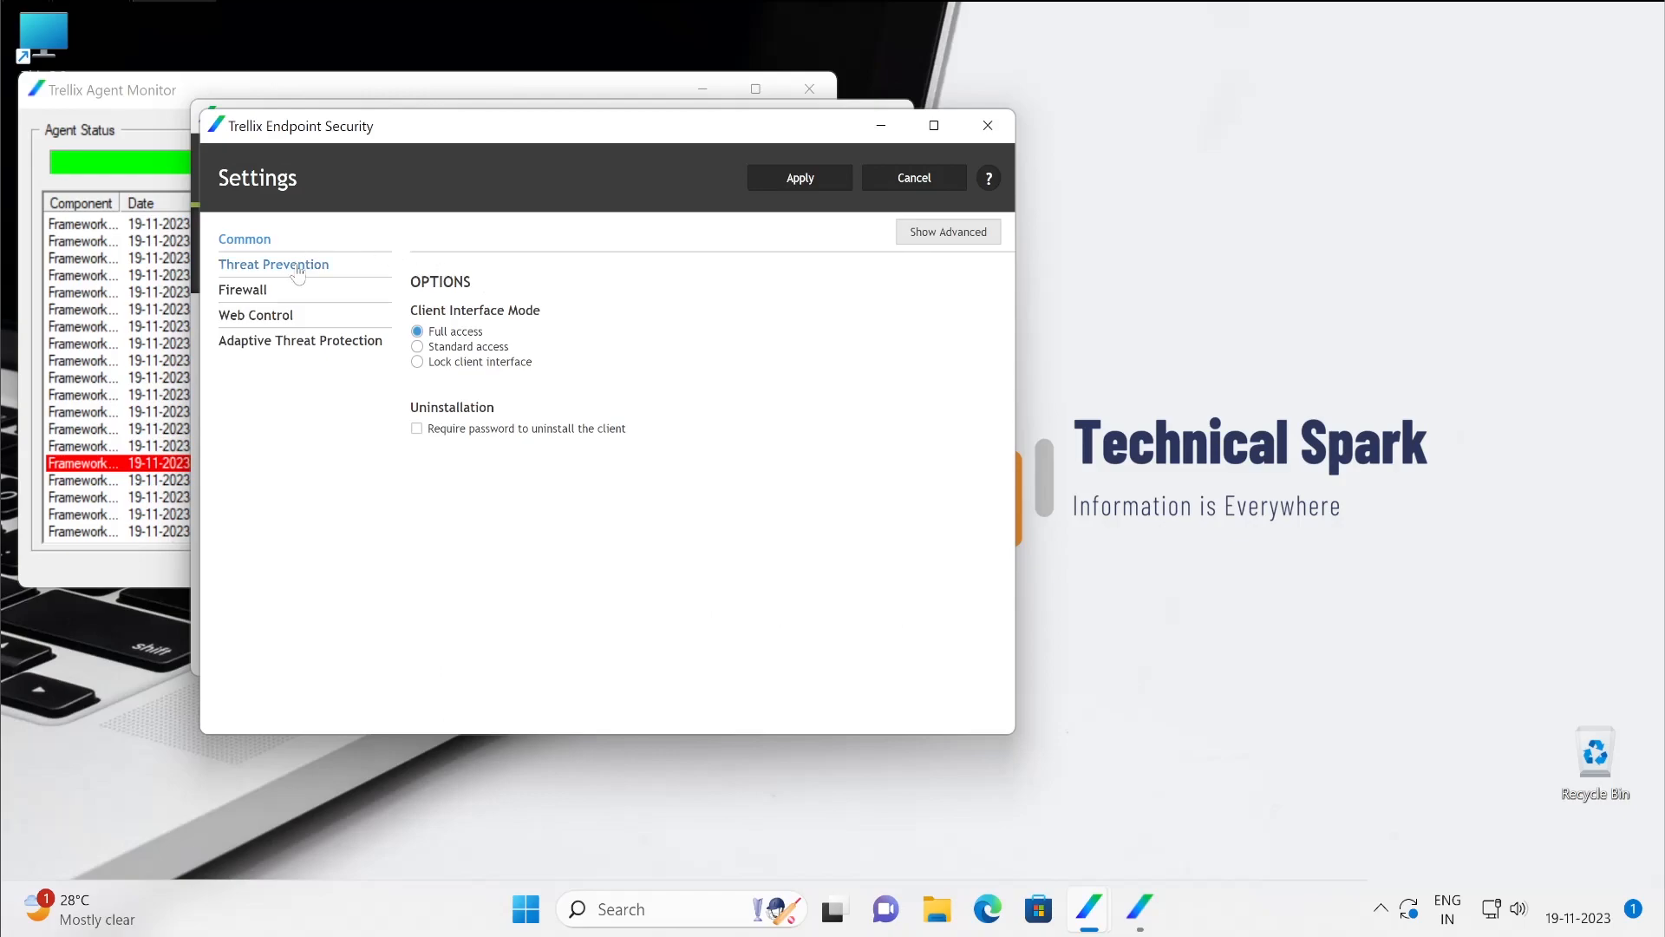
{"action": "mouse_move", "coordinate": [301, 275]}
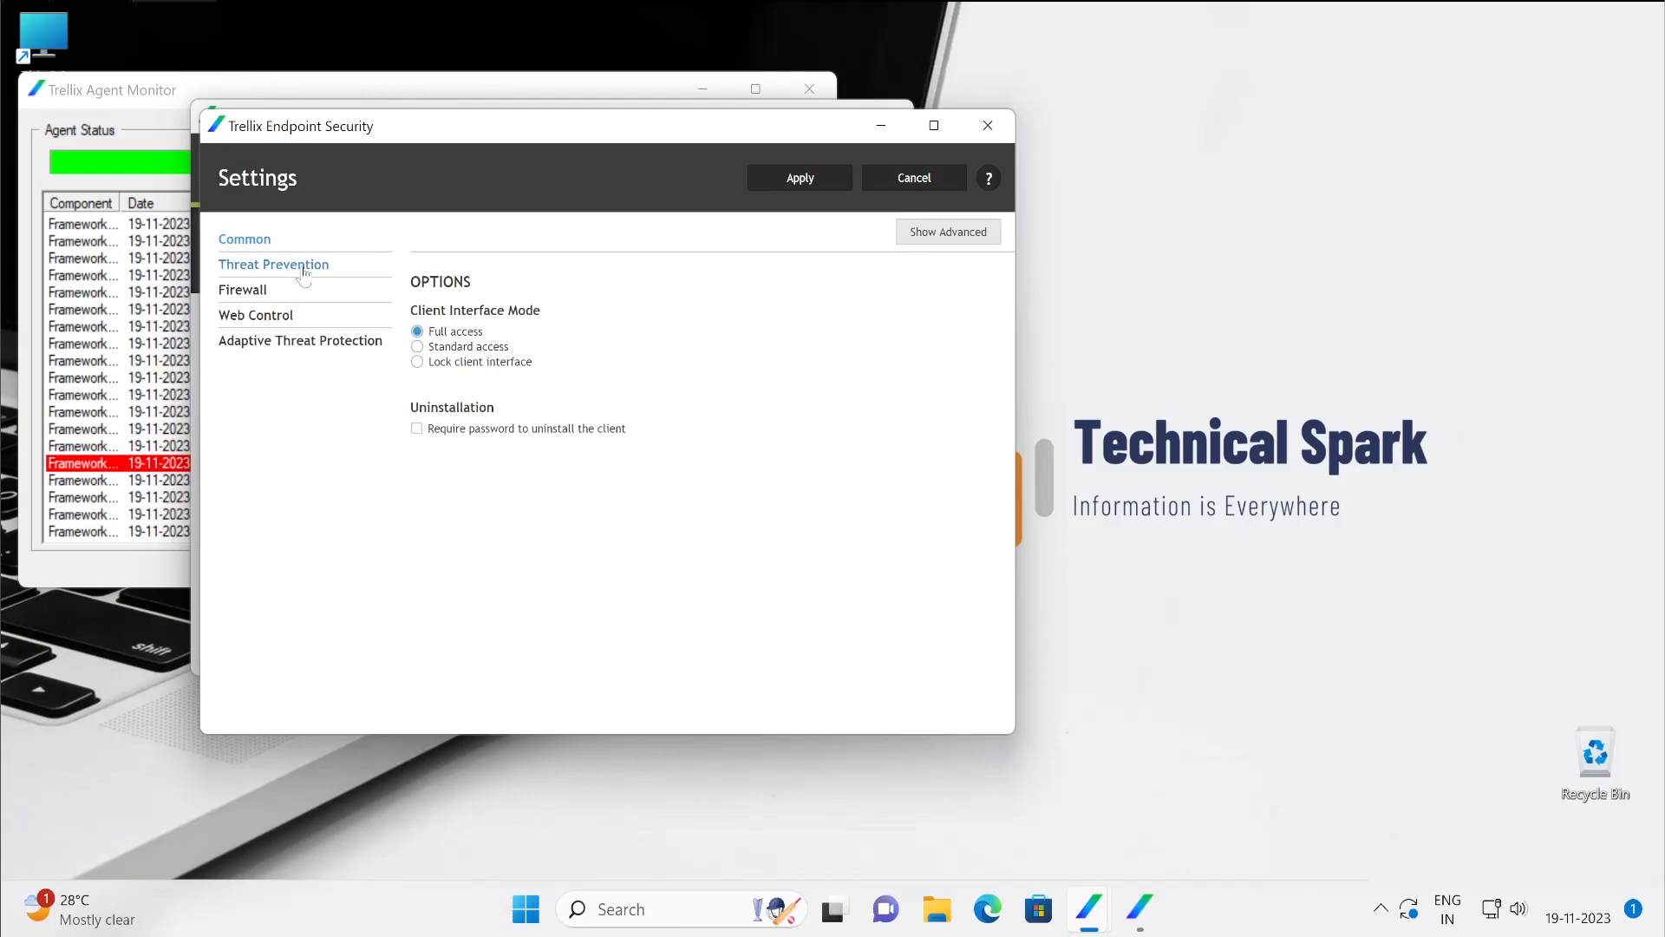
{"action": "left_click", "coordinate": [947, 232]}
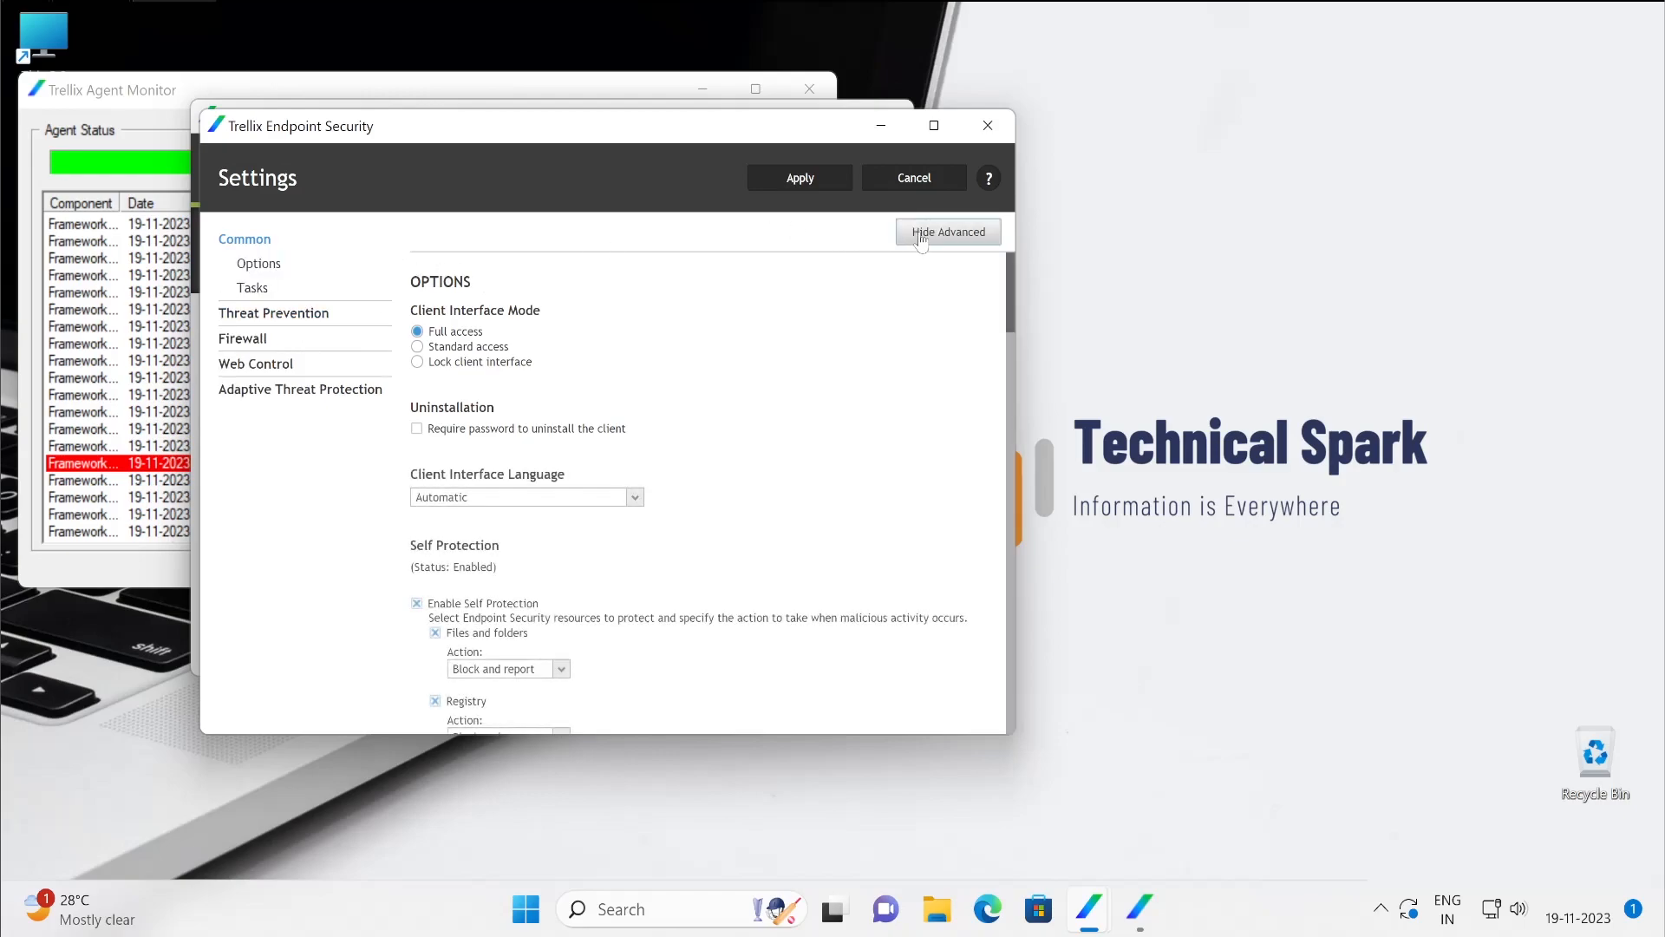
{"action": "scroll", "scroll_direction": "down", "scroll_amount": 3}
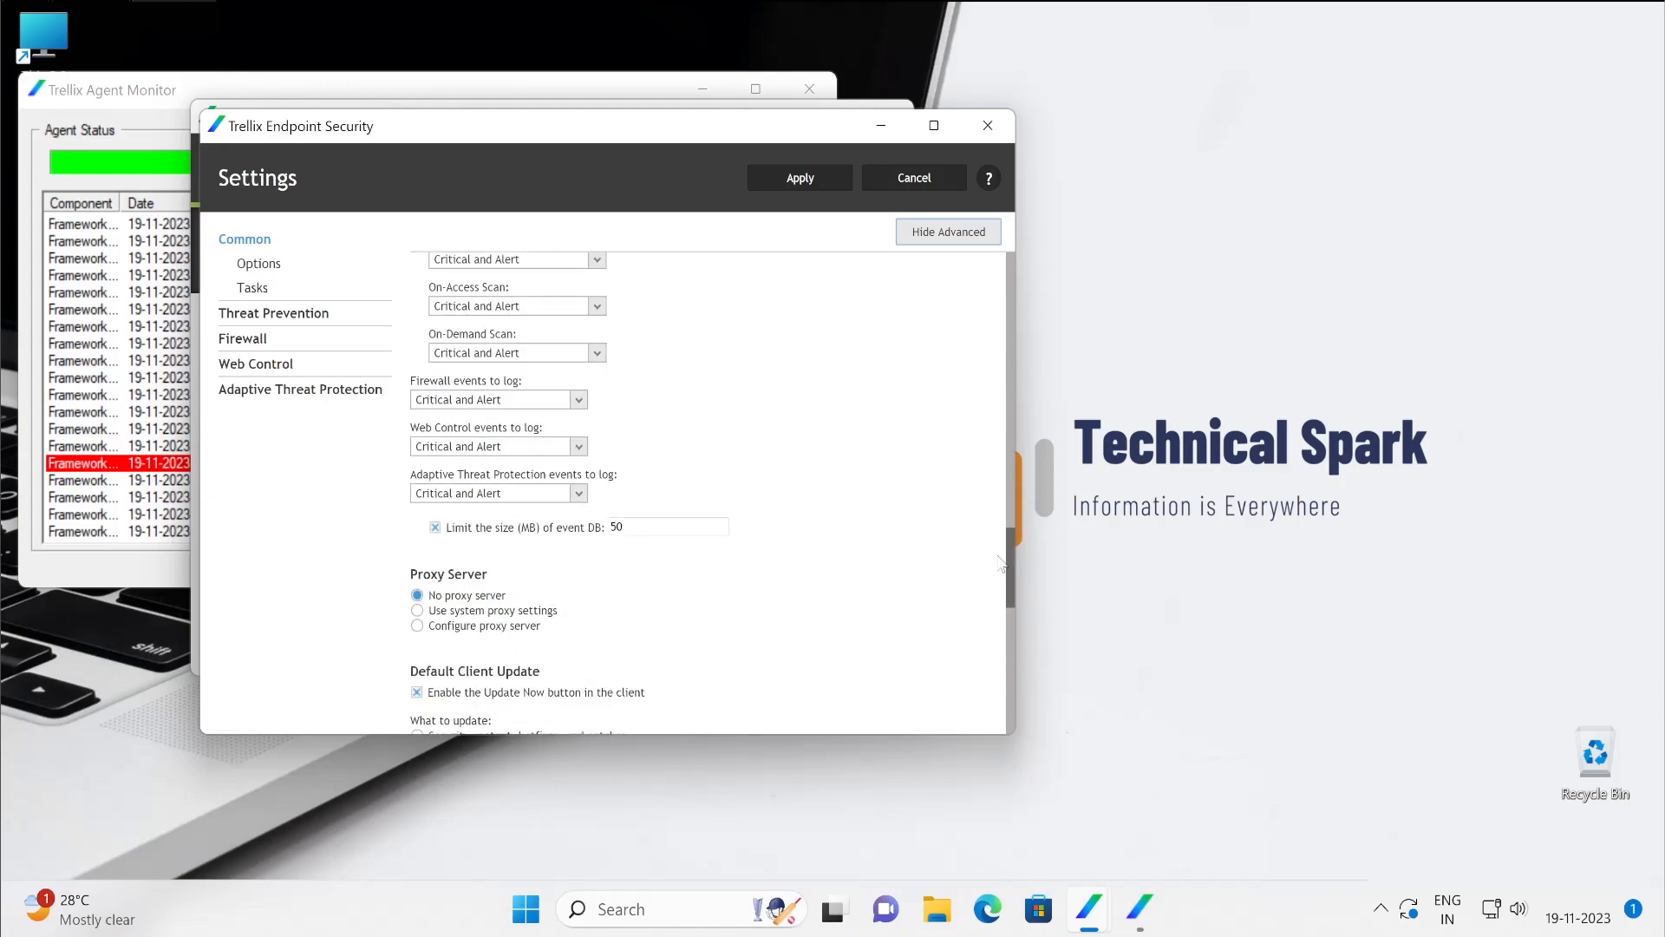
{"action": "scroll", "scroll_direction": "down", "scroll_amount": 3}
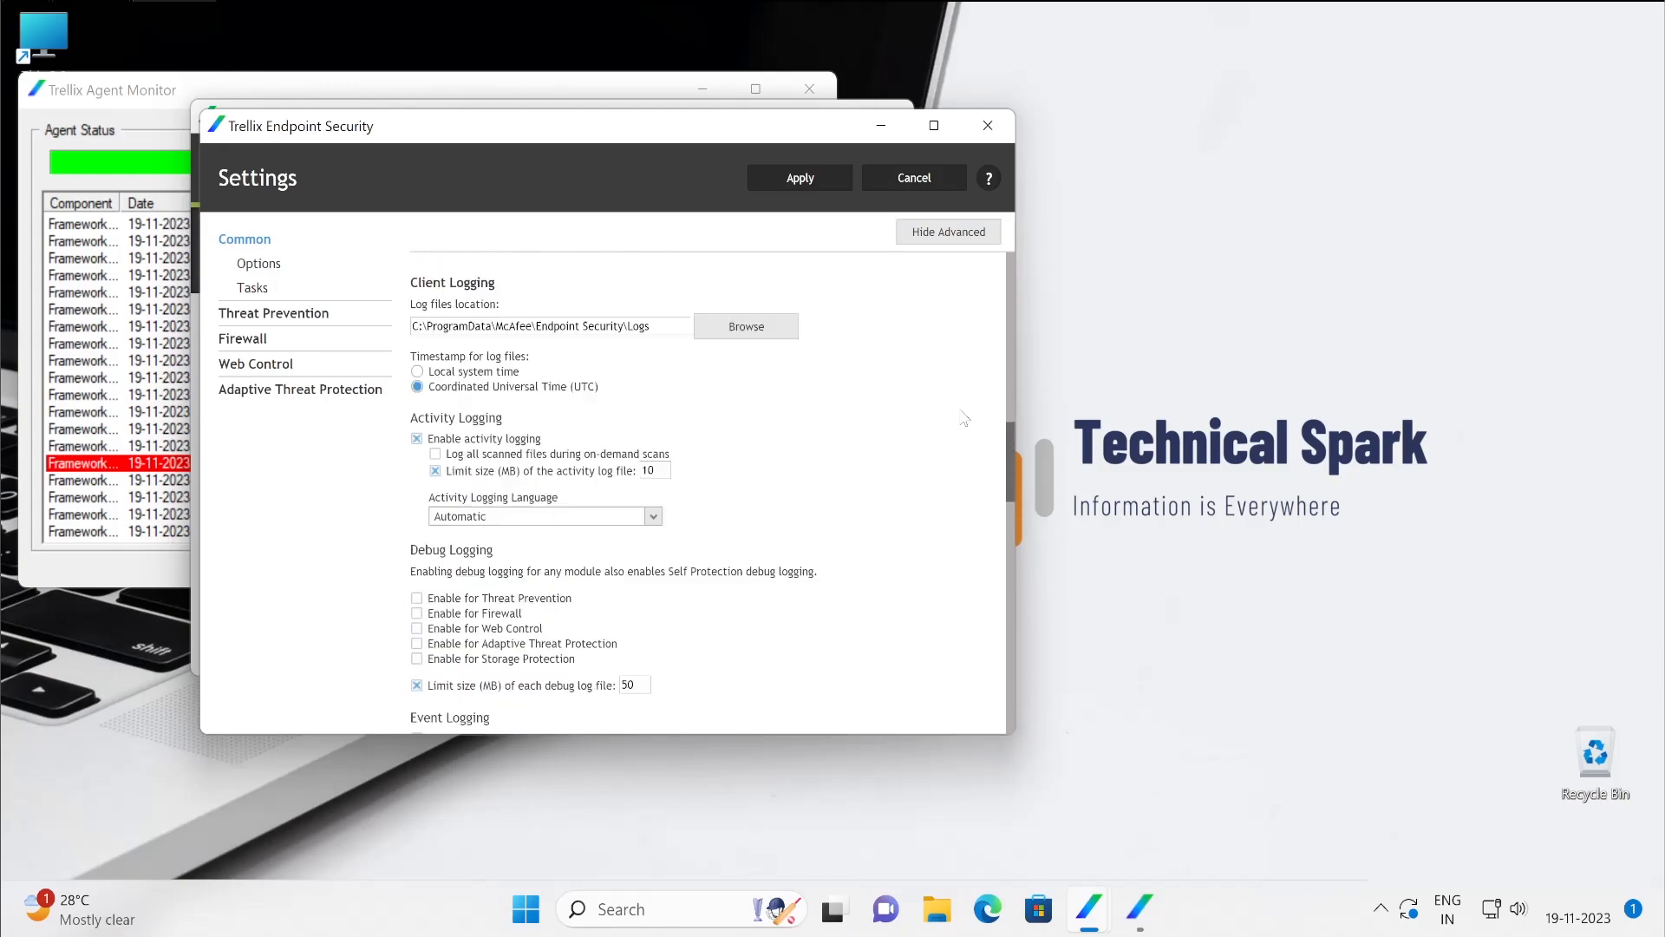
{"action": "left_click", "coordinate": [258, 262]}
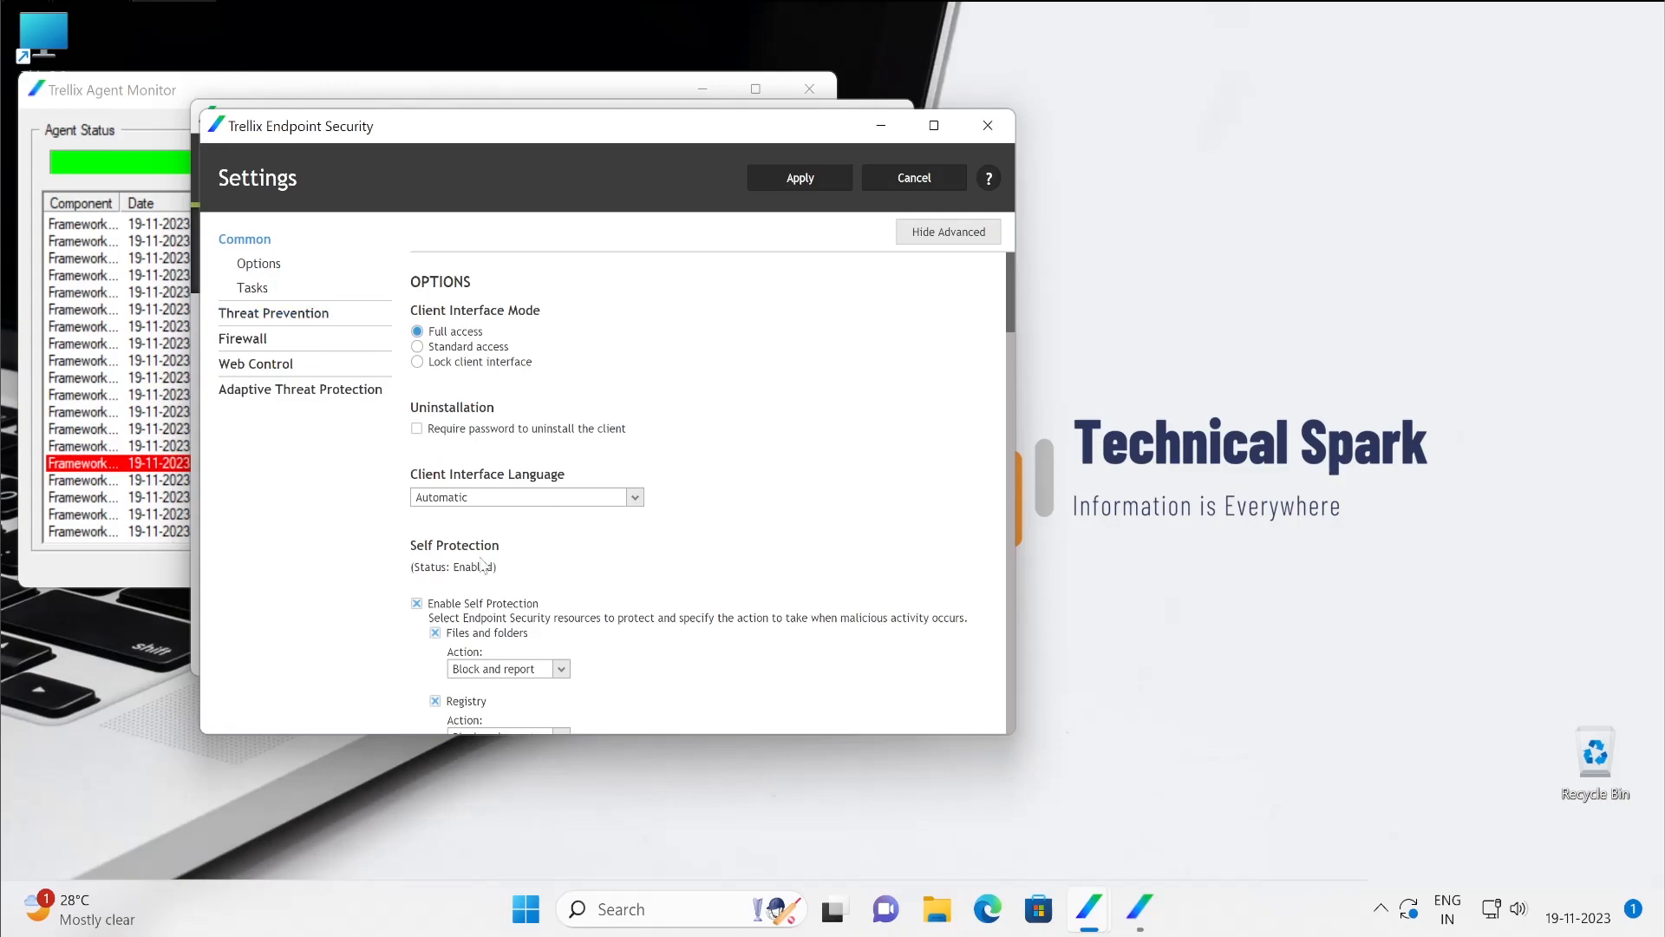
{"action": "mouse_move", "coordinate": [573, 653]}
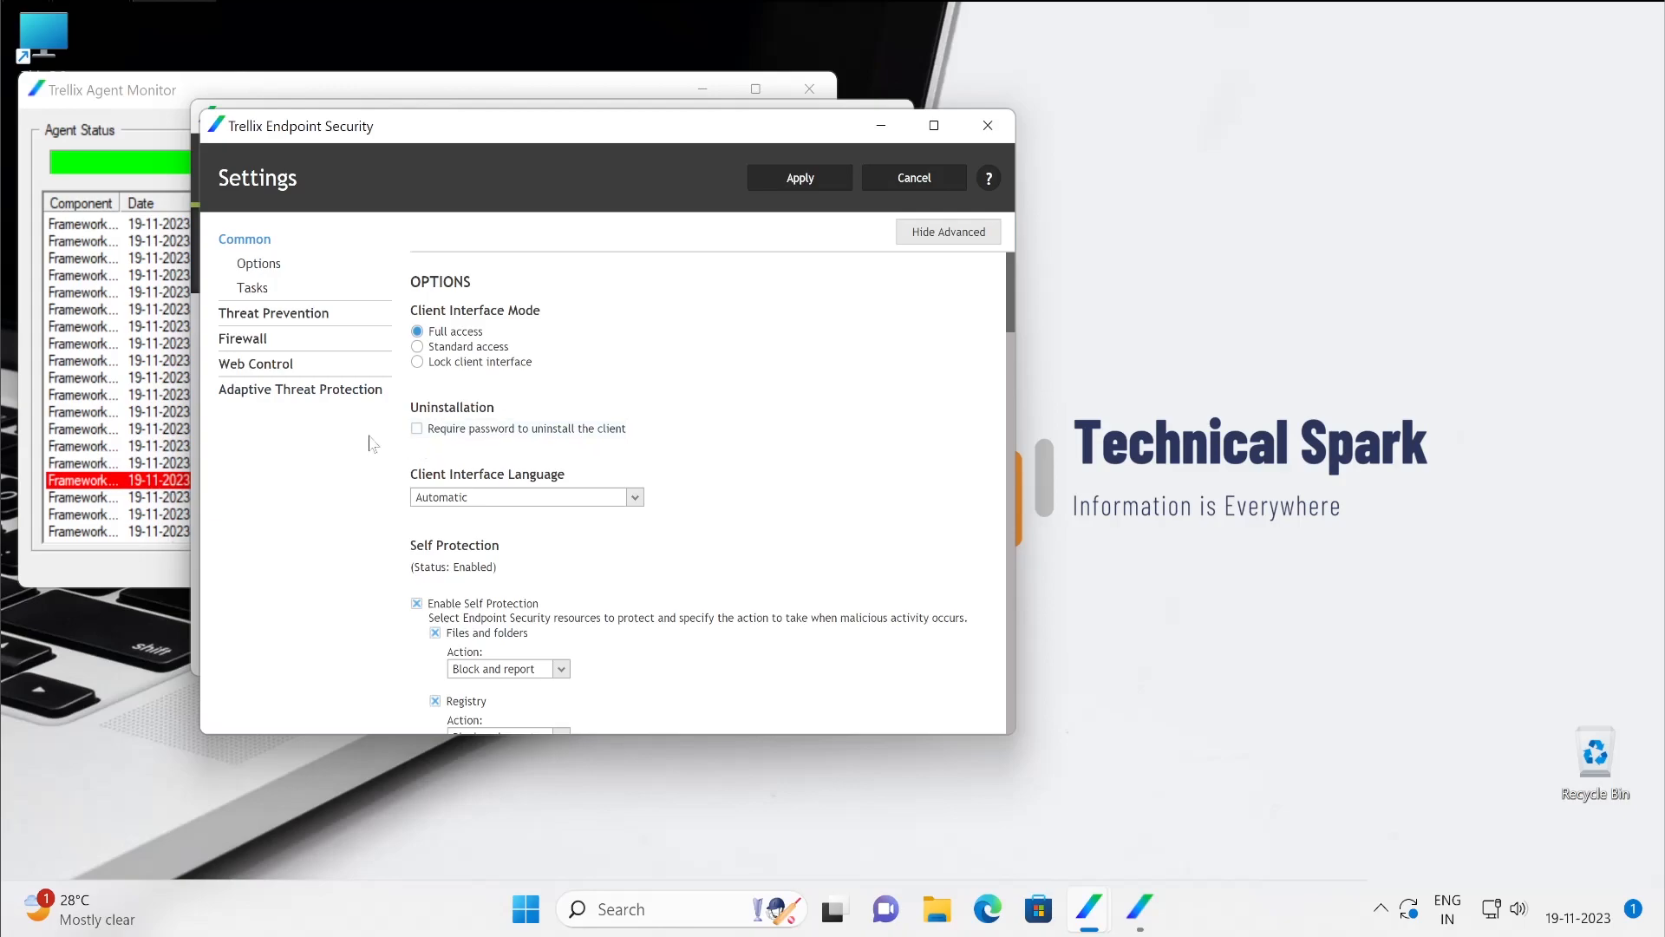
Step: Review the Firewall and Web Control settings pages, then close the Settings window
{"action": "left_click", "coordinate": [242, 338]}
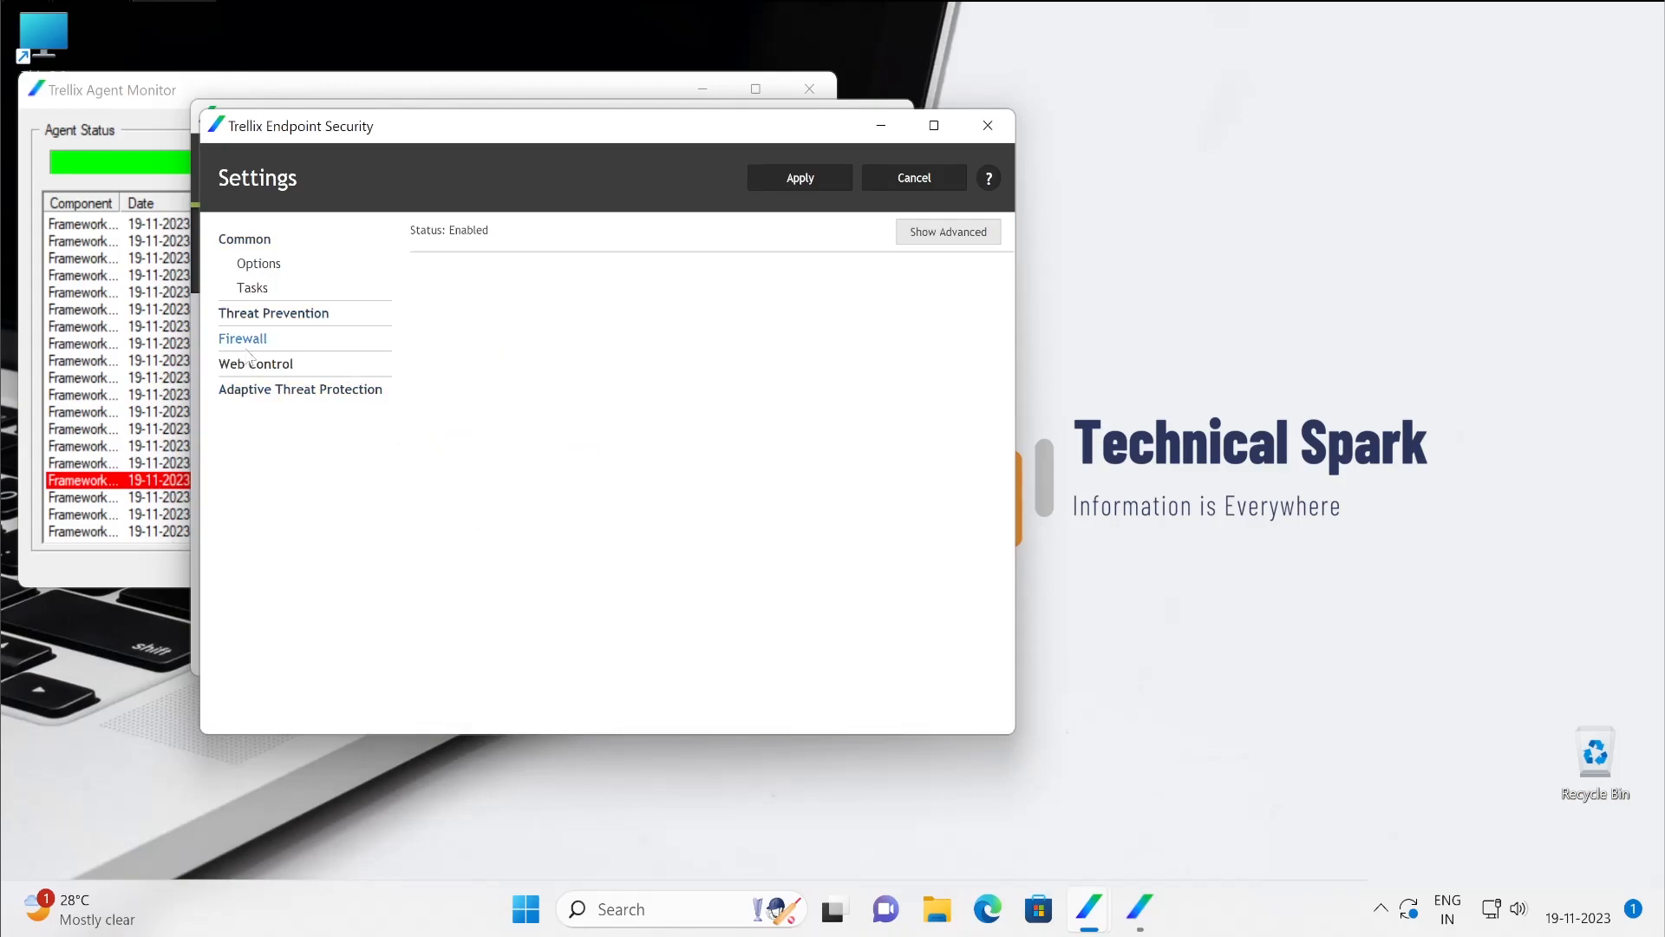
{"action": "left_click", "coordinate": [241, 337]}
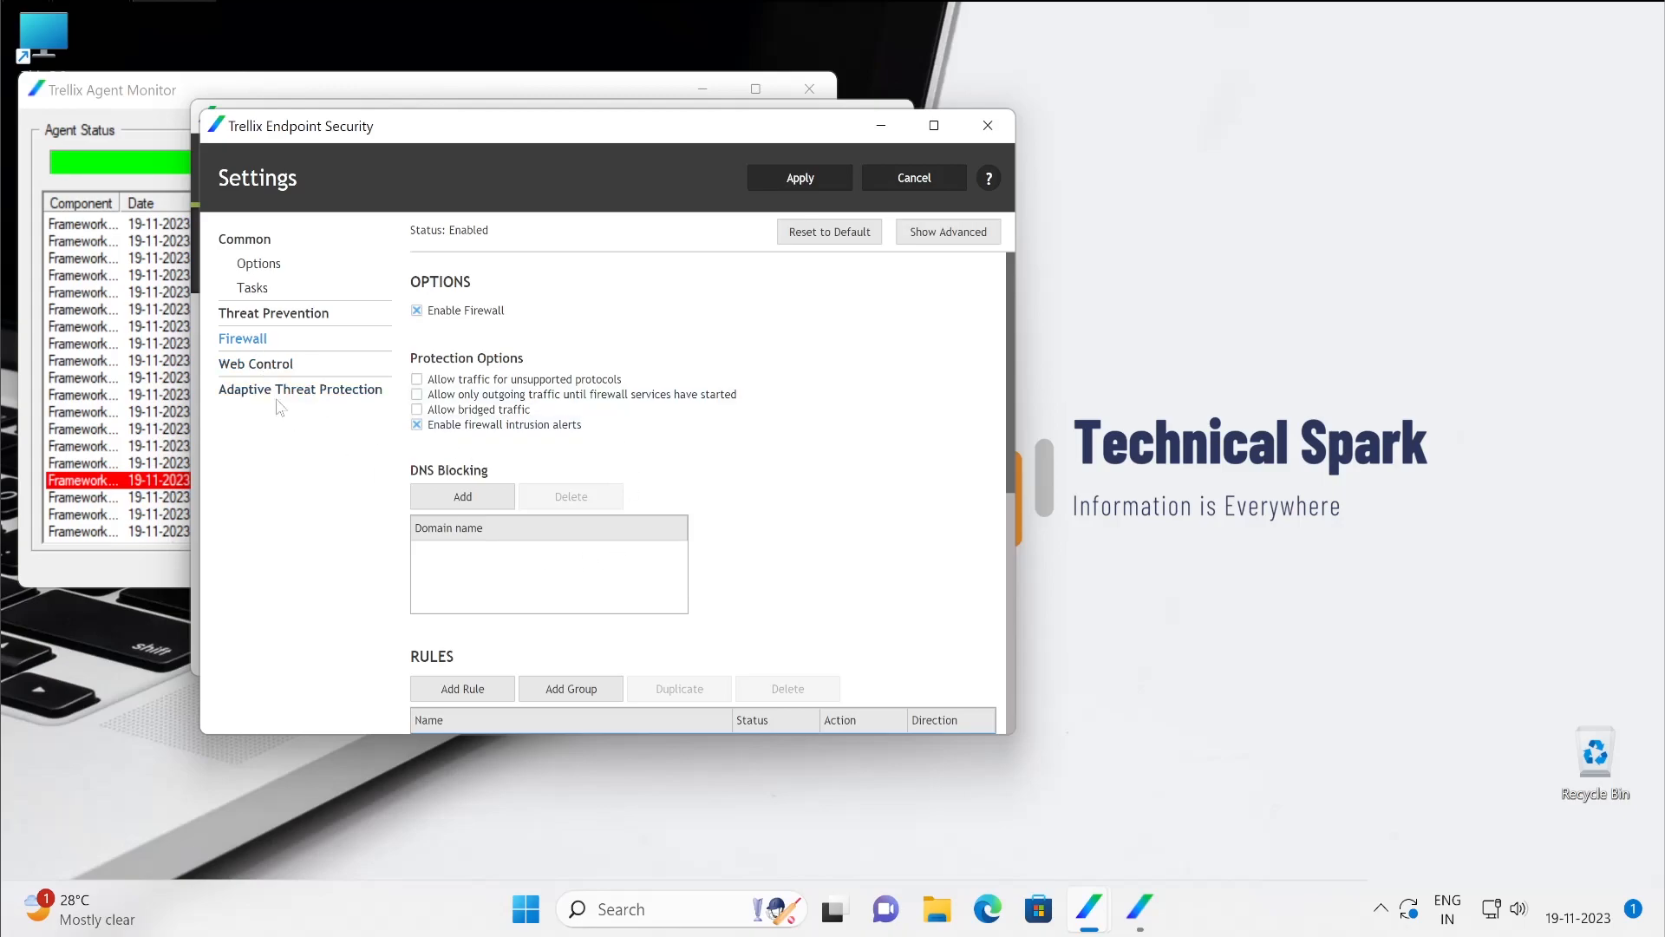
{"action": "left_click", "coordinate": [946, 232]}
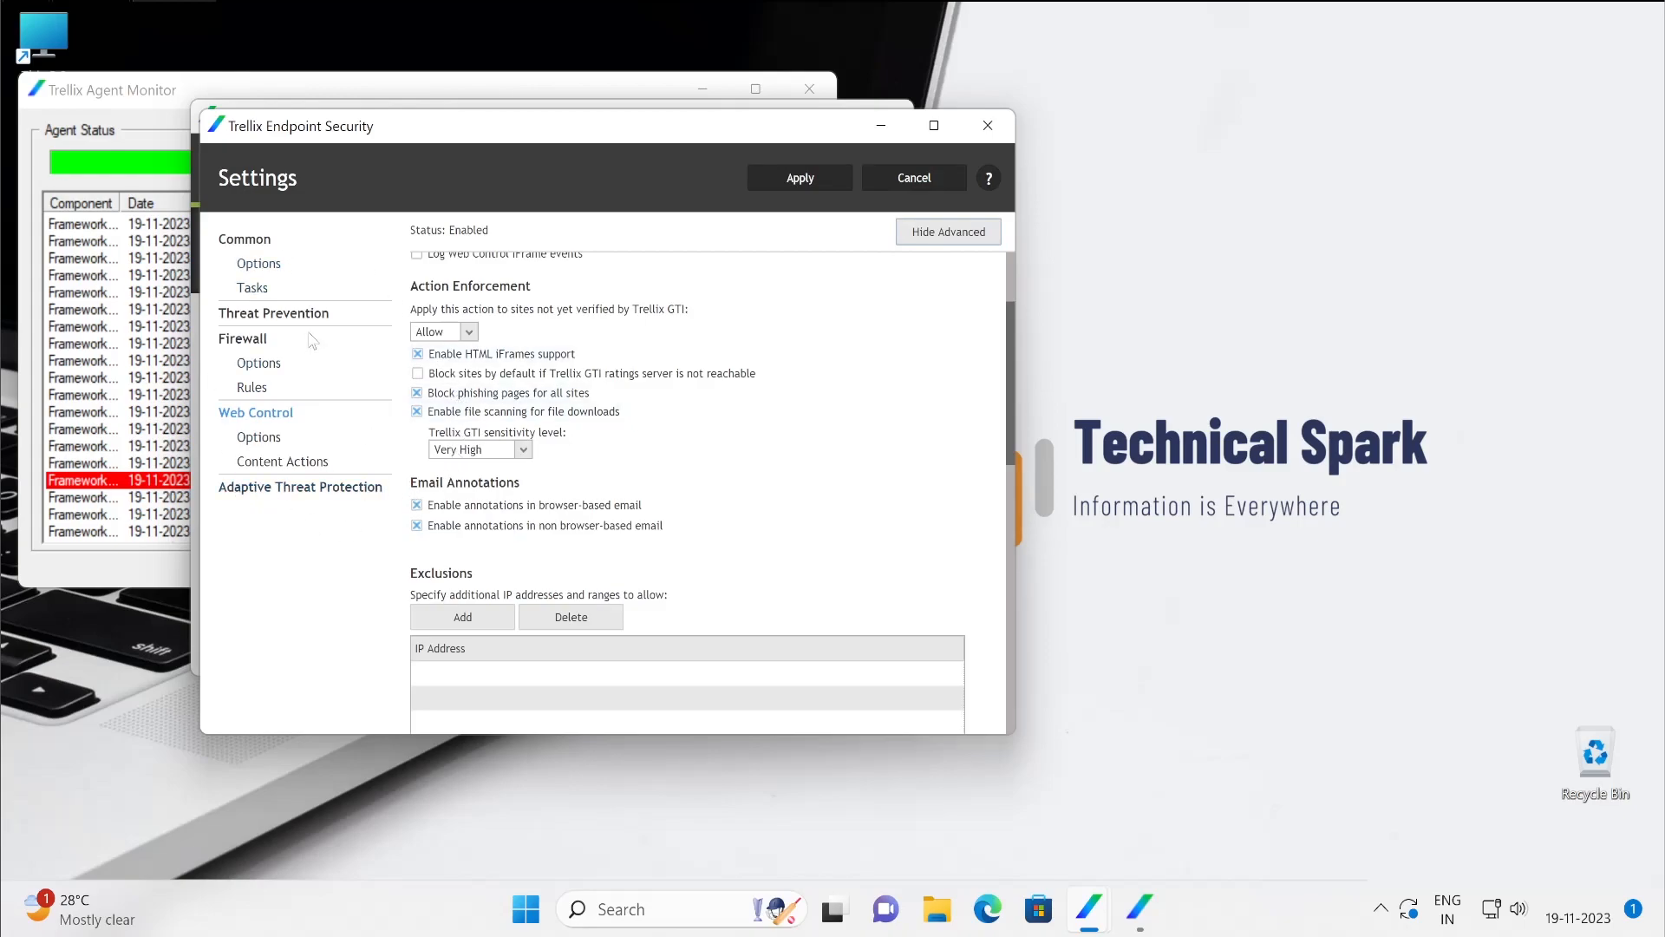
{"action": "mouse_move", "coordinate": [947, 232]}
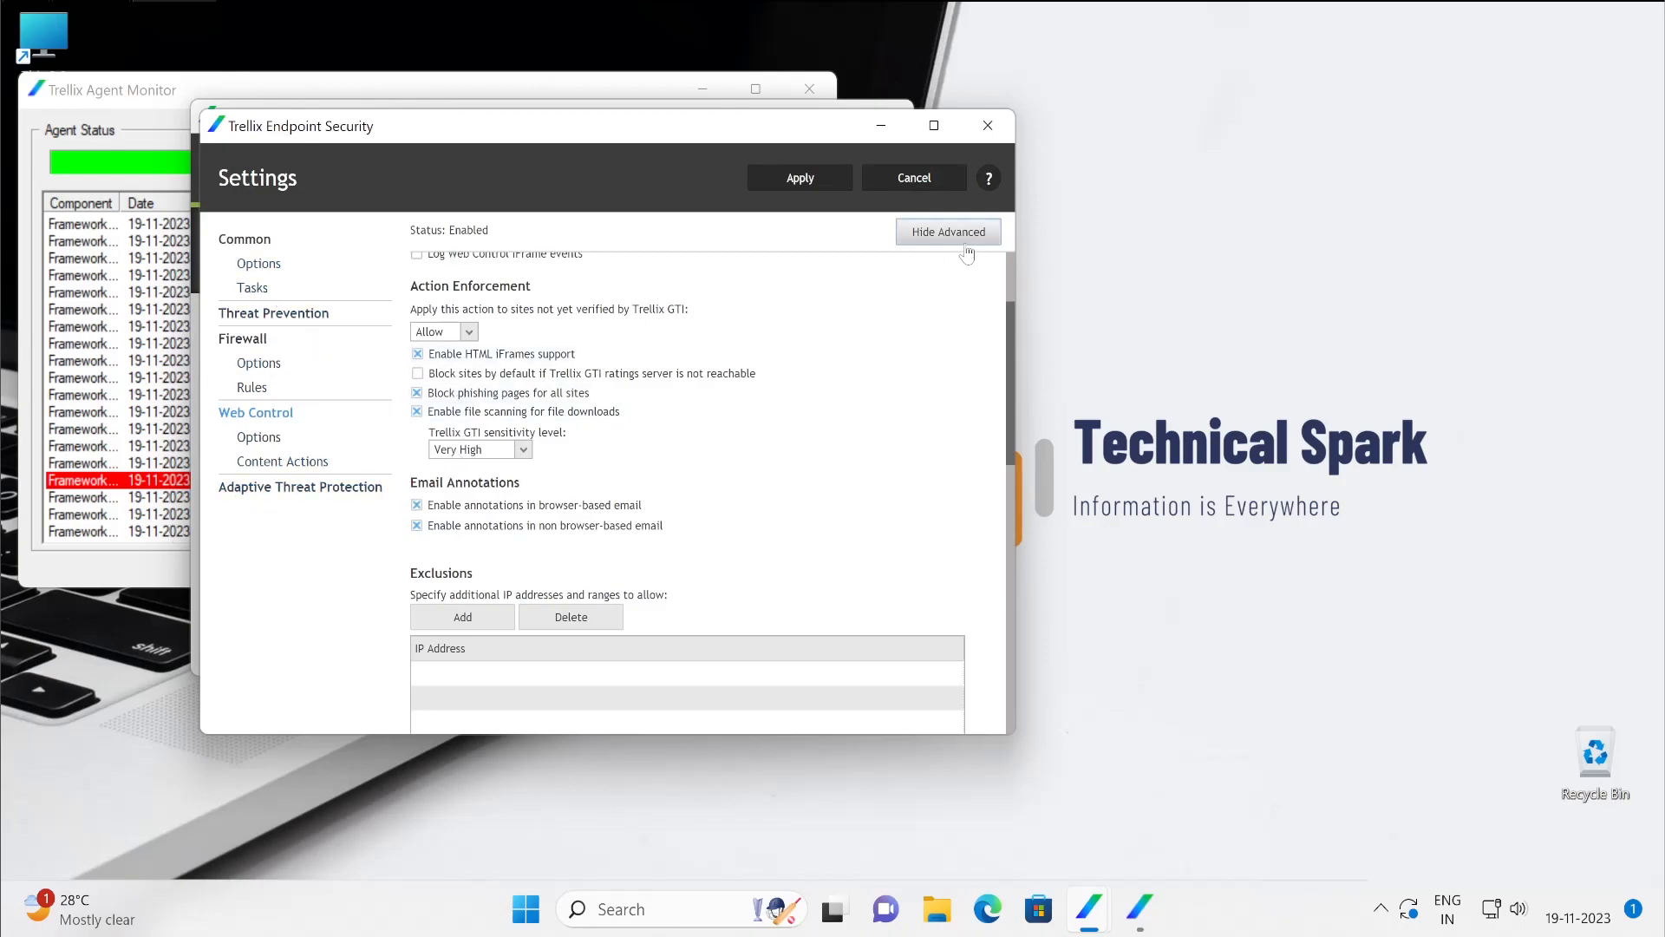
{"action": "scroll", "scroll_direction": "up", "scroll_amount": 3}
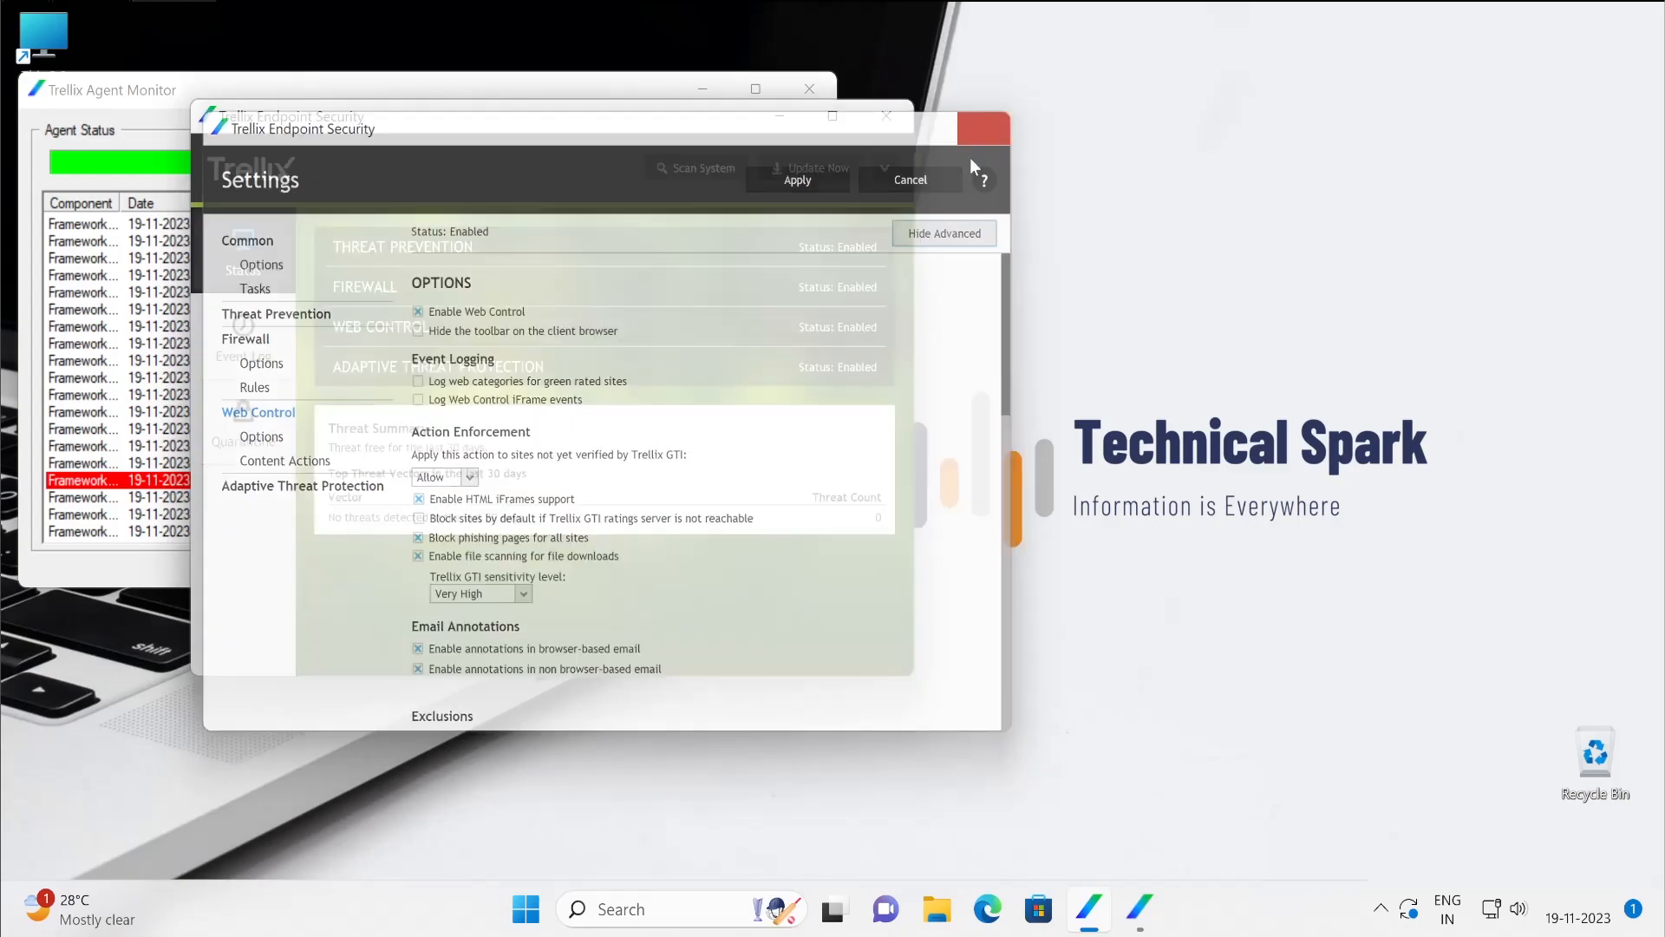
Step: Show the About window with Endpoint Security 10.7 platform and component versions
{"action": "left_click", "coordinate": [884, 167]}
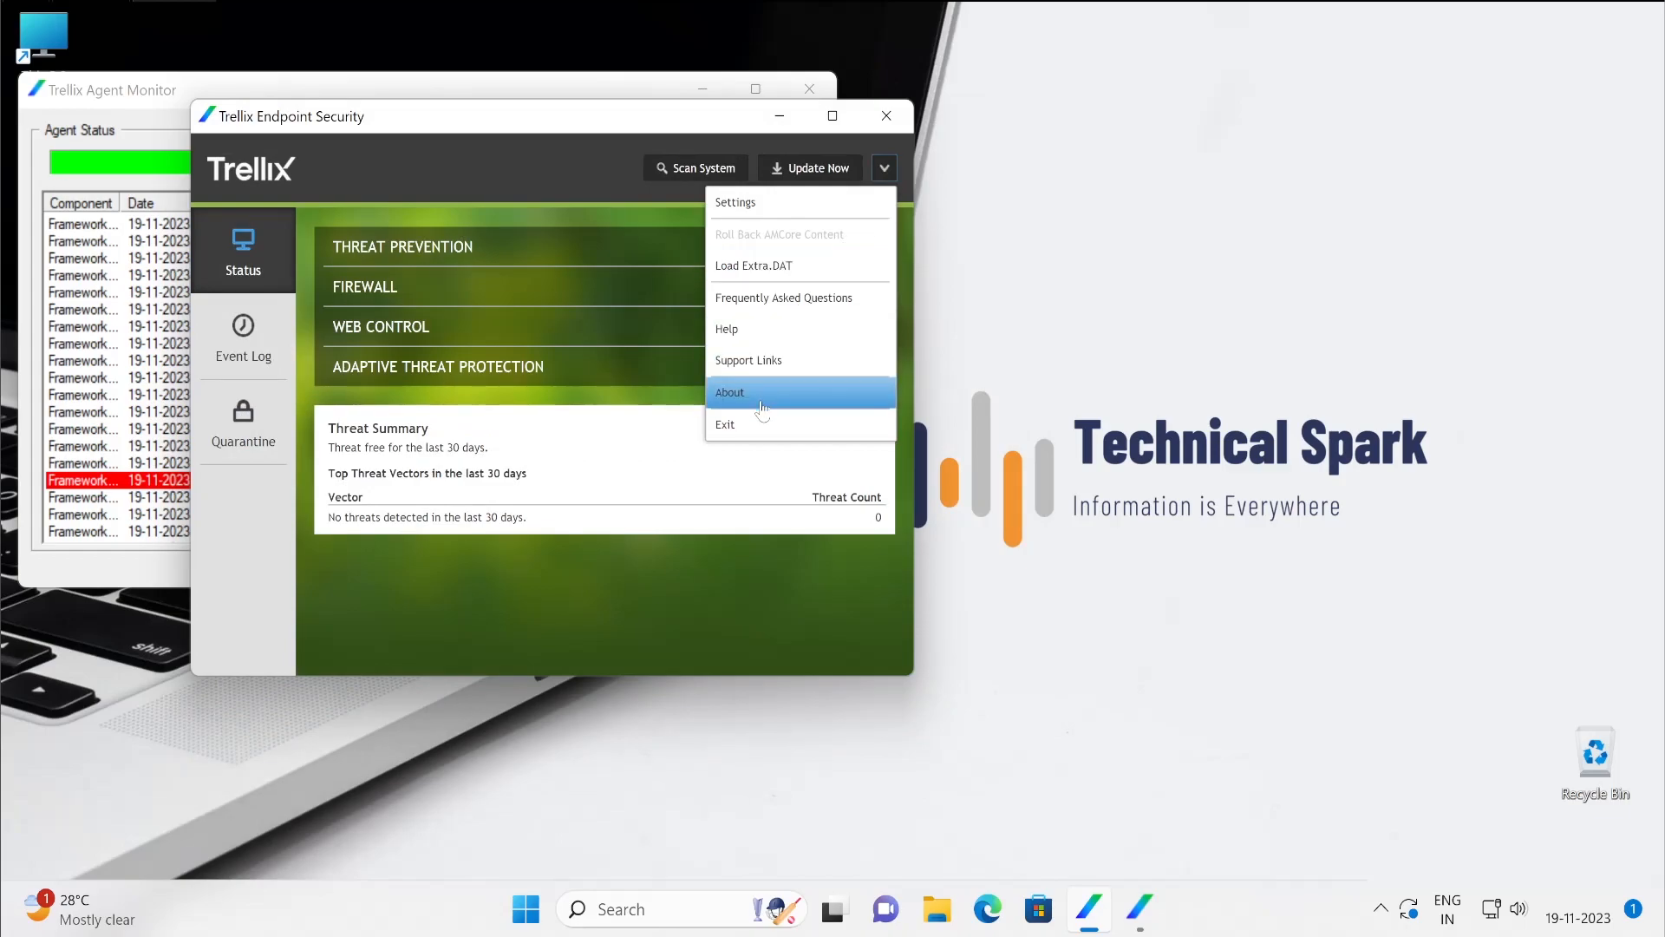
{"action": "left_click", "coordinate": [729, 392]}
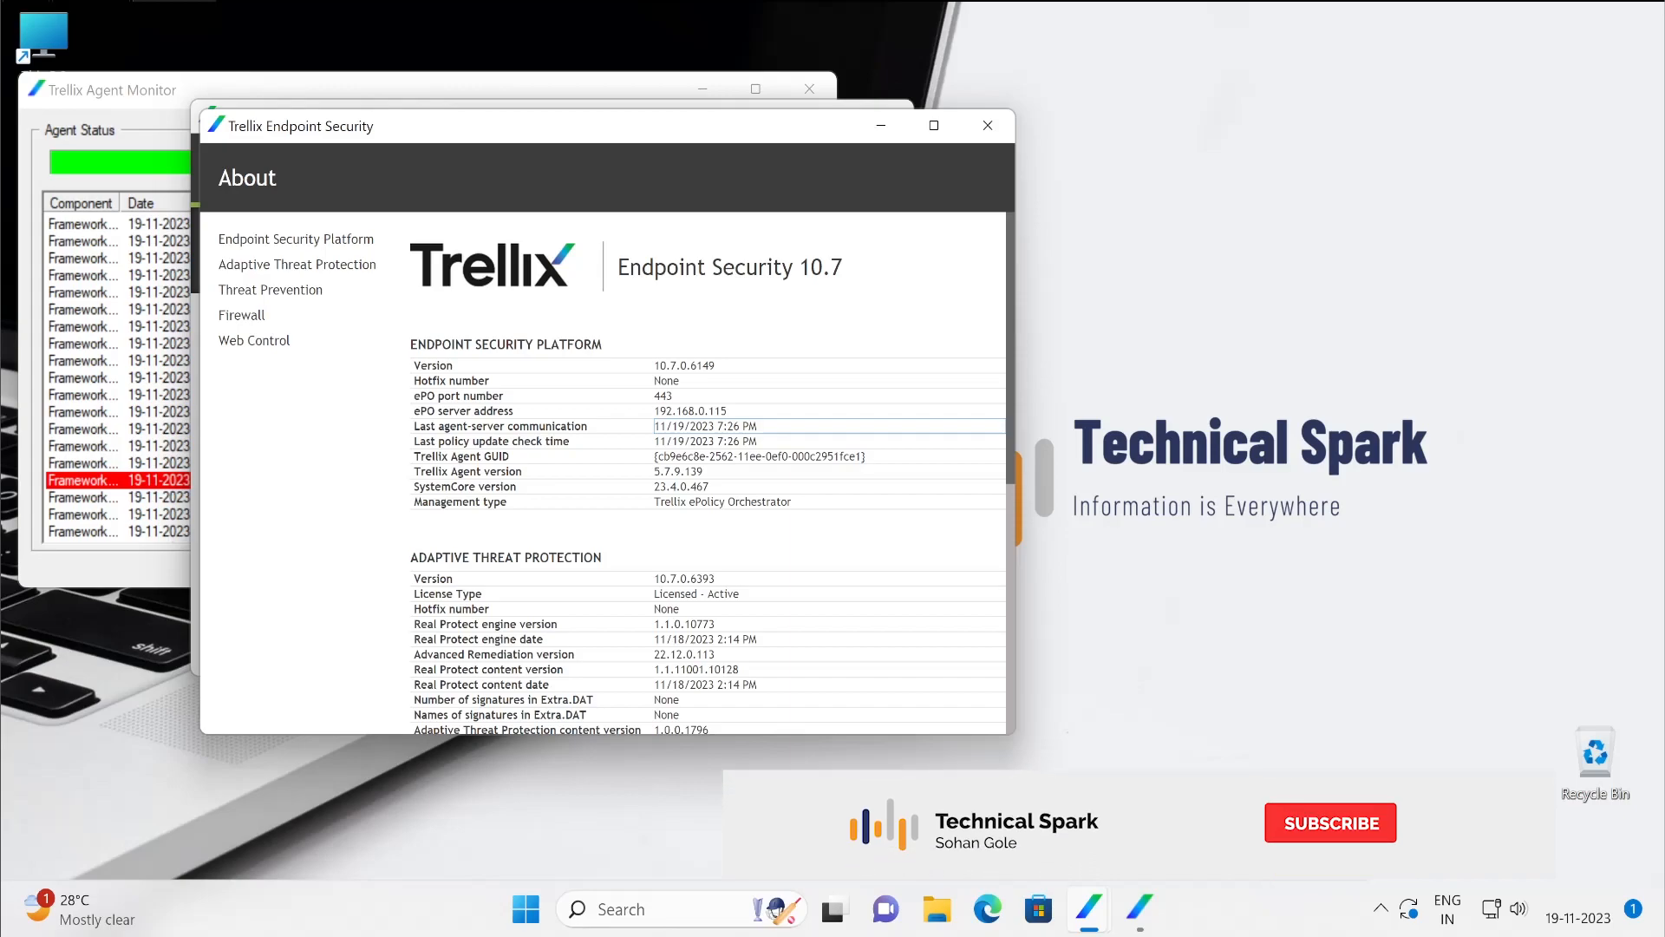
{"action": "left_click", "coordinate": [1329, 822]}
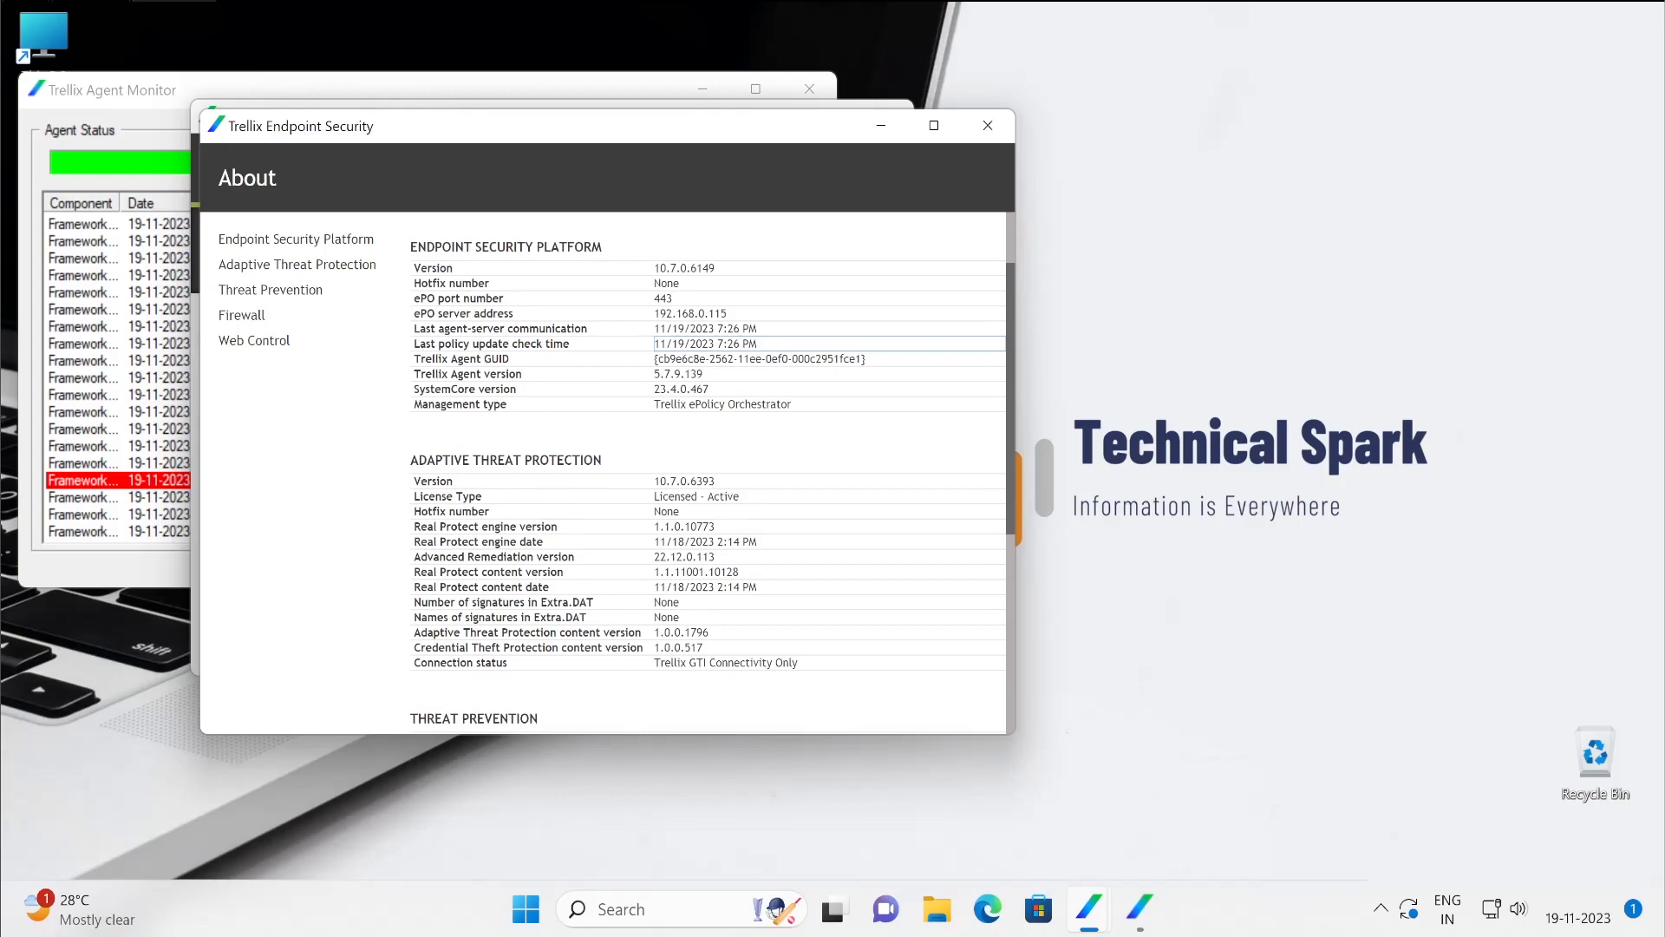
{"action": "scroll", "scroll_direction": "down", "scroll_amount": 3}
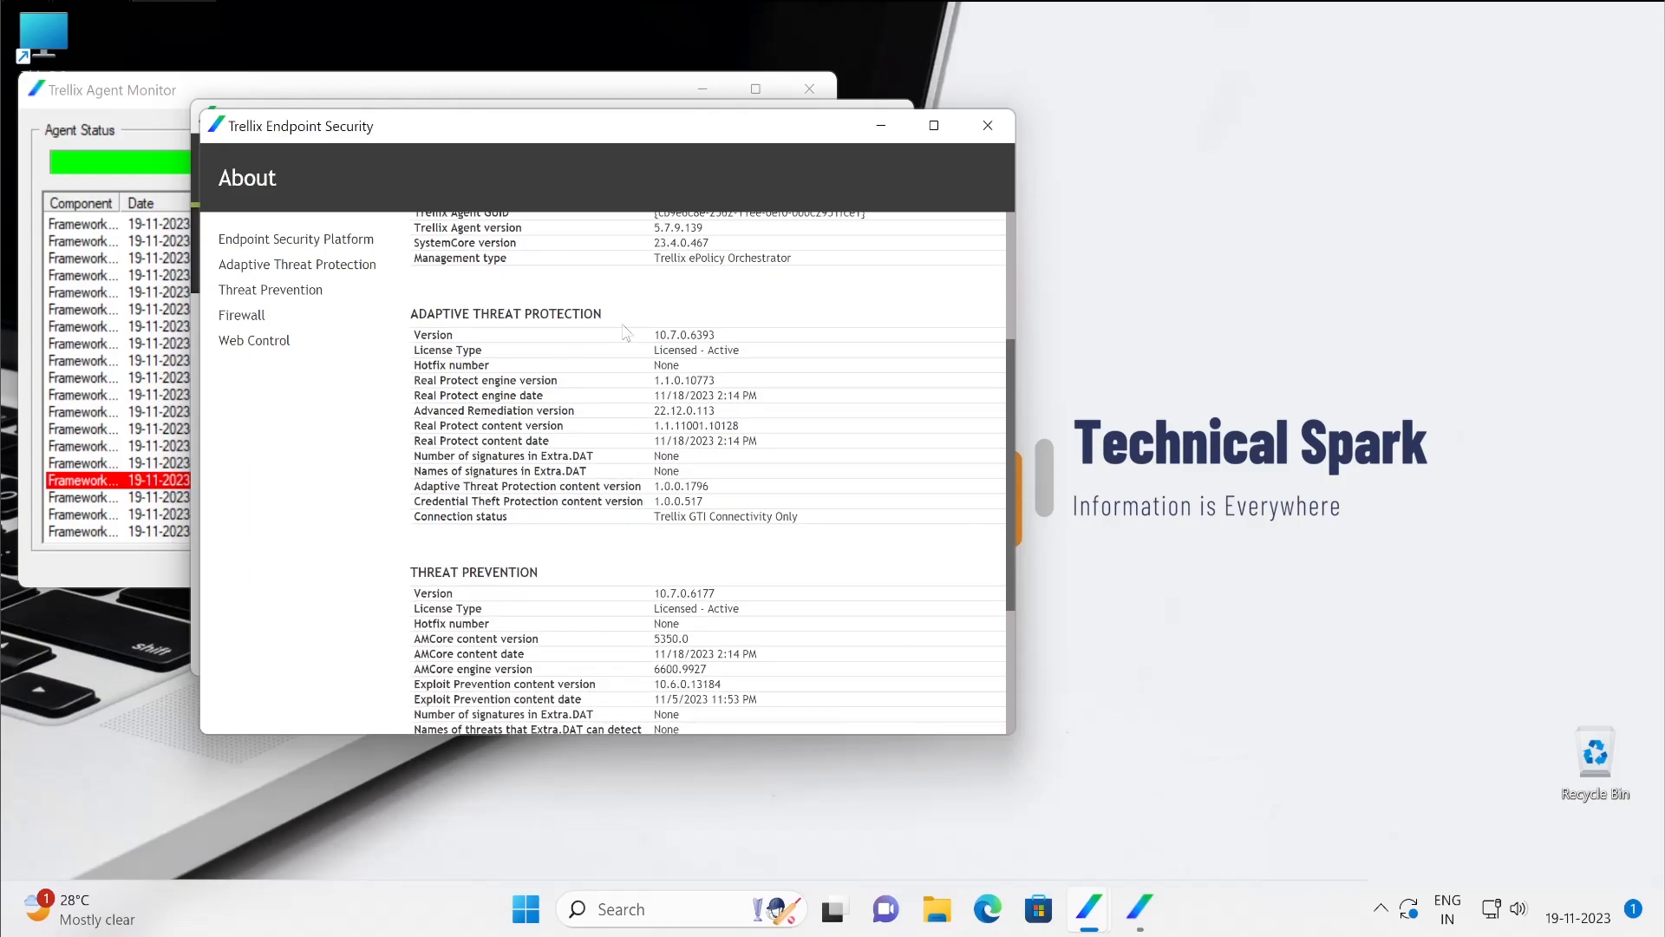
{"action": "mouse_move", "coordinate": [730, 384]}
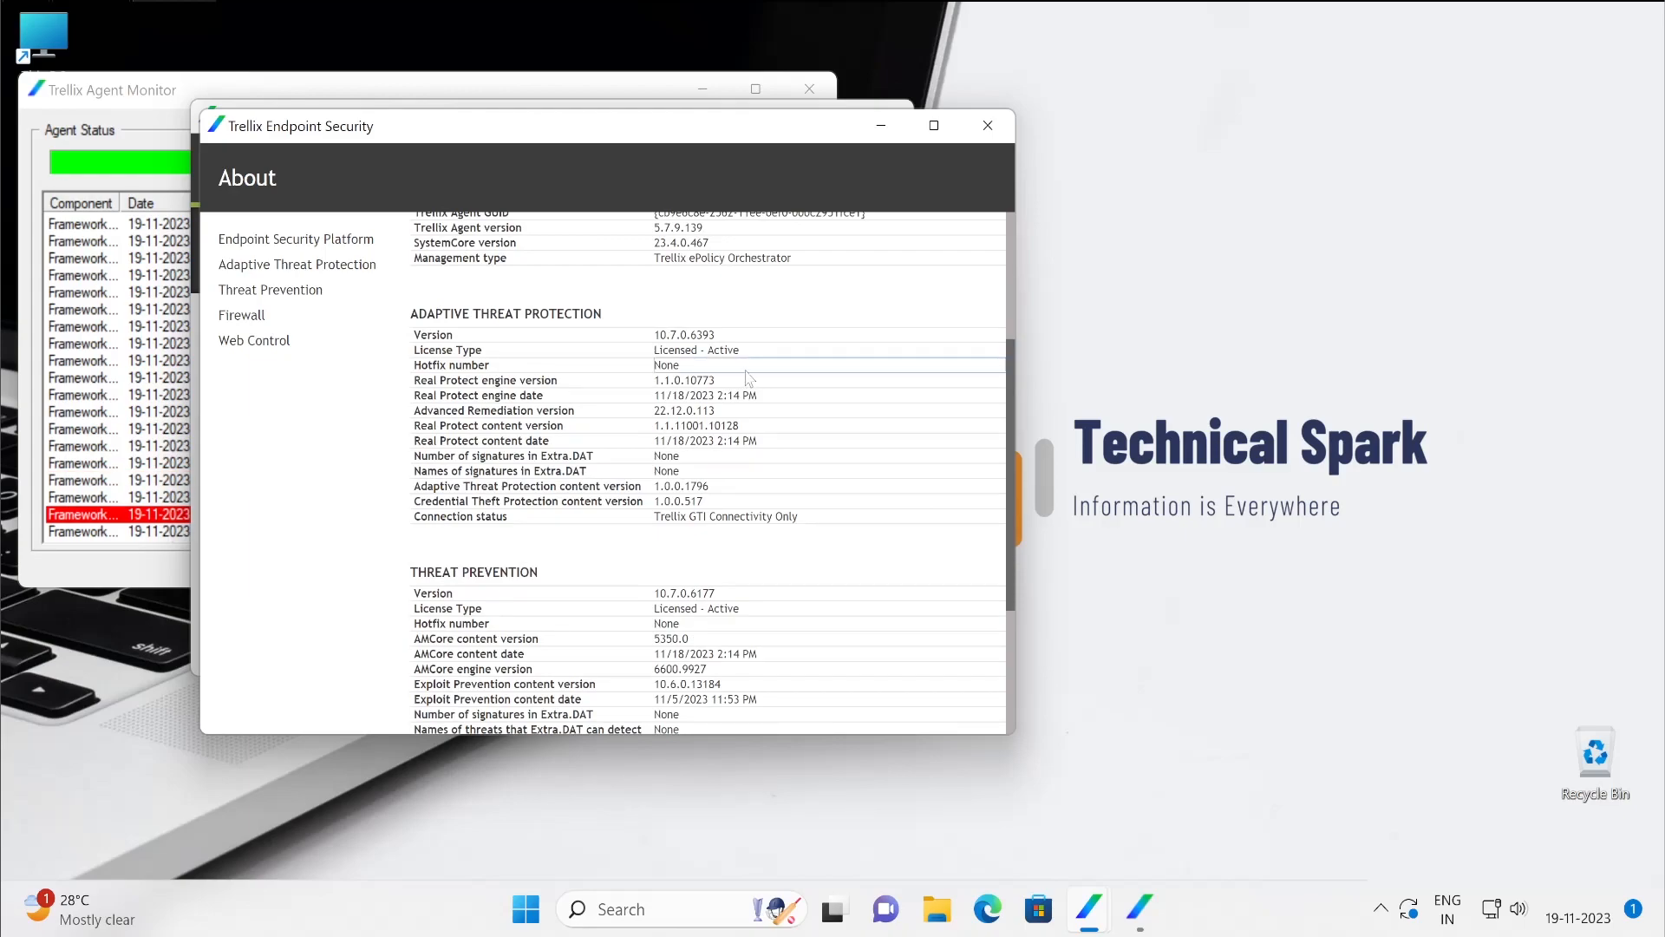
{"action": "scroll", "scroll_direction": "down", "scroll_amount": 3}
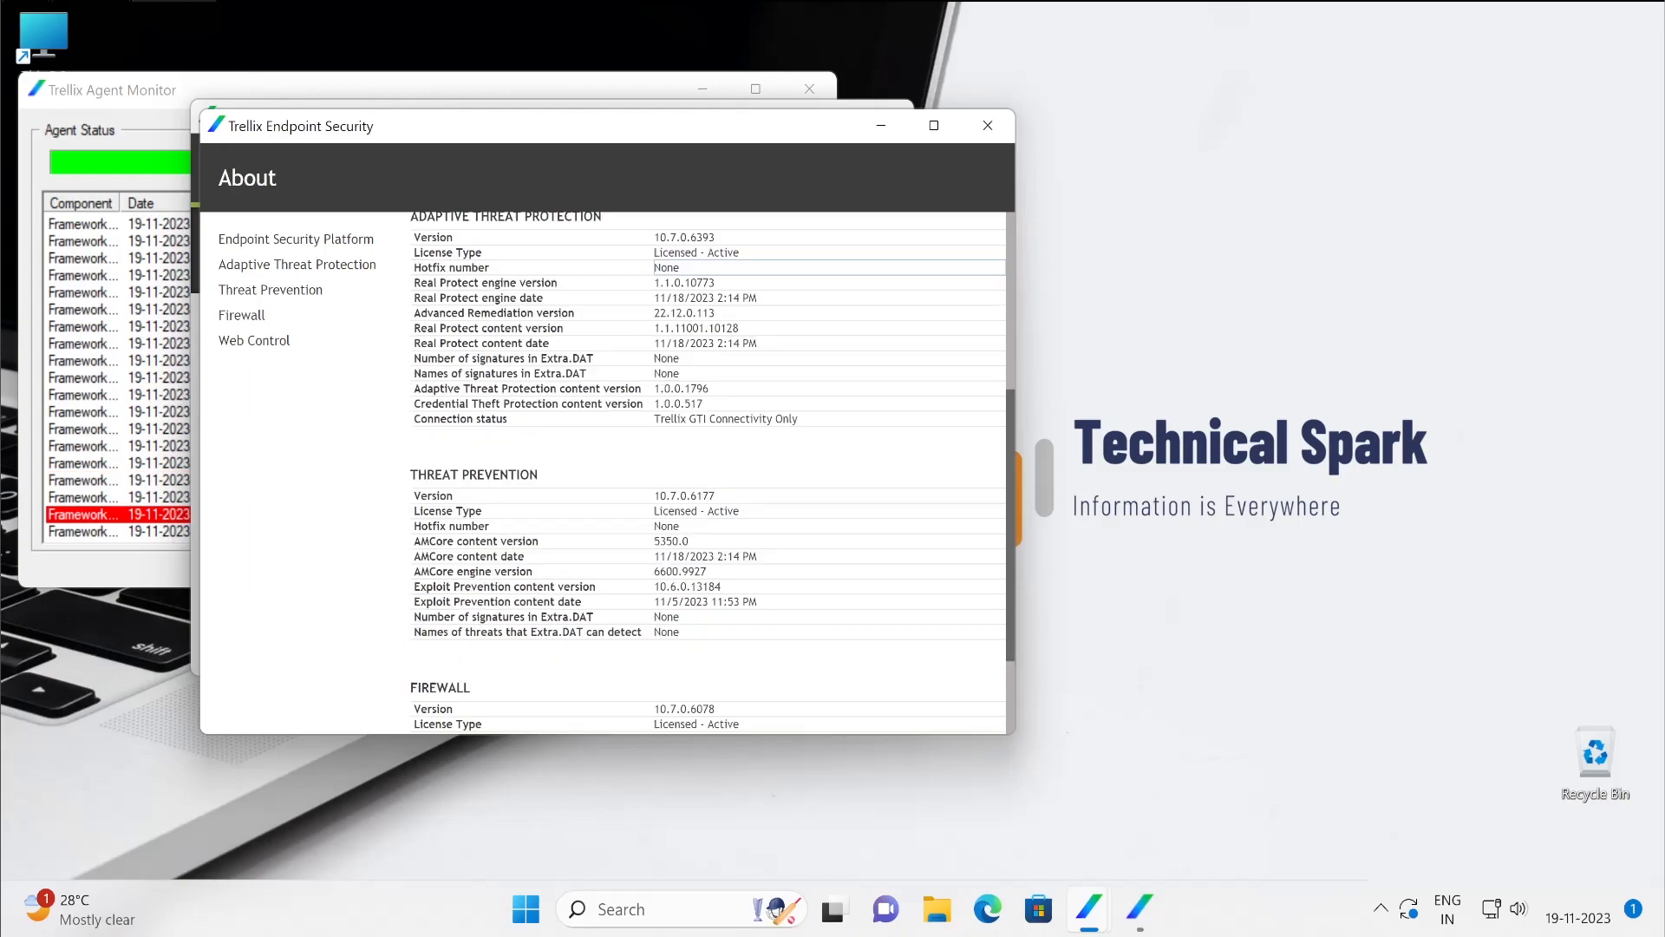
{"action": "scroll", "scroll_direction": "down", "scroll_amount": 3}
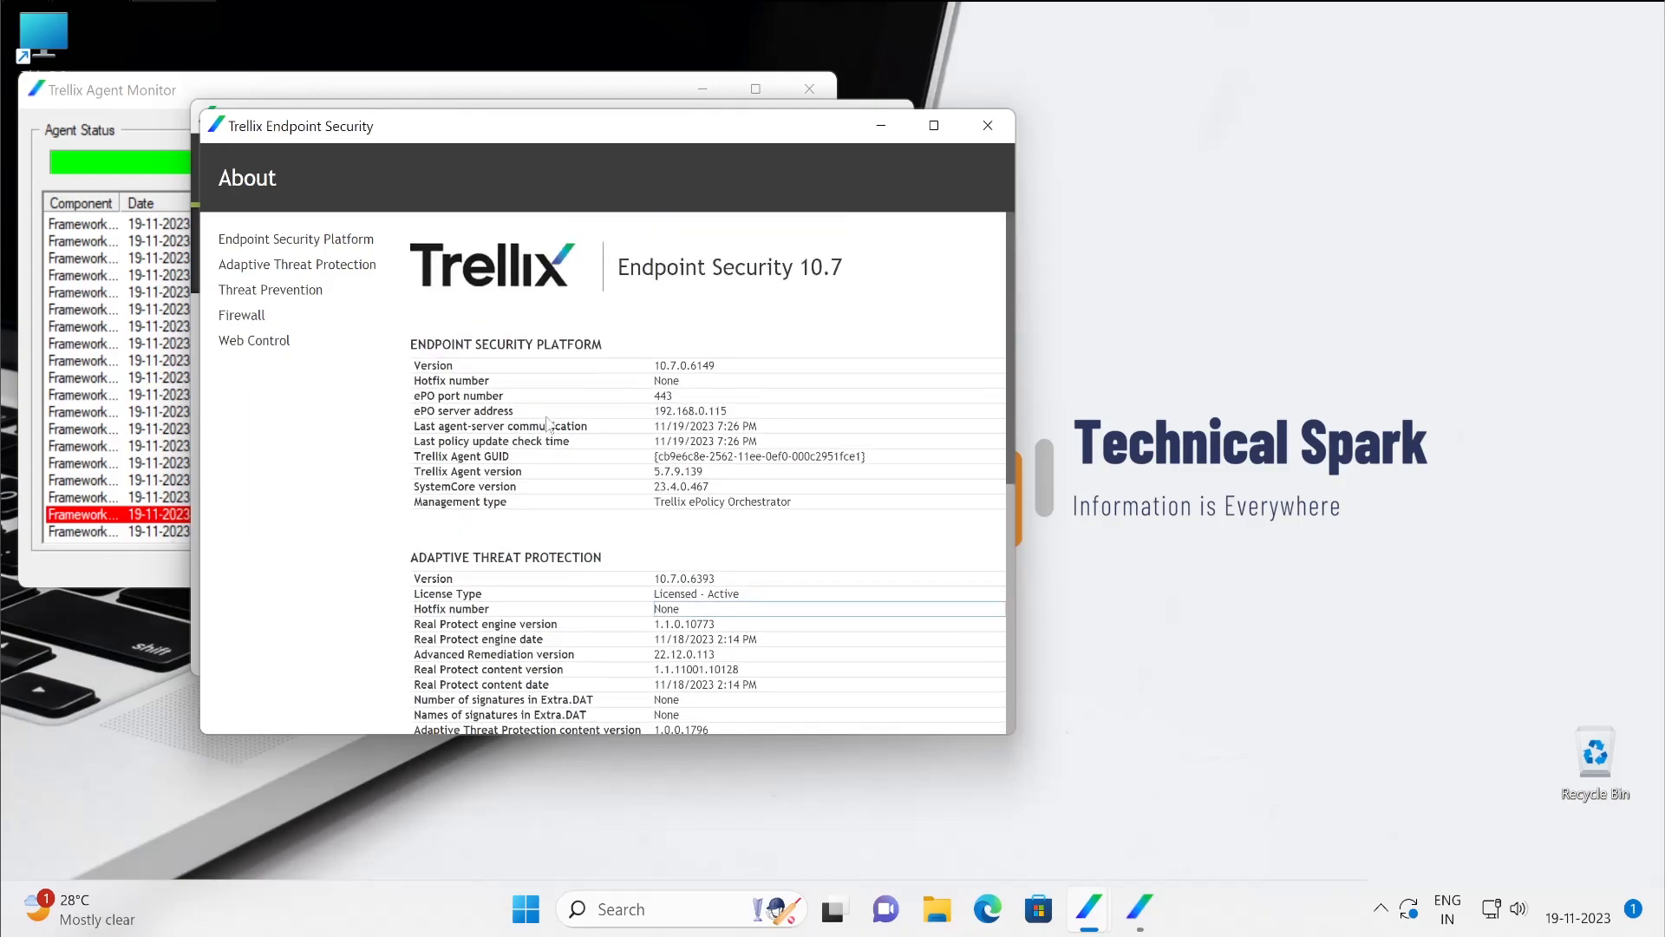
{"action": "scroll", "scroll_direction": "down", "scroll_amount": 3}
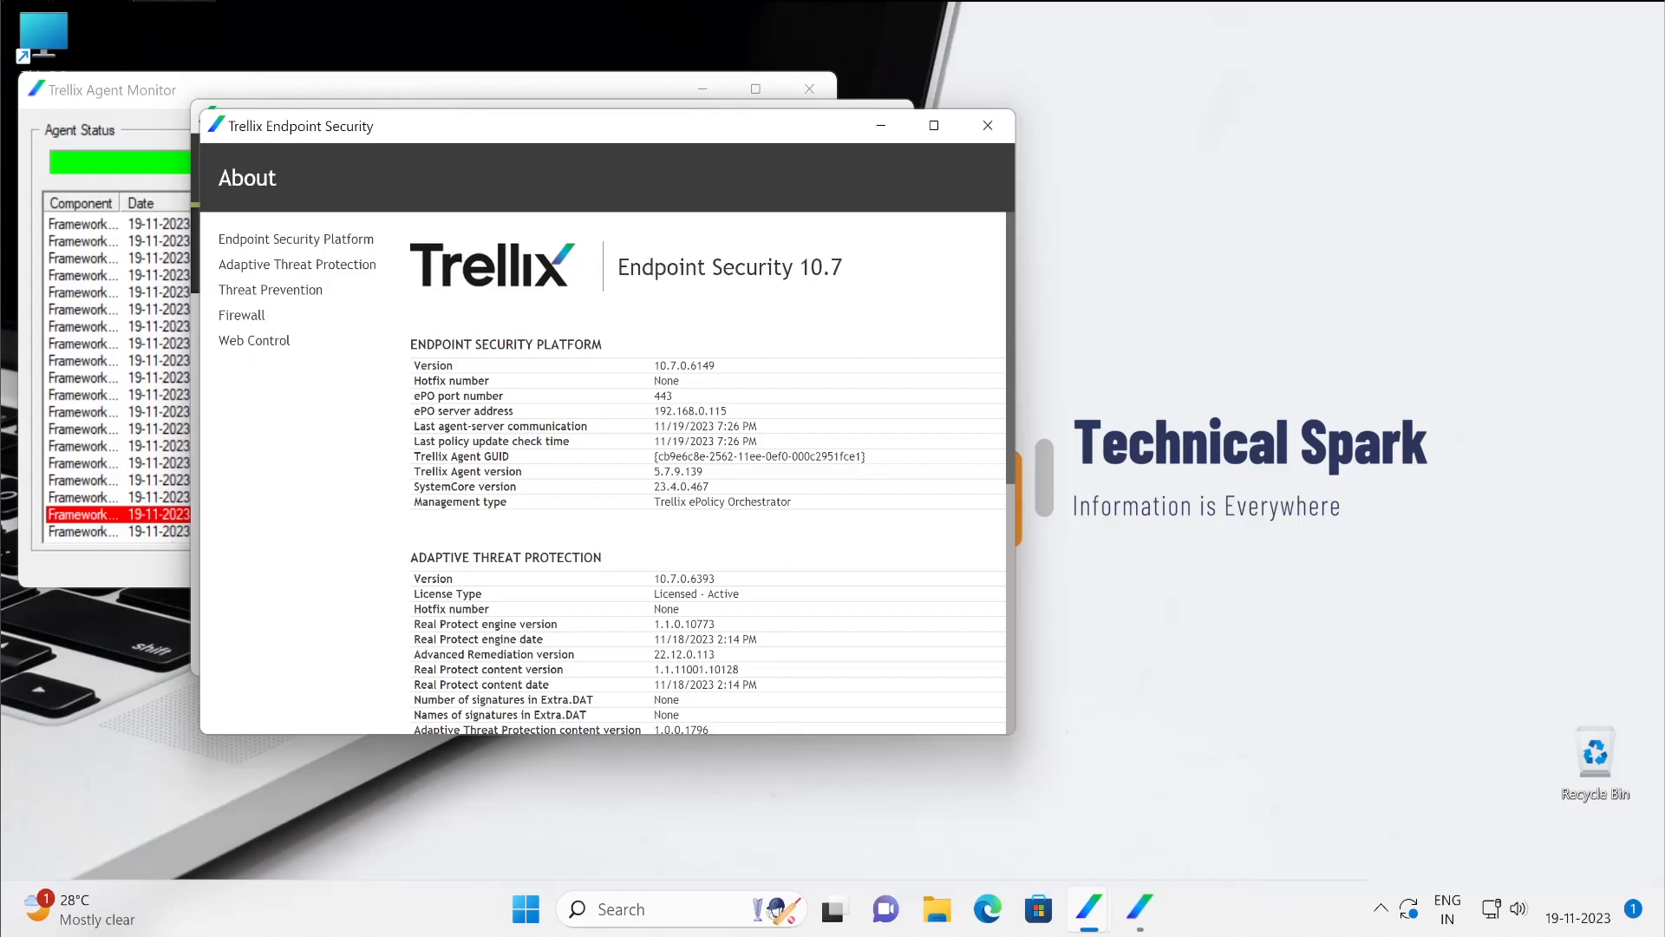
{"action": "mouse_move", "coordinate": [685, 383]}
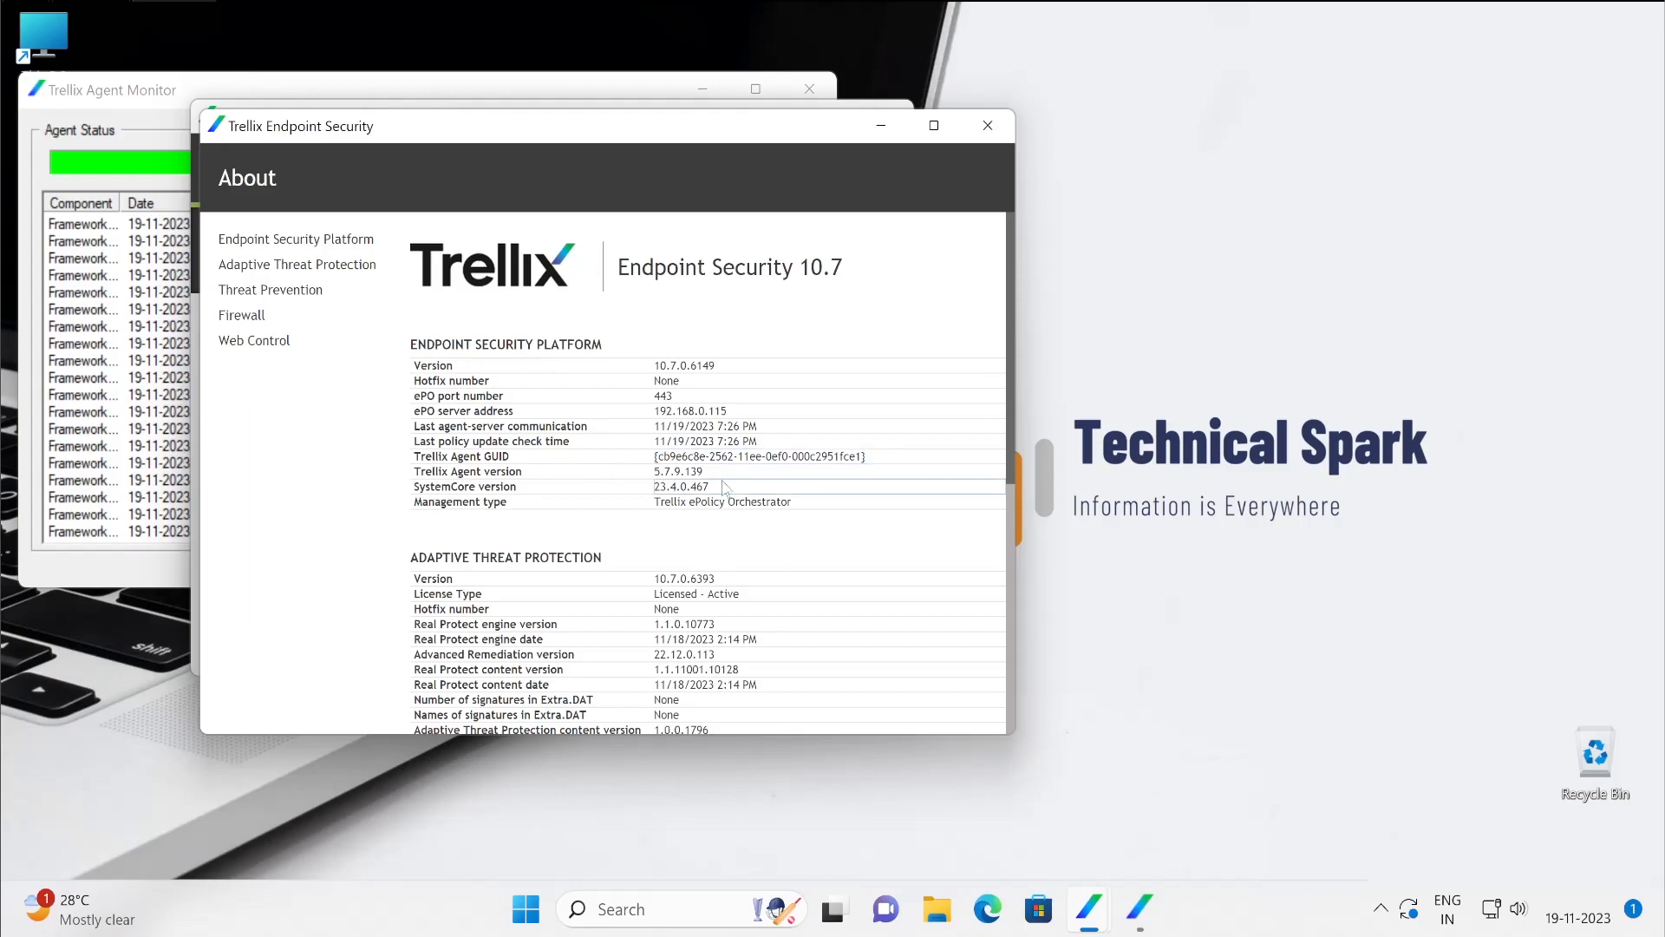
{"action": "mouse_move", "coordinate": [727, 538]}
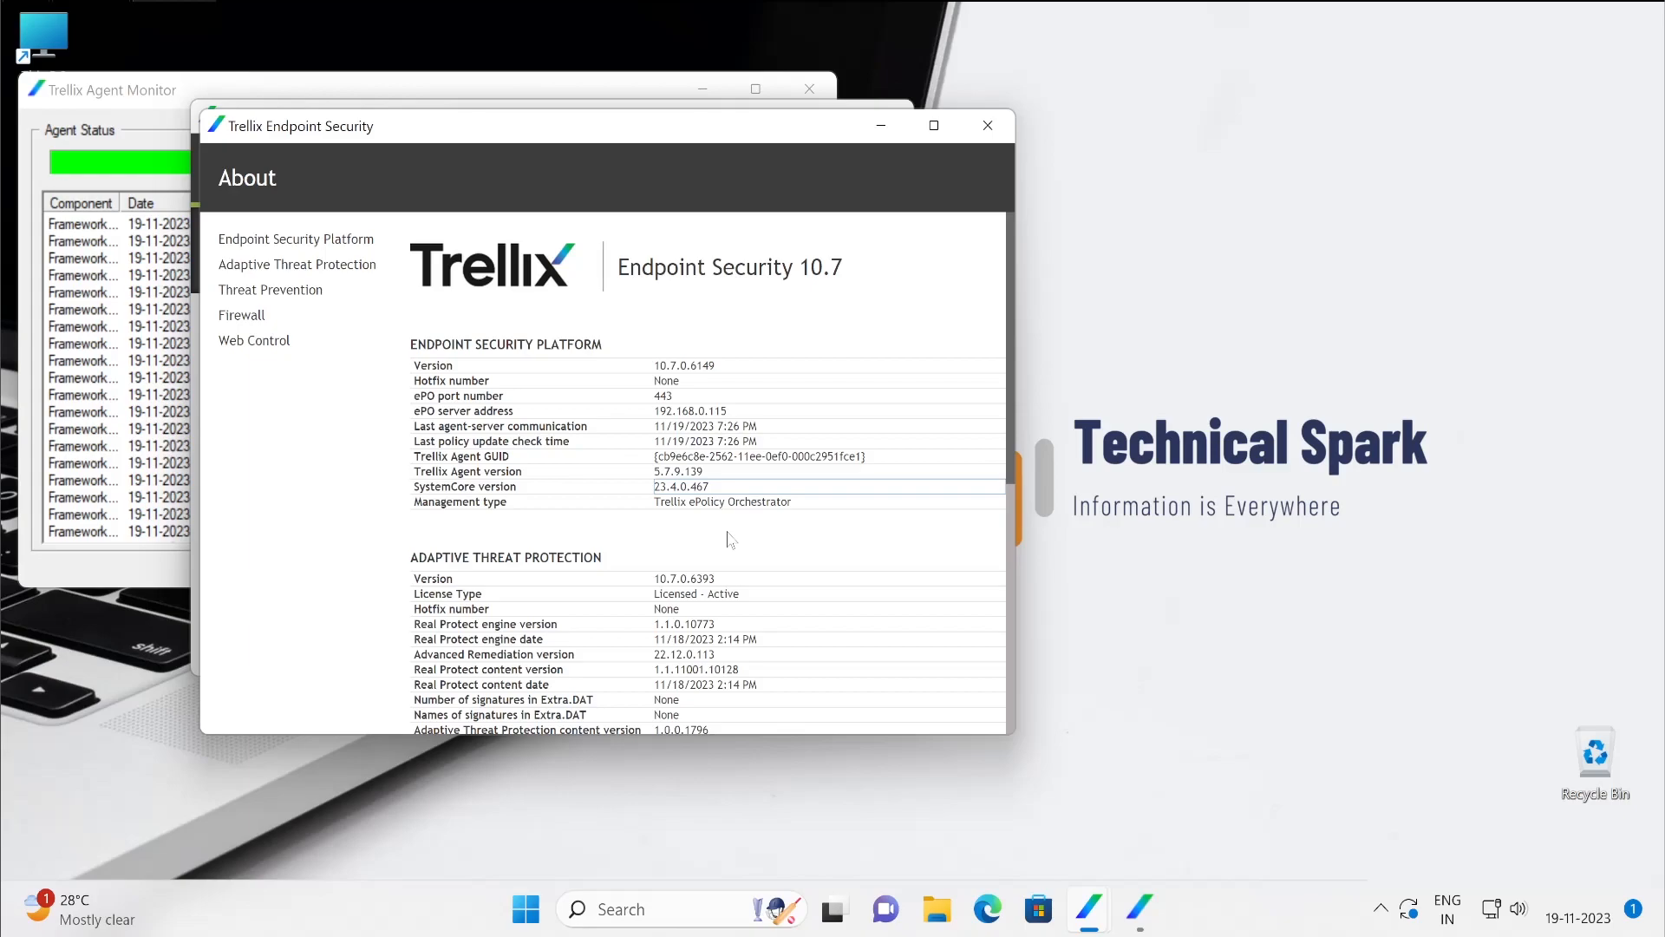
{"action": "mouse_move", "coordinate": [797, 496]}
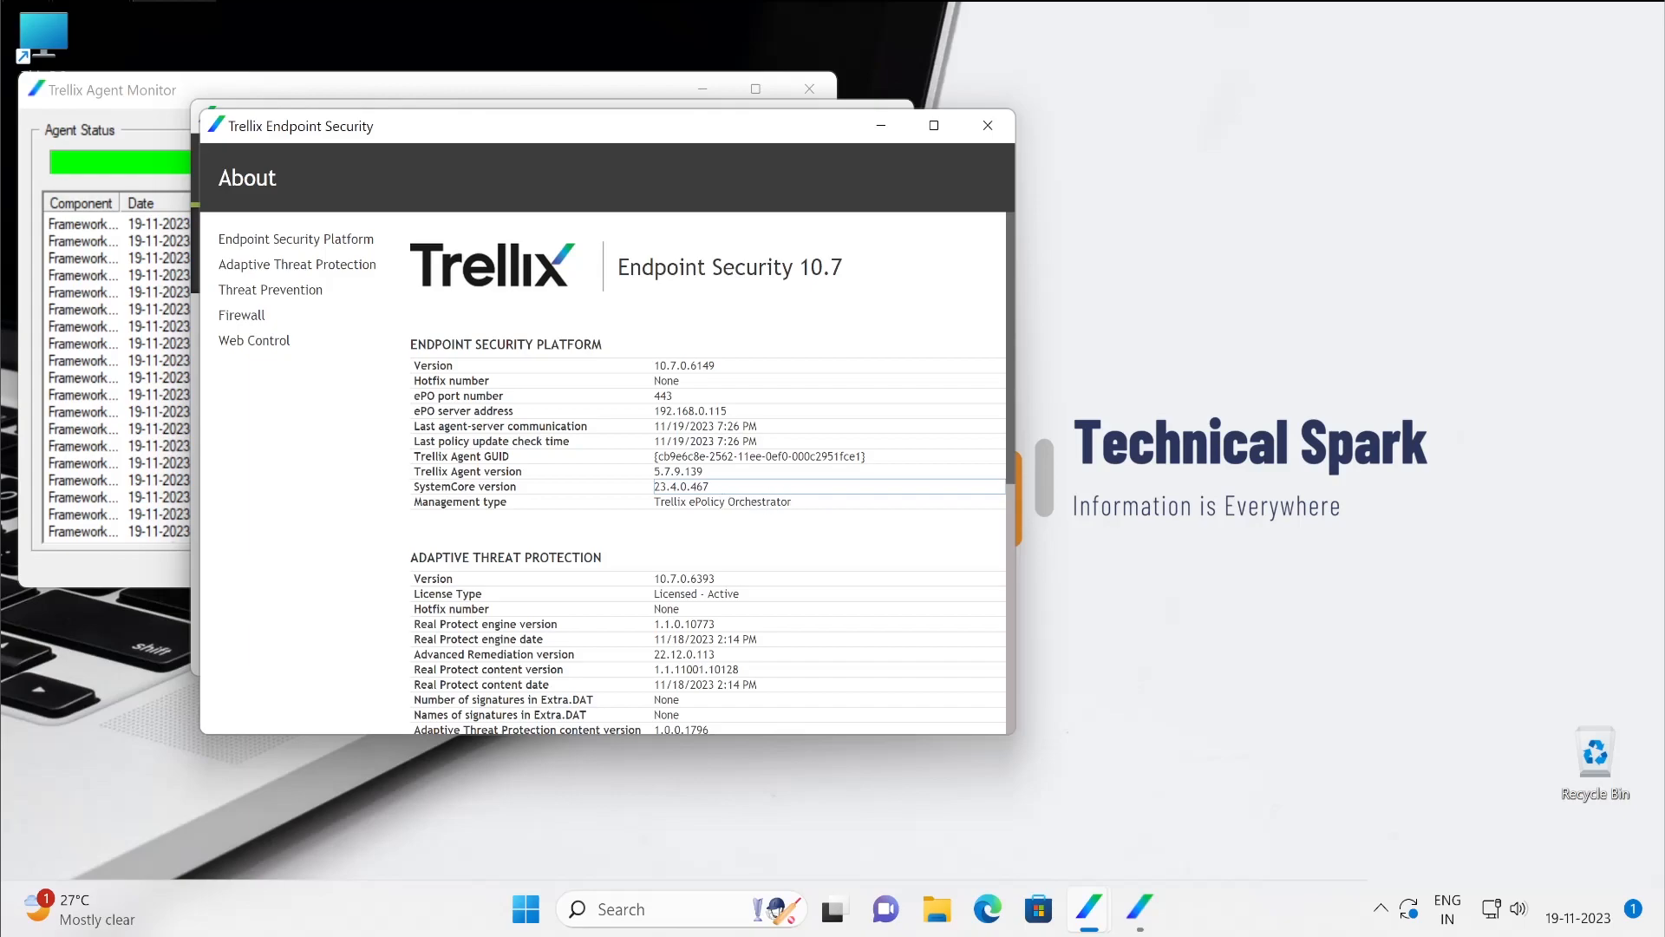
{"action": "mouse_move", "coordinate": [774, 476]}
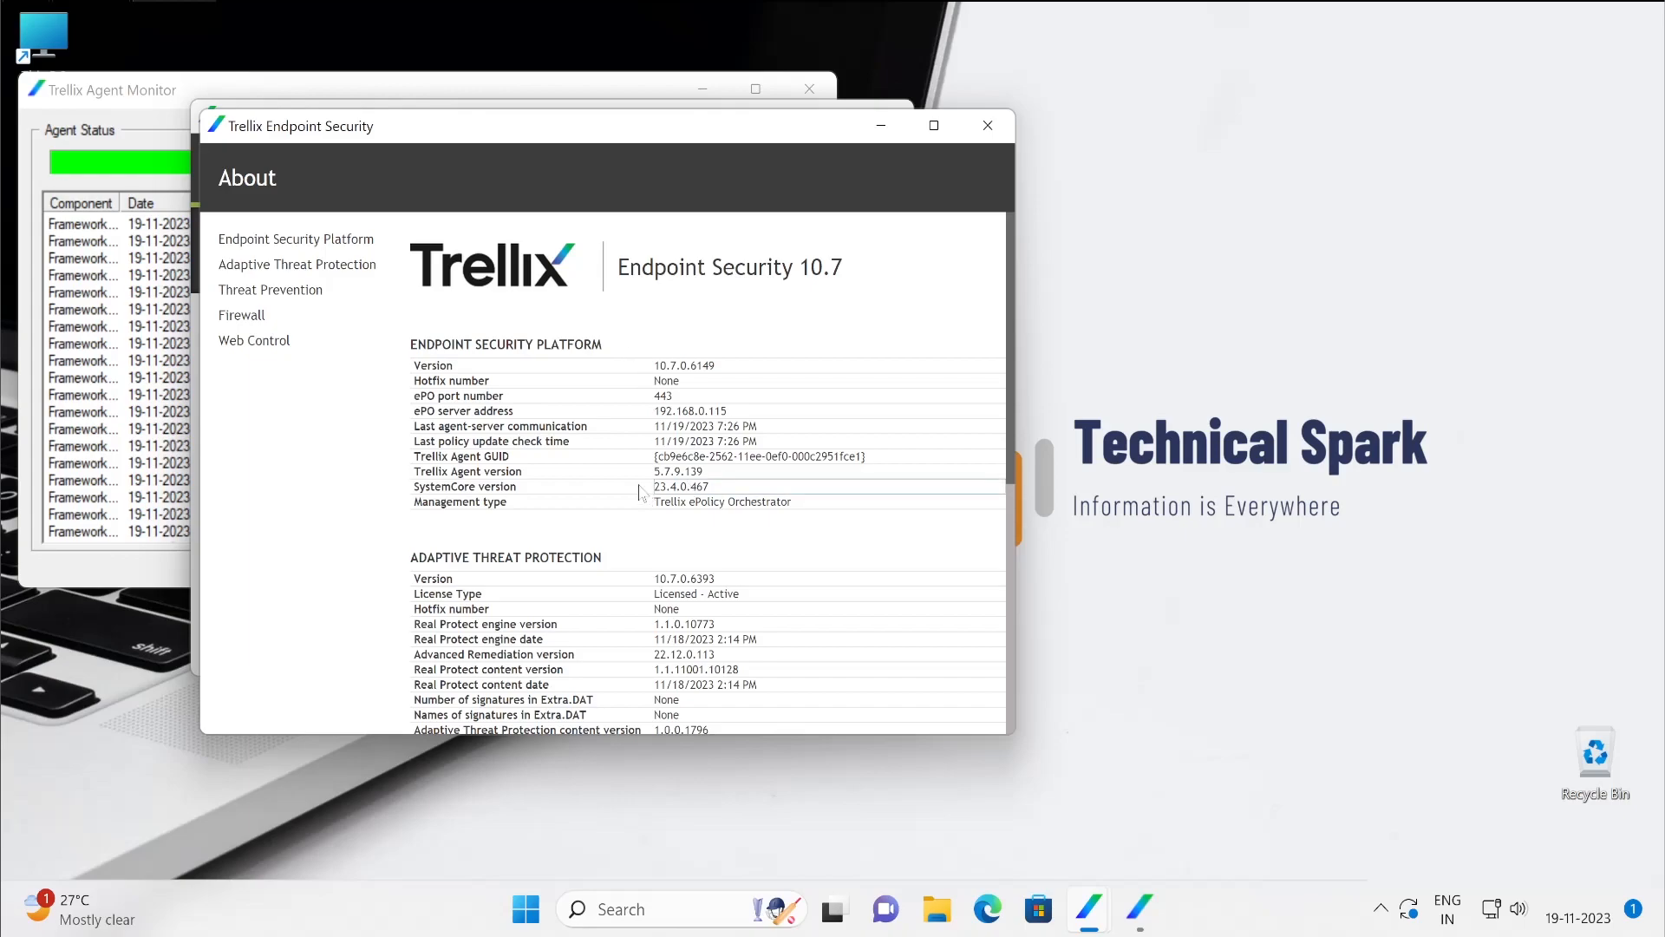
{"action": "mouse_move", "coordinate": [395, 433]}
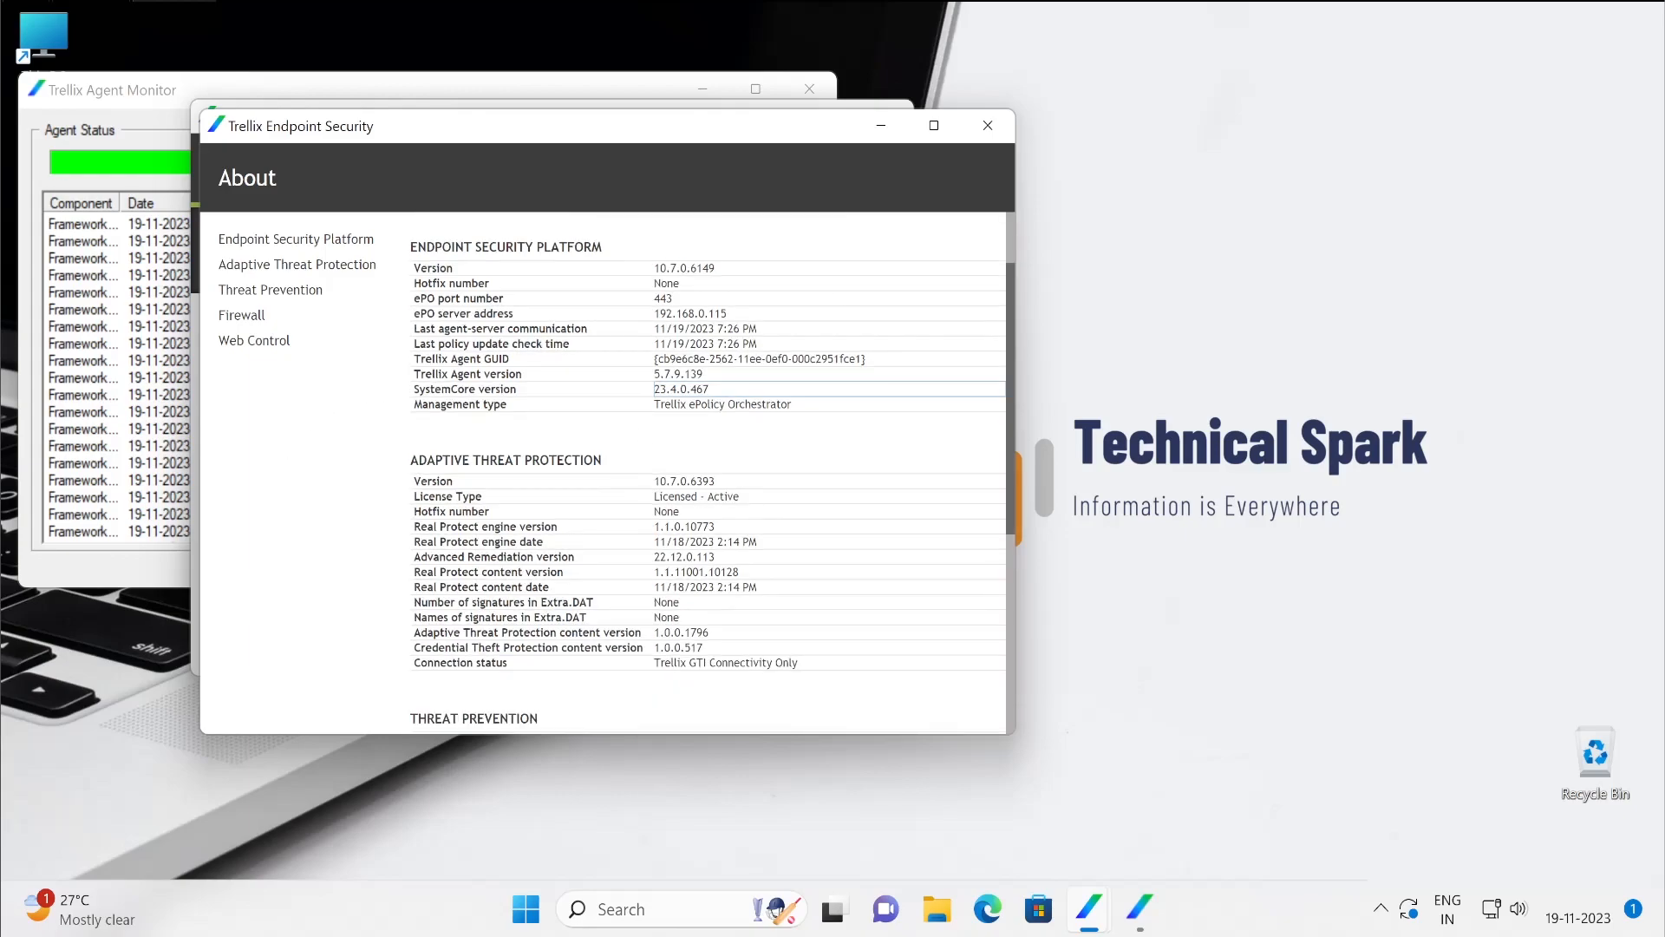
{"action": "scroll", "scroll_direction": "down", "scroll_amount": 3}
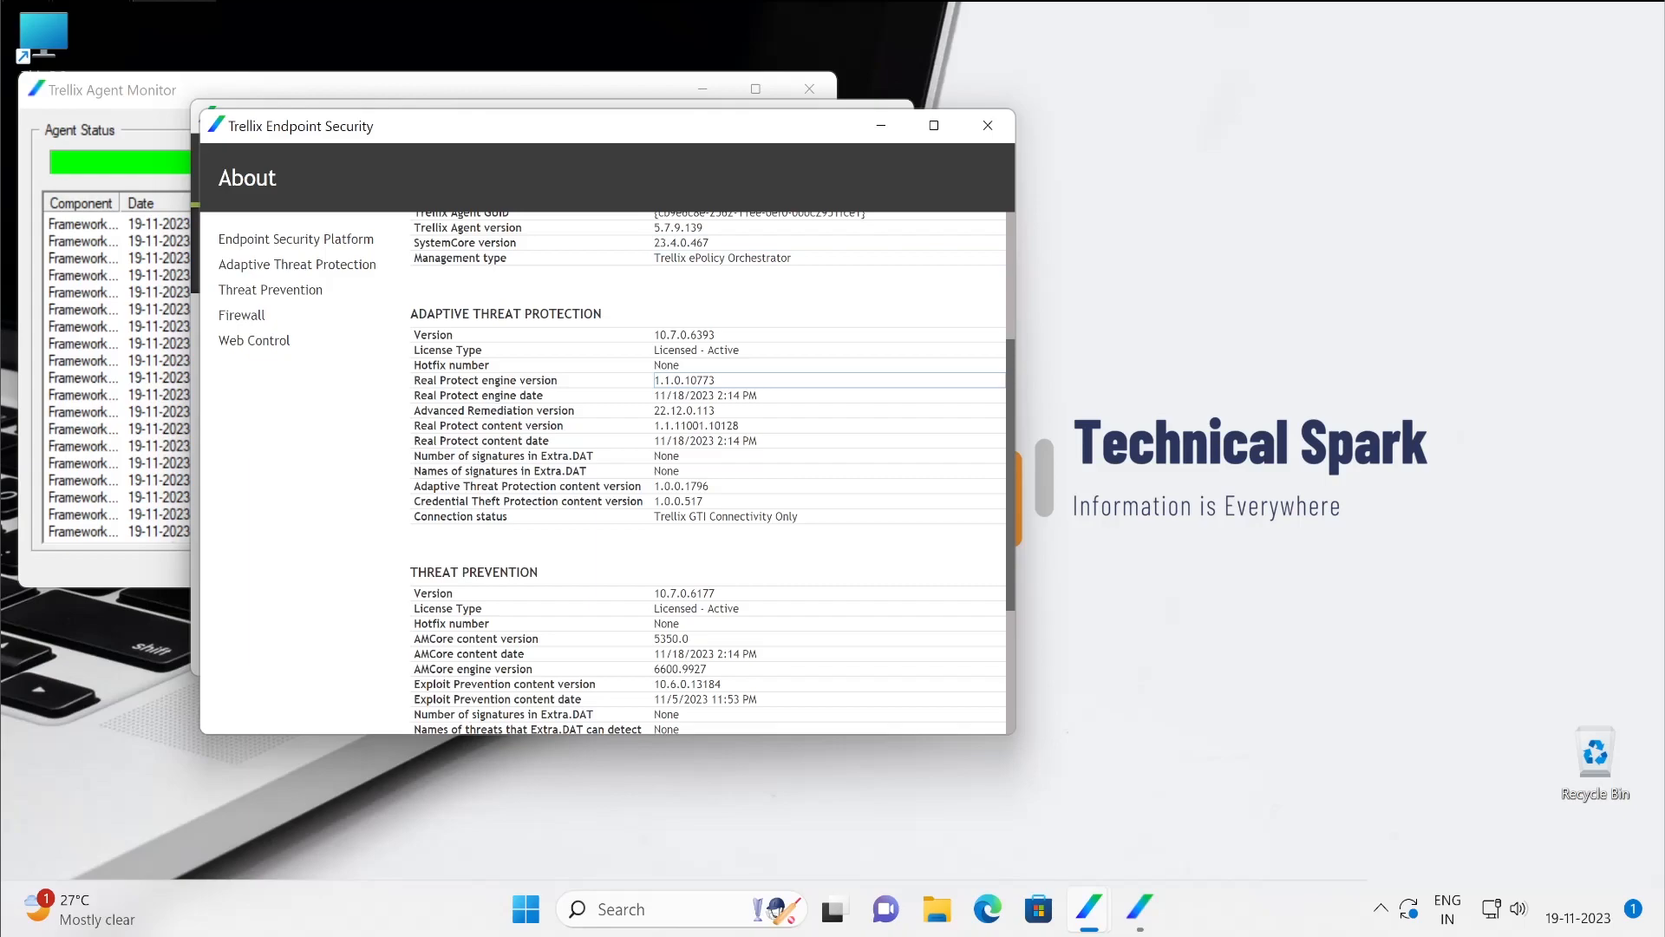
{"action": "mouse_move", "coordinate": [690, 382]}
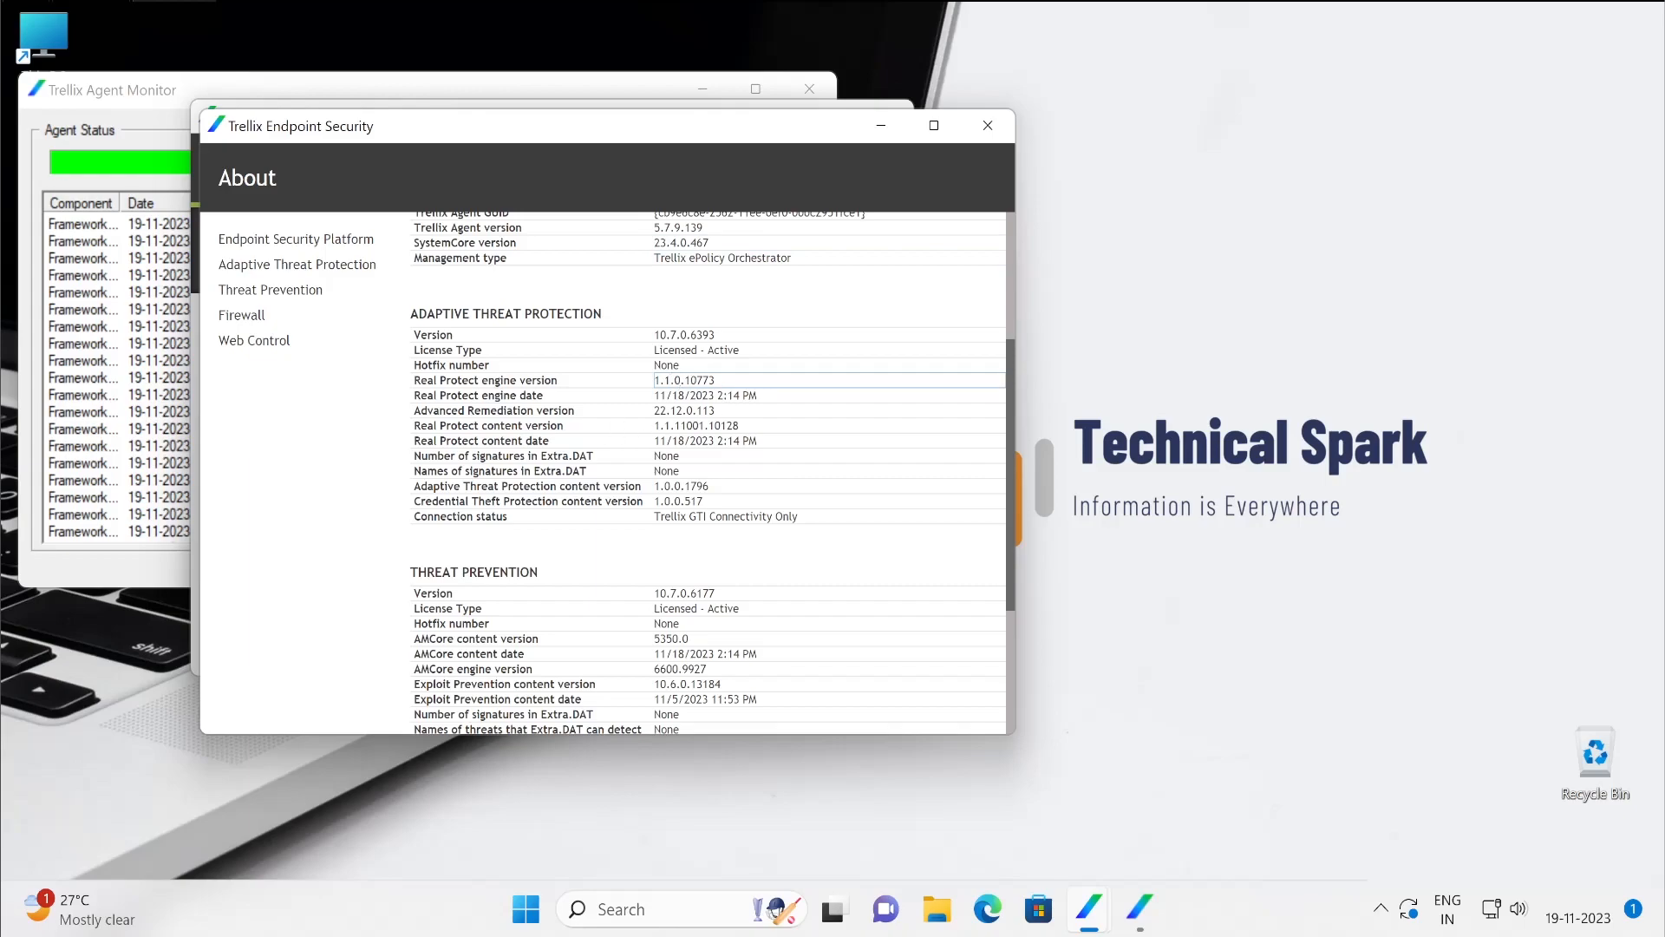
{"action": "mouse_move", "coordinate": [653, 458]}
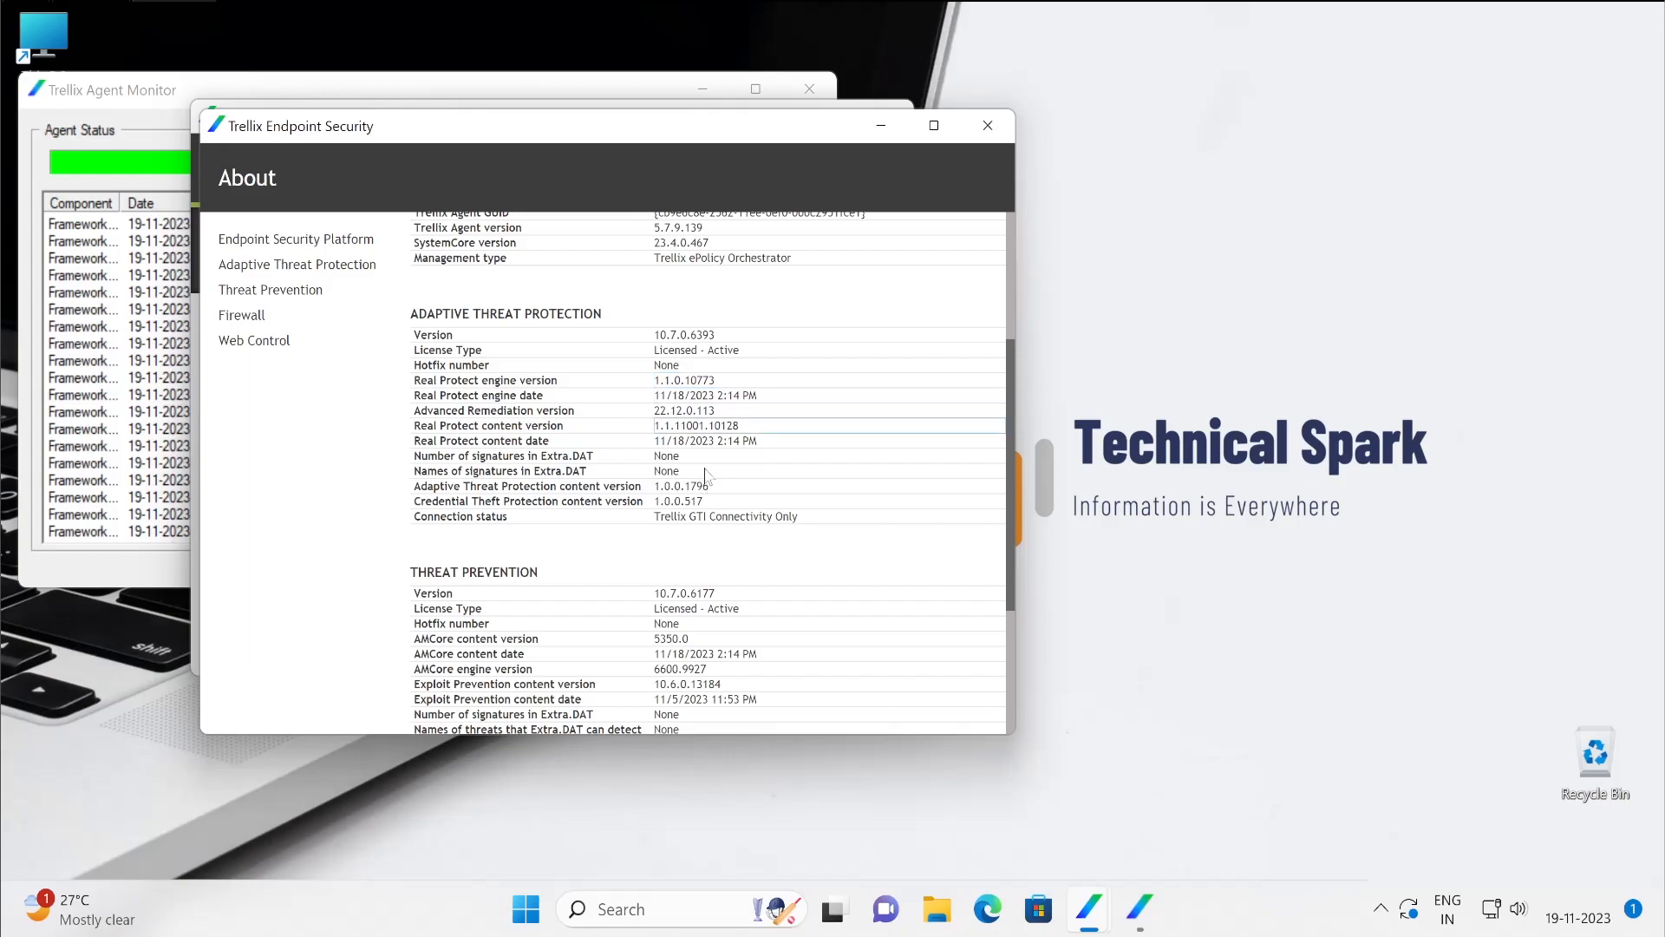
{"action": "scroll", "scroll_direction": "down", "scroll_amount": 3}
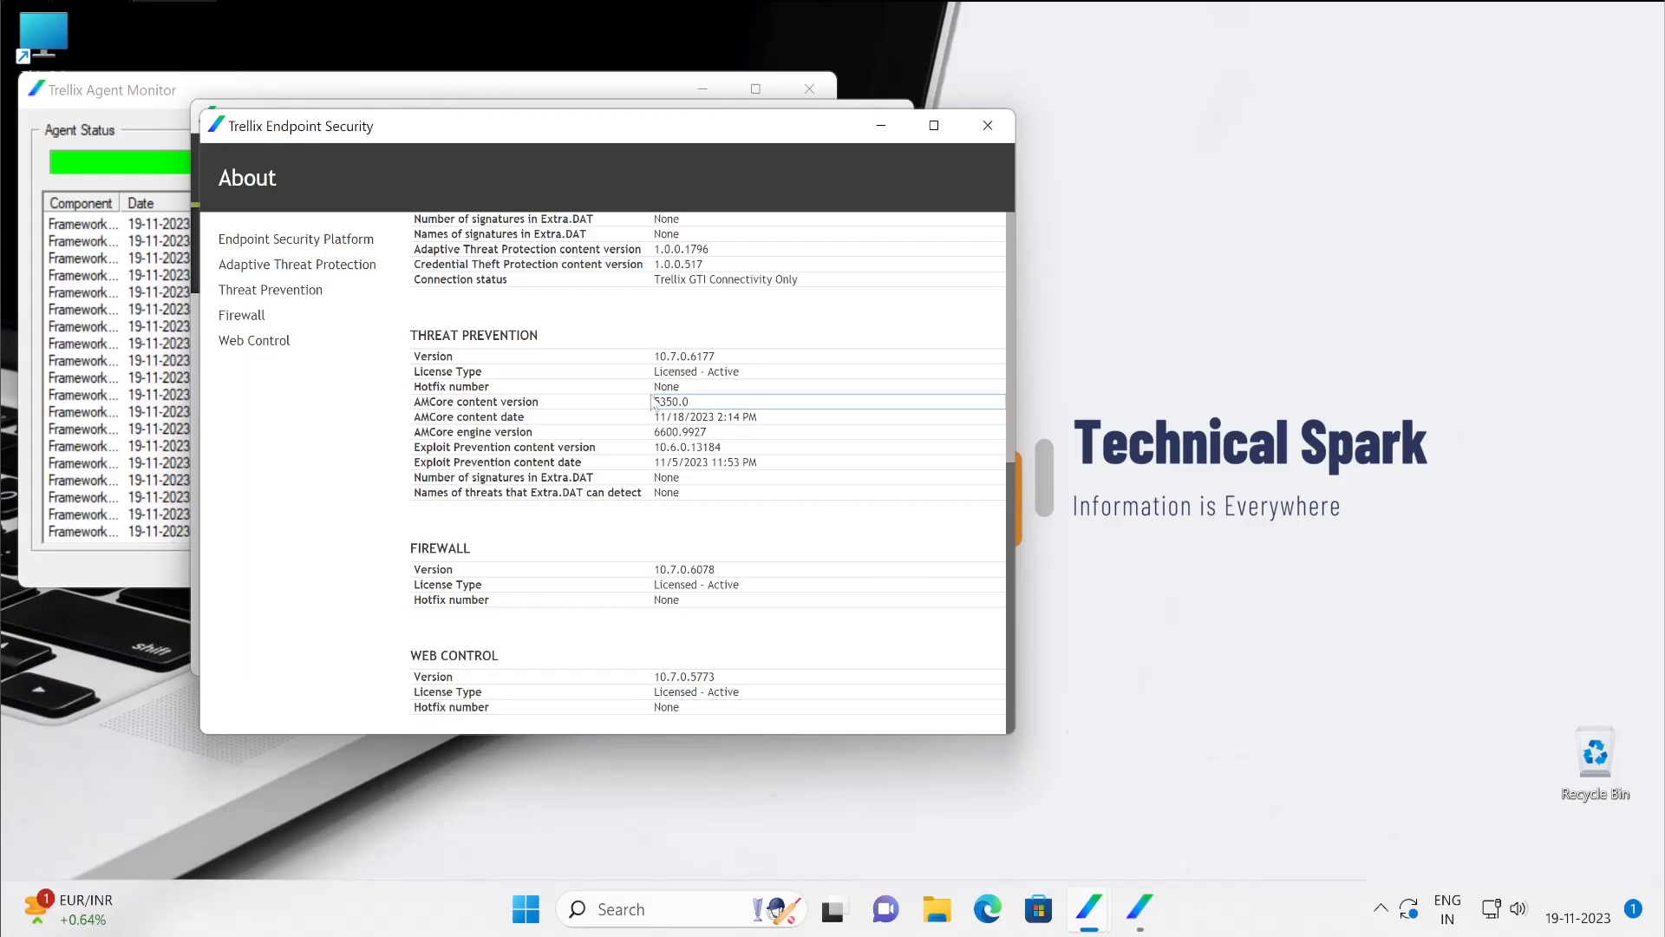
{"action": "mouse_move", "coordinate": [648, 412]}
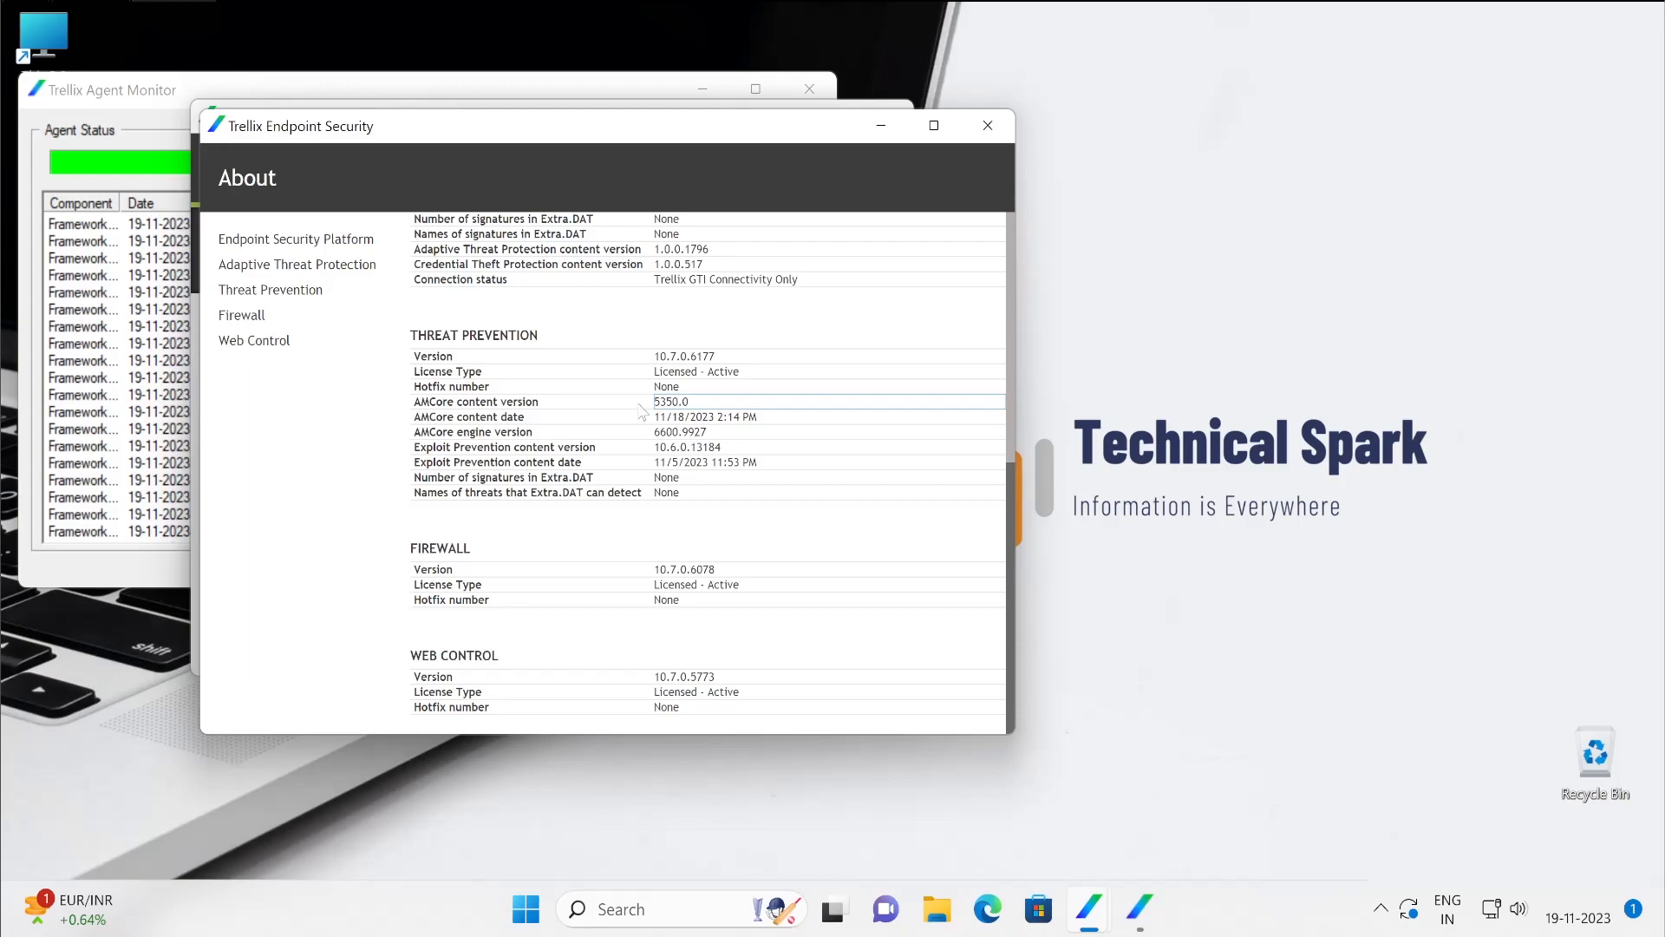
{"action": "mouse_move", "coordinate": [643, 412]}
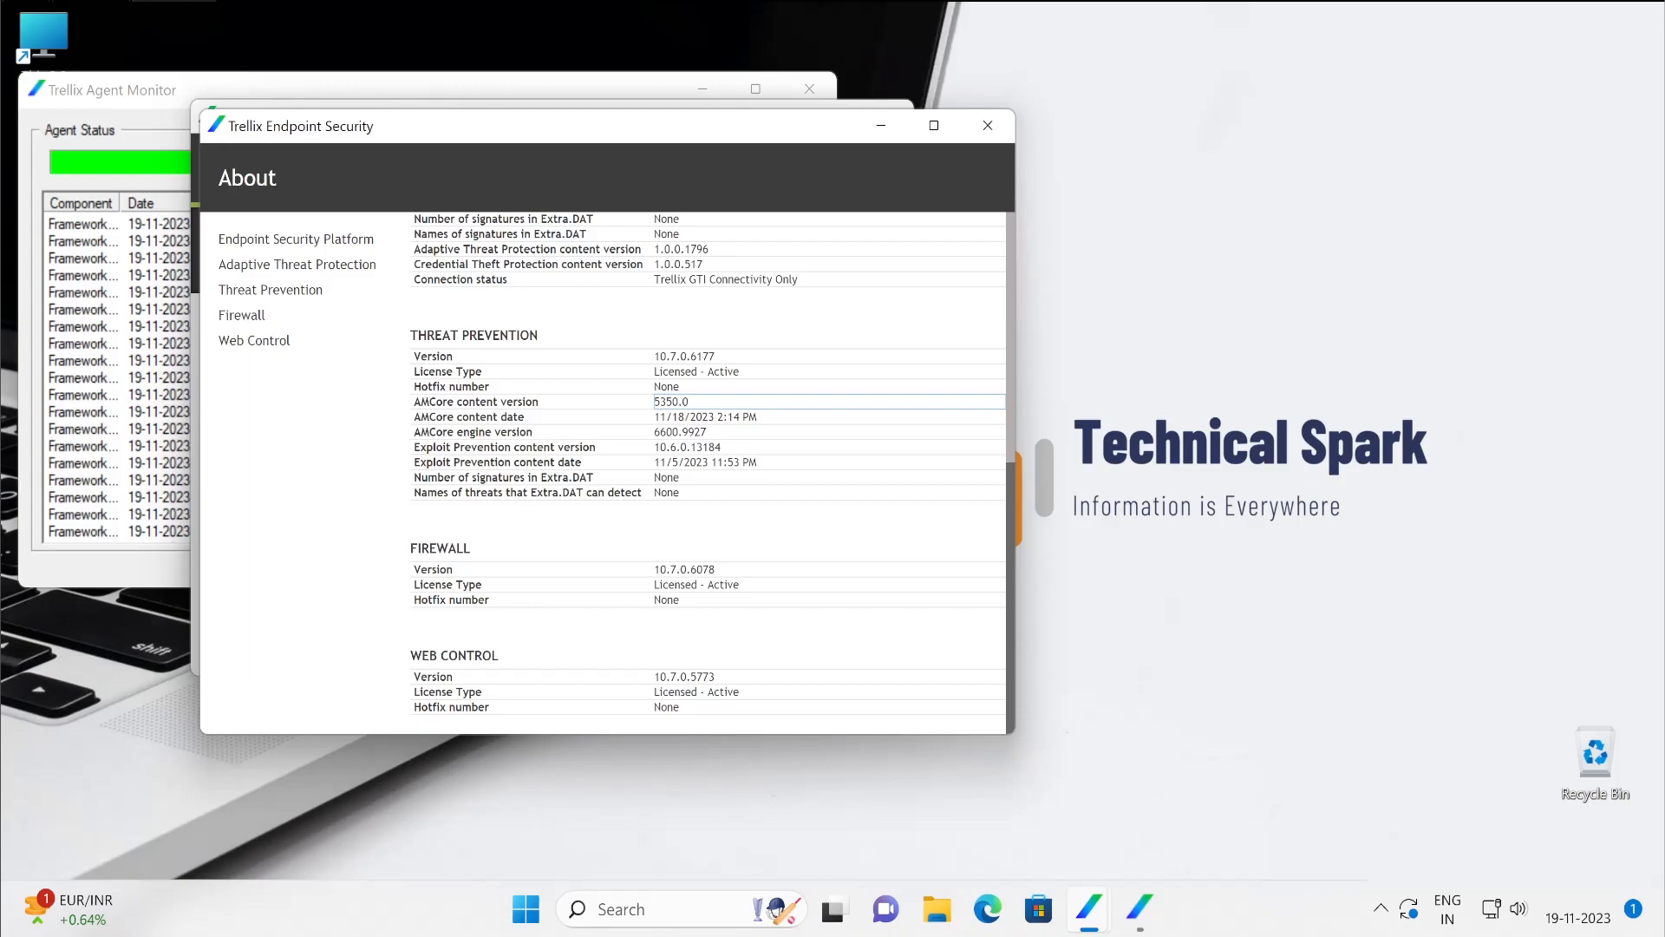
{"action": "mouse_move", "coordinate": [694, 420]}
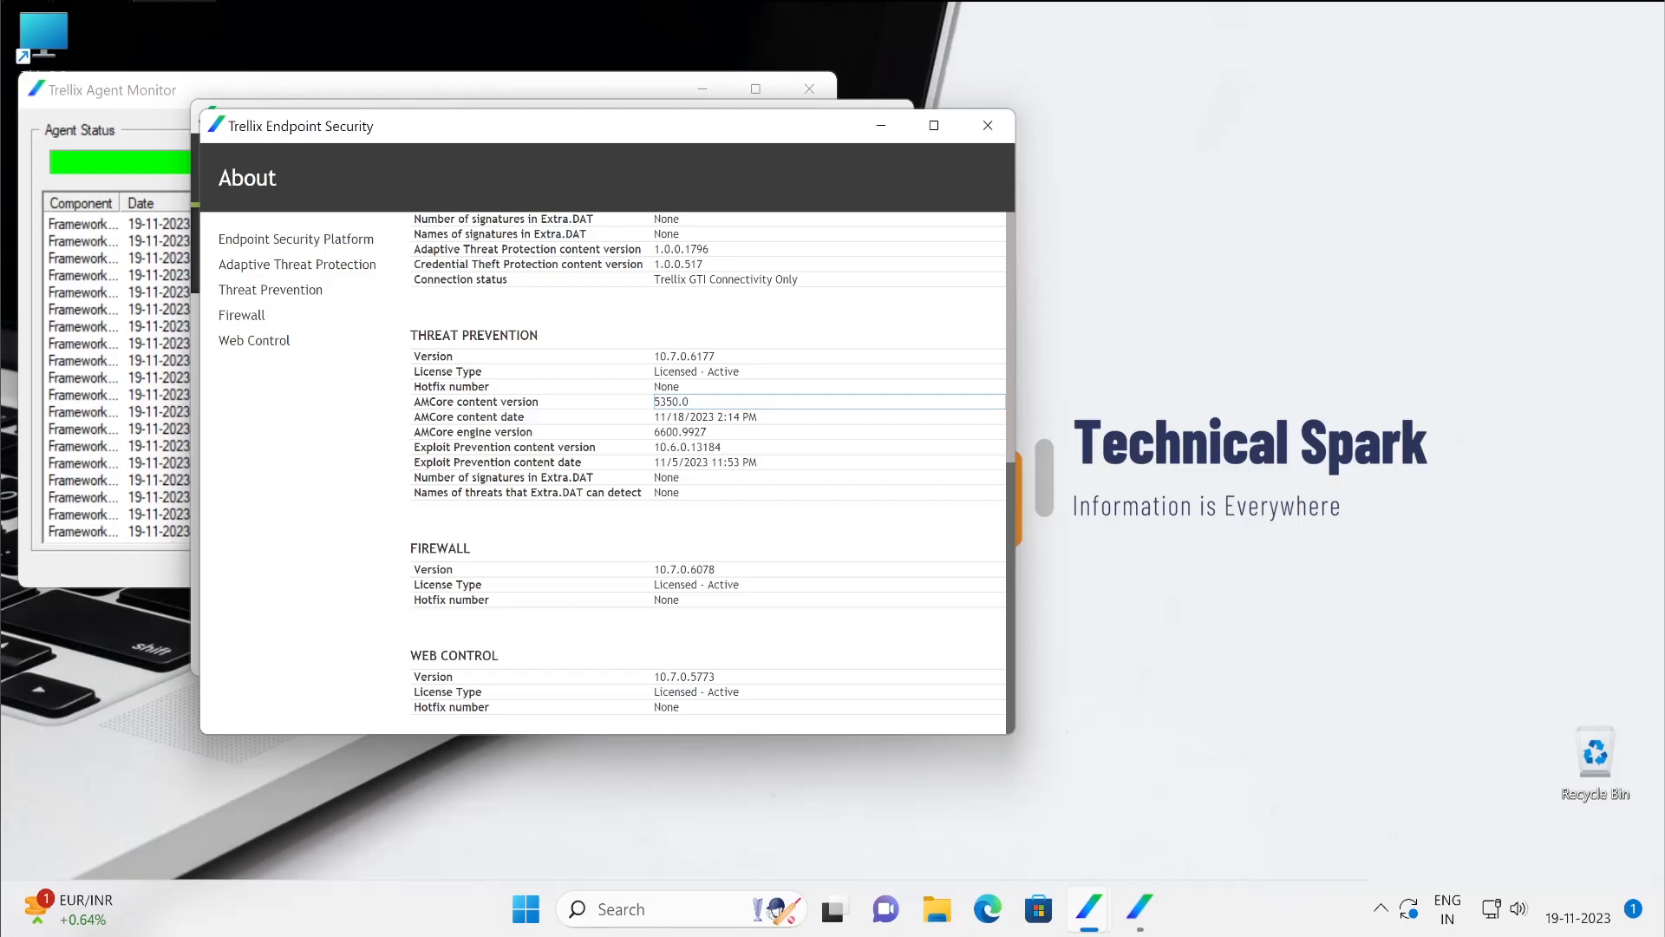
{"action": "mouse_move", "coordinate": [700, 412]}
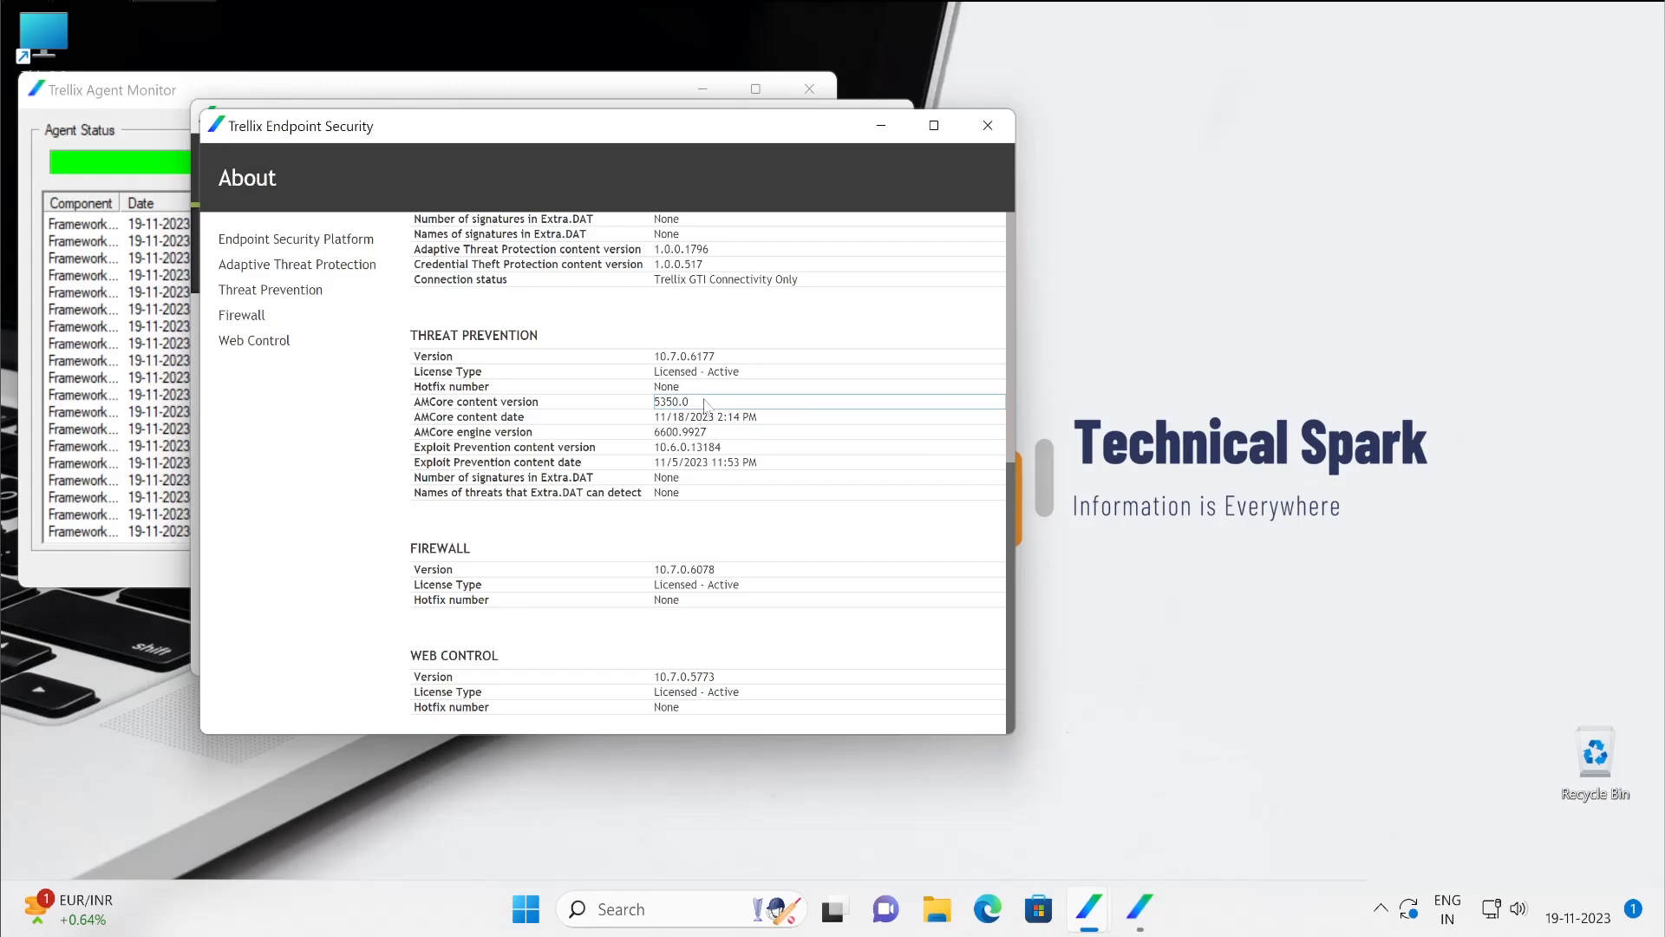
{"action": "mouse_move", "coordinate": [634, 409]}
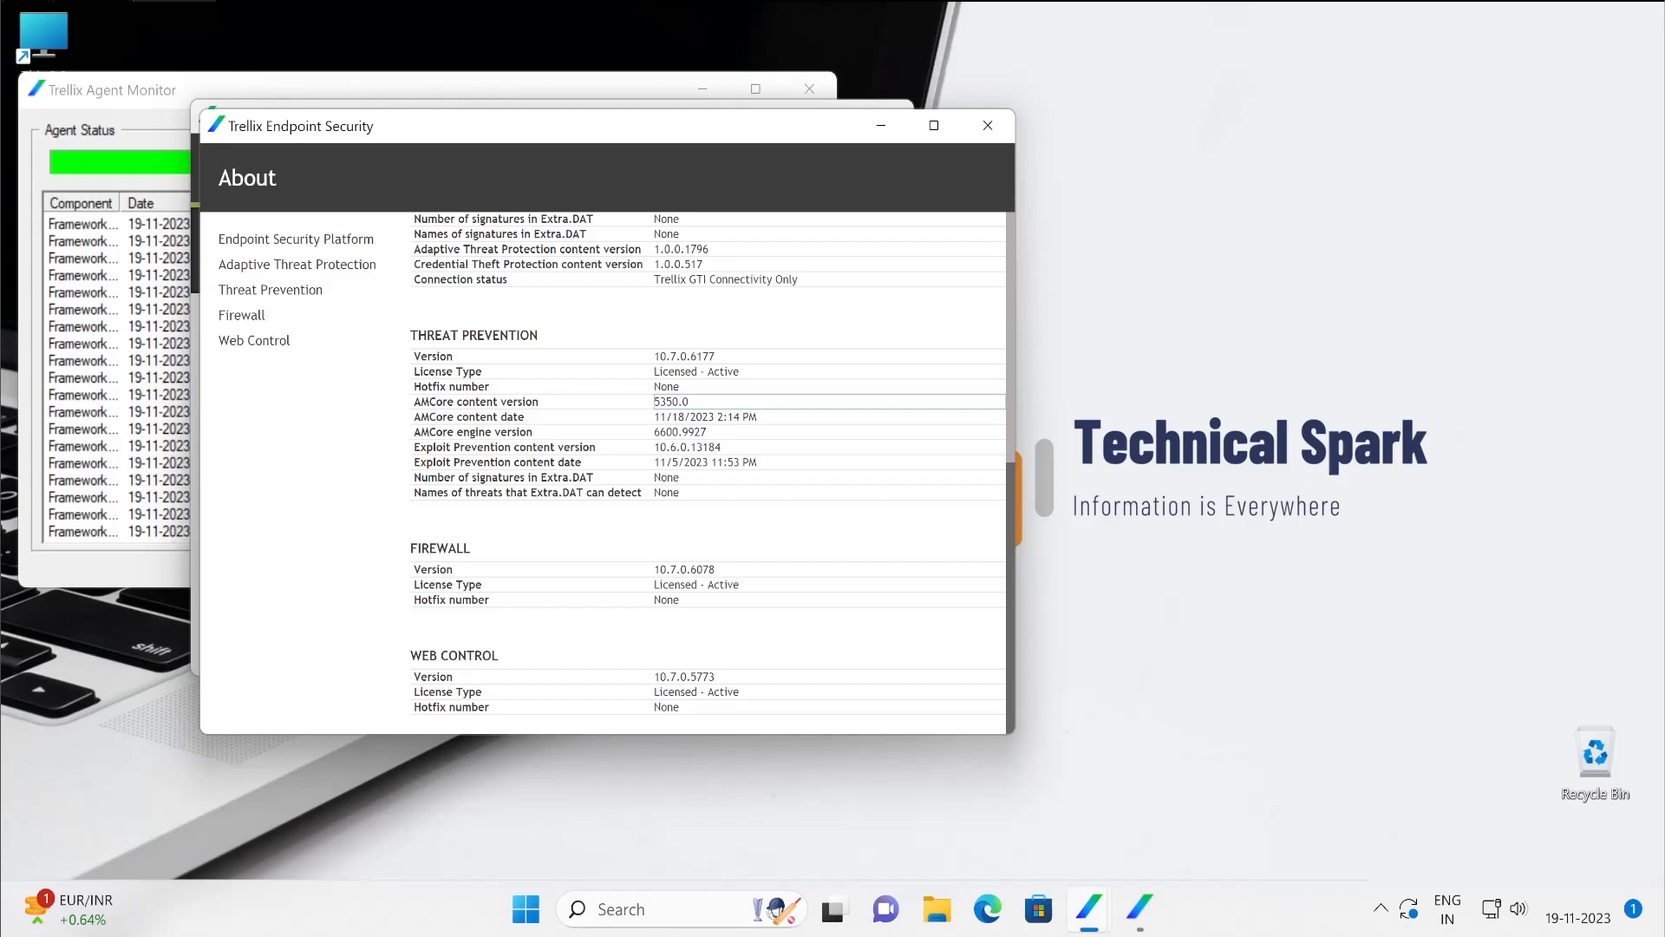
{"action": "mouse_move", "coordinate": [709, 414]}
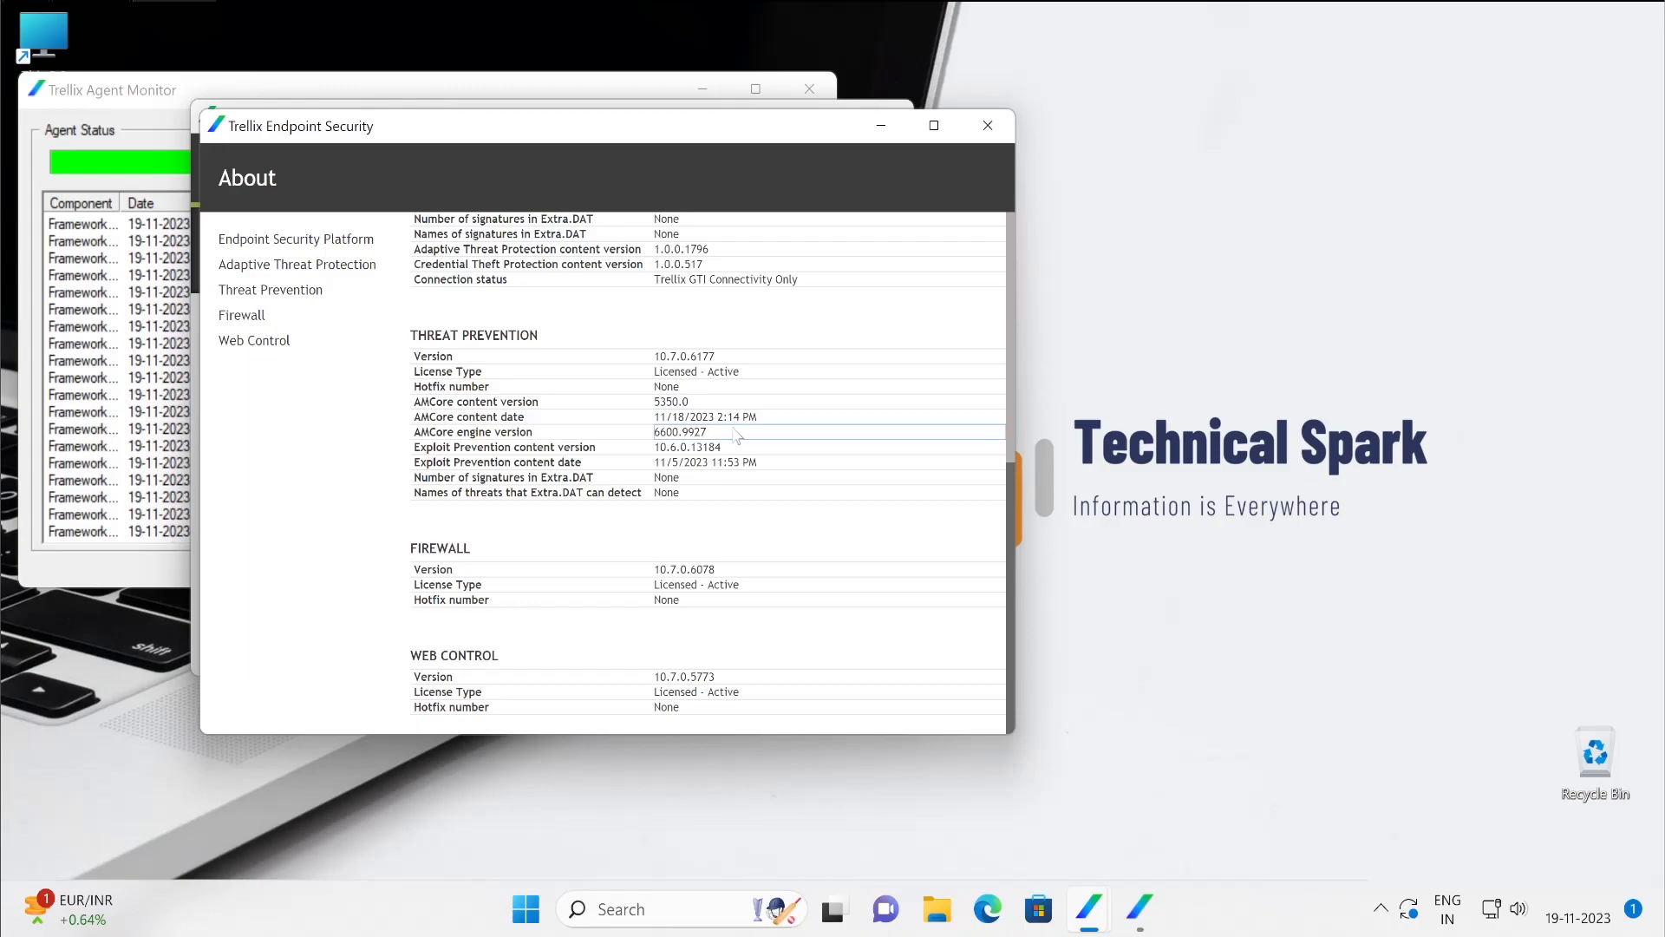
{"action": "mouse_move", "coordinate": [725, 436]}
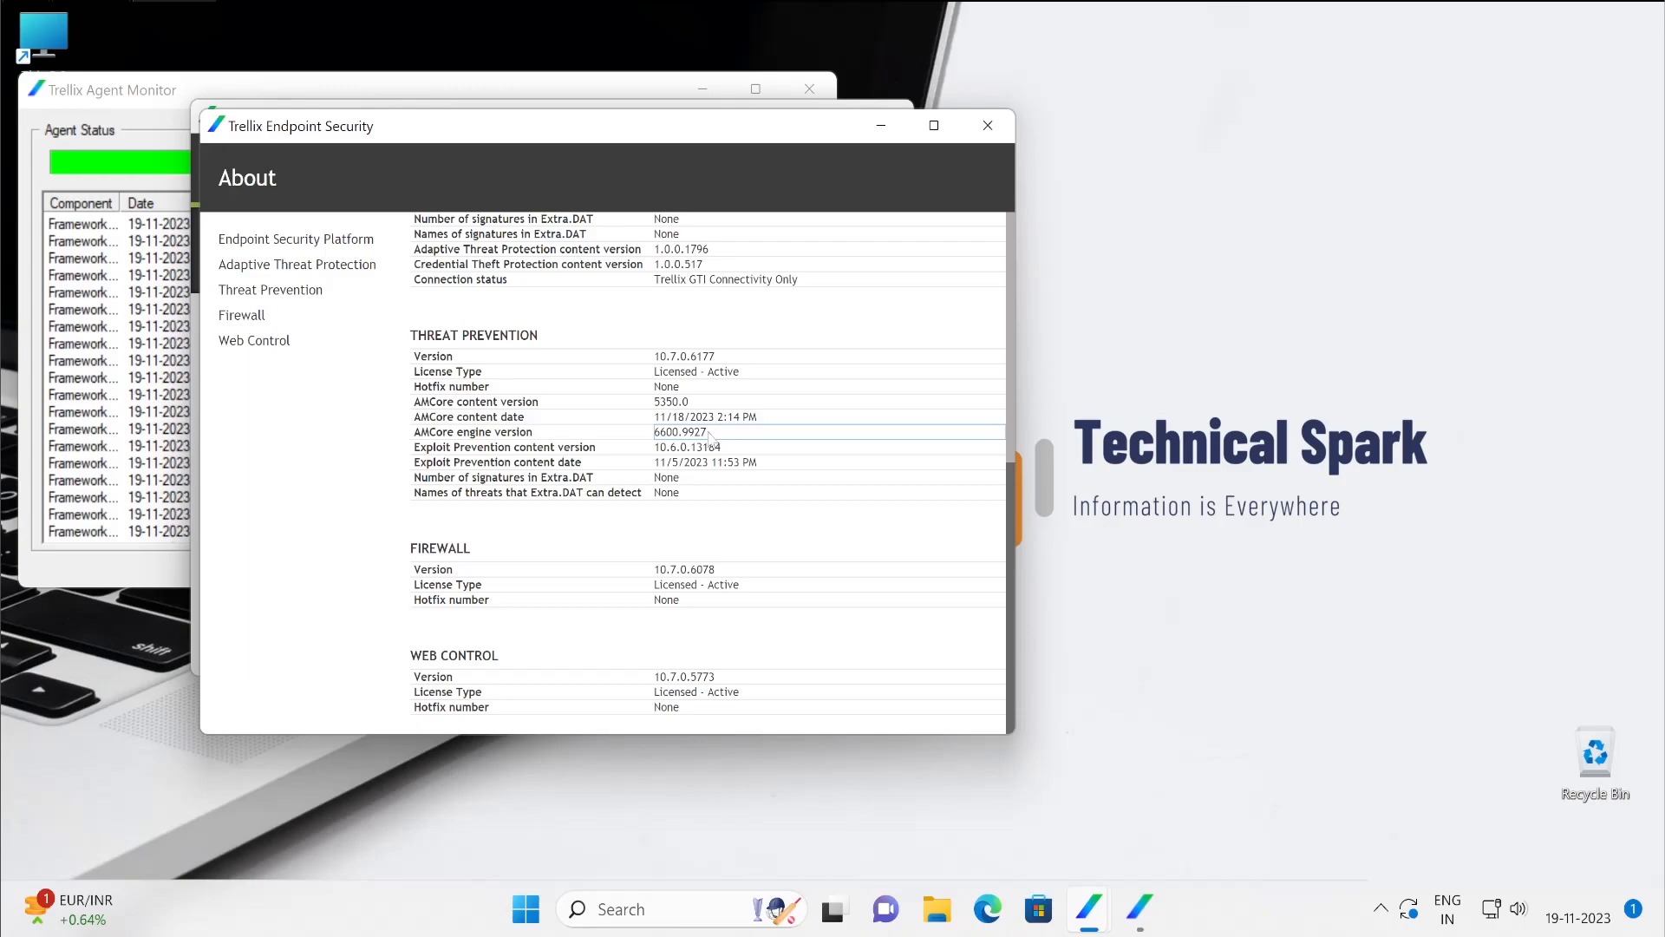
{"action": "mouse_move", "coordinate": [710, 435]}
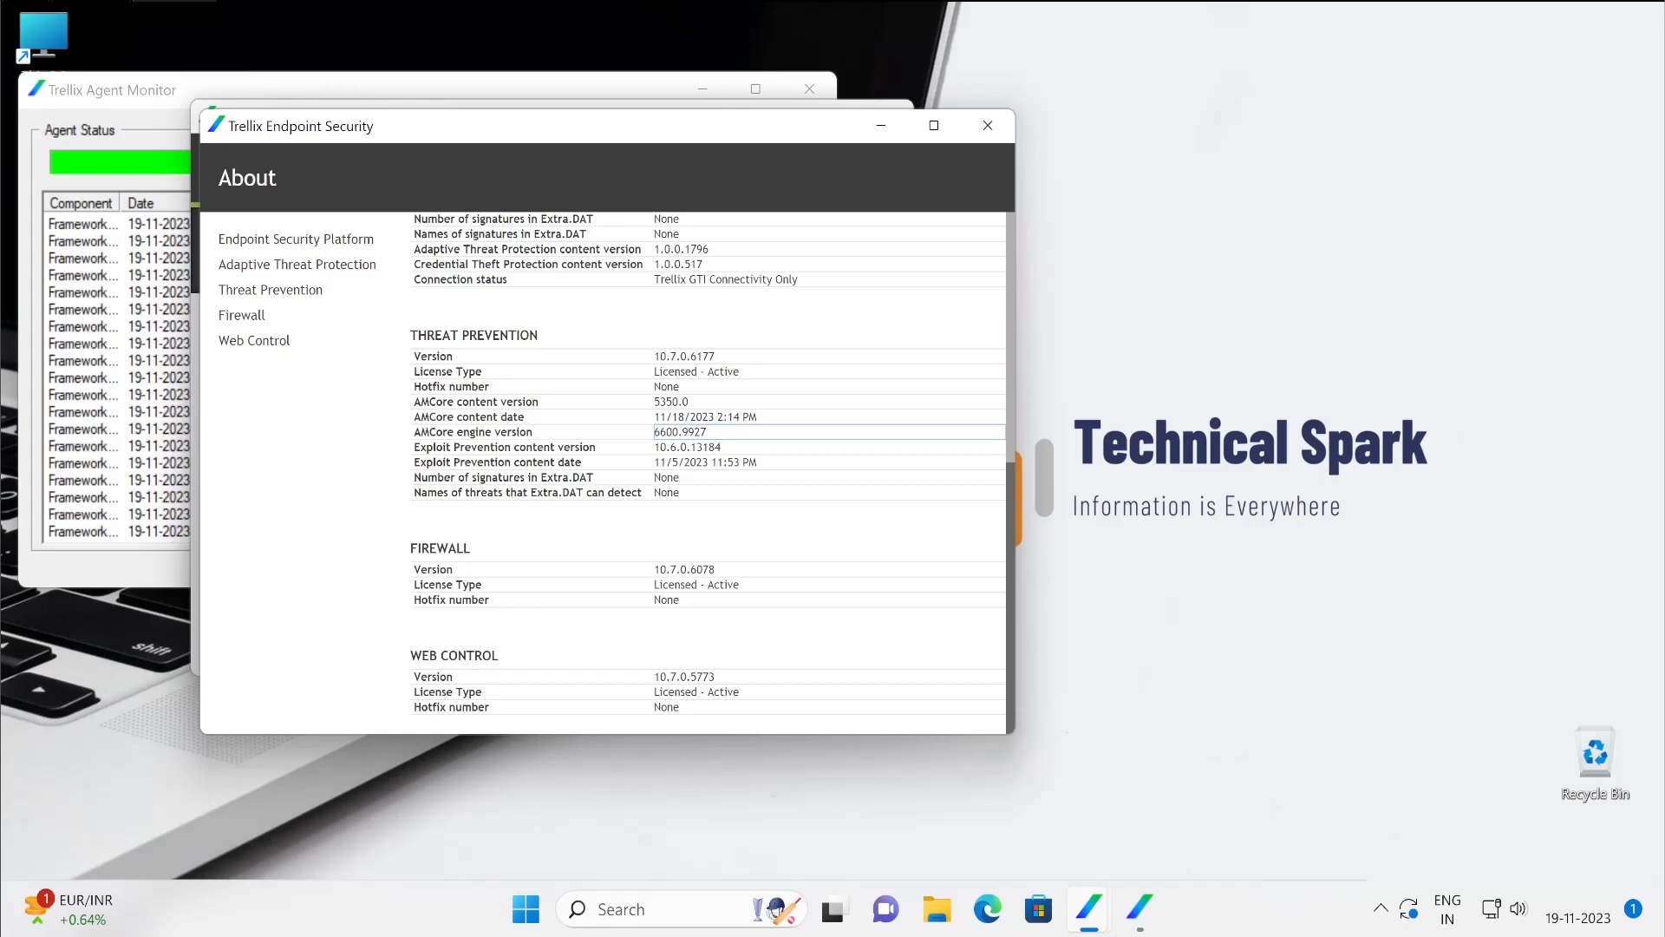
{"action": "mouse_move", "coordinate": [649, 407]}
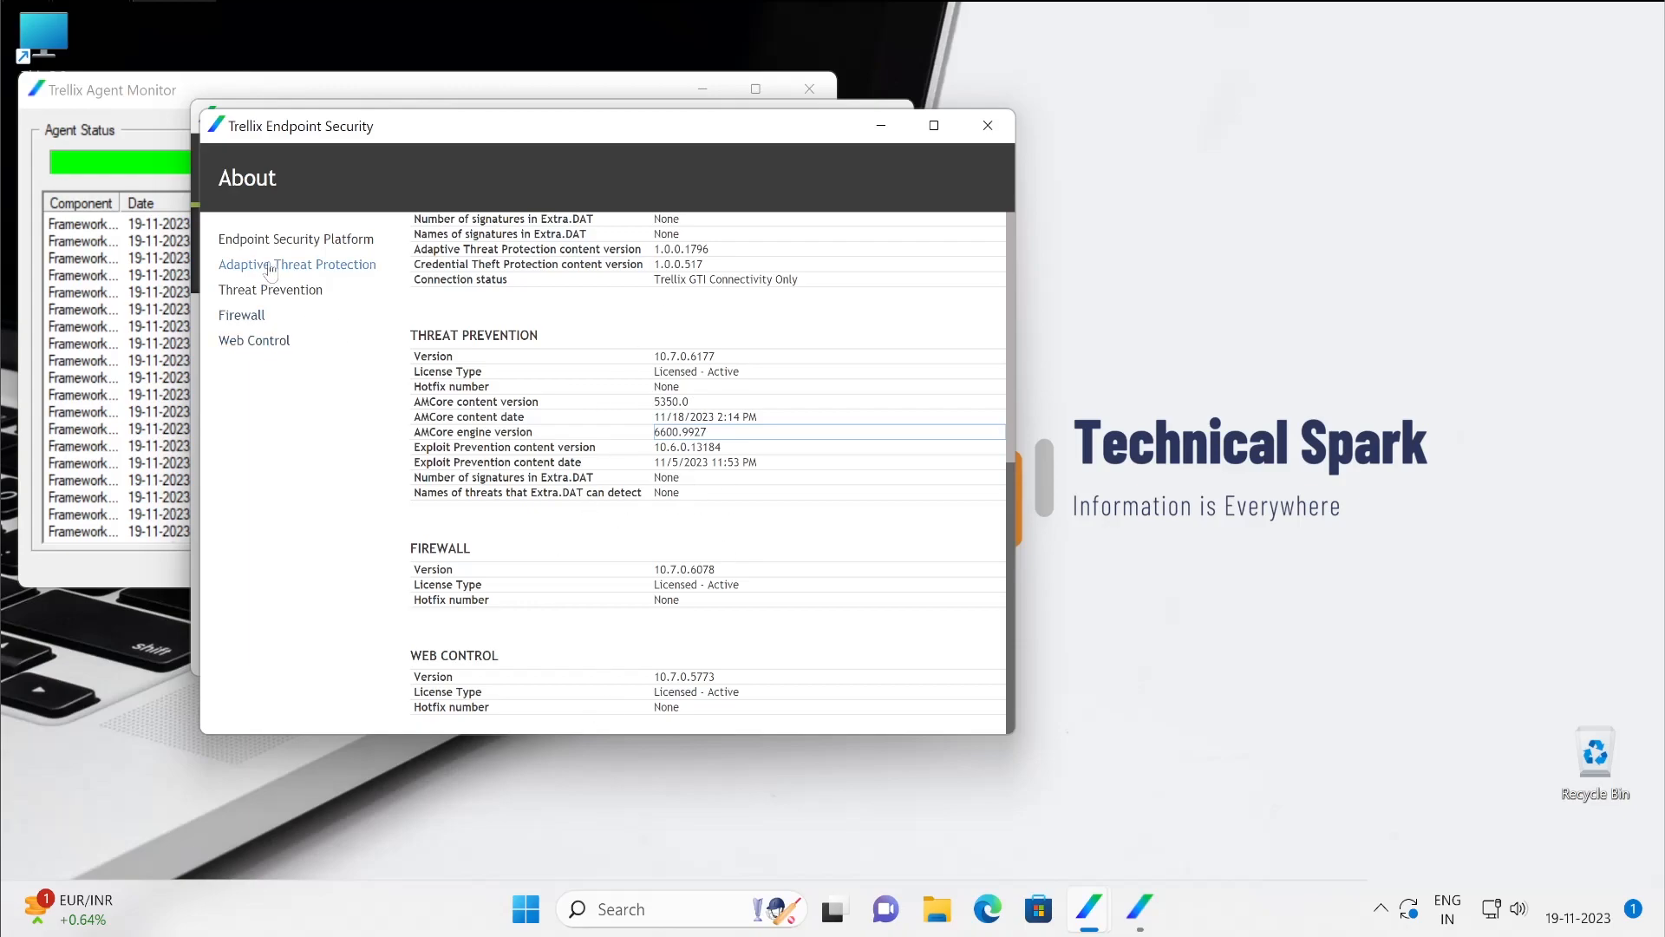
{"action": "left_click", "coordinate": [294, 238]}
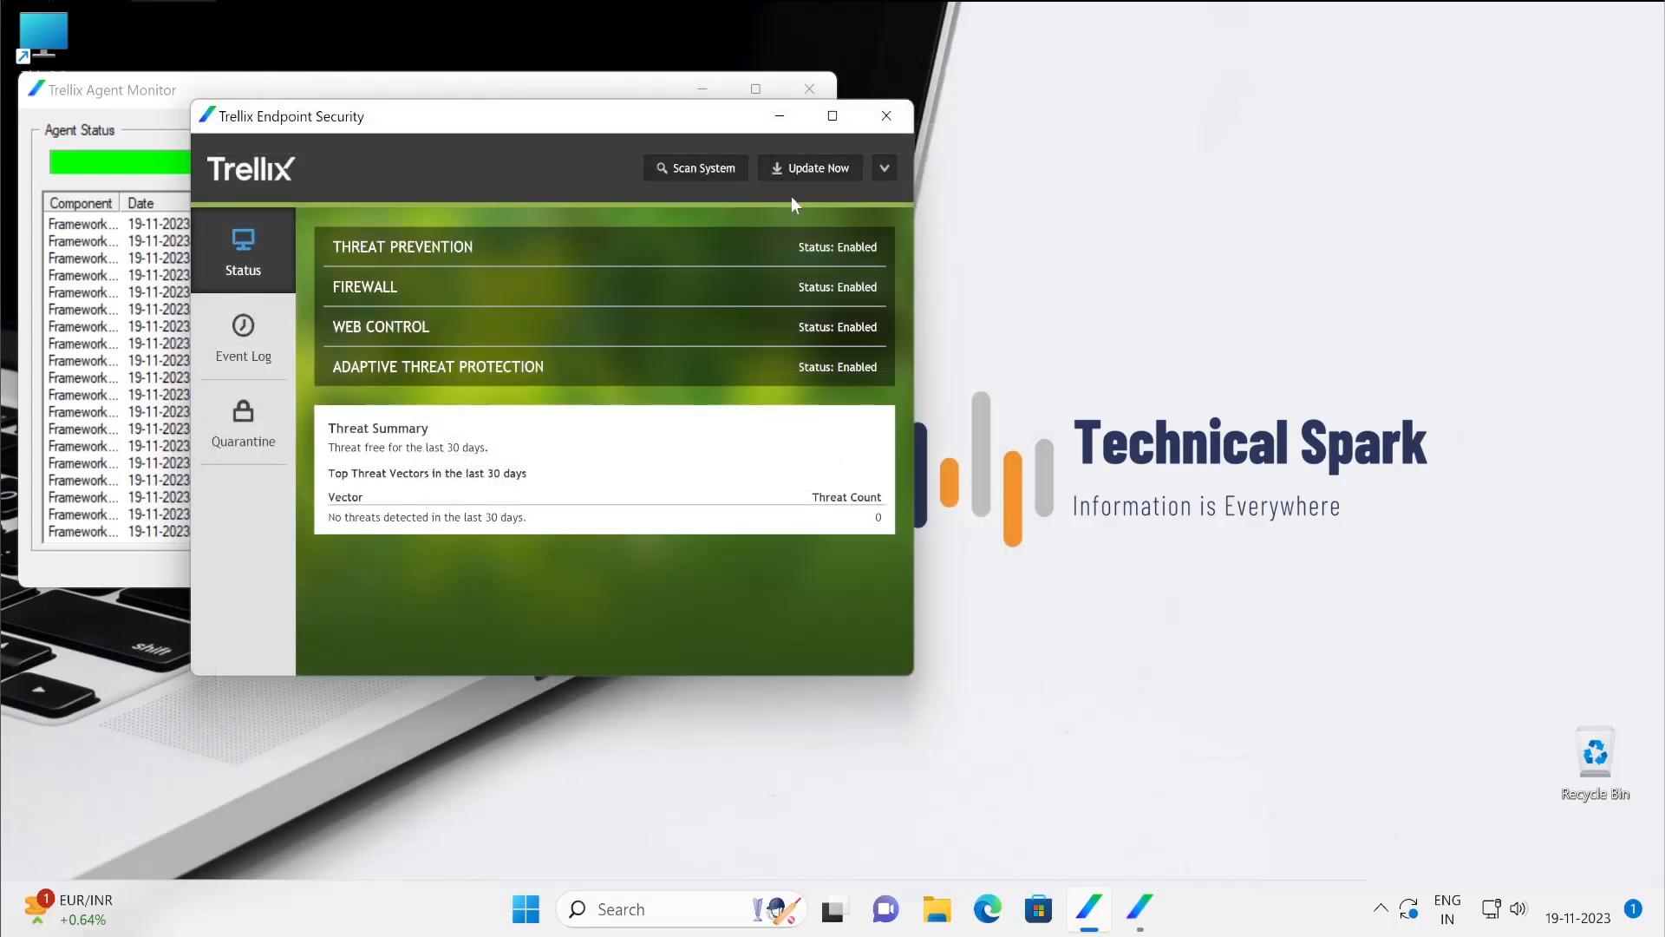
Step: Open Roll Back AMCore Content, view available versions, cancel keeping 5351.0, then start Load Extra.DAT
{"action": "left_click", "coordinate": [884, 168]}
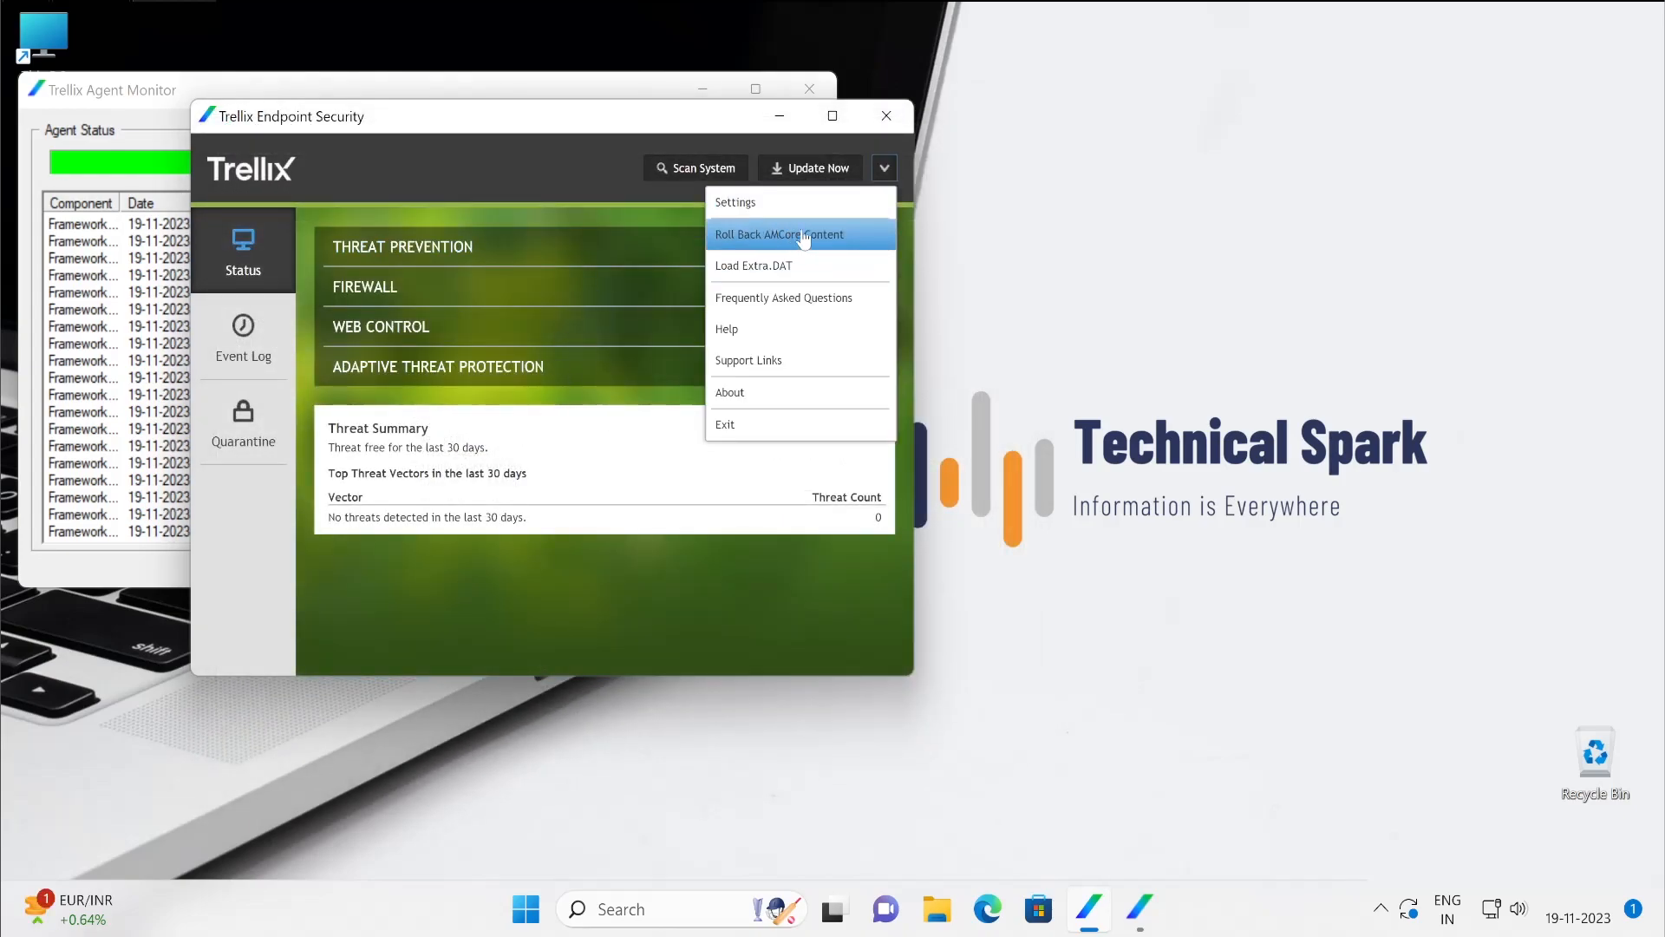
{"action": "mouse_move", "coordinate": [818, 247]}
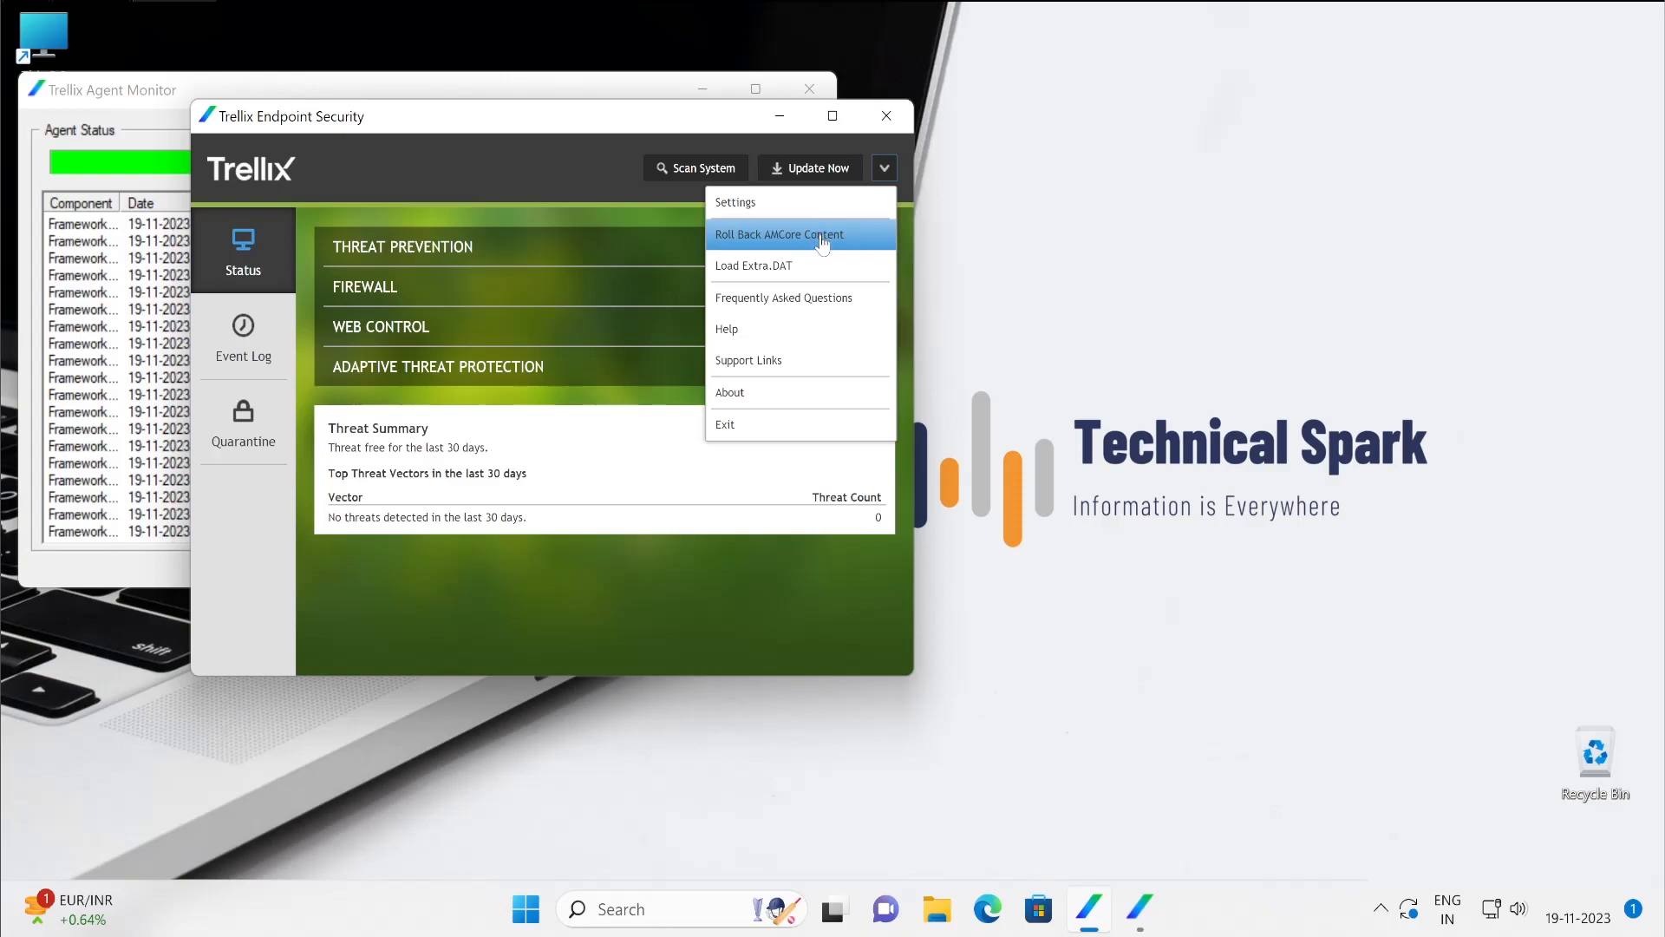
{"action": "mouse_move", "coordinate": [761, 237]}
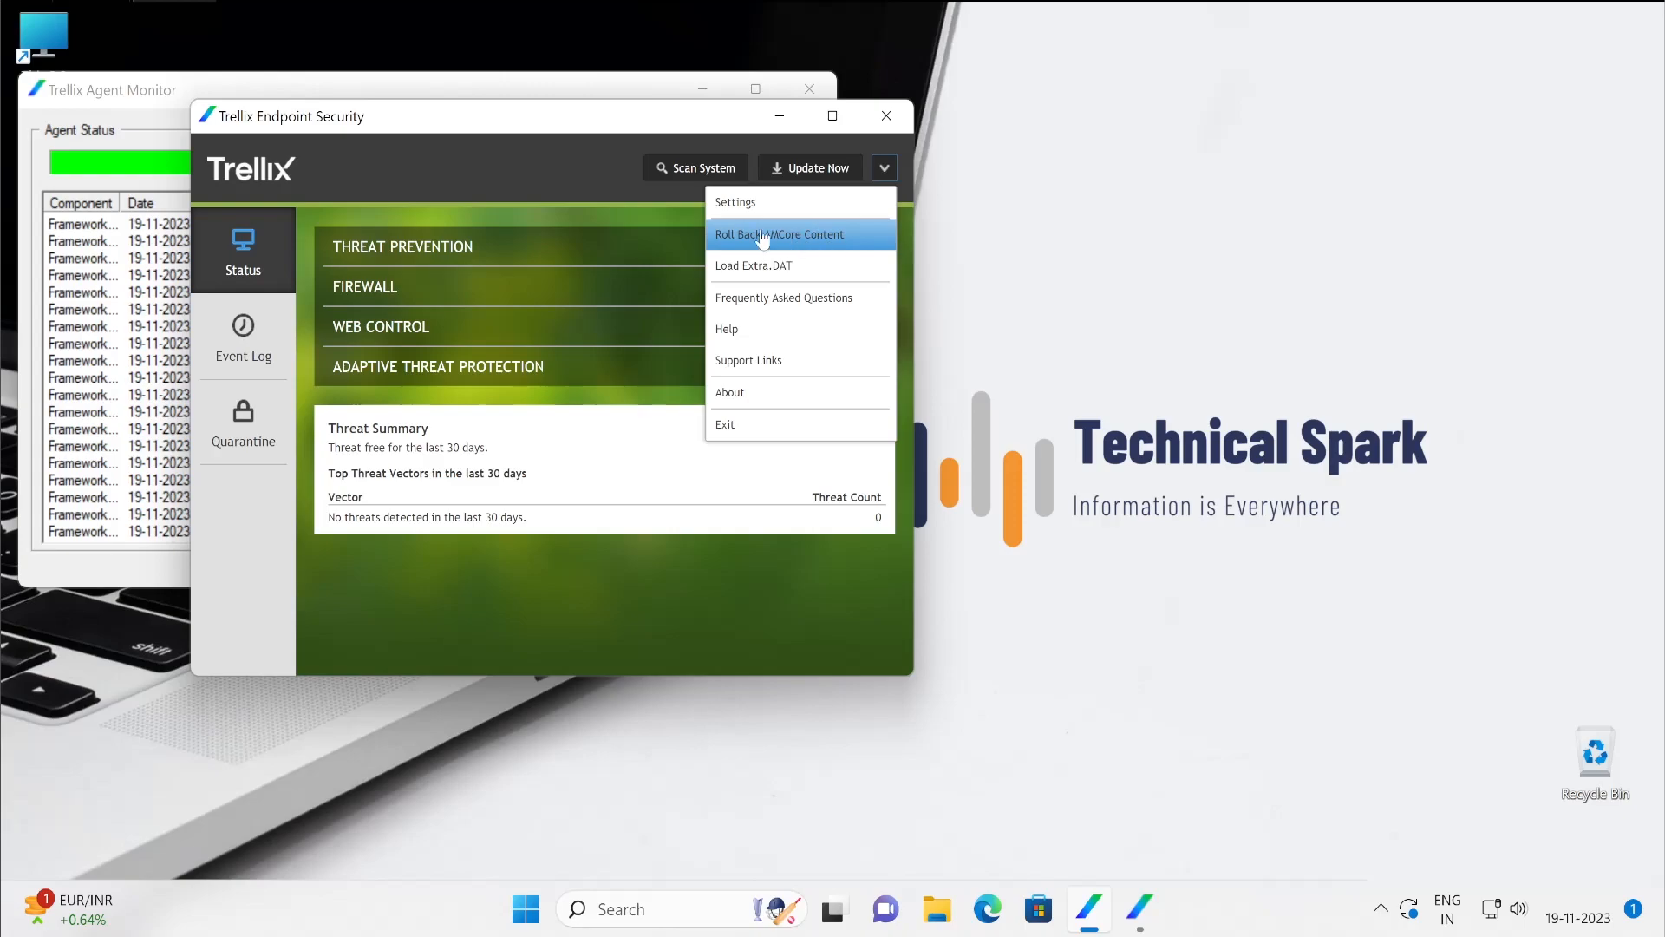
{"action": "left_click", "coordinate": [779, 233]}
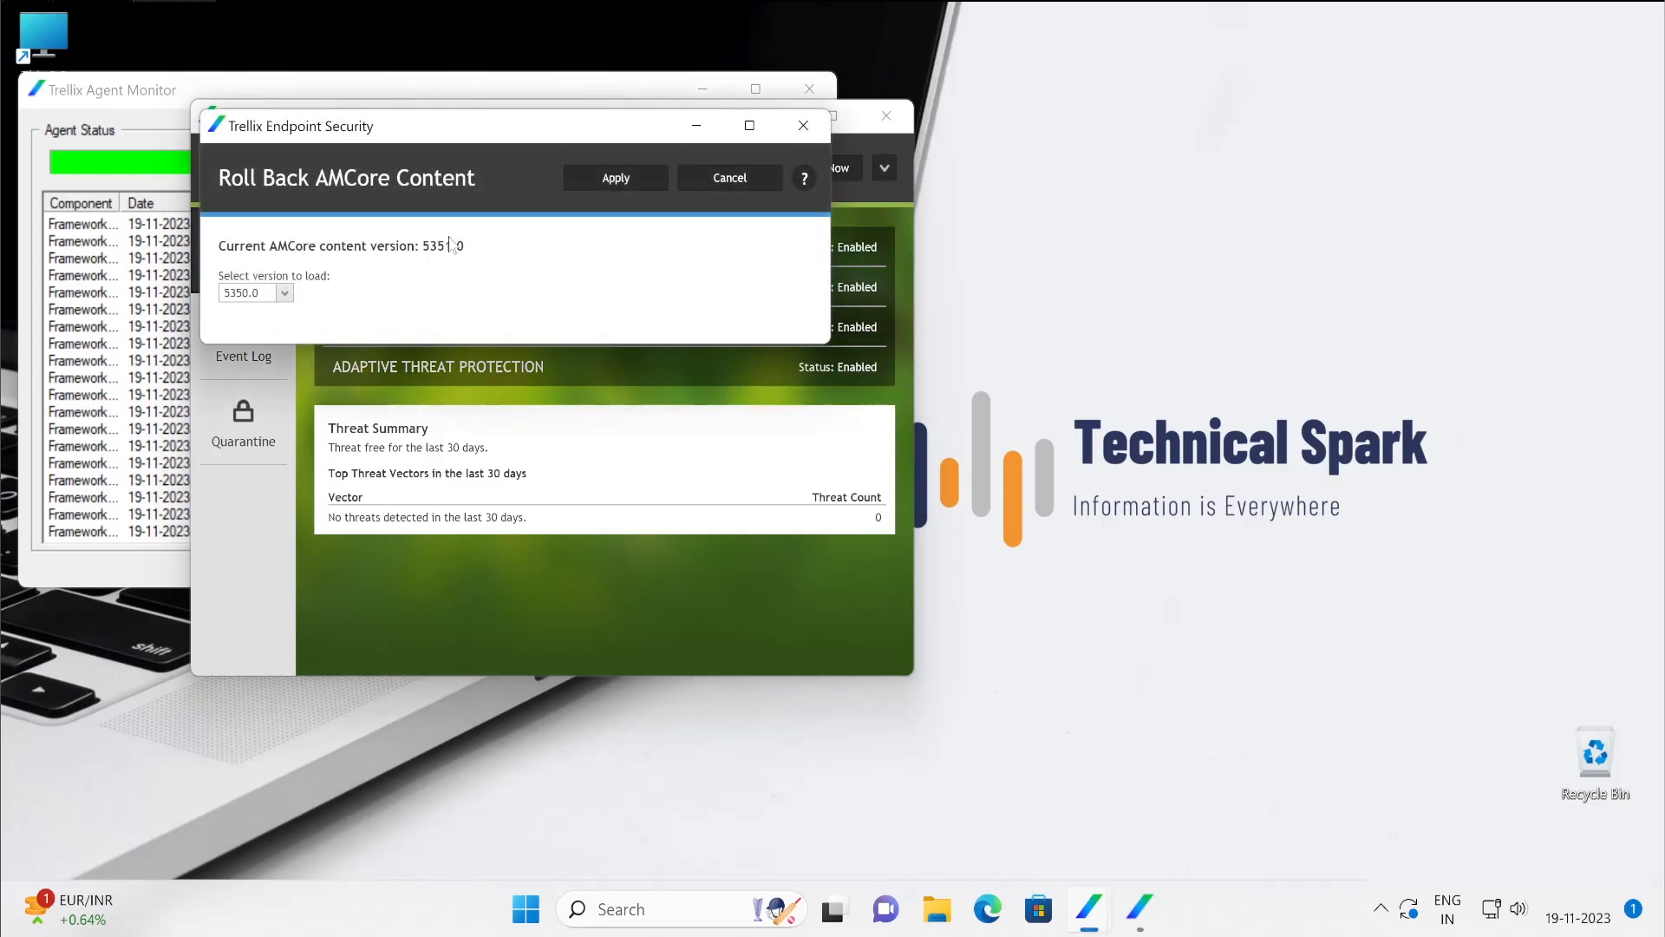
{"action": "left_click", "coordinate": [284, 292]}
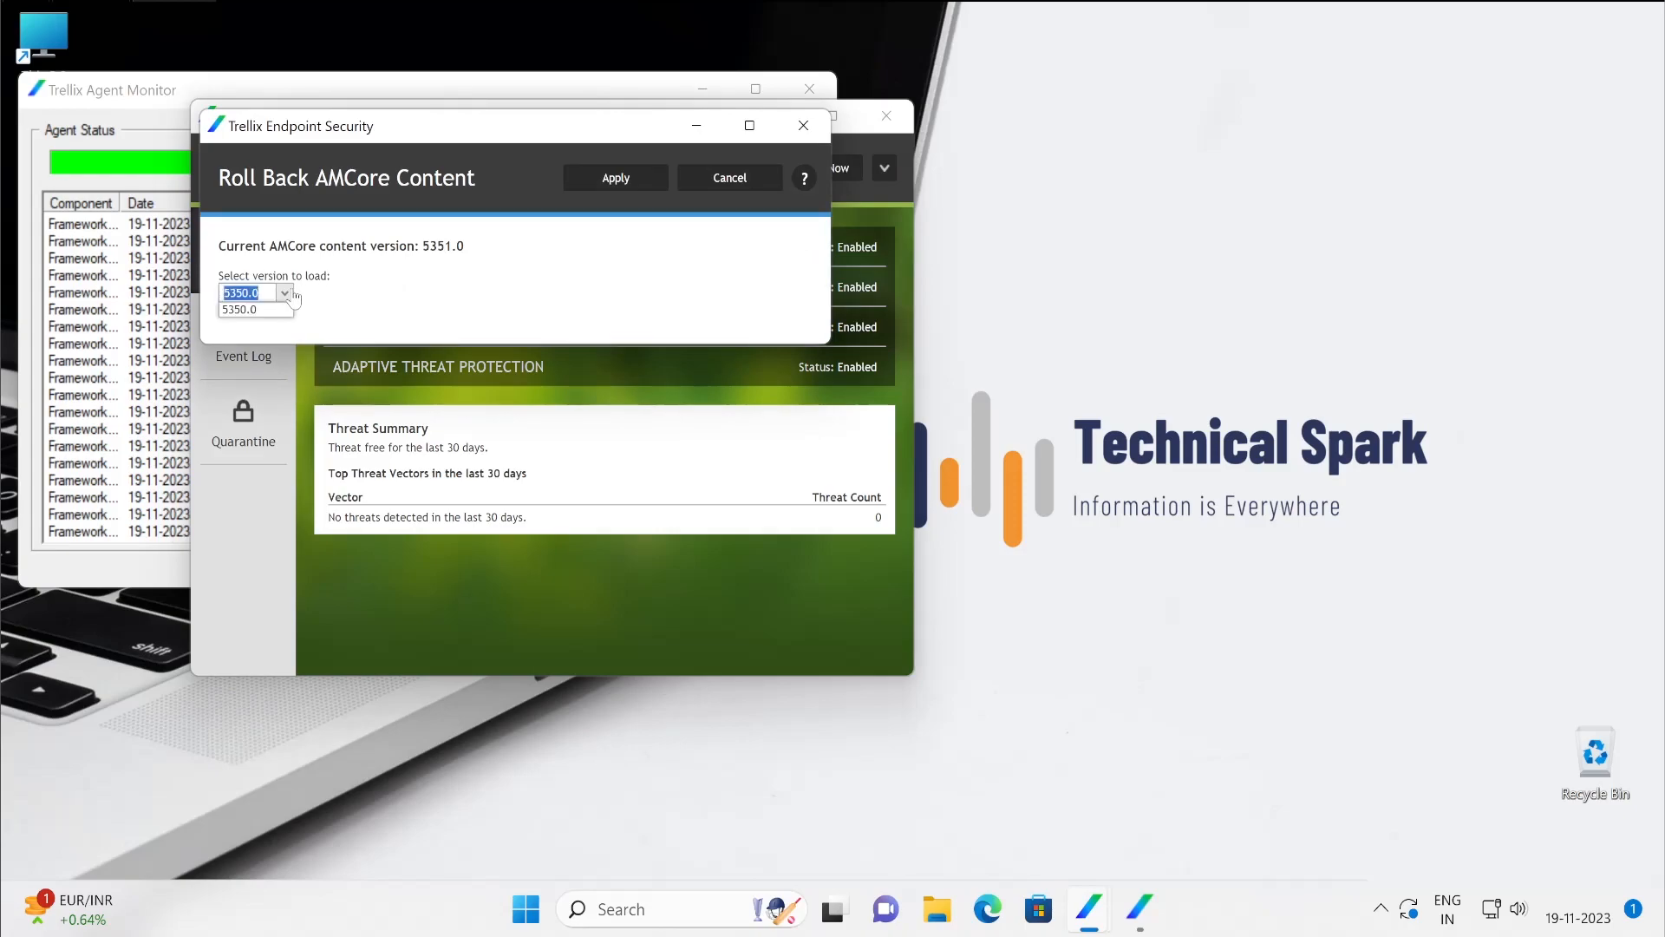
{"action": "mouse_move", "coordinate": [370, 284]}
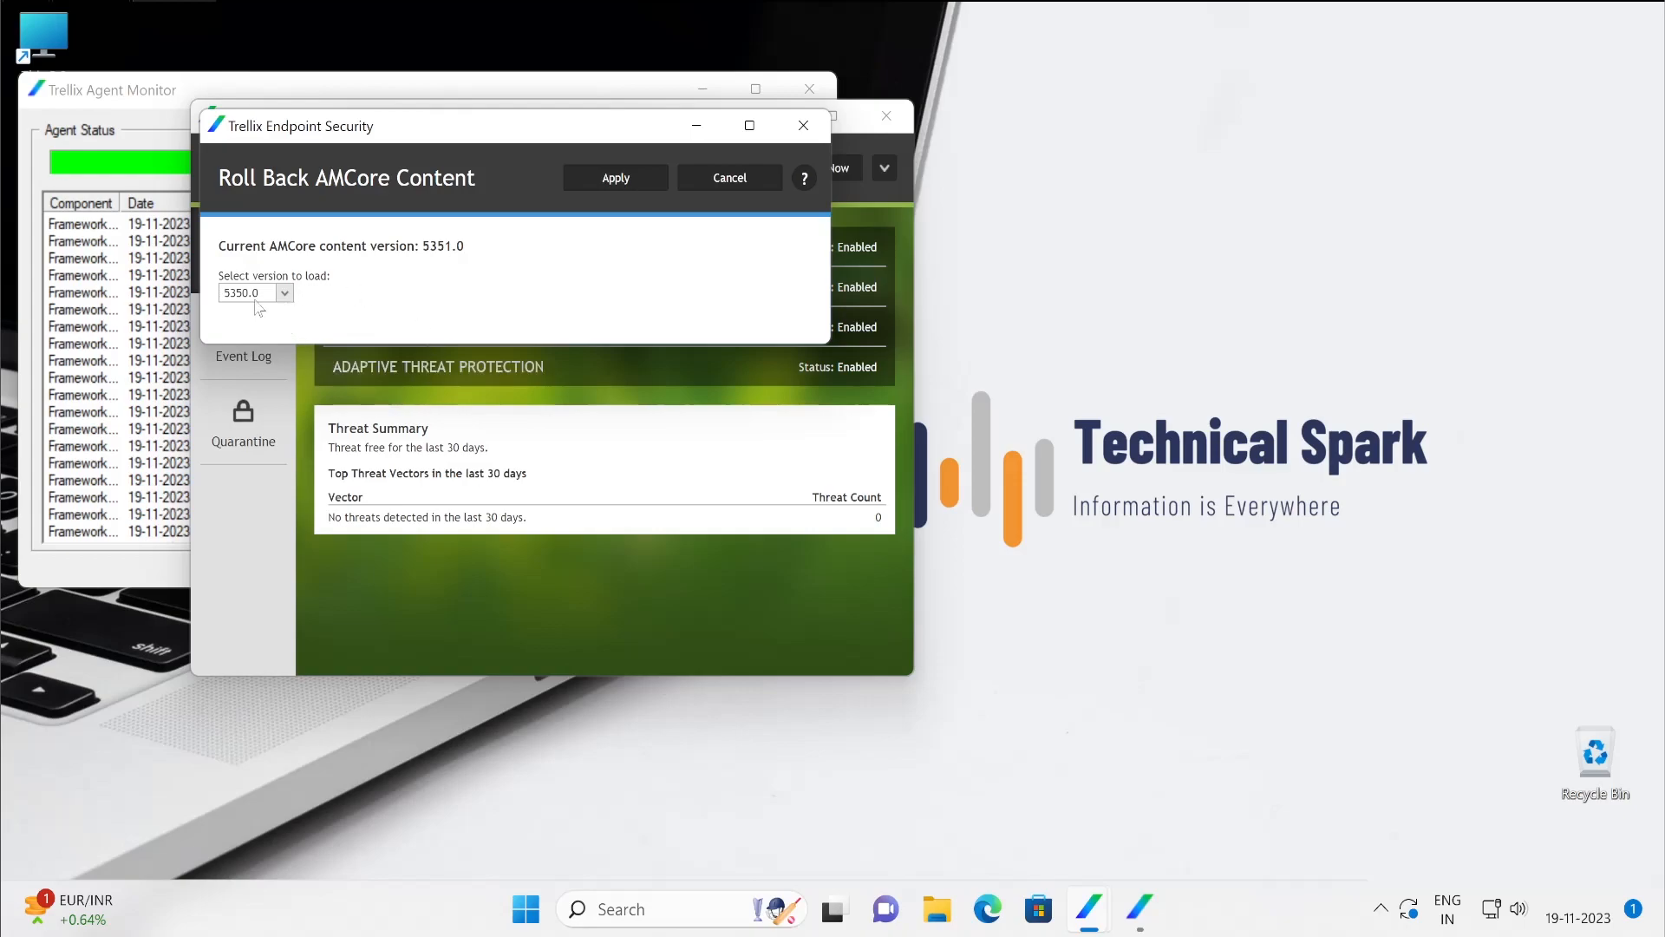
{"action": "left_click", "coordinate": [283, 292]}
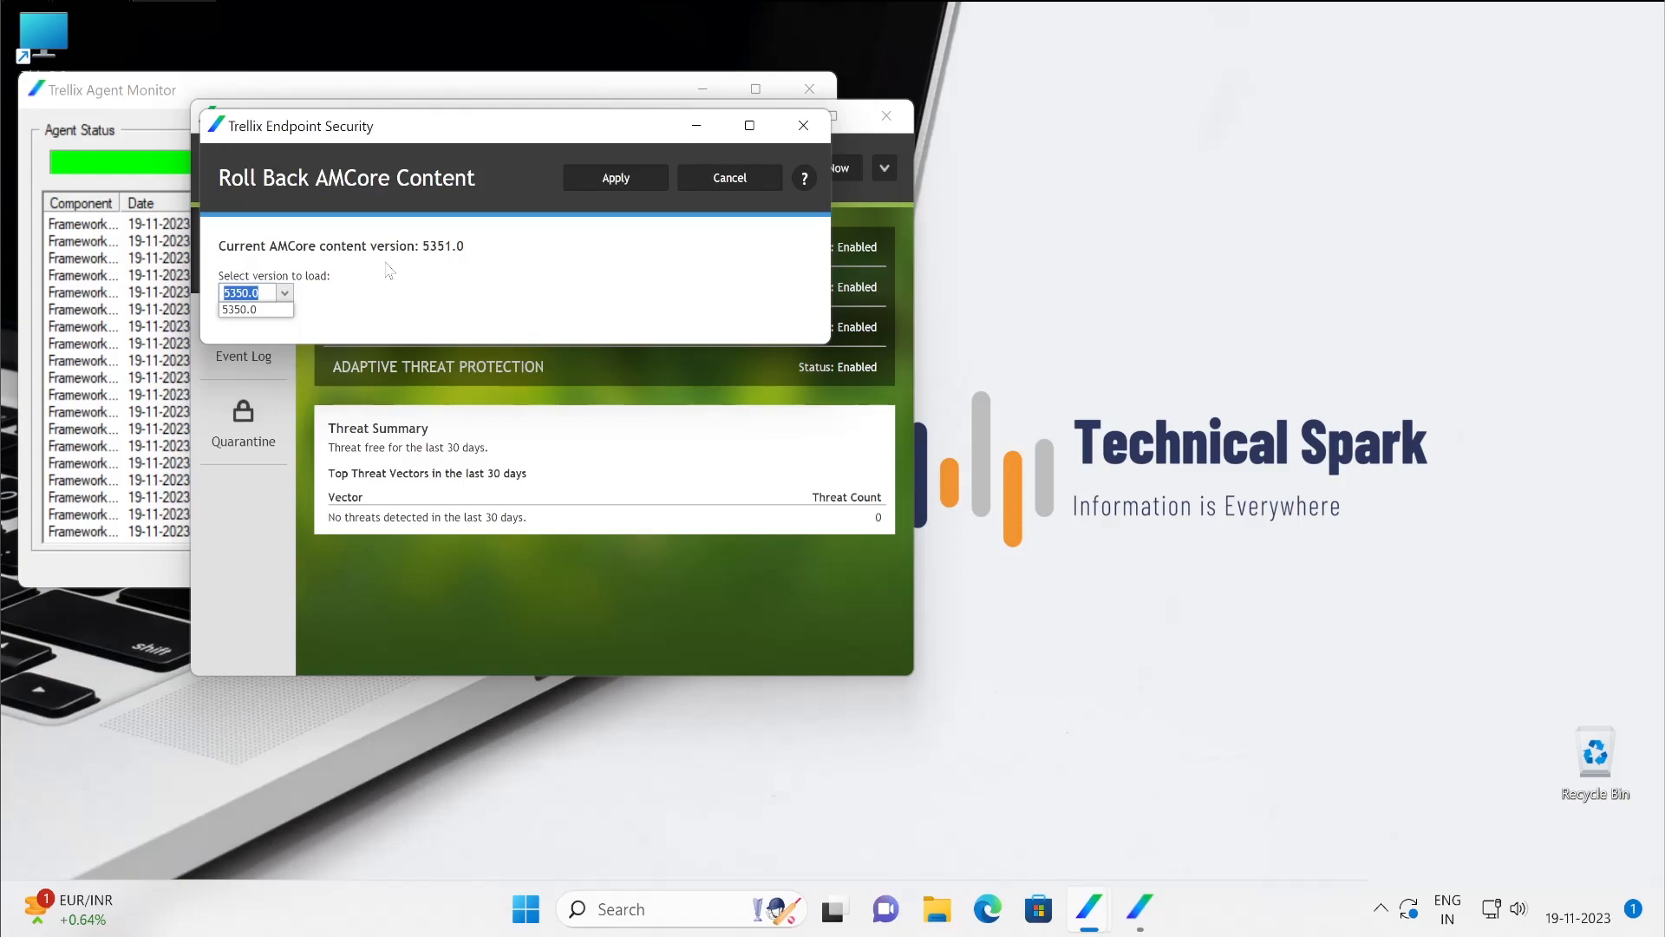
{"action": "left_click", "coordinate": [255, 309]}
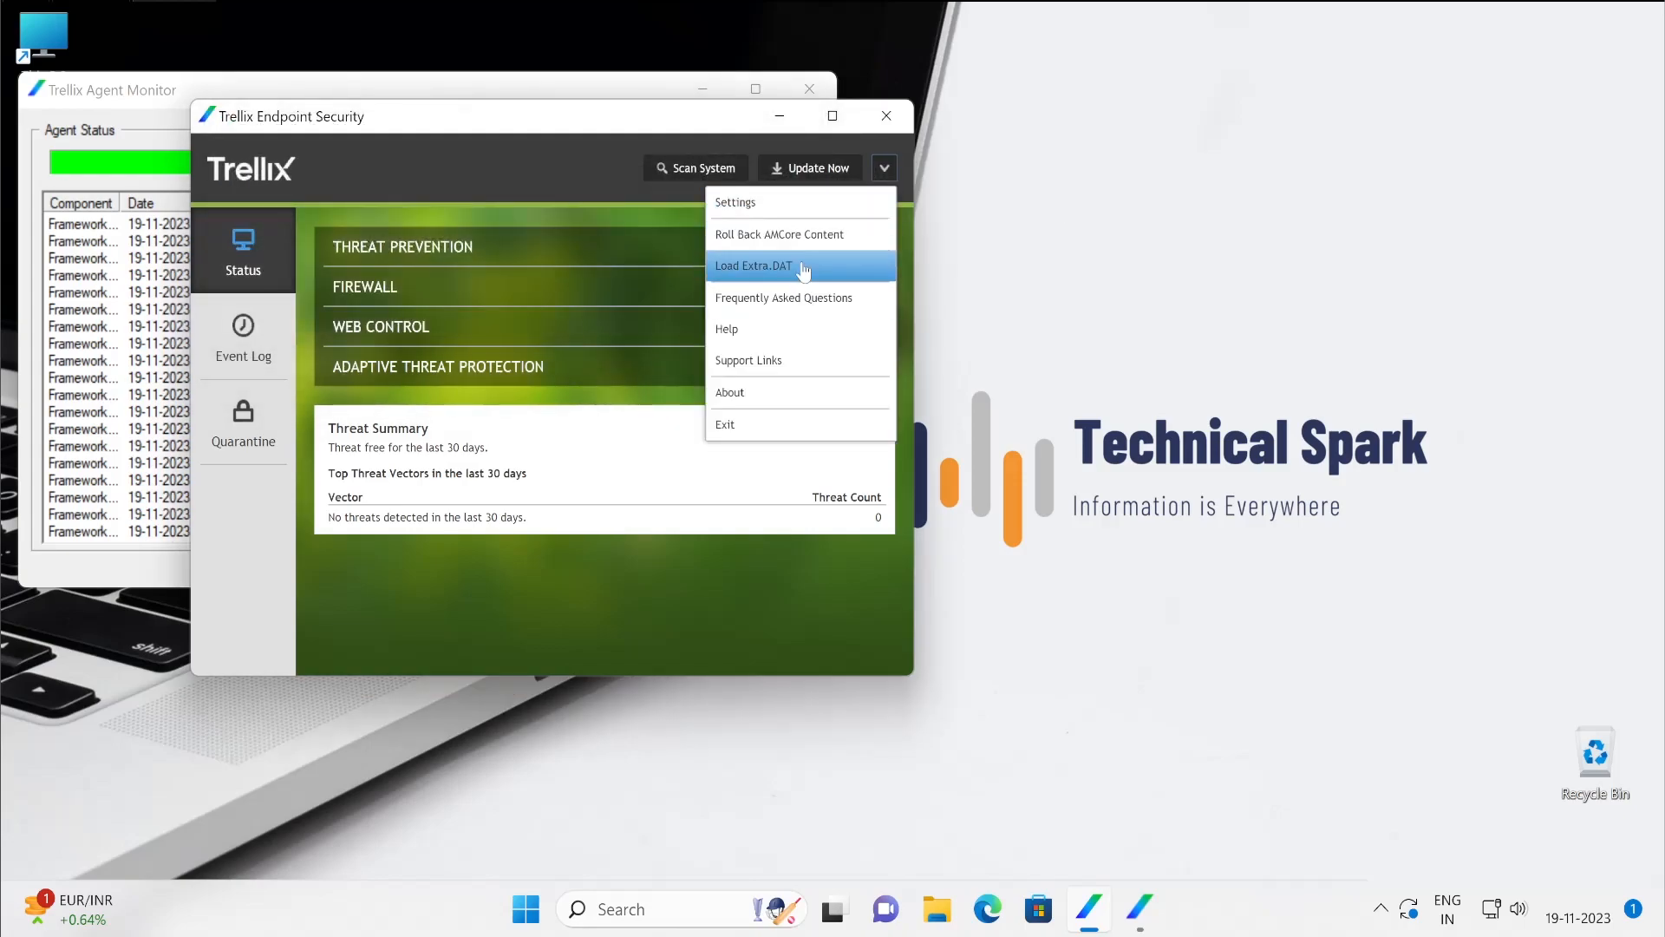
{"action": "left_click", "coordinate": [753, 265]}
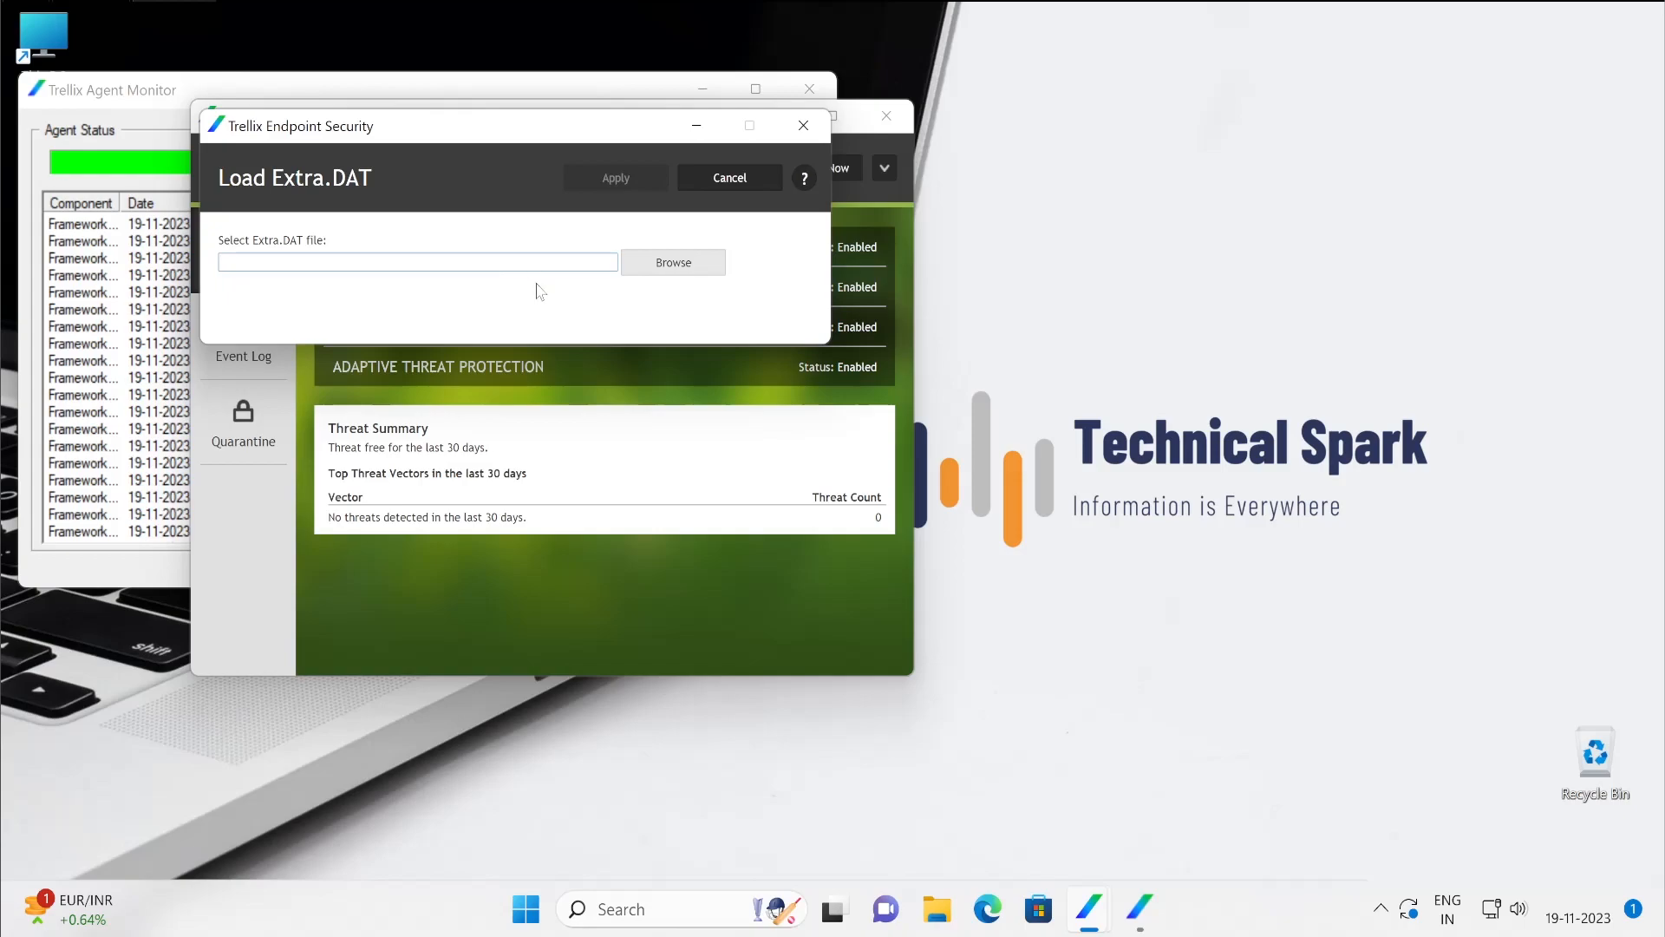
{"action": "mouse_move", "coordinate": [475, 329]}
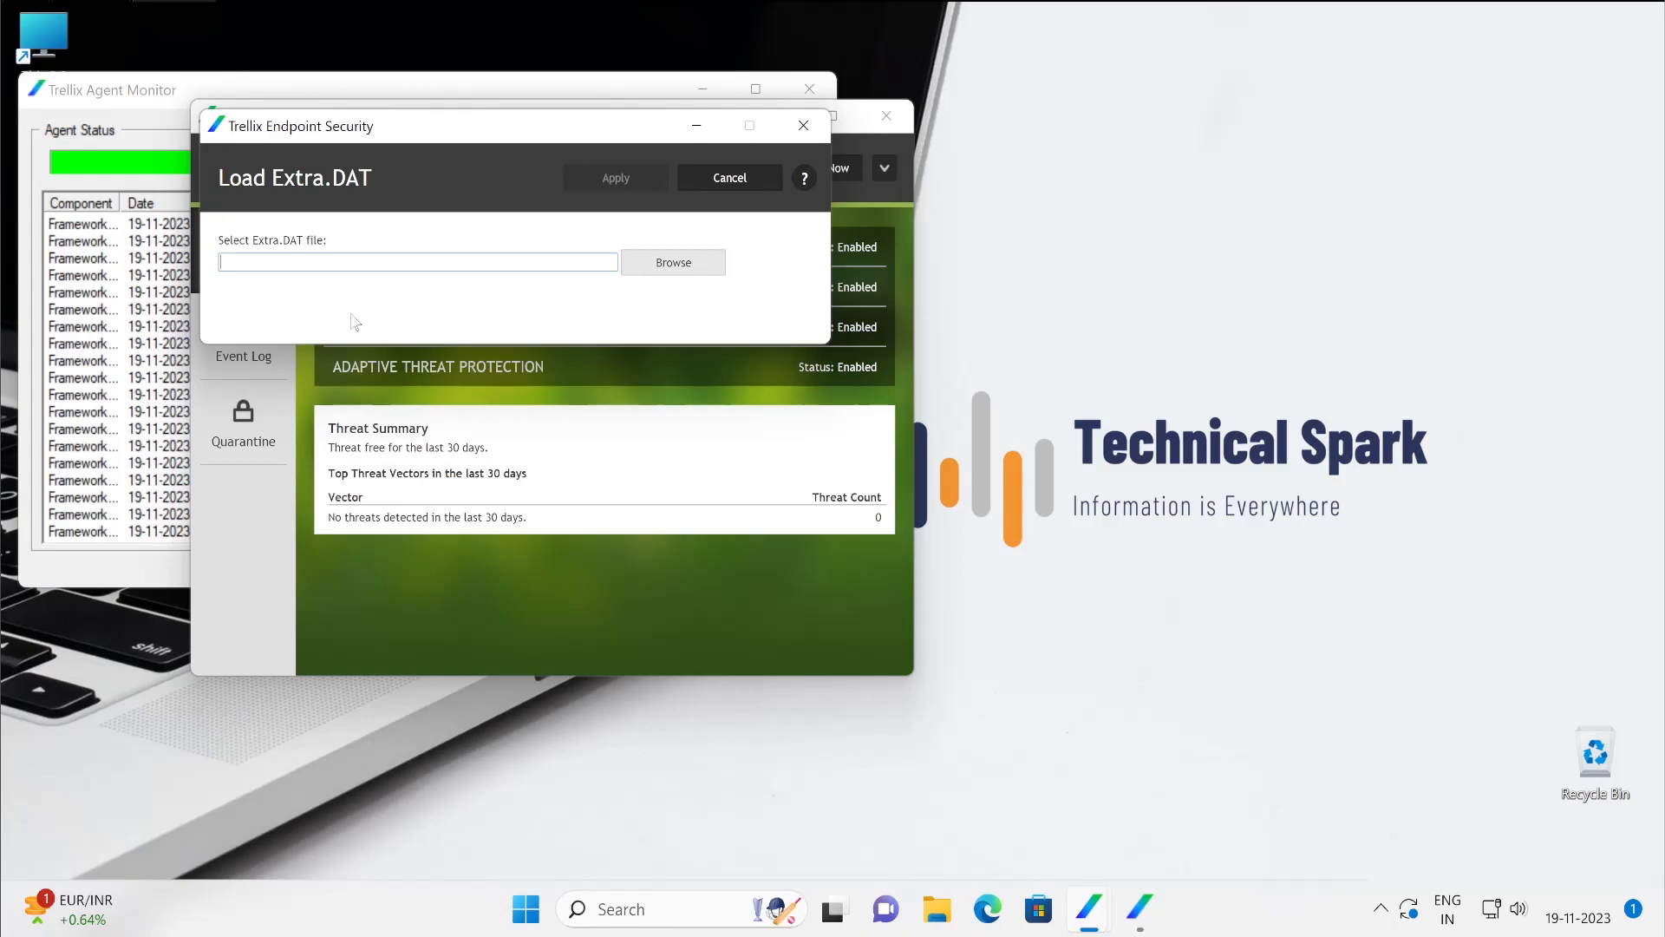
{"action": "mouse_move", "coordinate": [263, 316]}
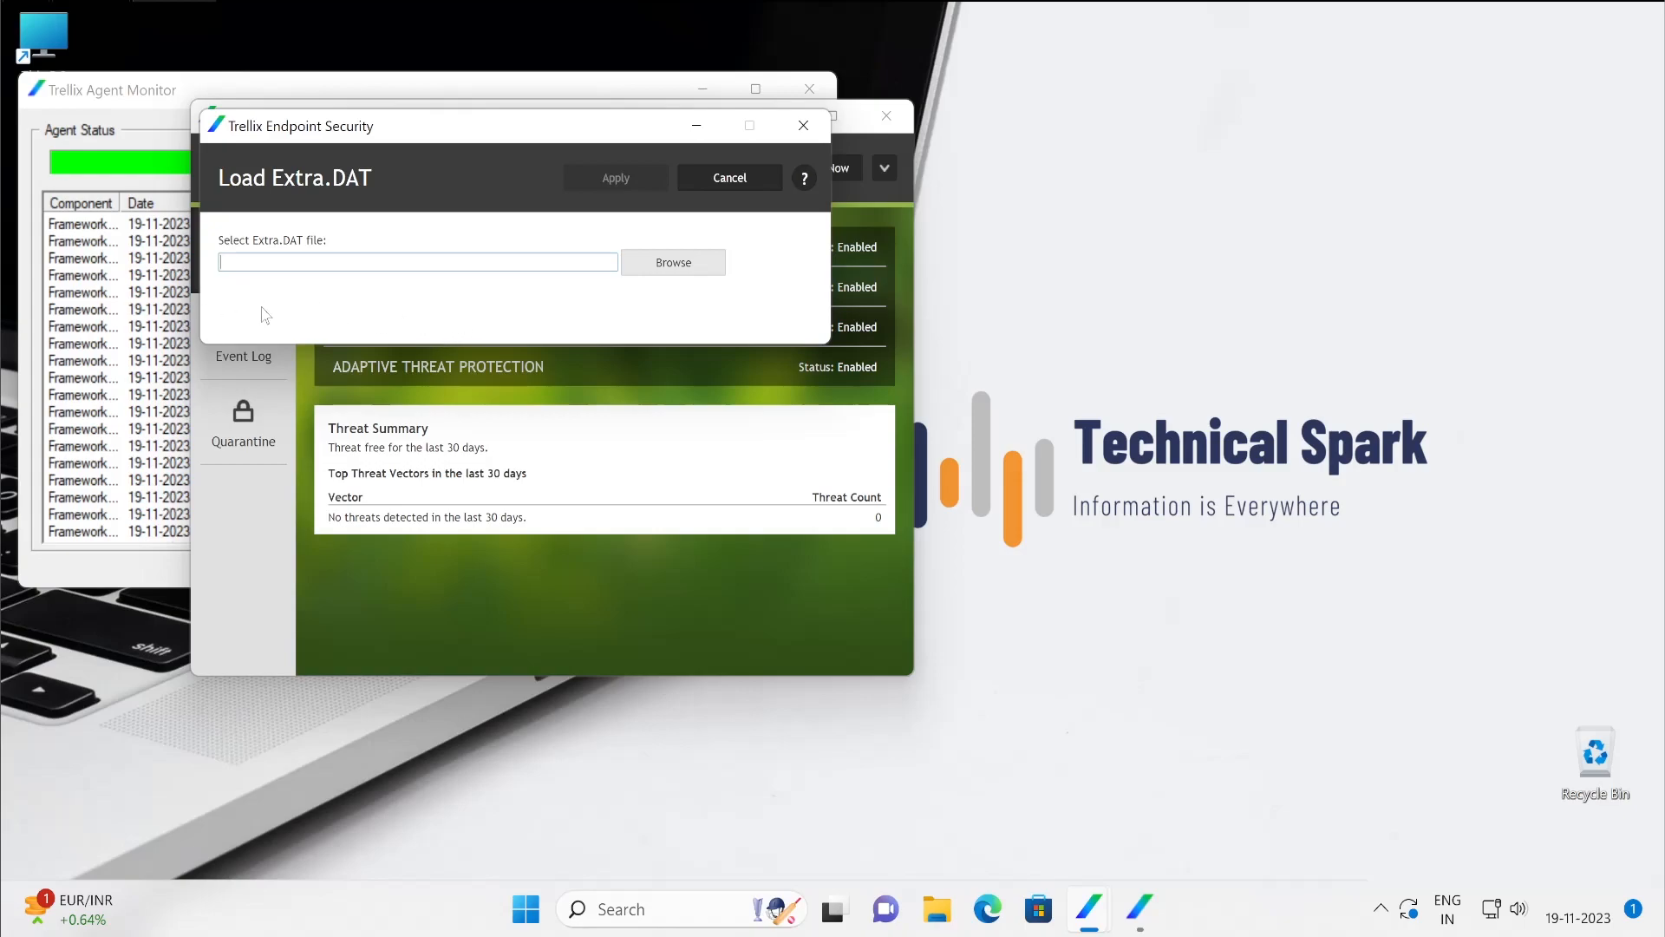
{"action": "mouse_move", "coordinate": [653, 293]}
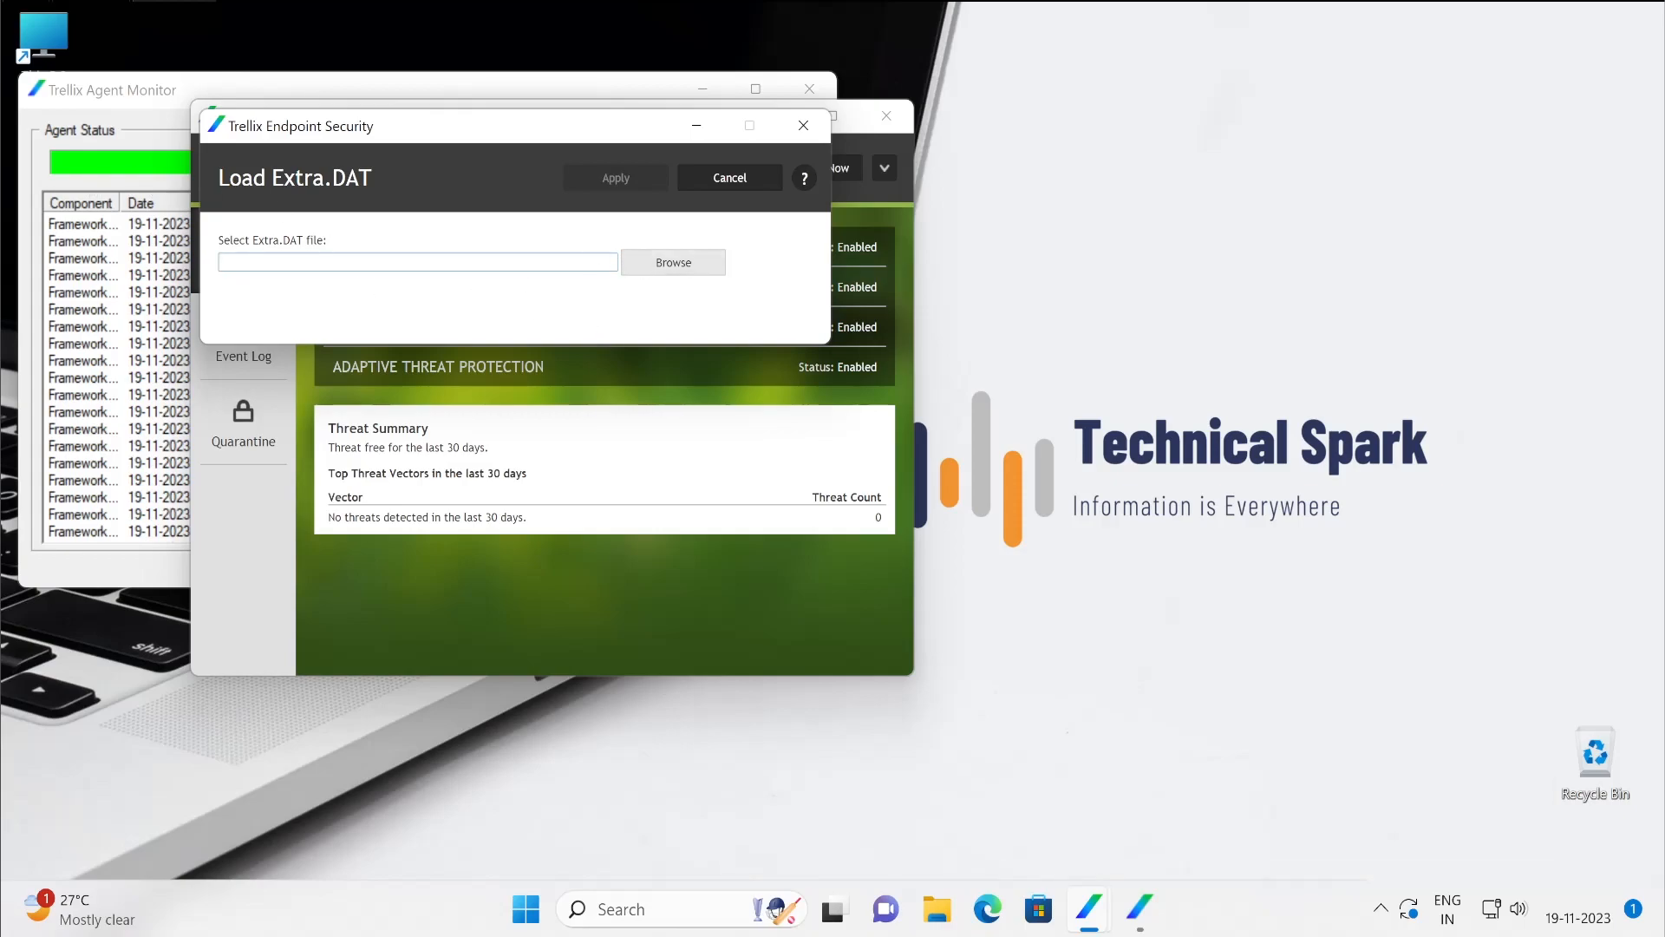
{"action": "mouse_move", "coordinate": [634, 231]}
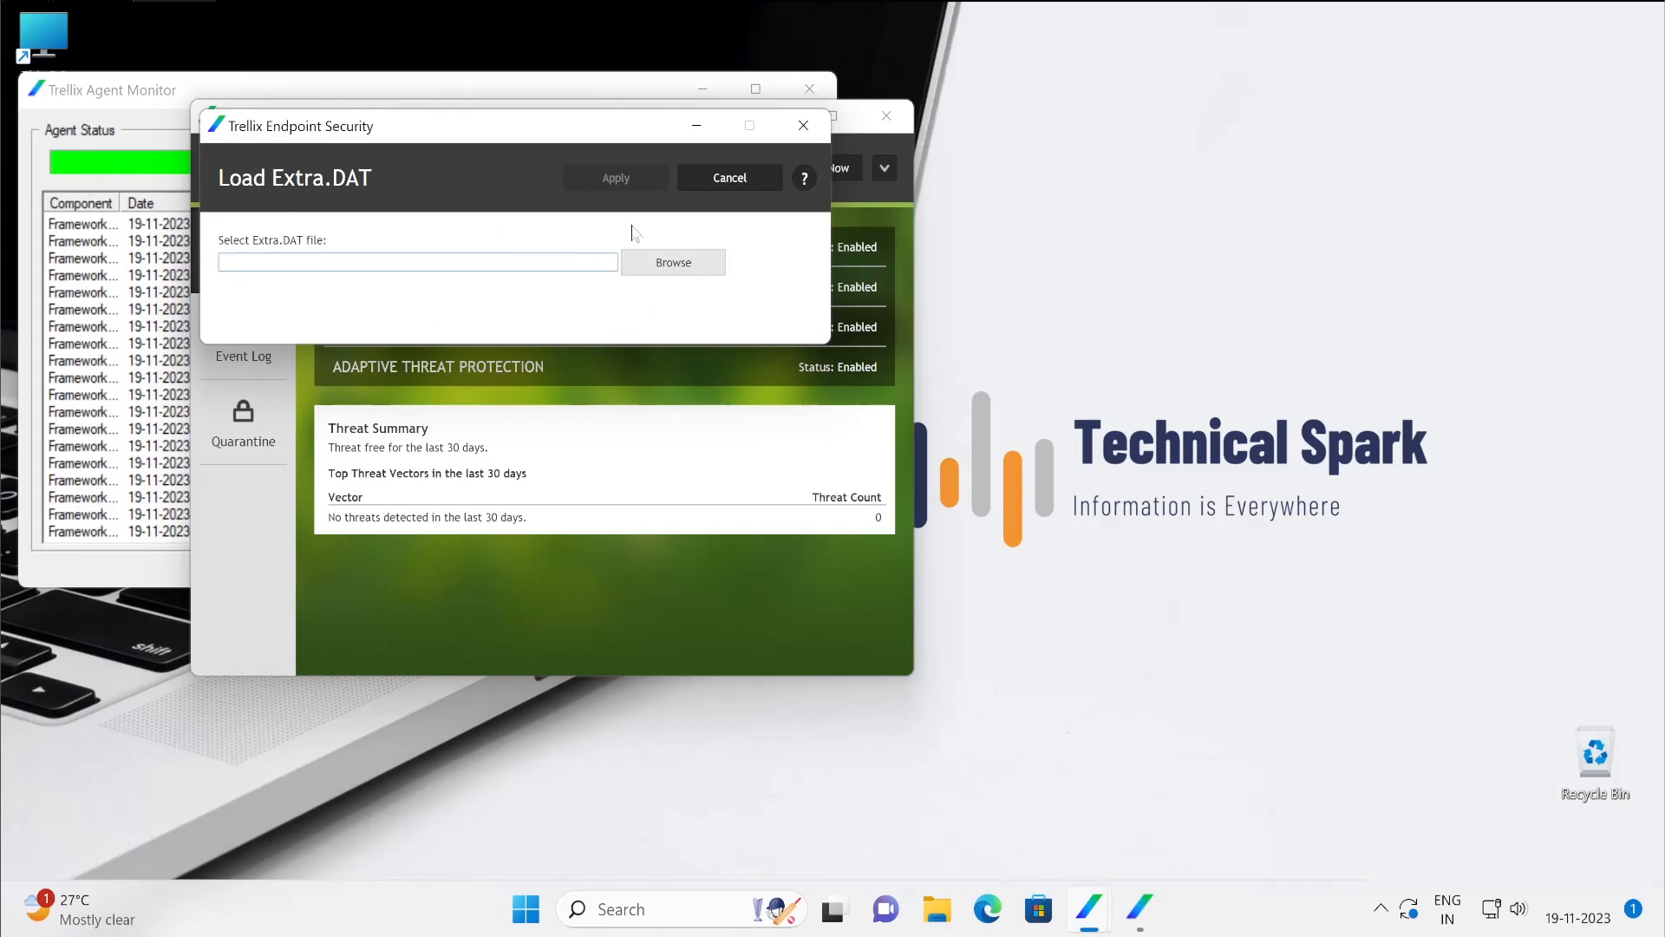
{"action": "mouse_move", "coordinate": [414, 236]}
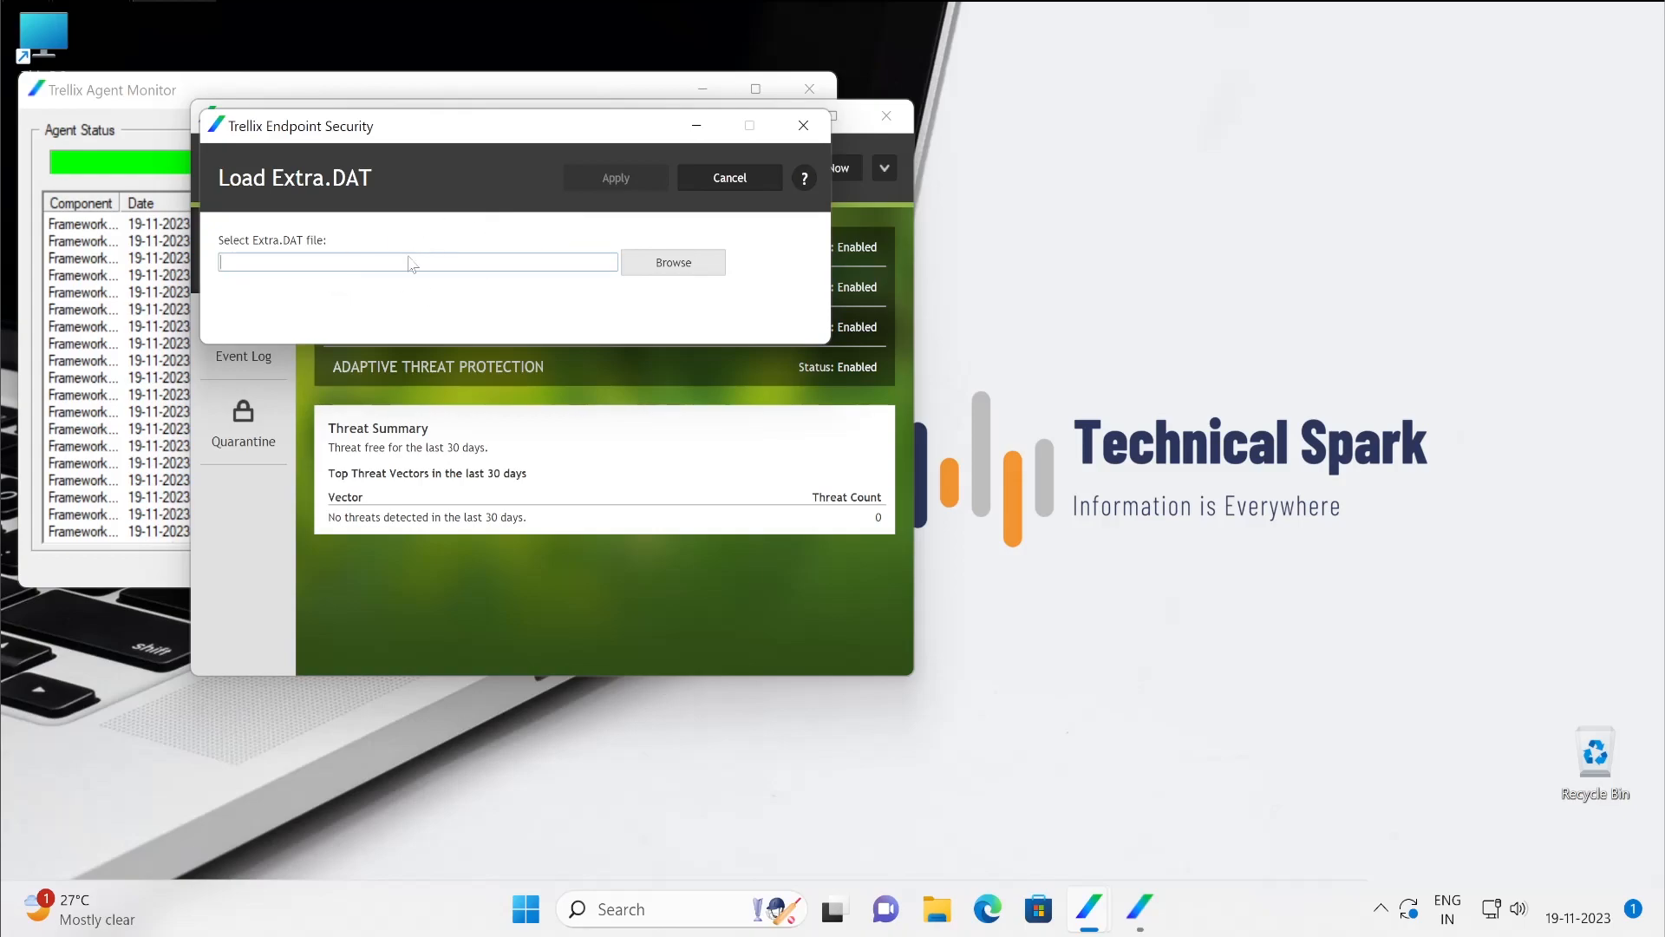
{"action": "mouse_move", "coordinate": [365, 283]}
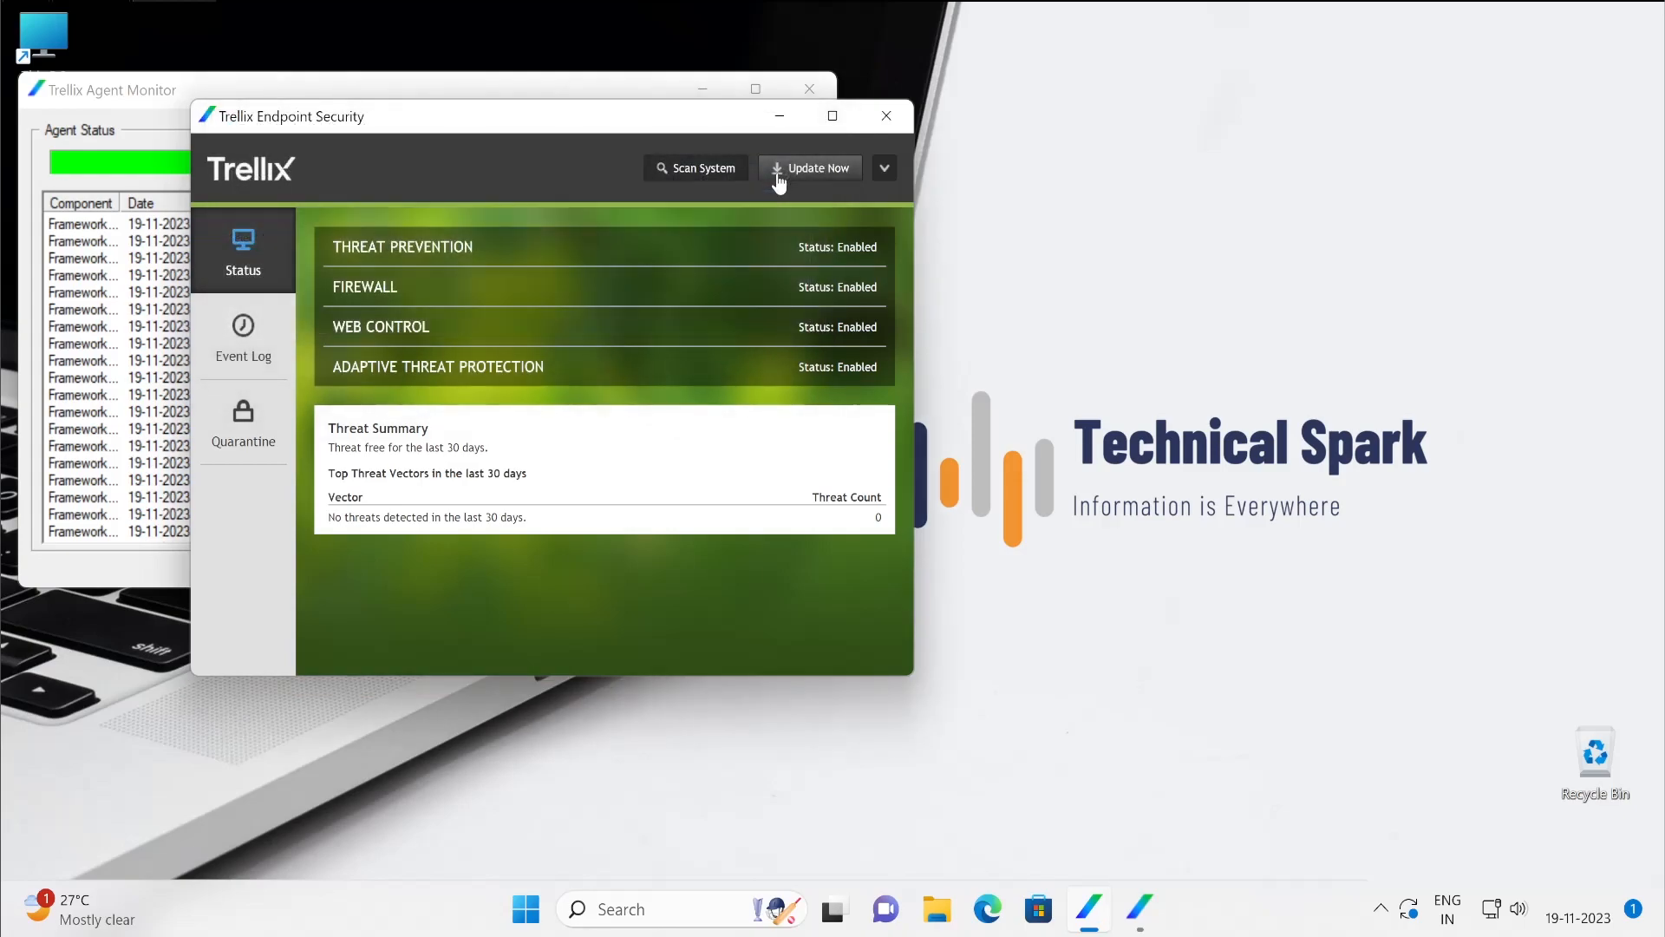
Step: Bring up the console's additional options list beside Update Now
{"action": "left_click", "coordinate": [884, 168]}
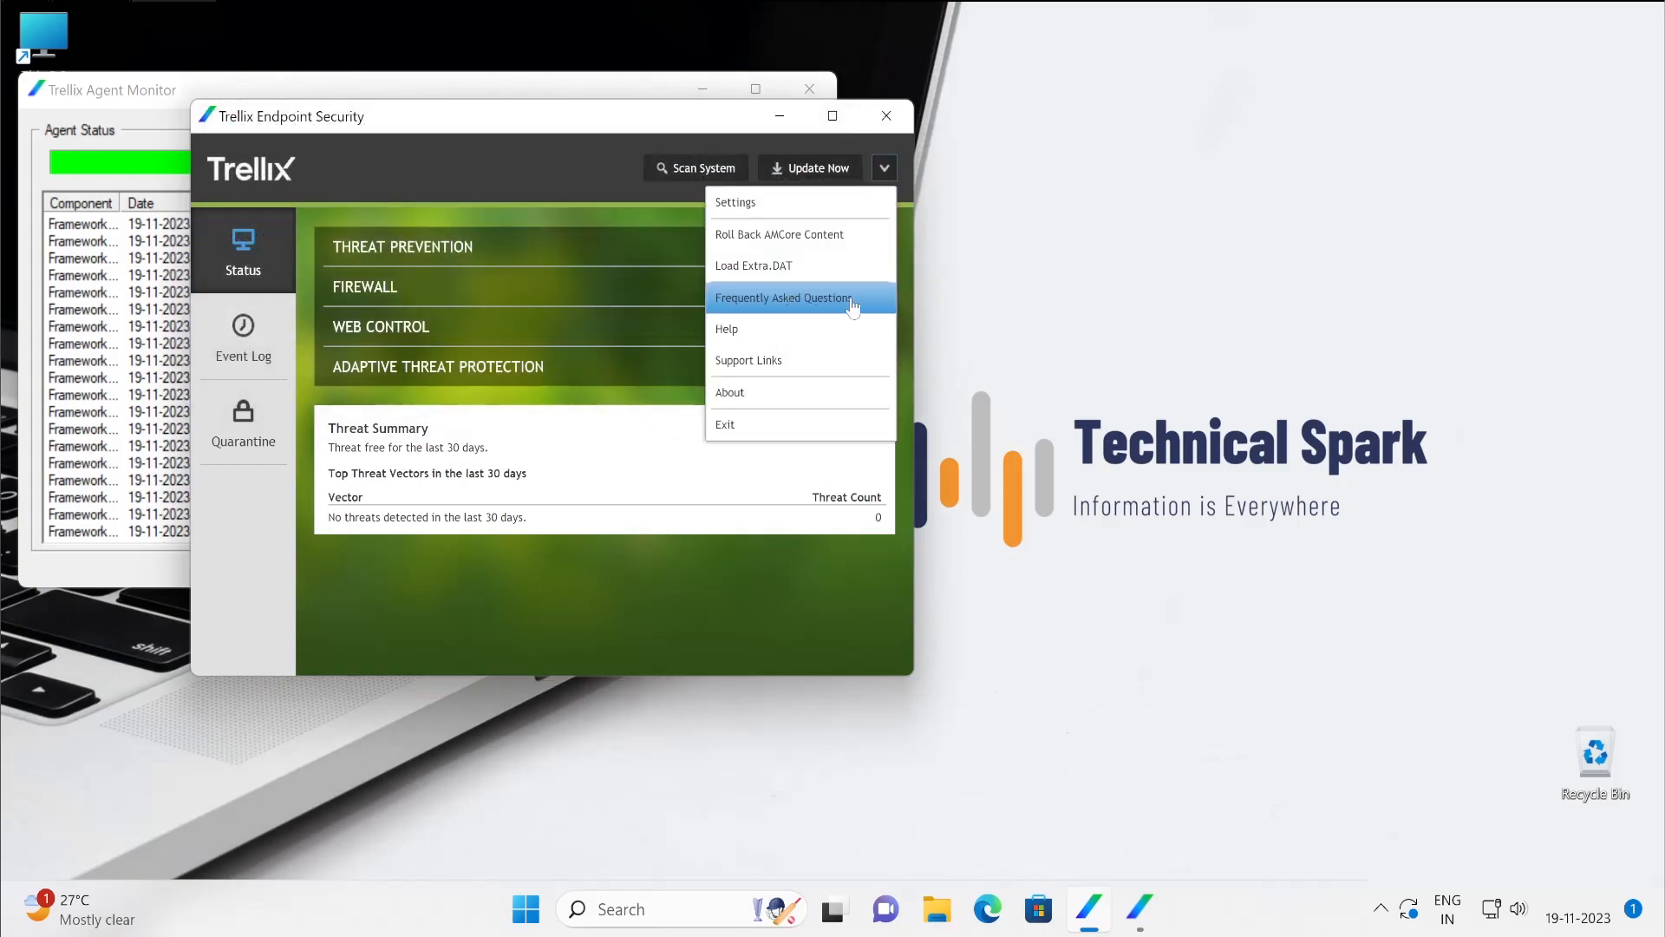
{"action": "mouse_move", "coordinate": [726, 327]}
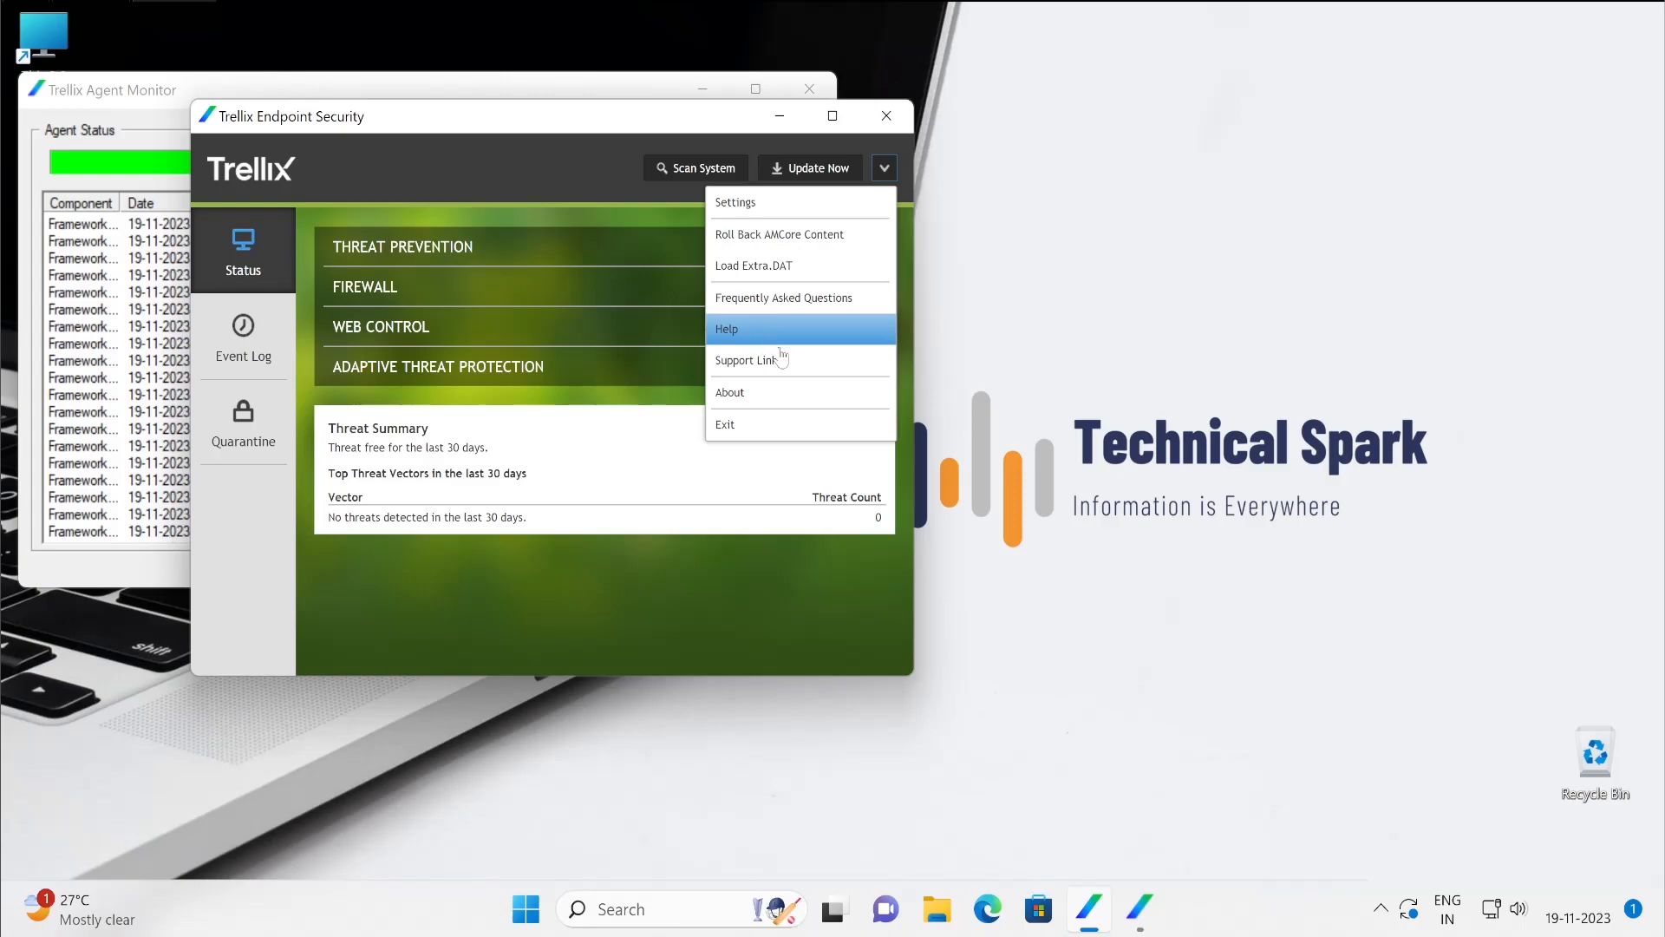
{"action": "mouse_move", "coordinate": [782, 327]}
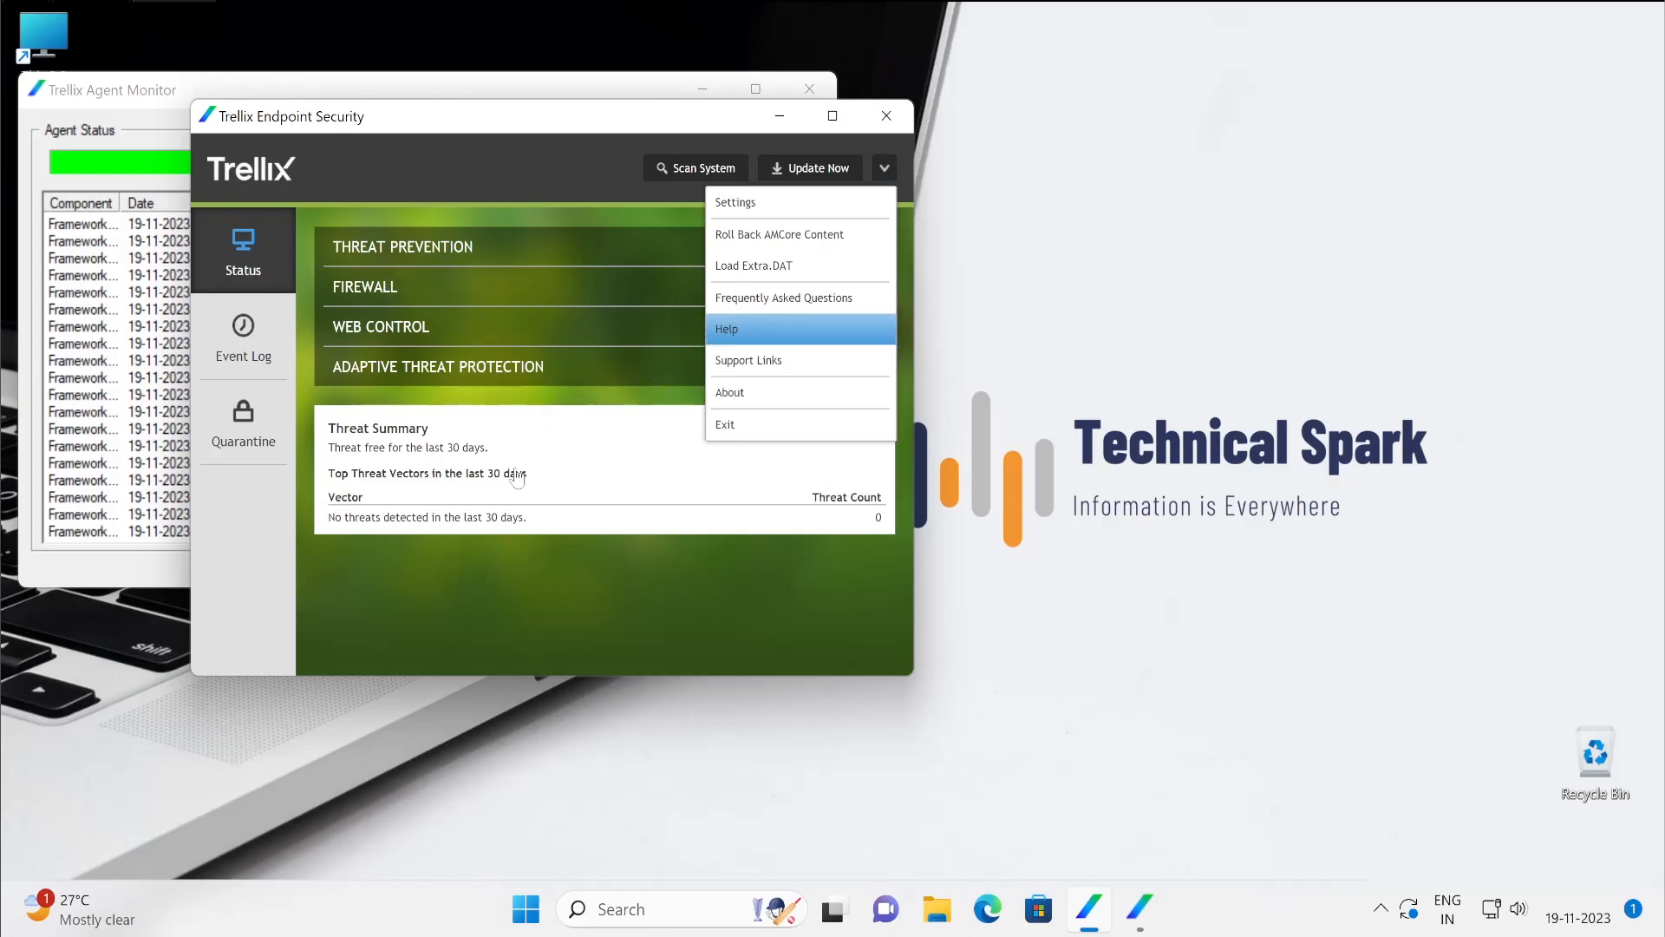
{"action": "mouse_move", "coordinate": [705, 292]}
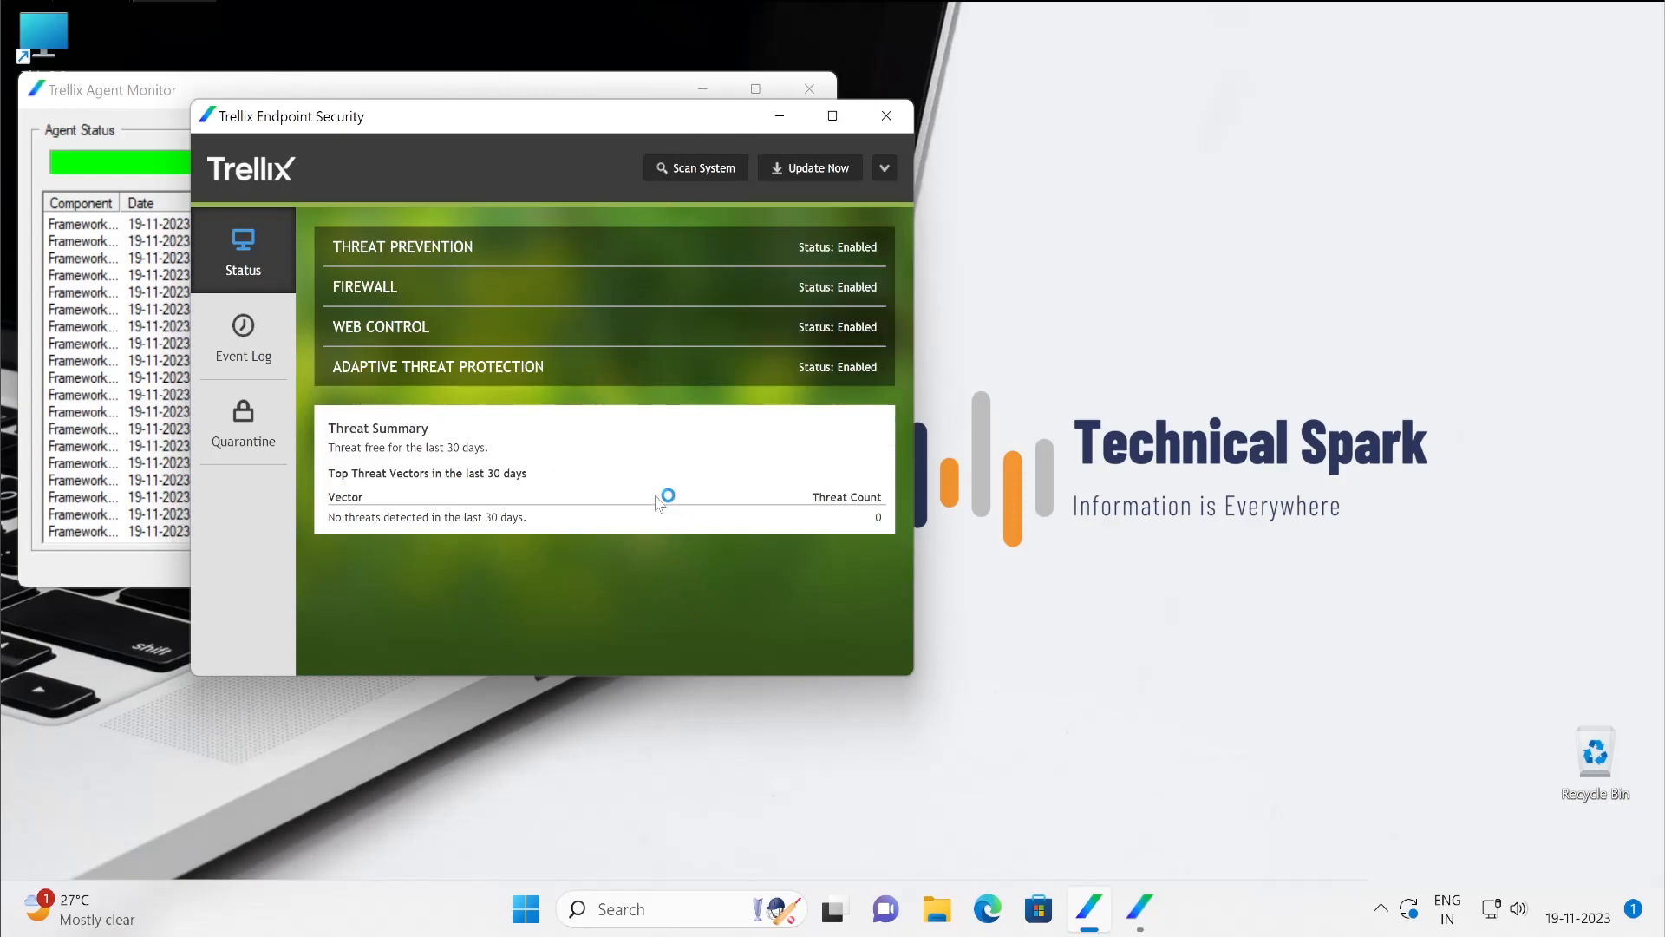
{"action": "mouse_move", "coordinate": [733, 468]}
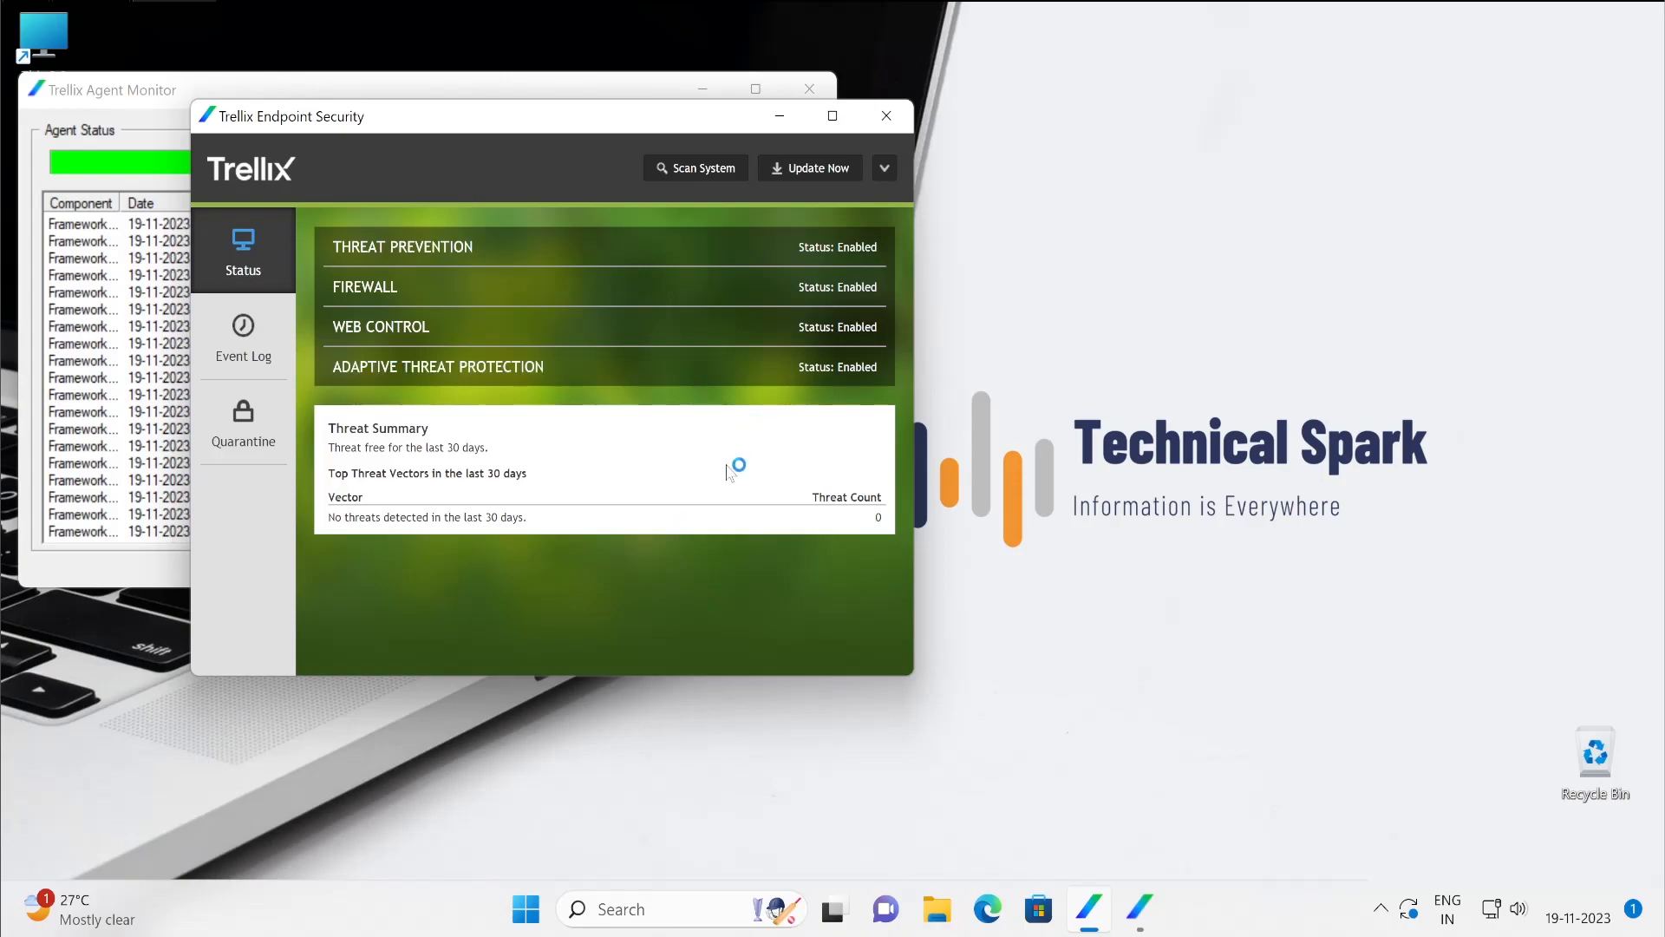
{"action": "mouse_move", "coordinate": [796, 112]}
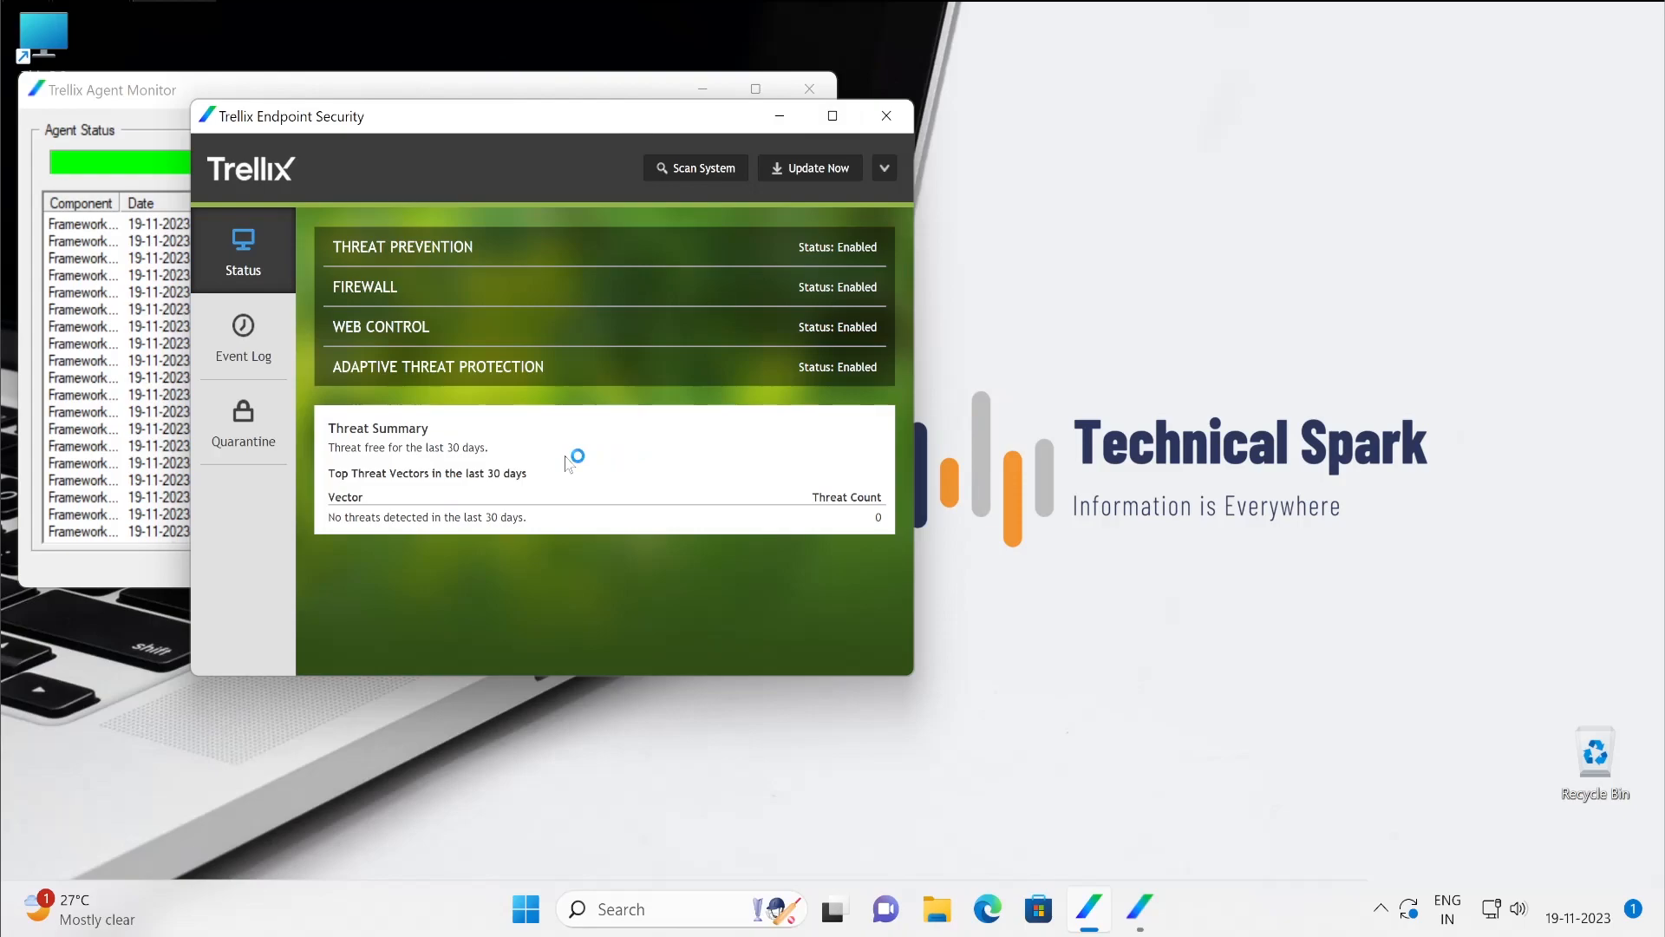
{"action": "mouse_move", "coordinate": [656, 541]}
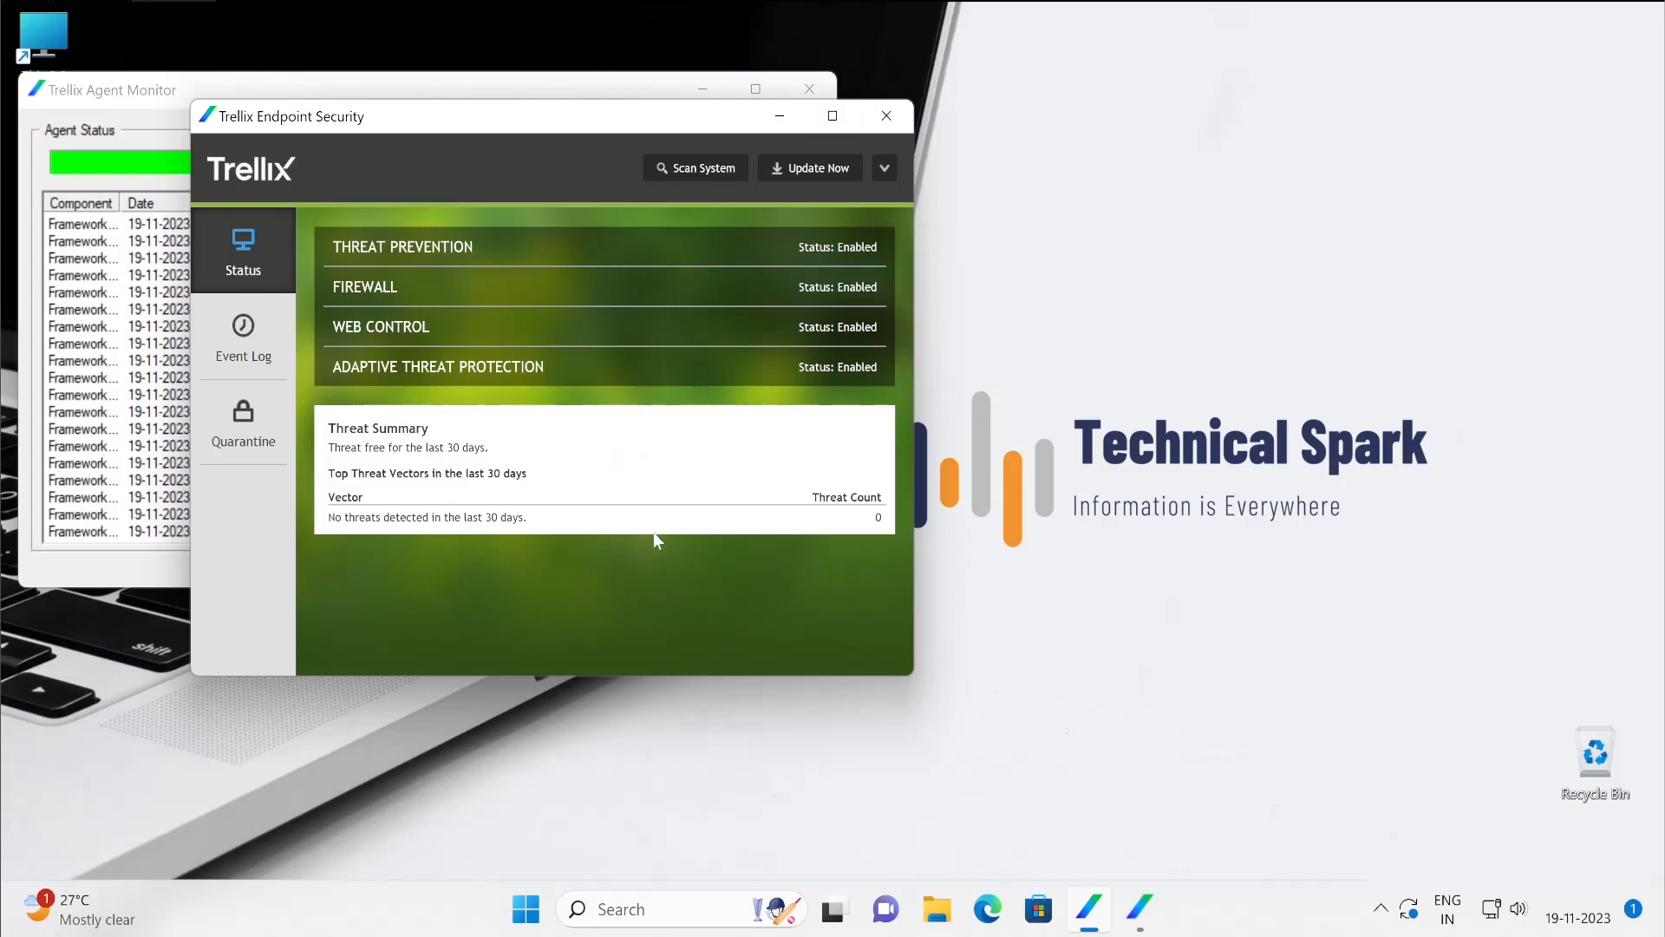
{"action": "mouse_move", "coordinate": [576, 562]}
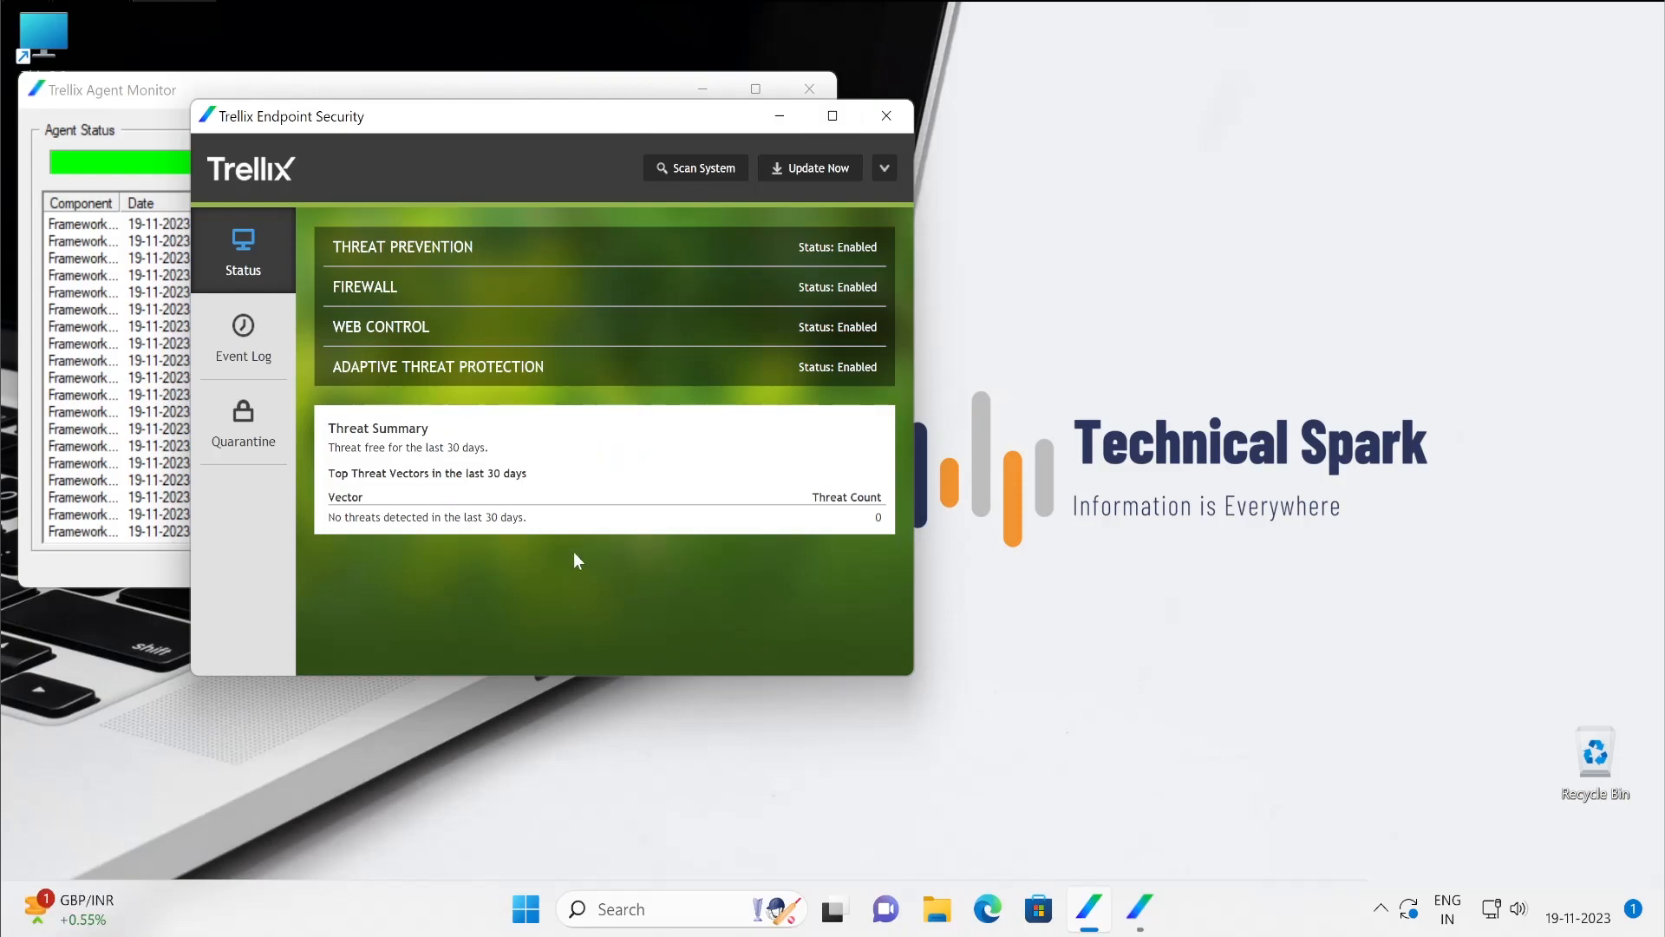
{"action": "mouse_move", "coordinate": [812, 453]}
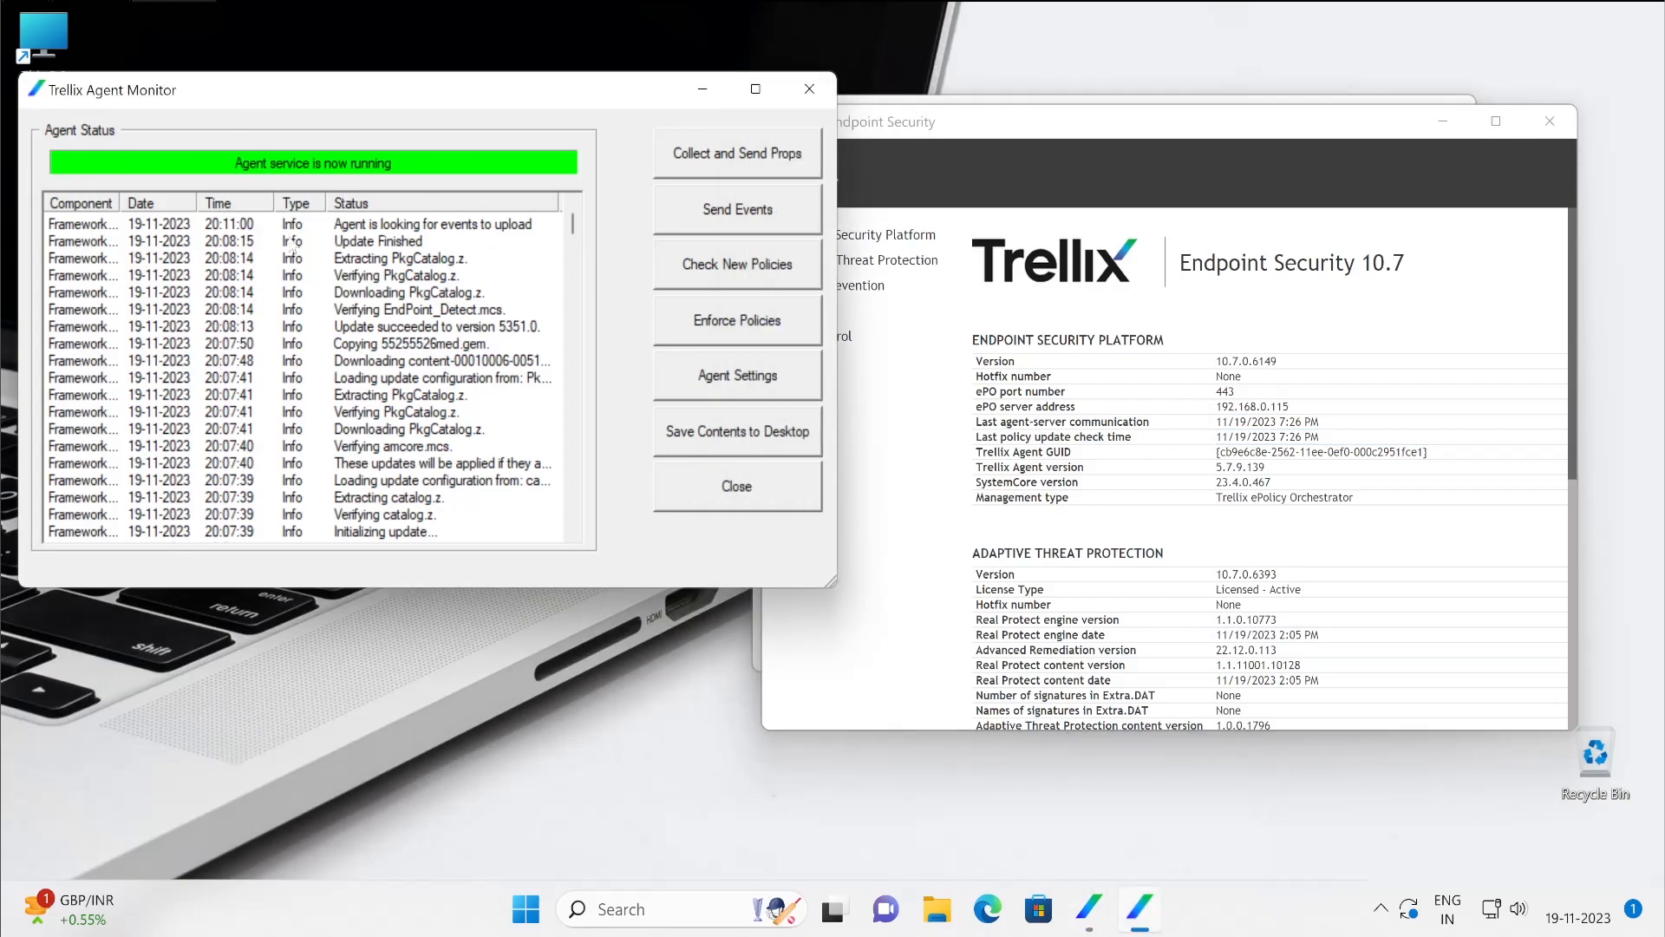
{"action": "mouse_move", "coordinate": [397, 395]}
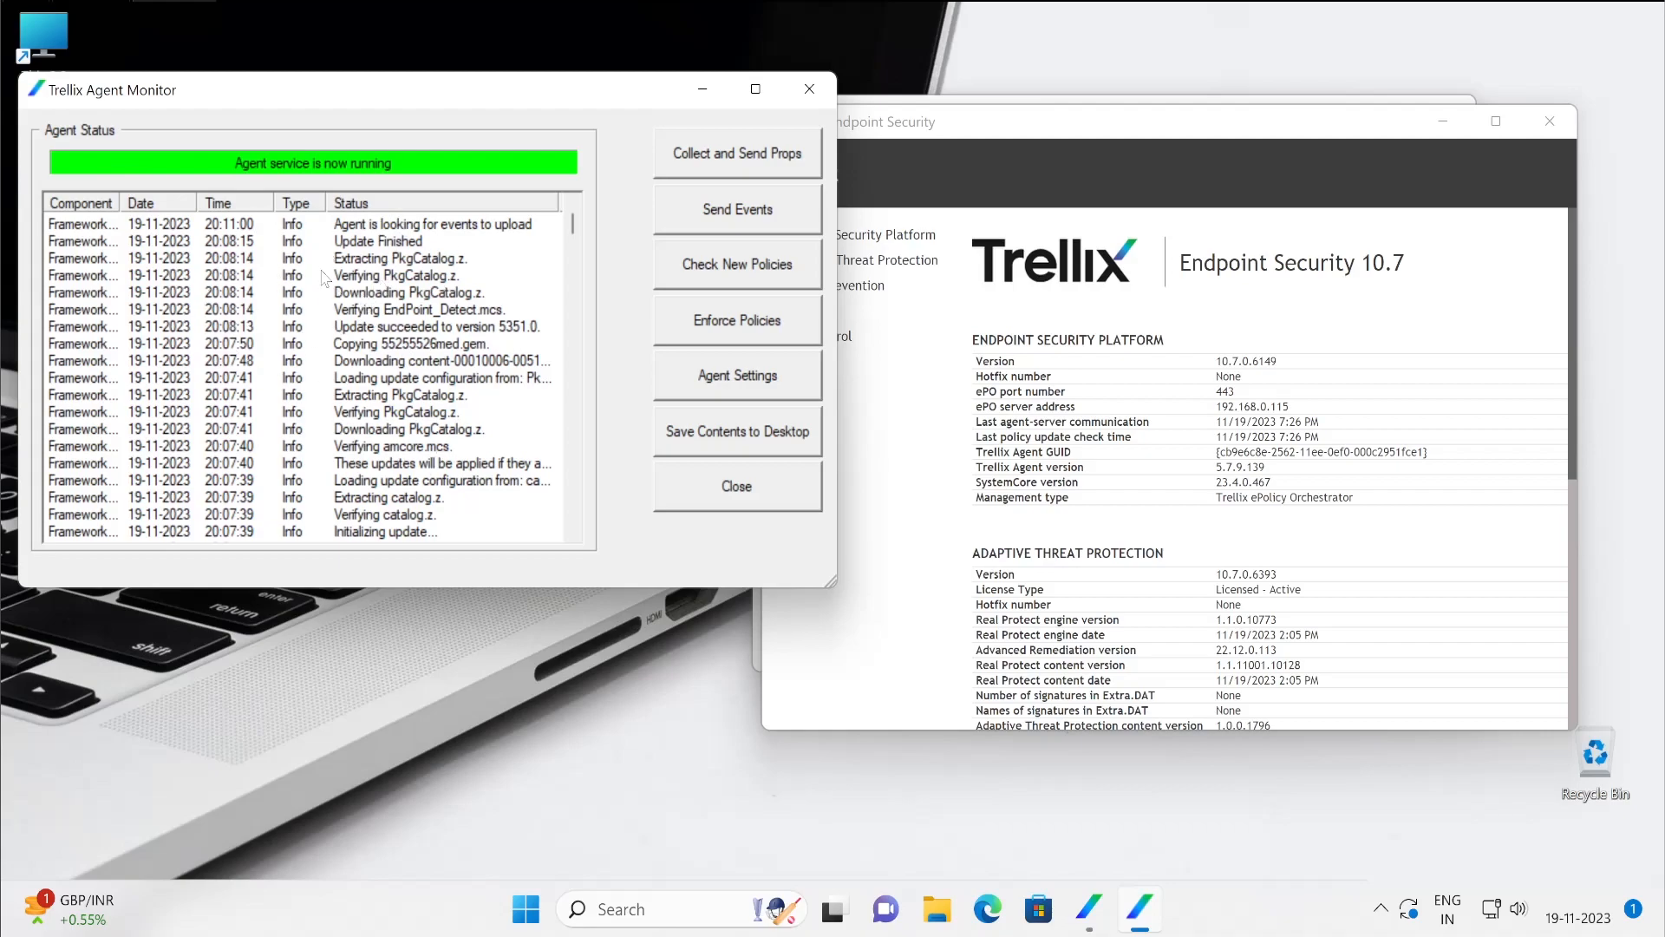
Step: Review agent settings with 60-minute policy and communication intervals, then return to the Endpoint Security status window
{"action": "left_click", "coordinate": [377, 241]}
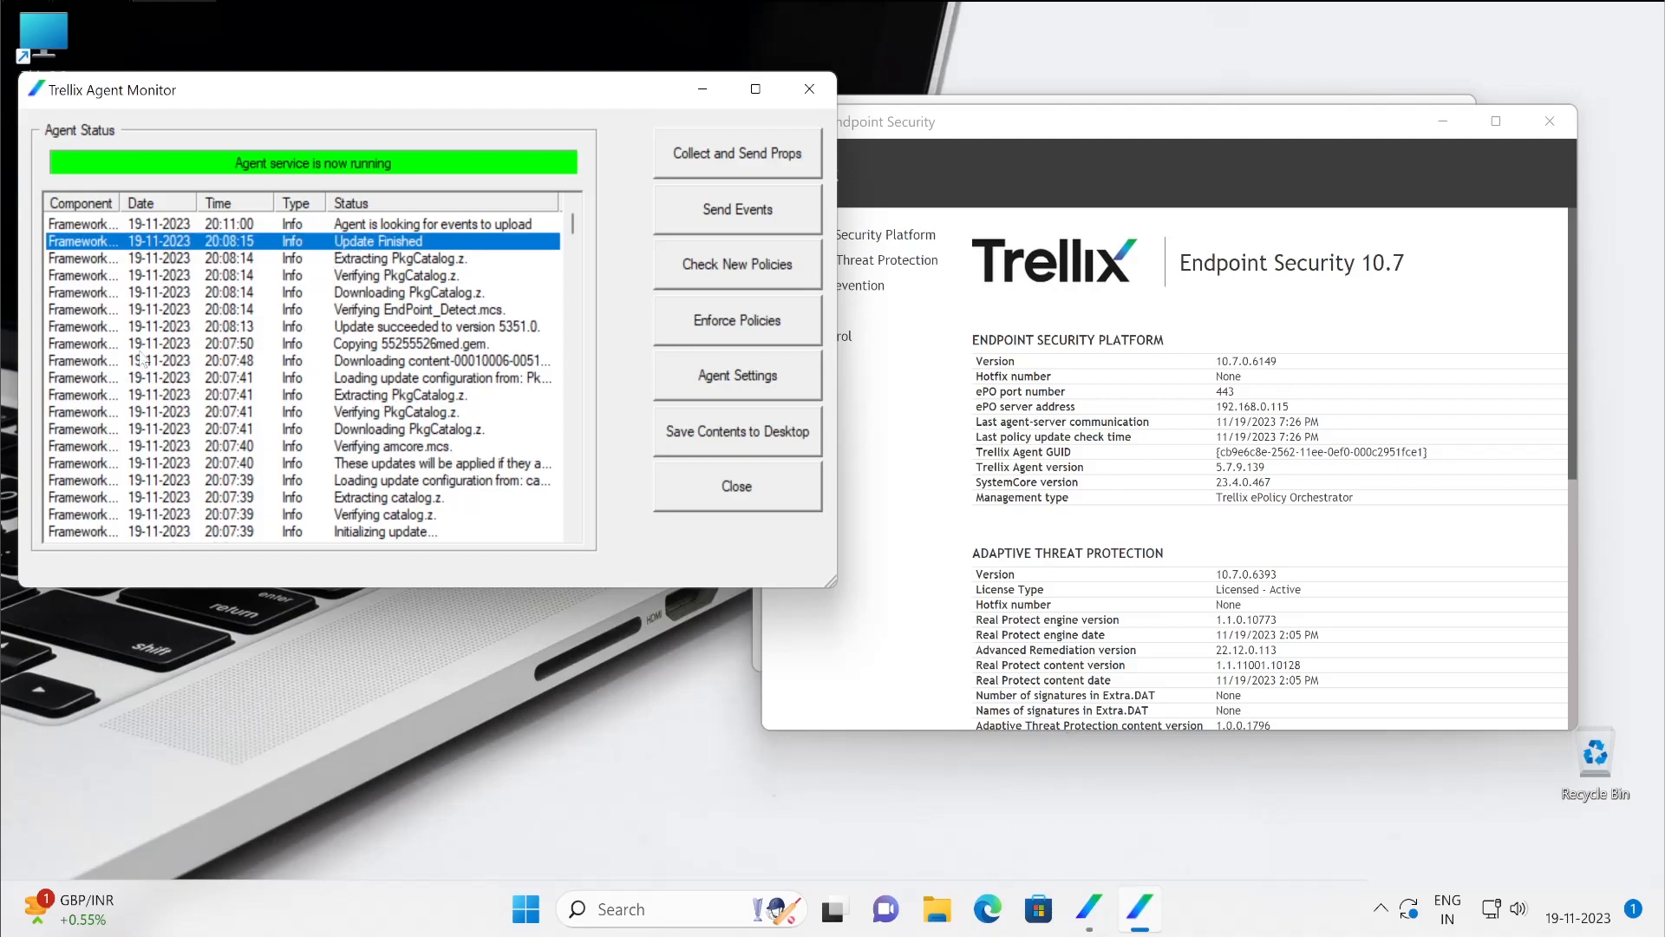
{"action": "mouse_move", "coordinate": [1286, 476]}
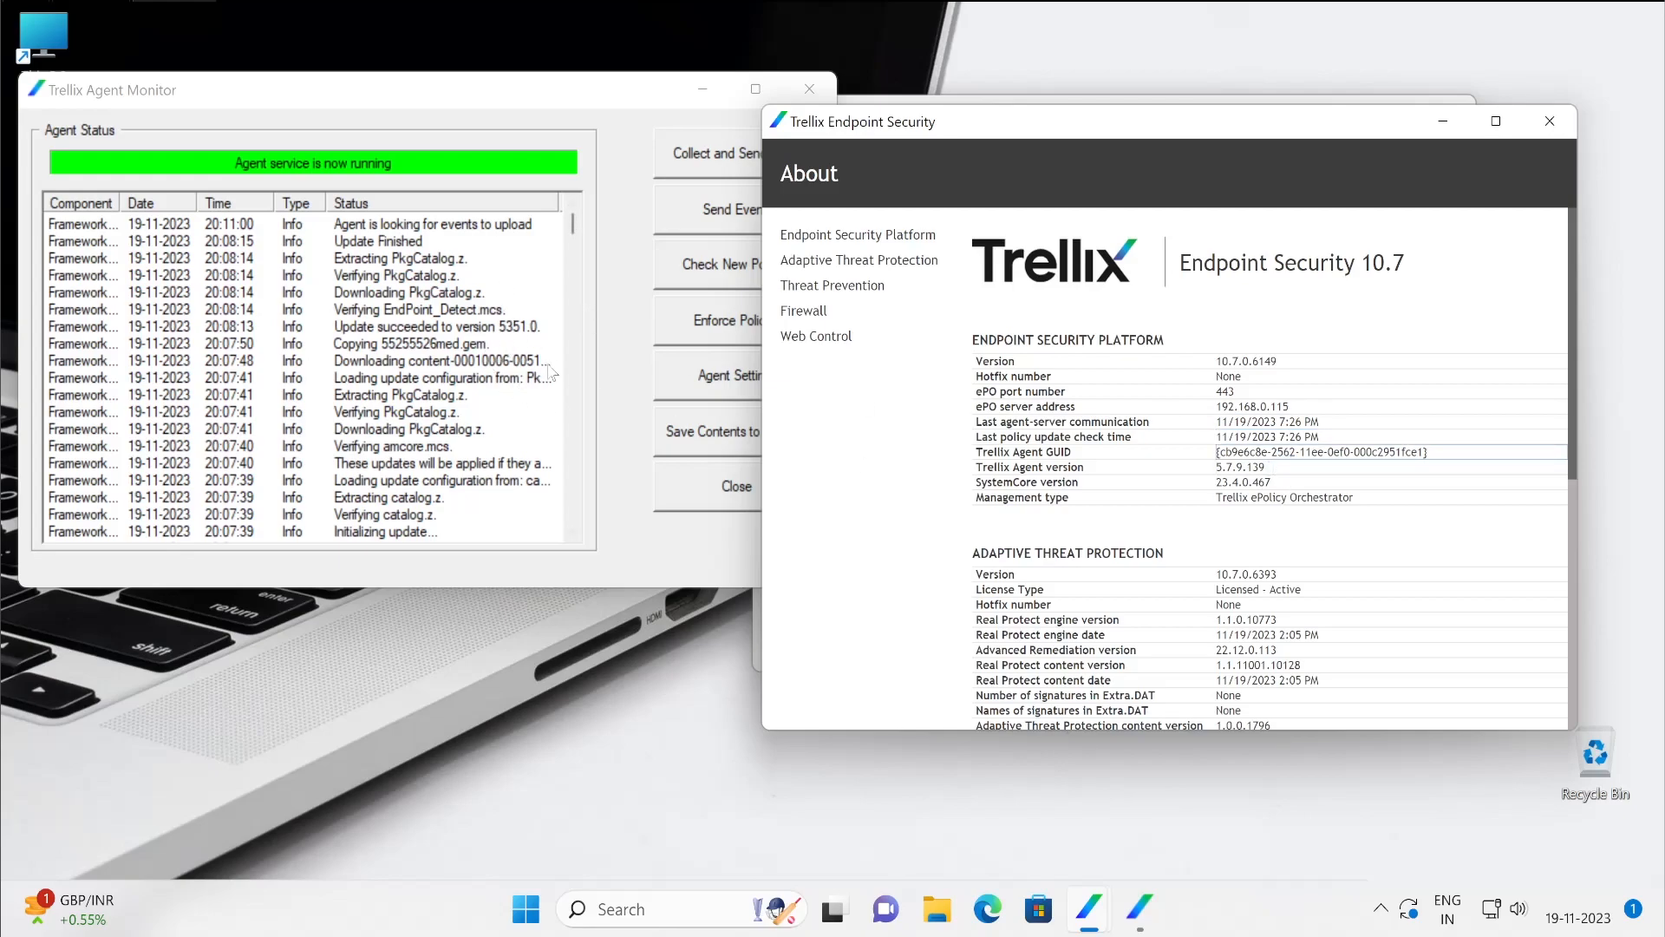
{"action": "left_click", "coordinate": [729, 374]}
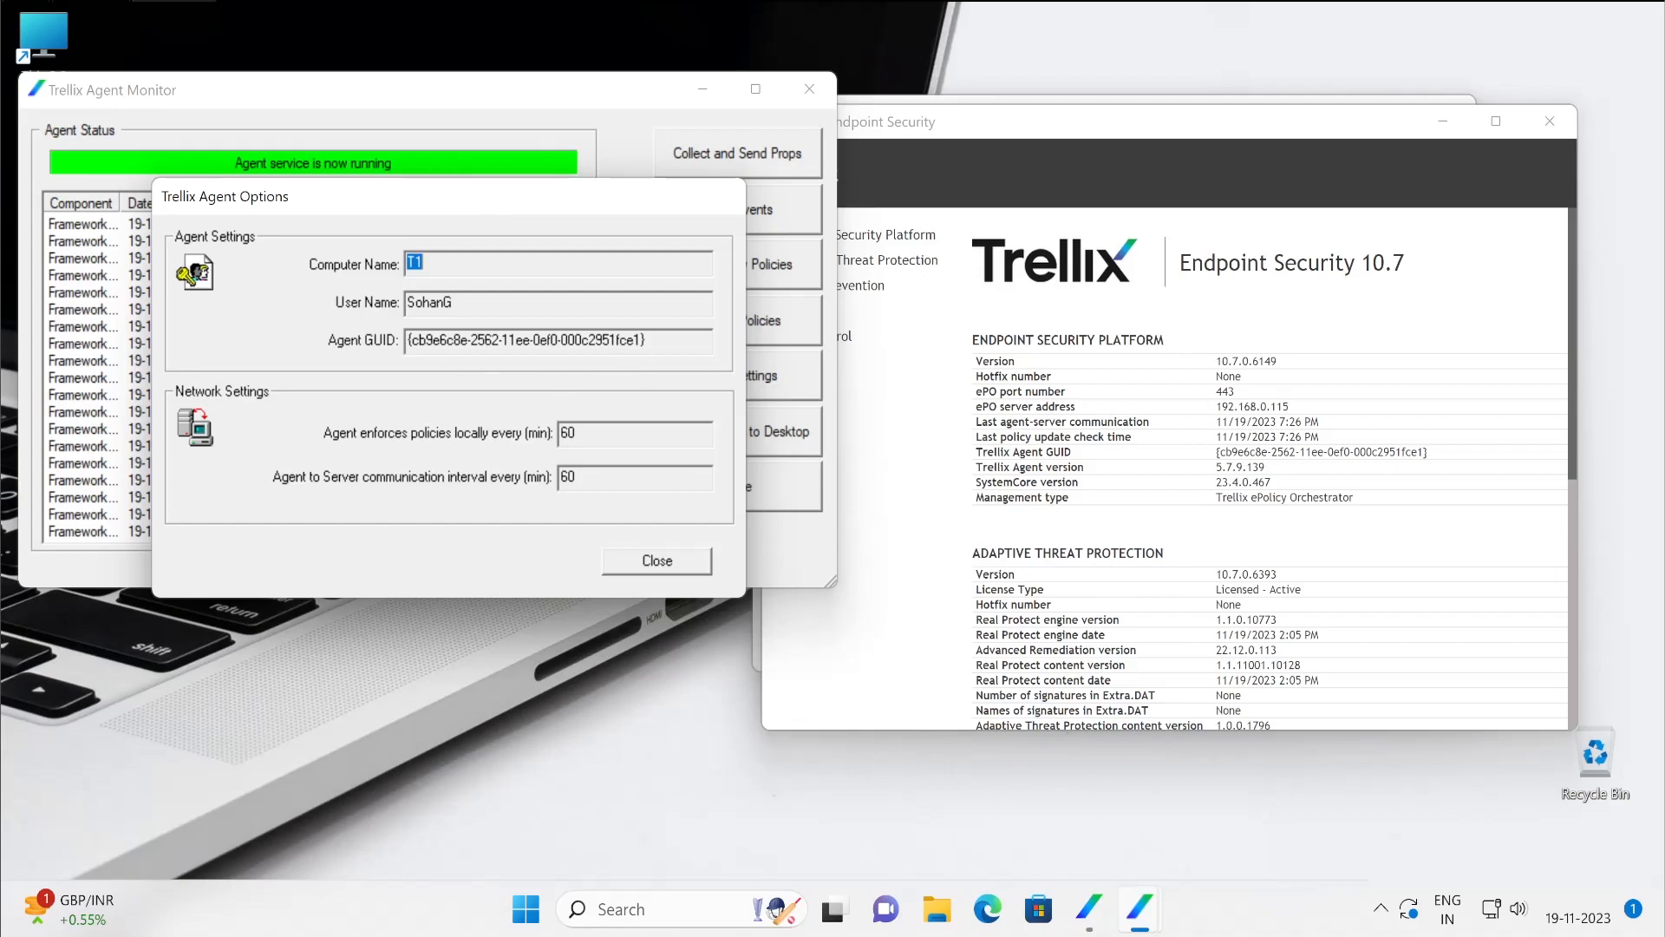
{"action": "mouse_move", "coordinate": [1371, 478]}
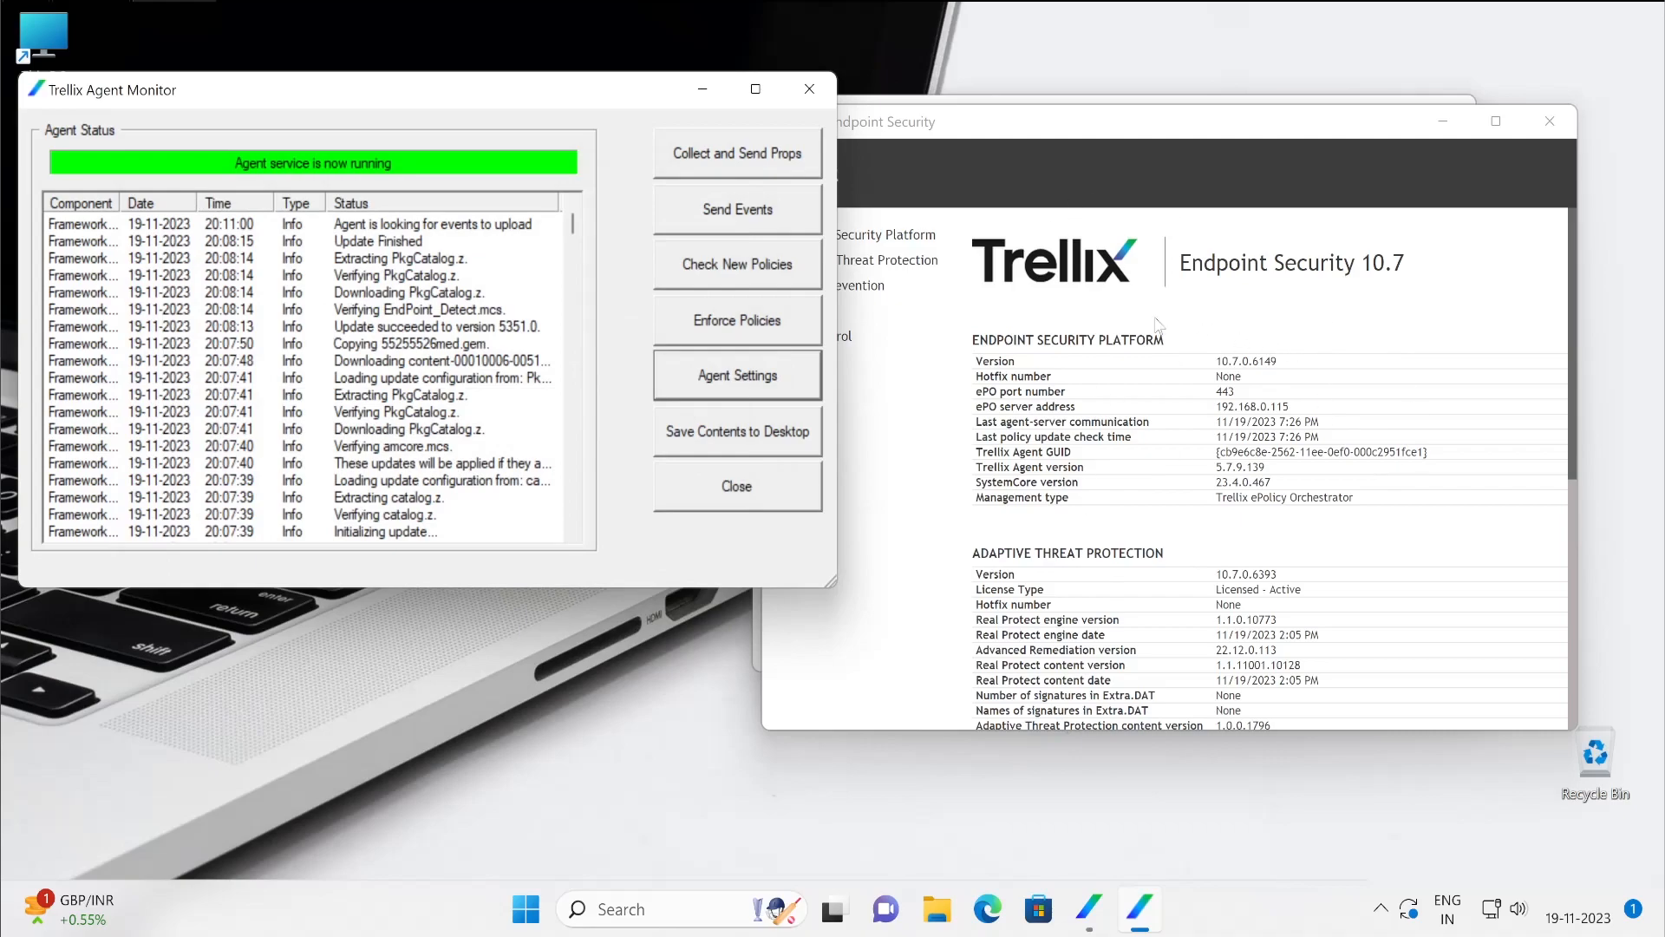
{"action": "mouse_move", "coordinate": [1363, 307]}
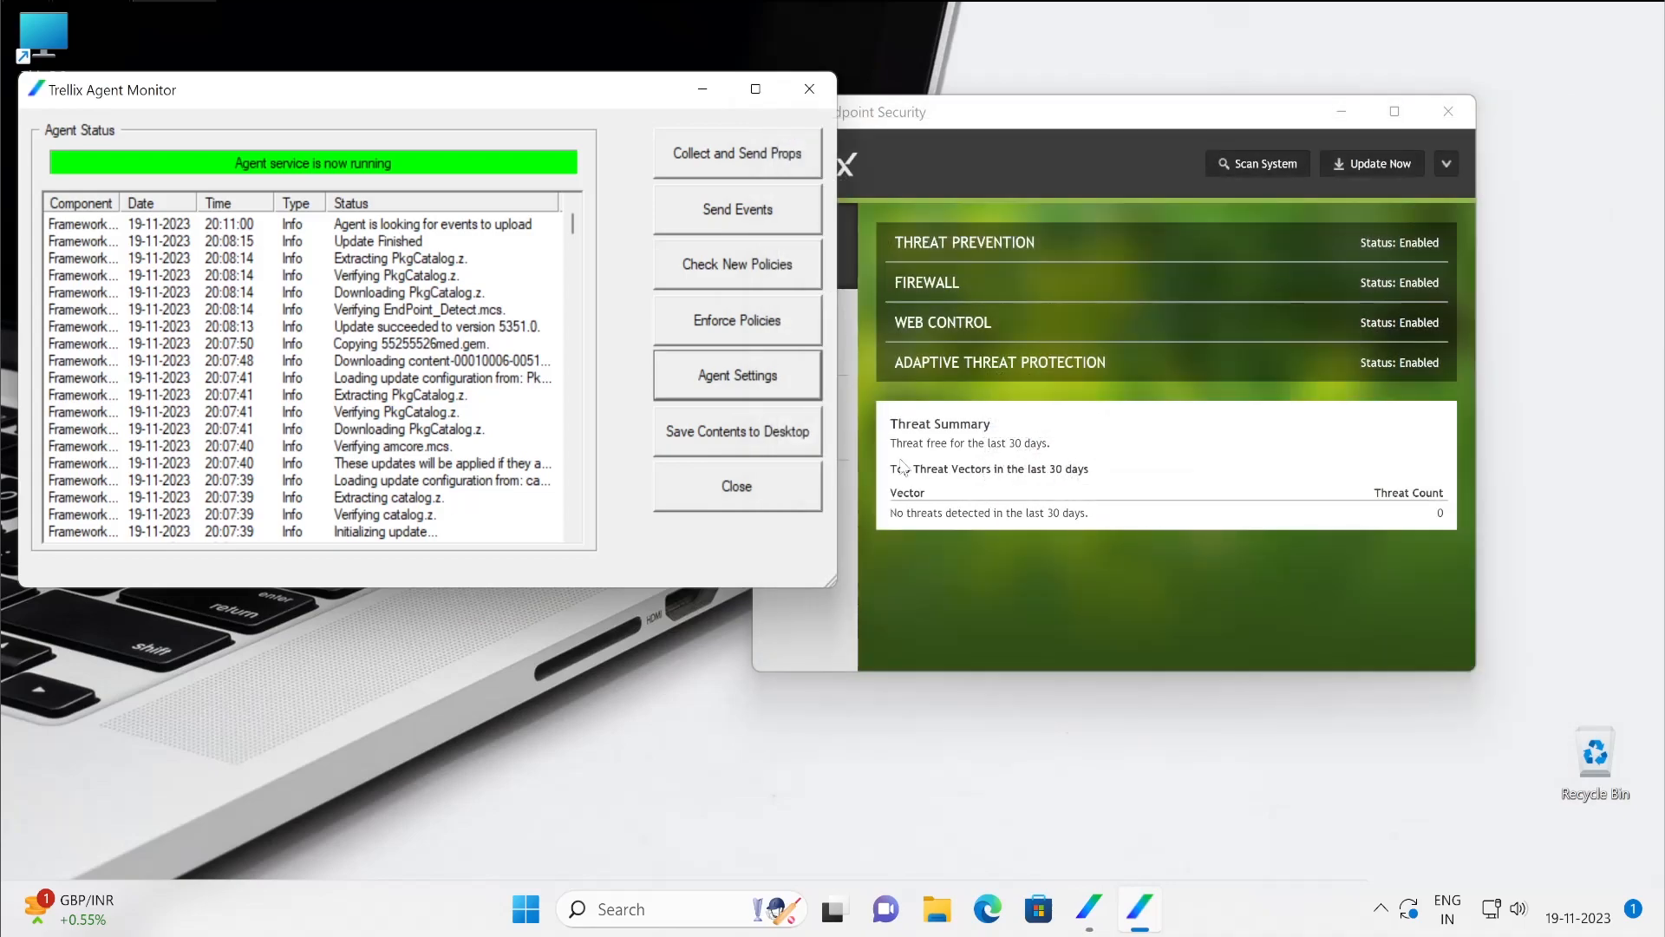
{"action": "mouse_move", "coordinate": [902, 465]}
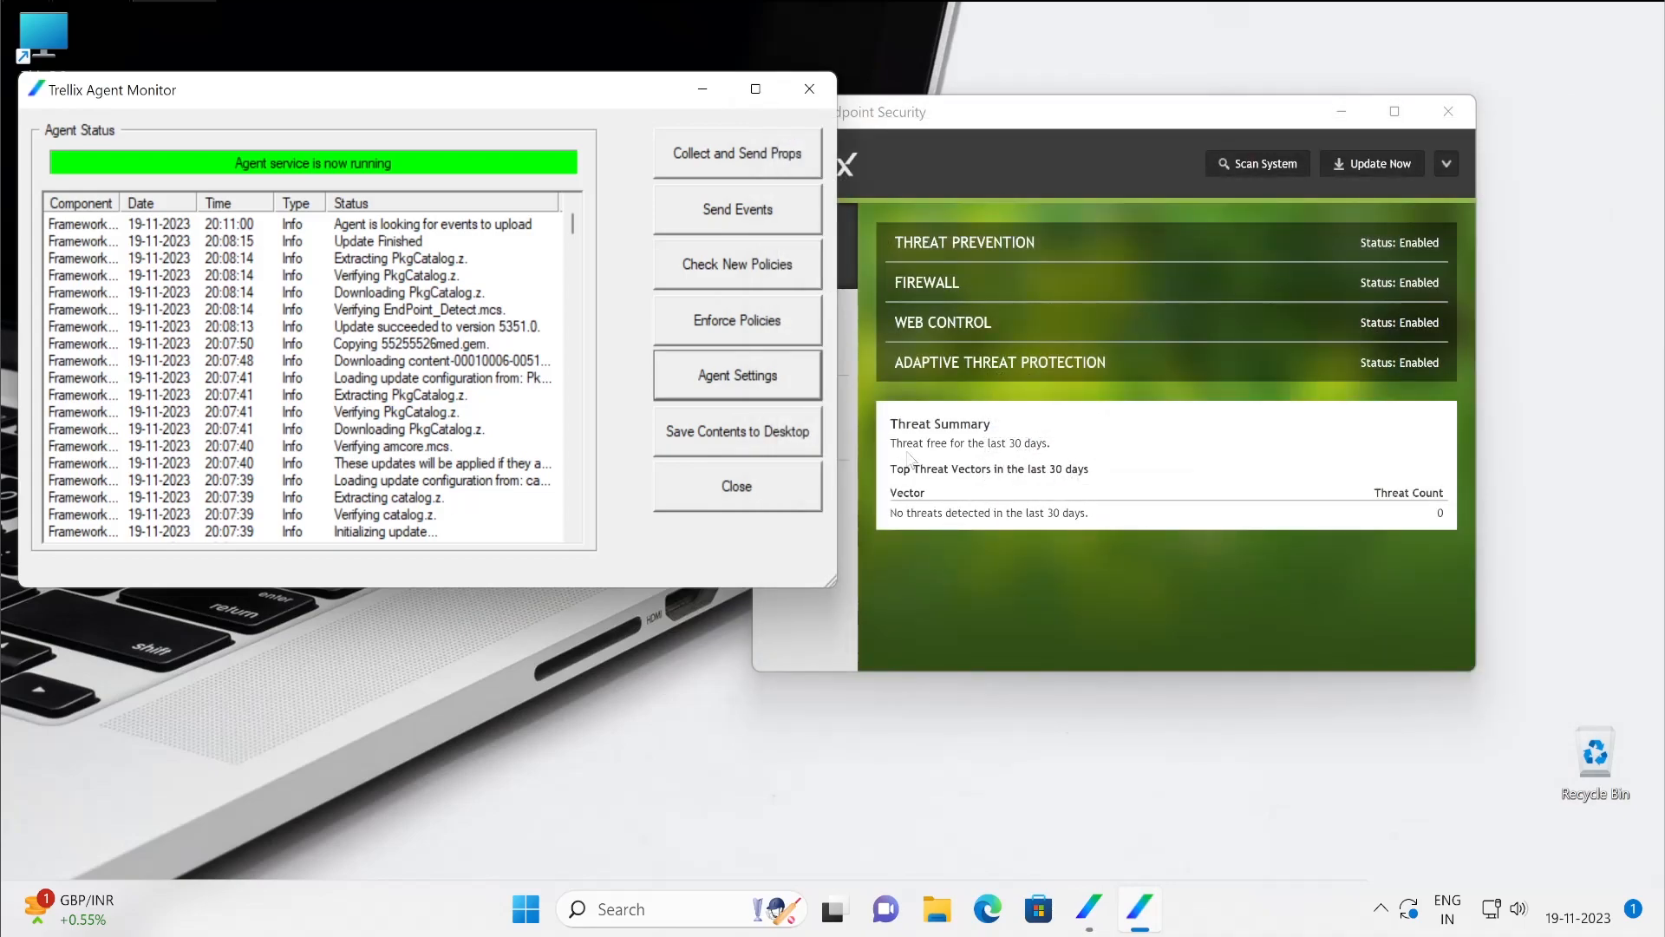
{"action": "left_click", "coordinate": [1112, 110]}
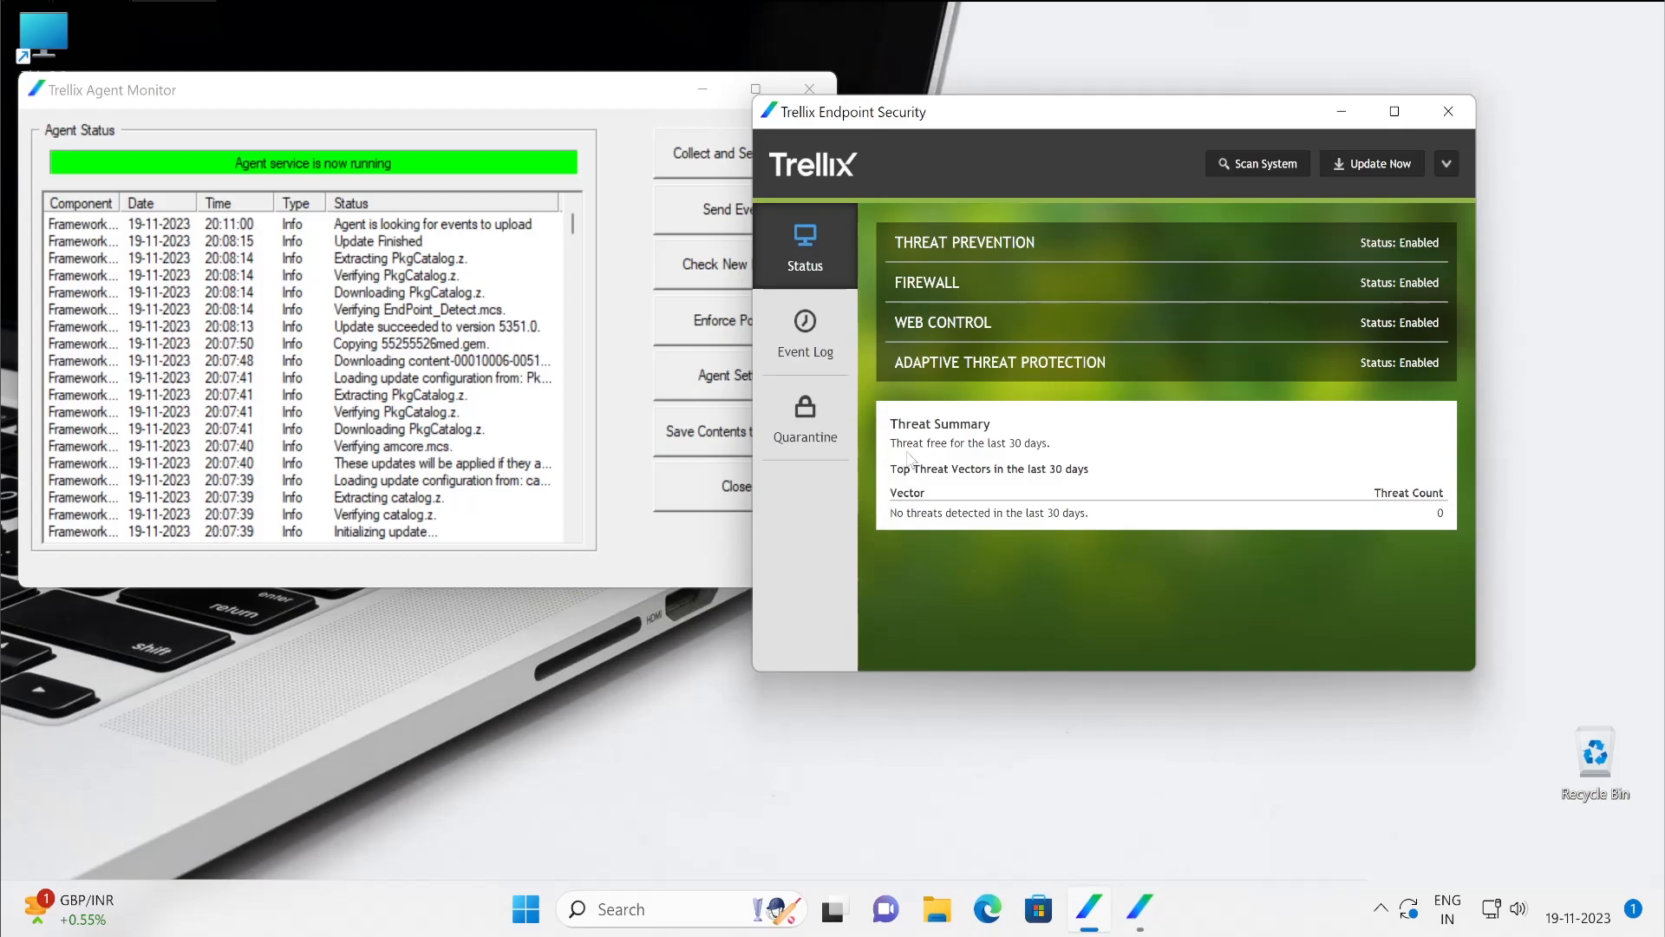